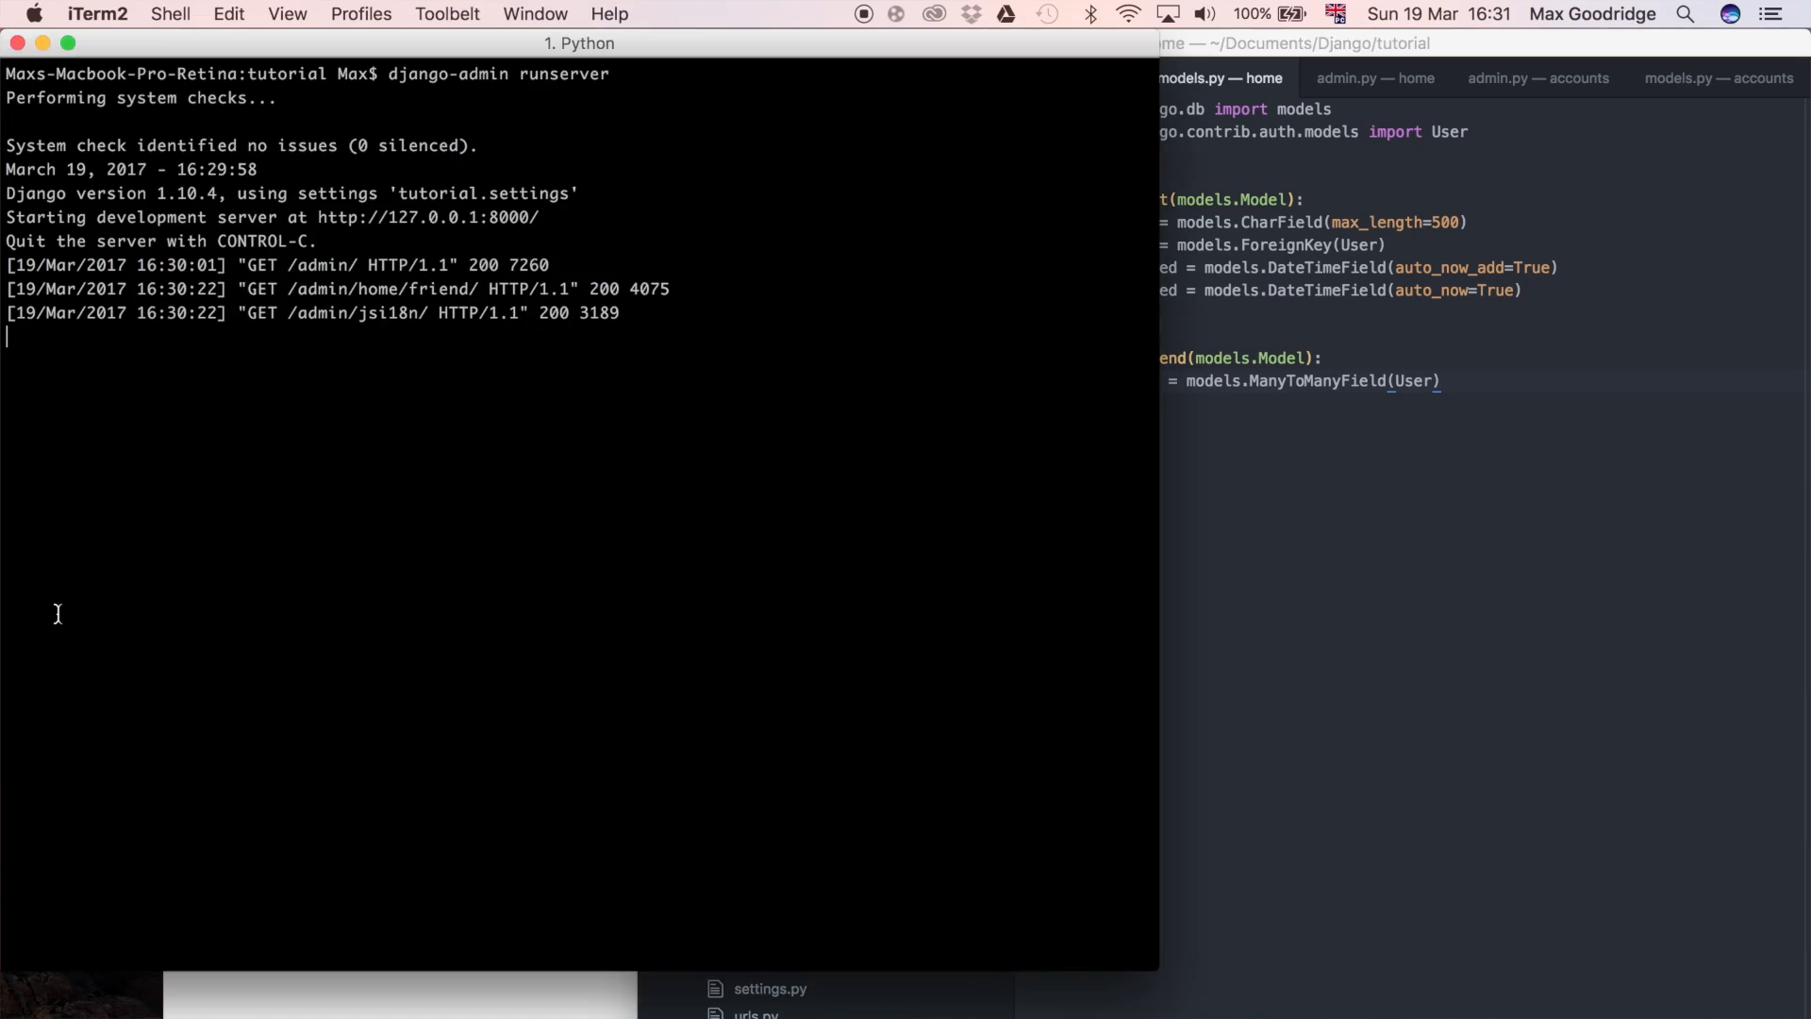
Stop the runserver with Ctrl+C and start django-admin shell.
{"action": "key", "text": "ctrl+c"}
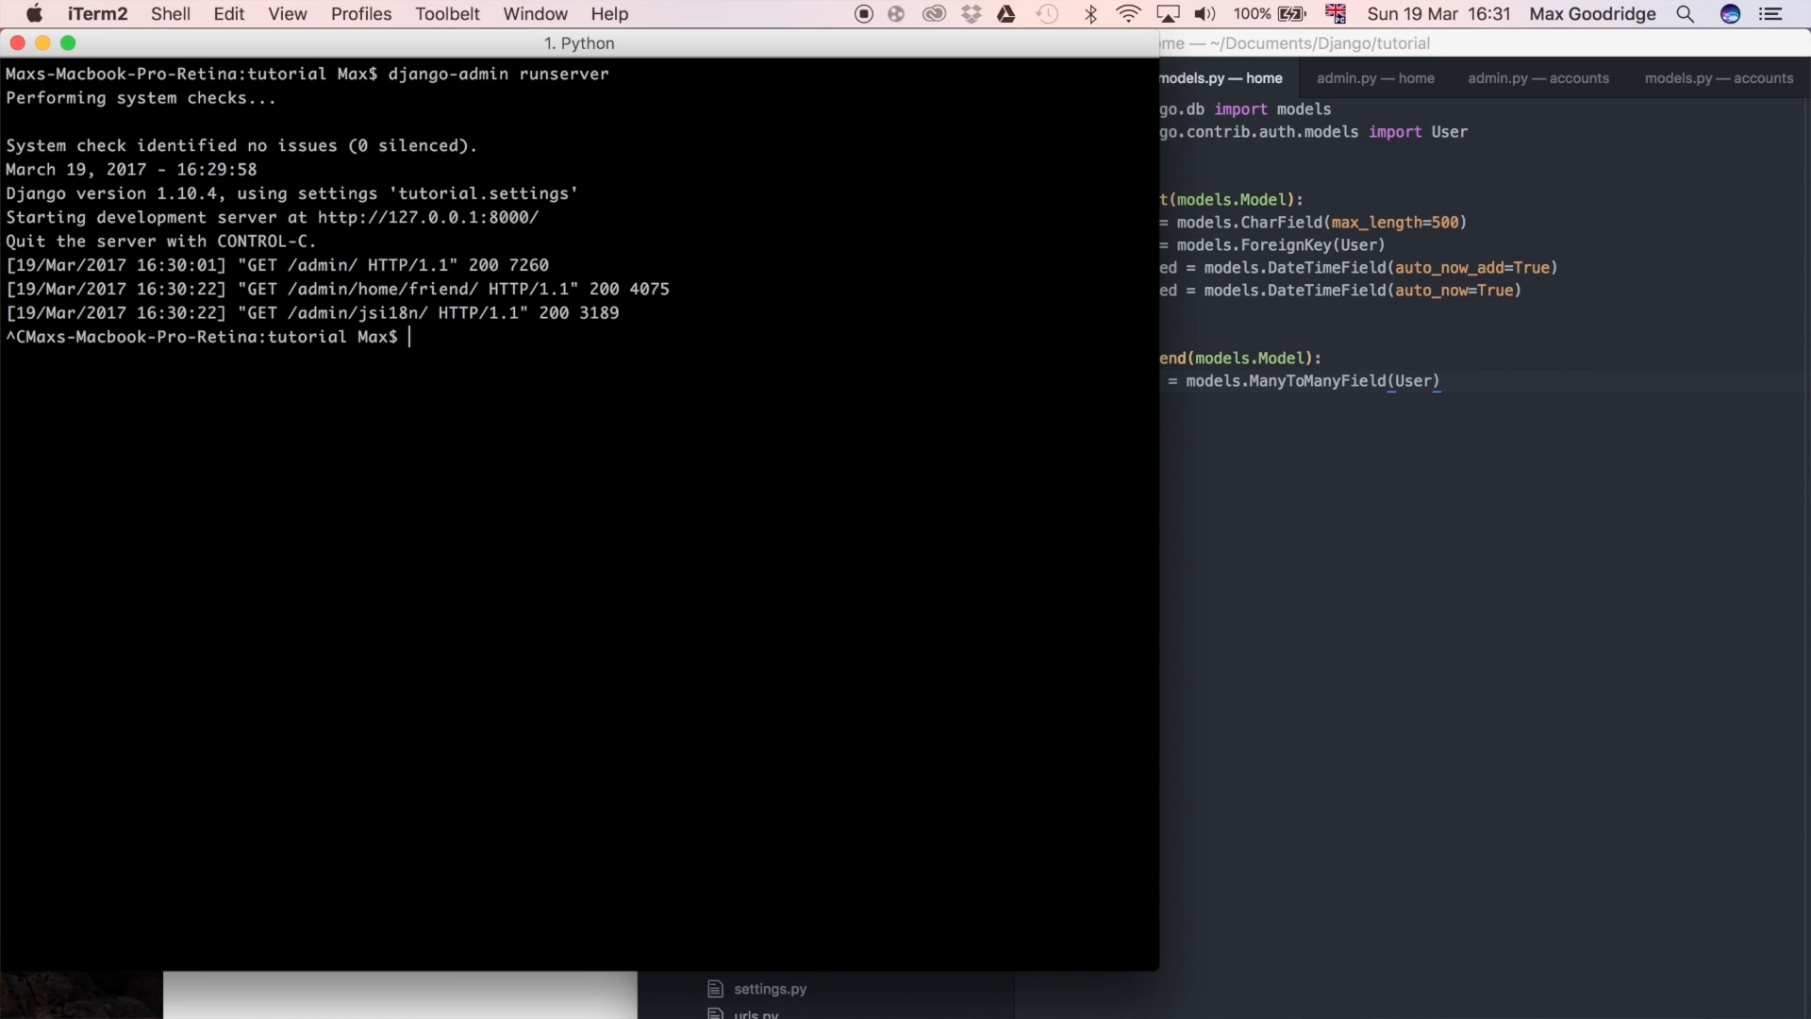
{"action": "type", "text": "django"}
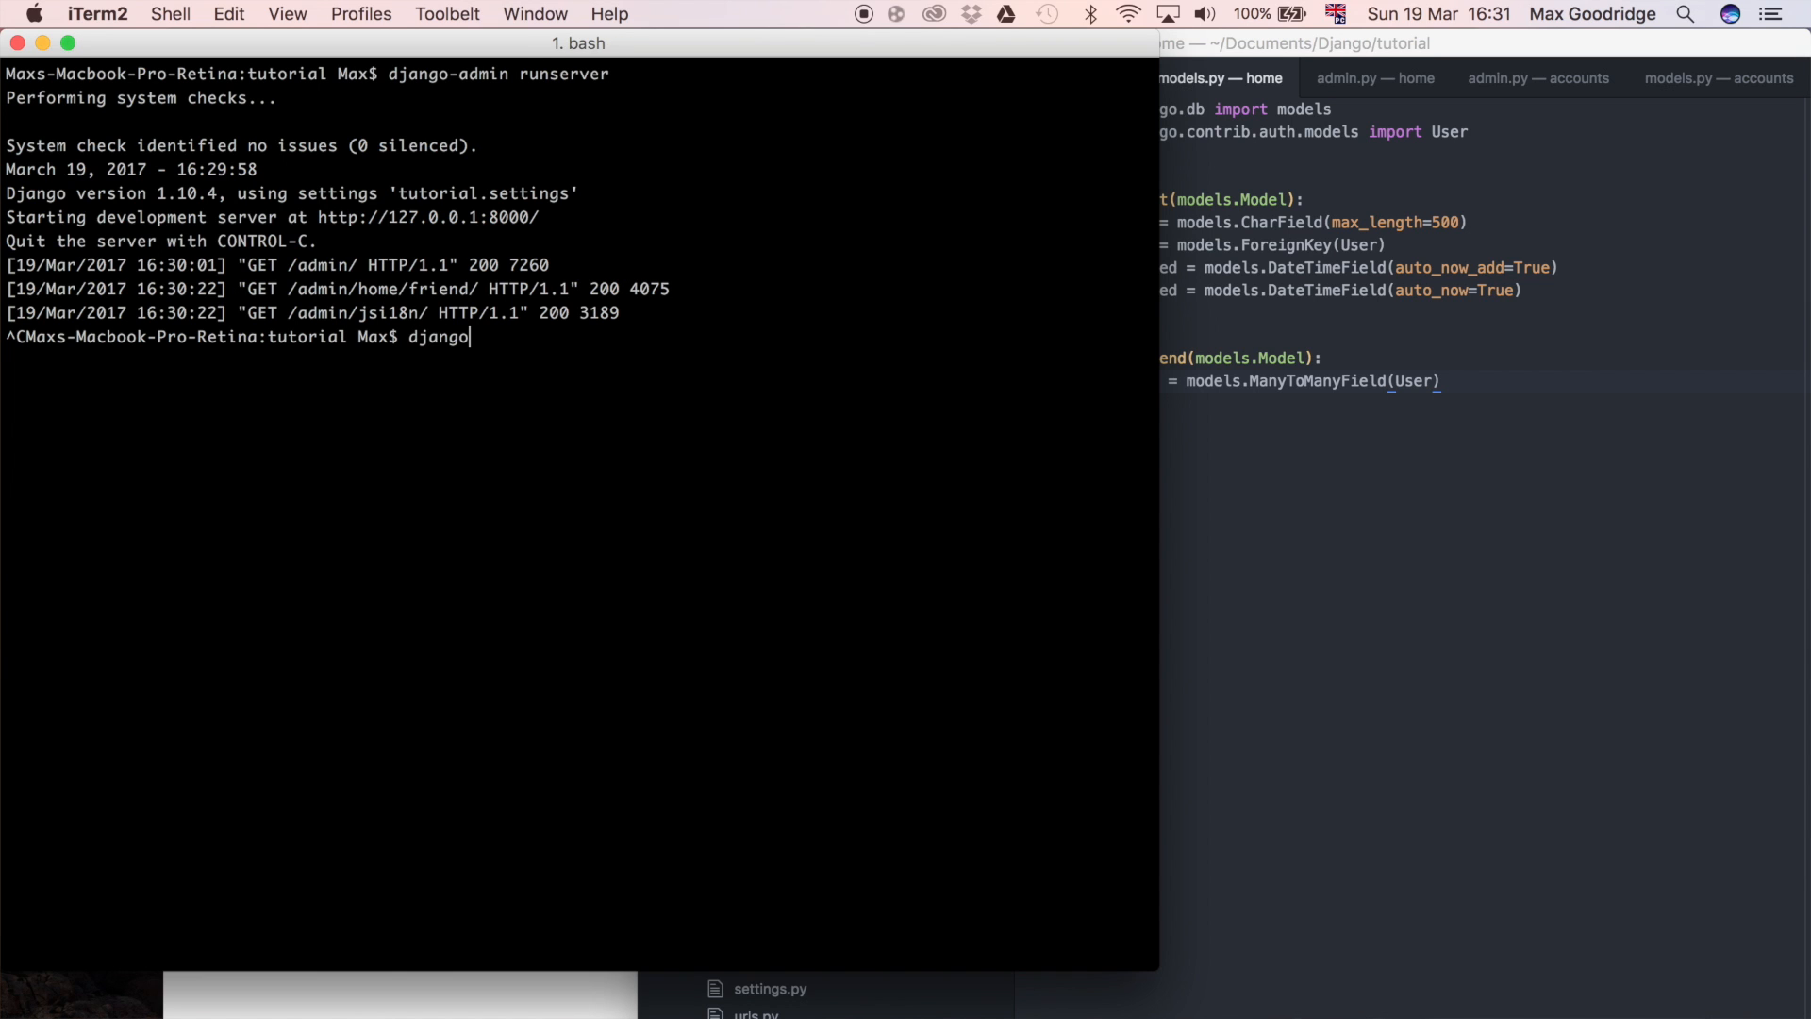
{"action": "type", "text": "-admin se"}
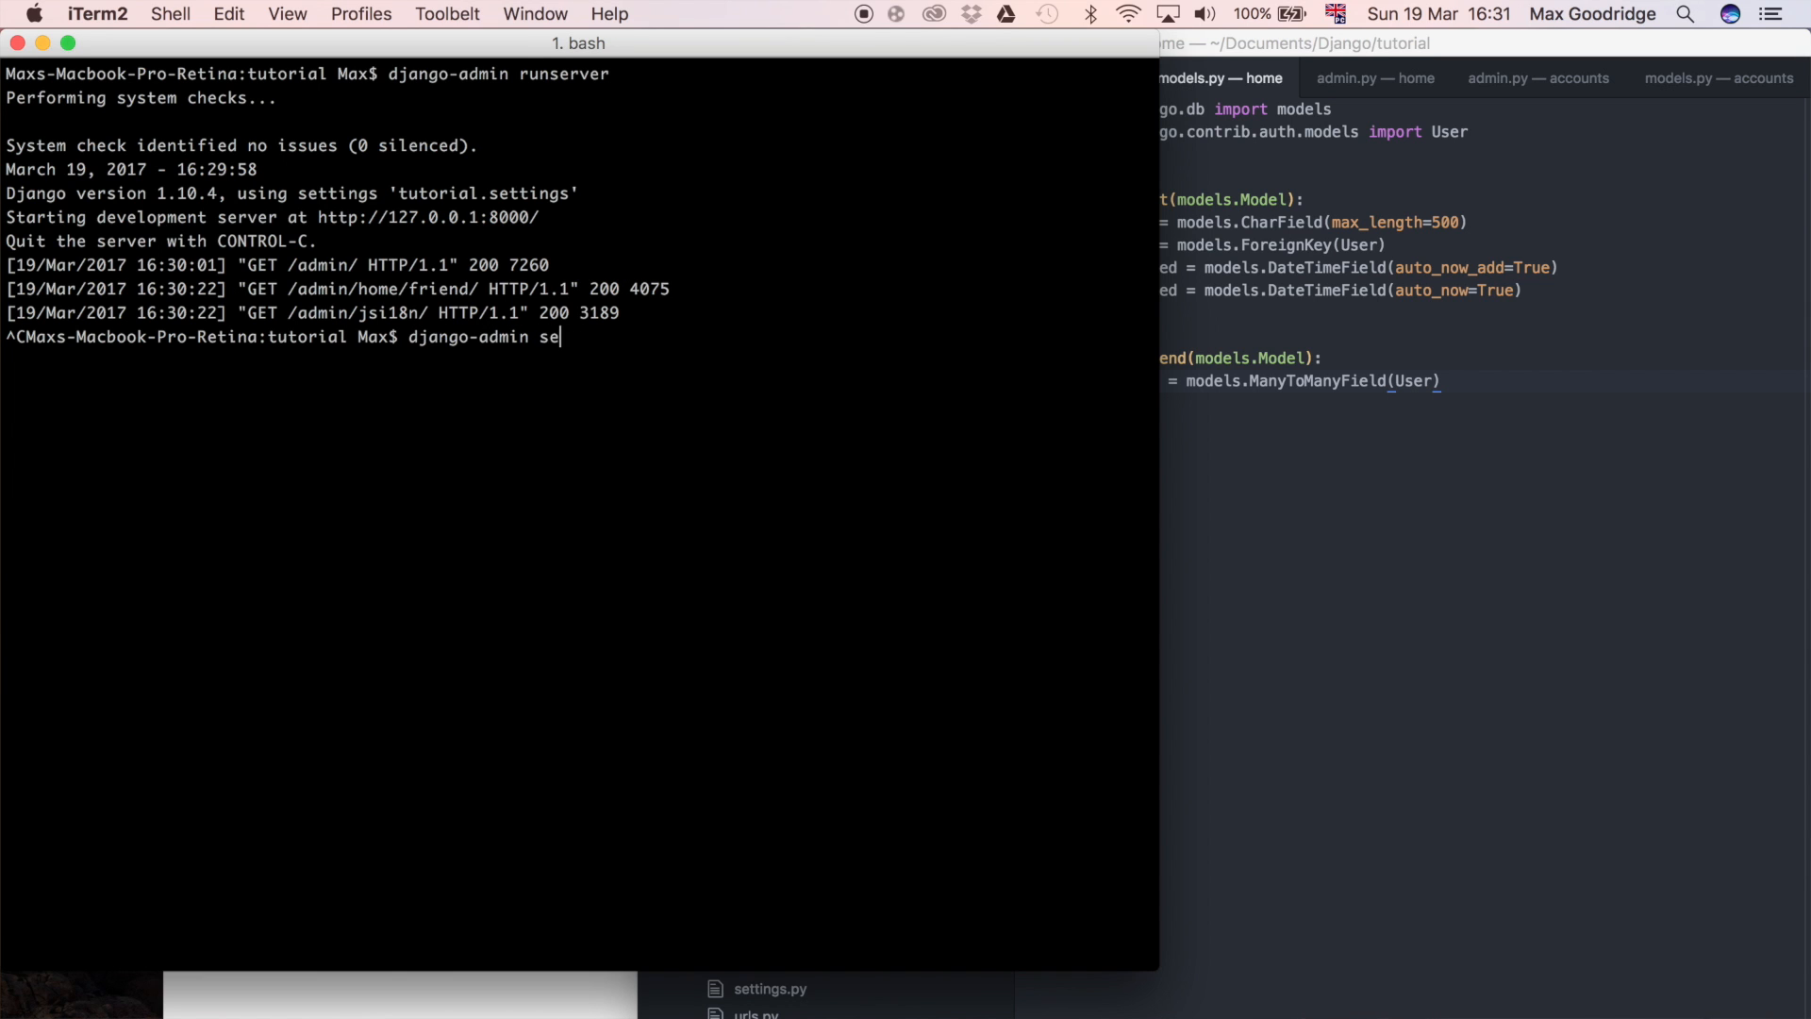
{"action": "type", "text": "hell"}
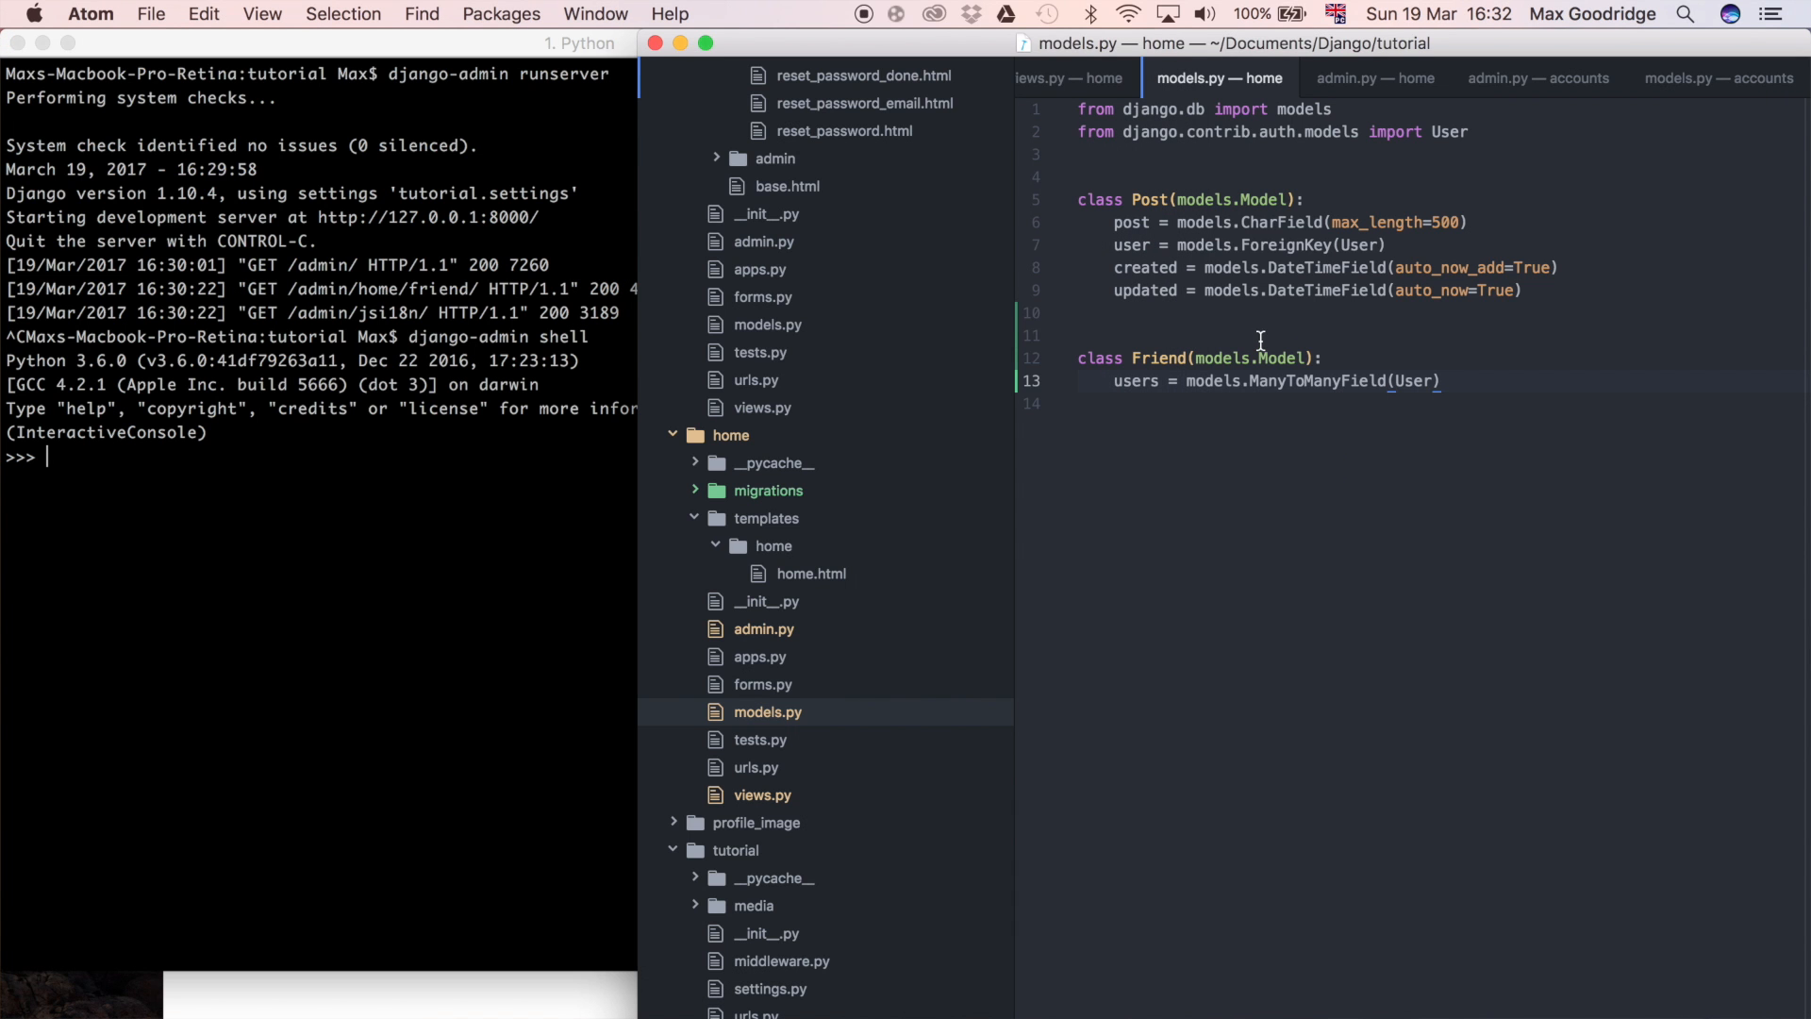
{"action": "mouse_move", "coordinate": [611, 577]}
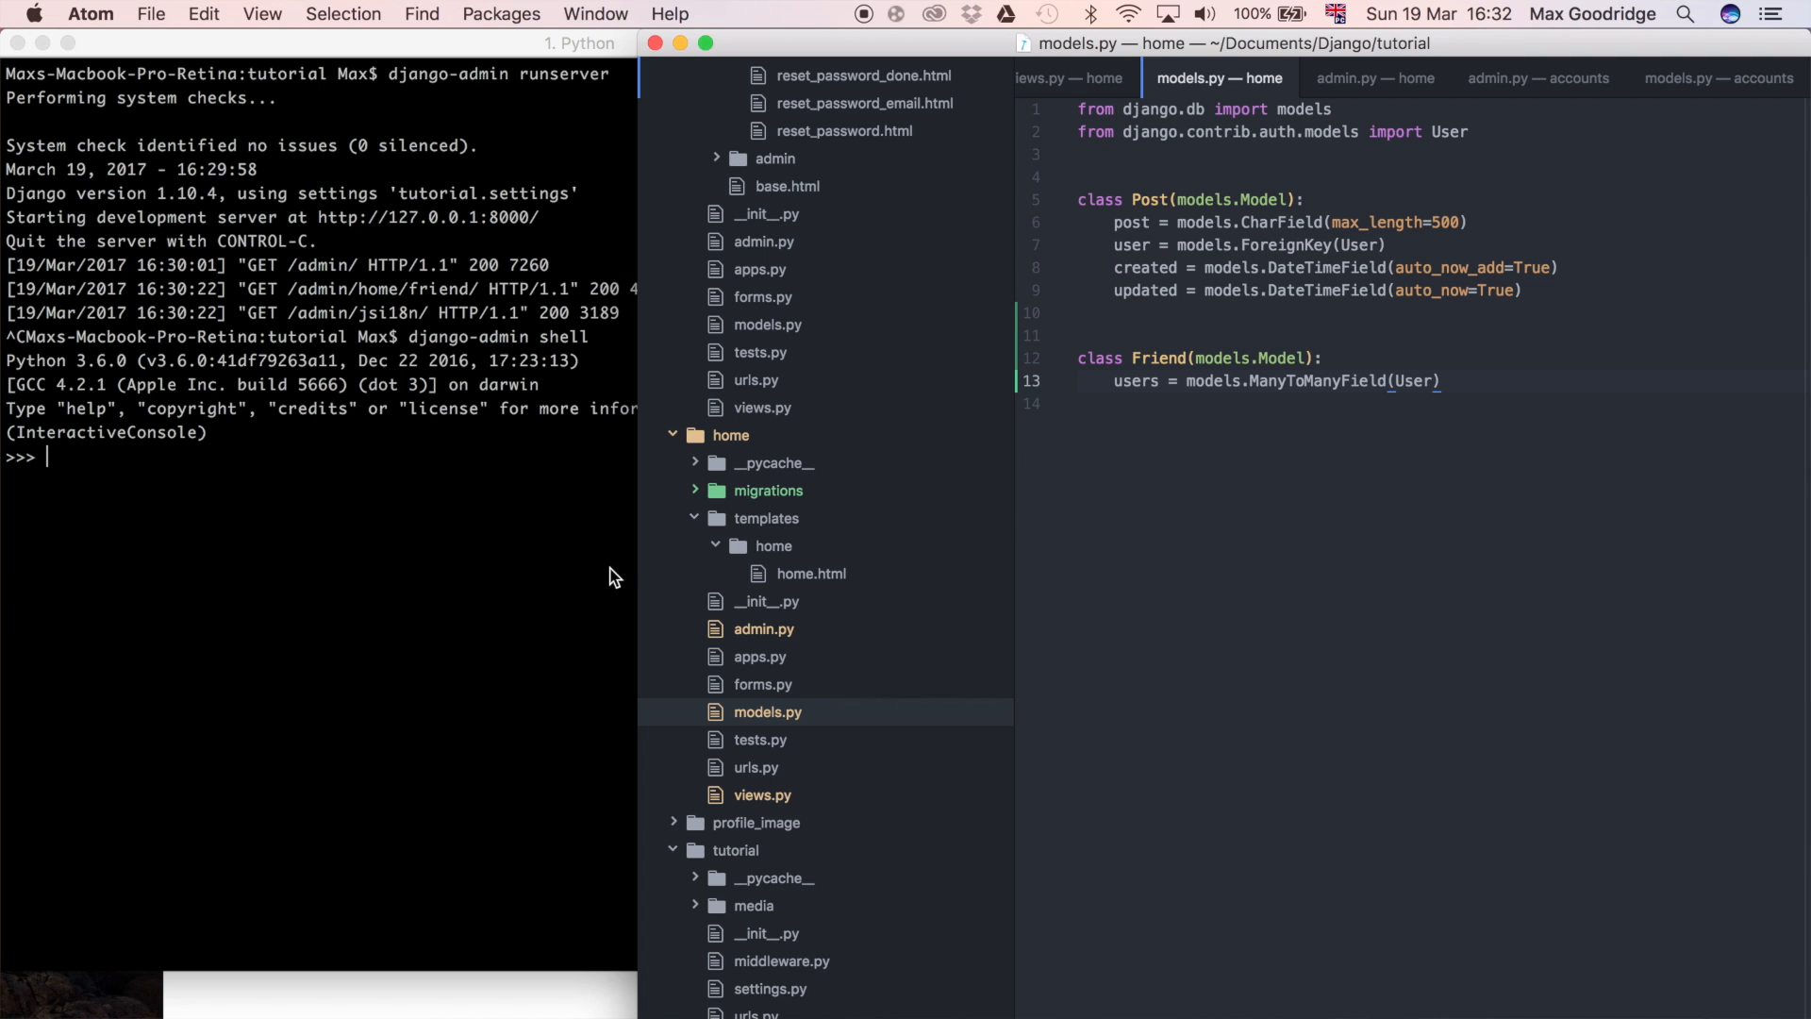
{"action": "mouse_move", "coordinate": [1132, 348]}
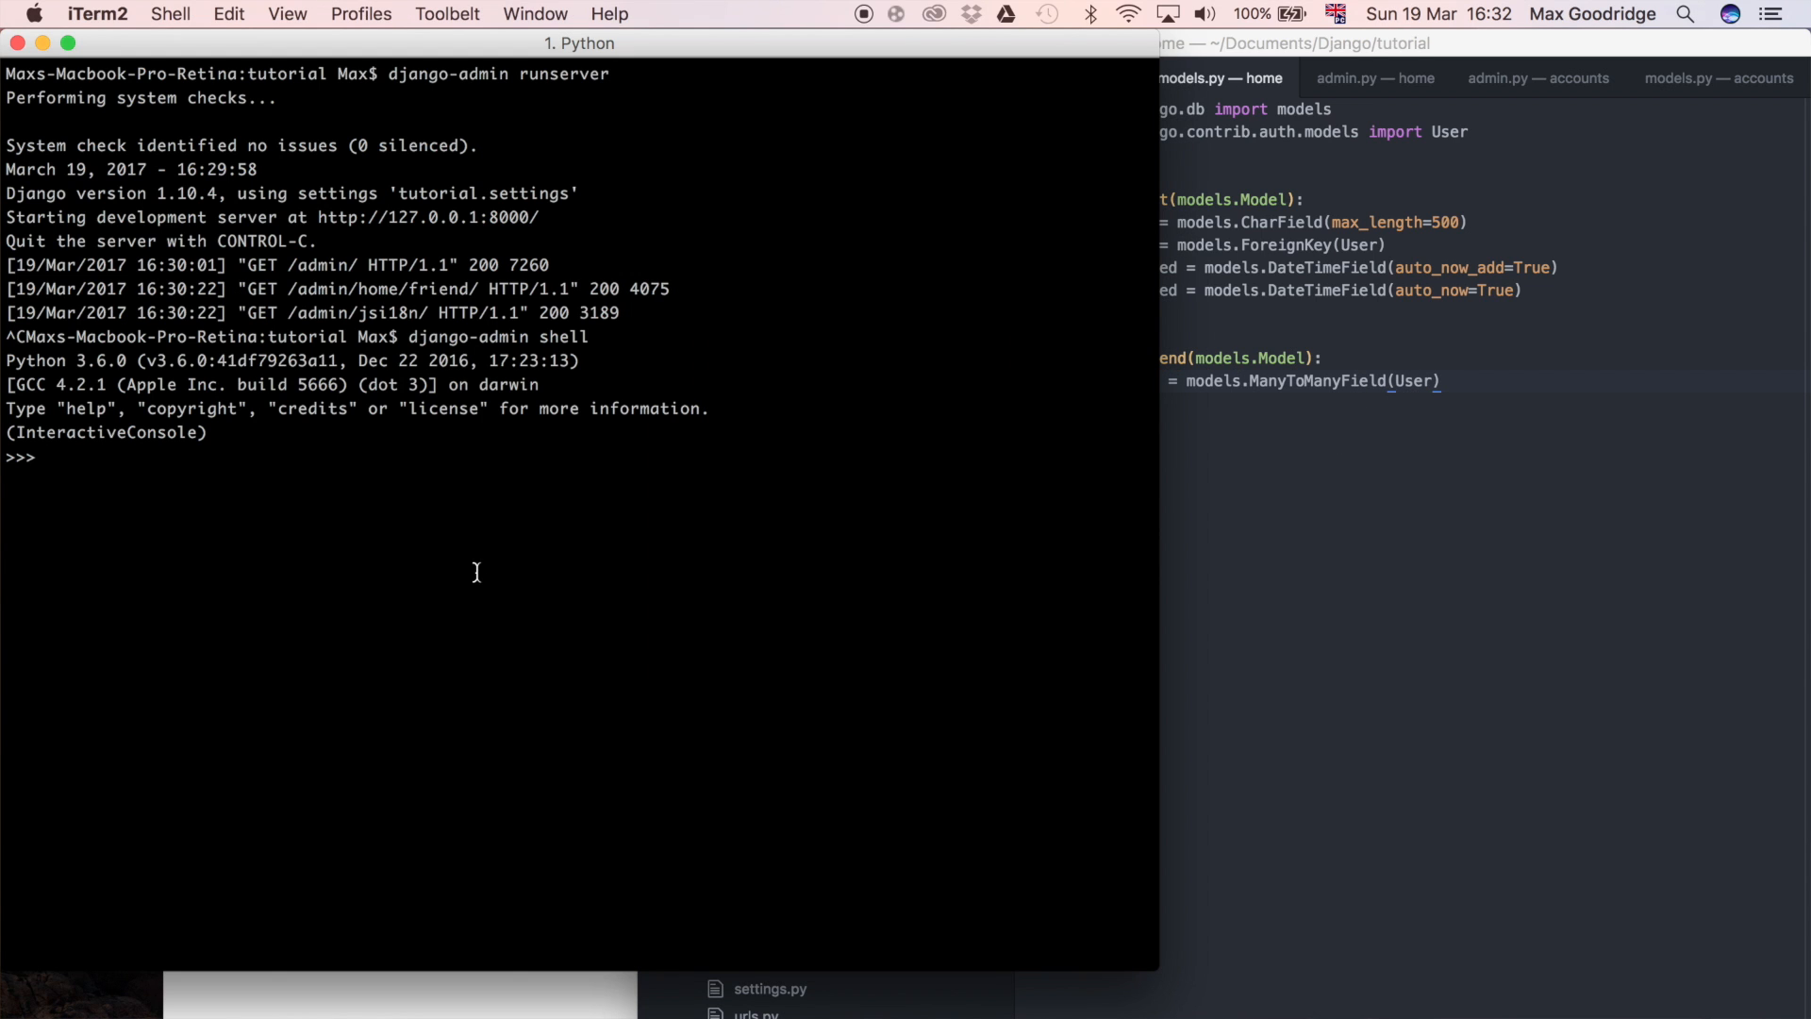
Import User from django.contrib.auth.models in the shell.
{"action": "type", "text": "d"}
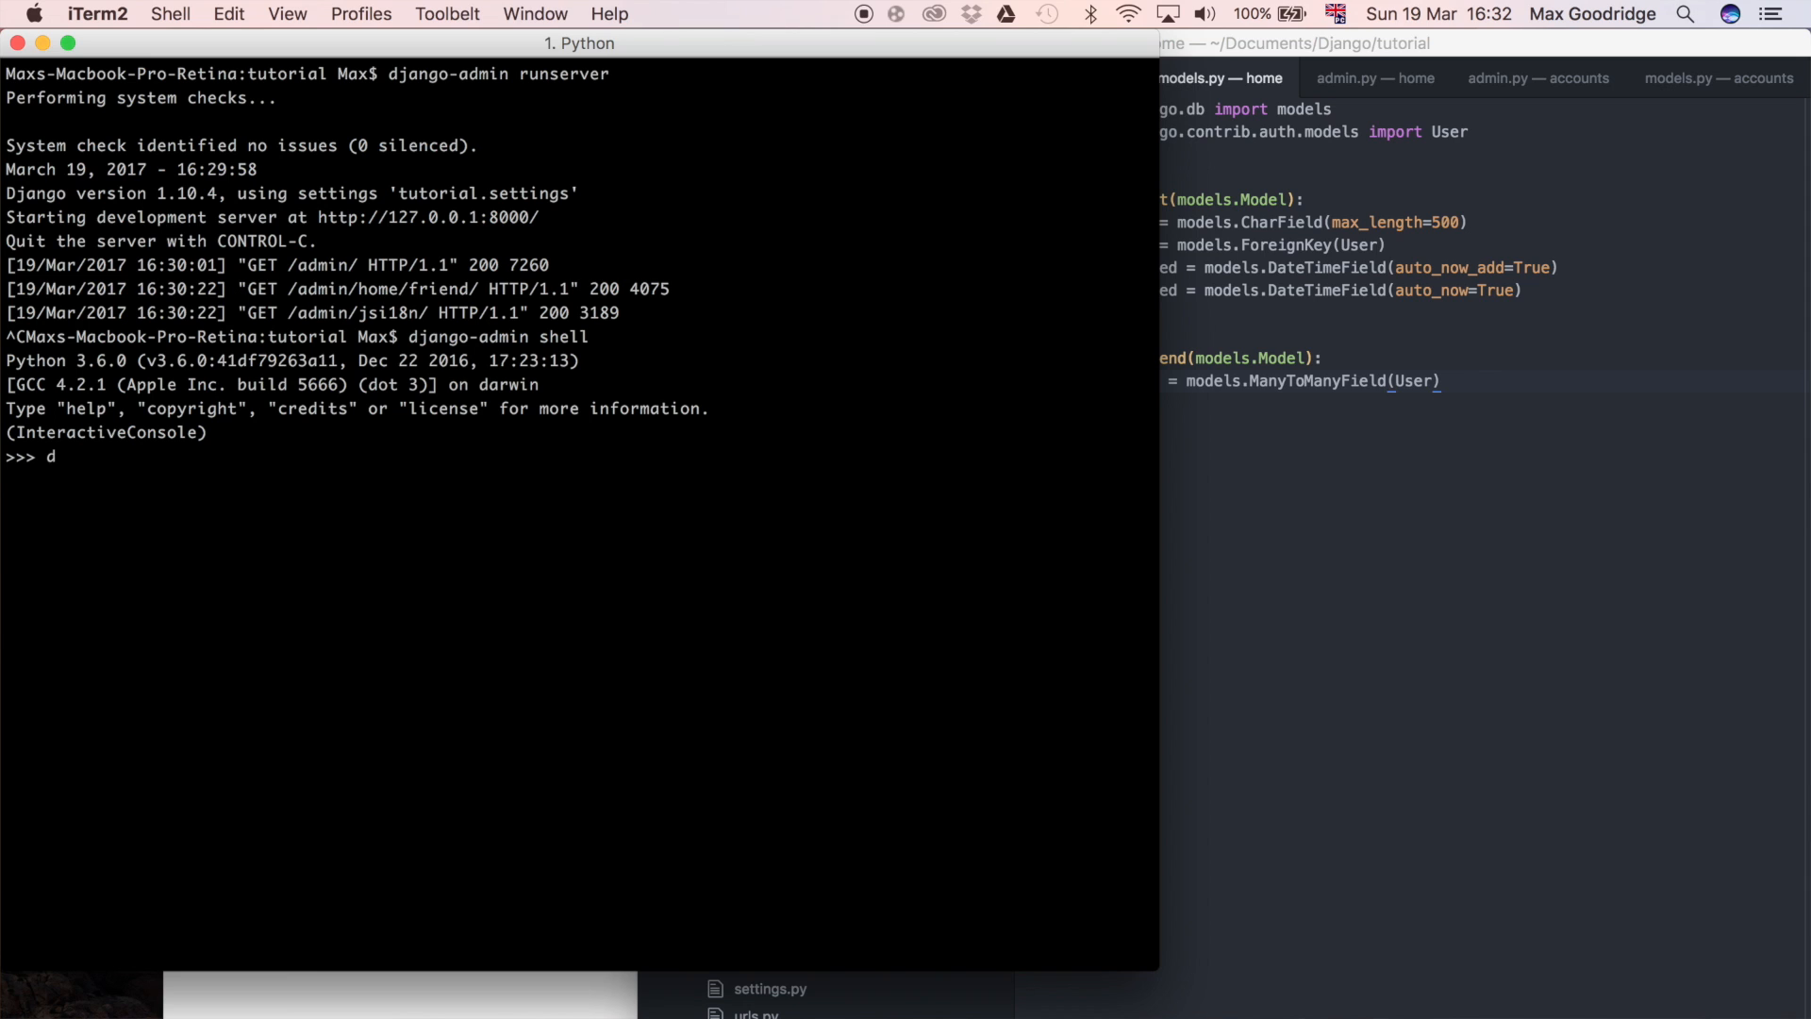
{"action": "type", "text": "rom django."}
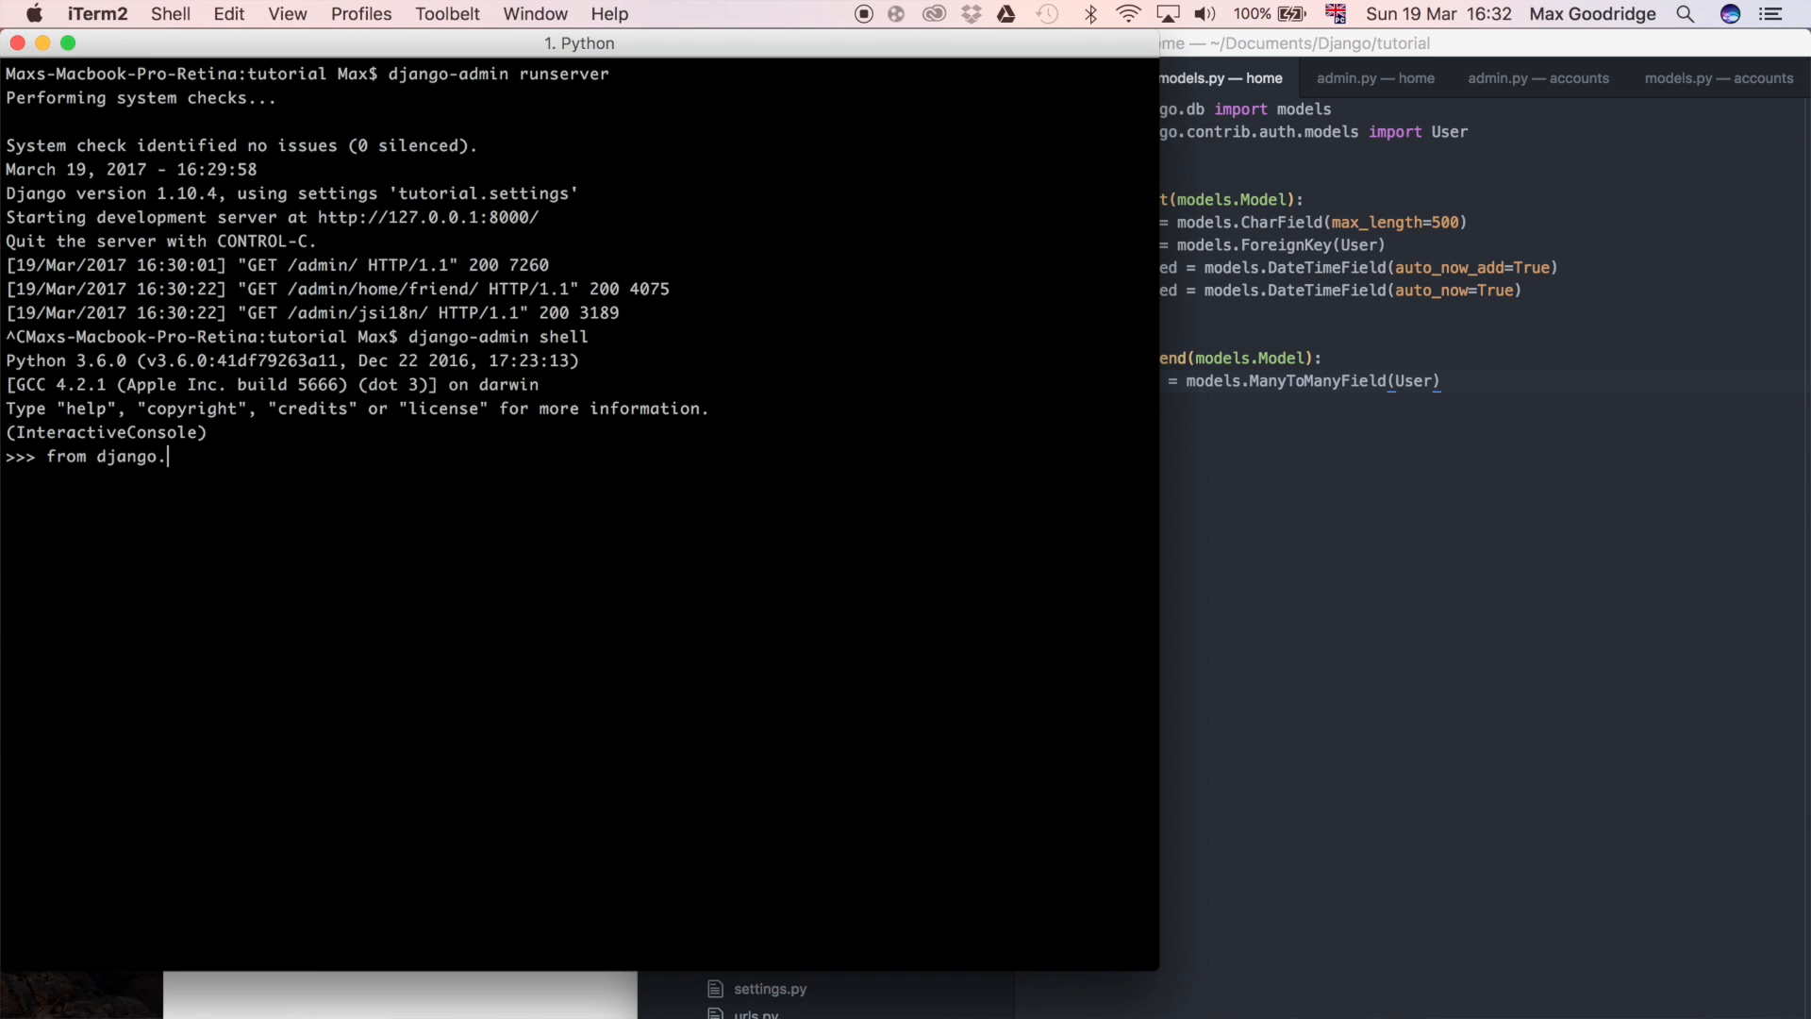
{"action": "type", "text": "contrib."}
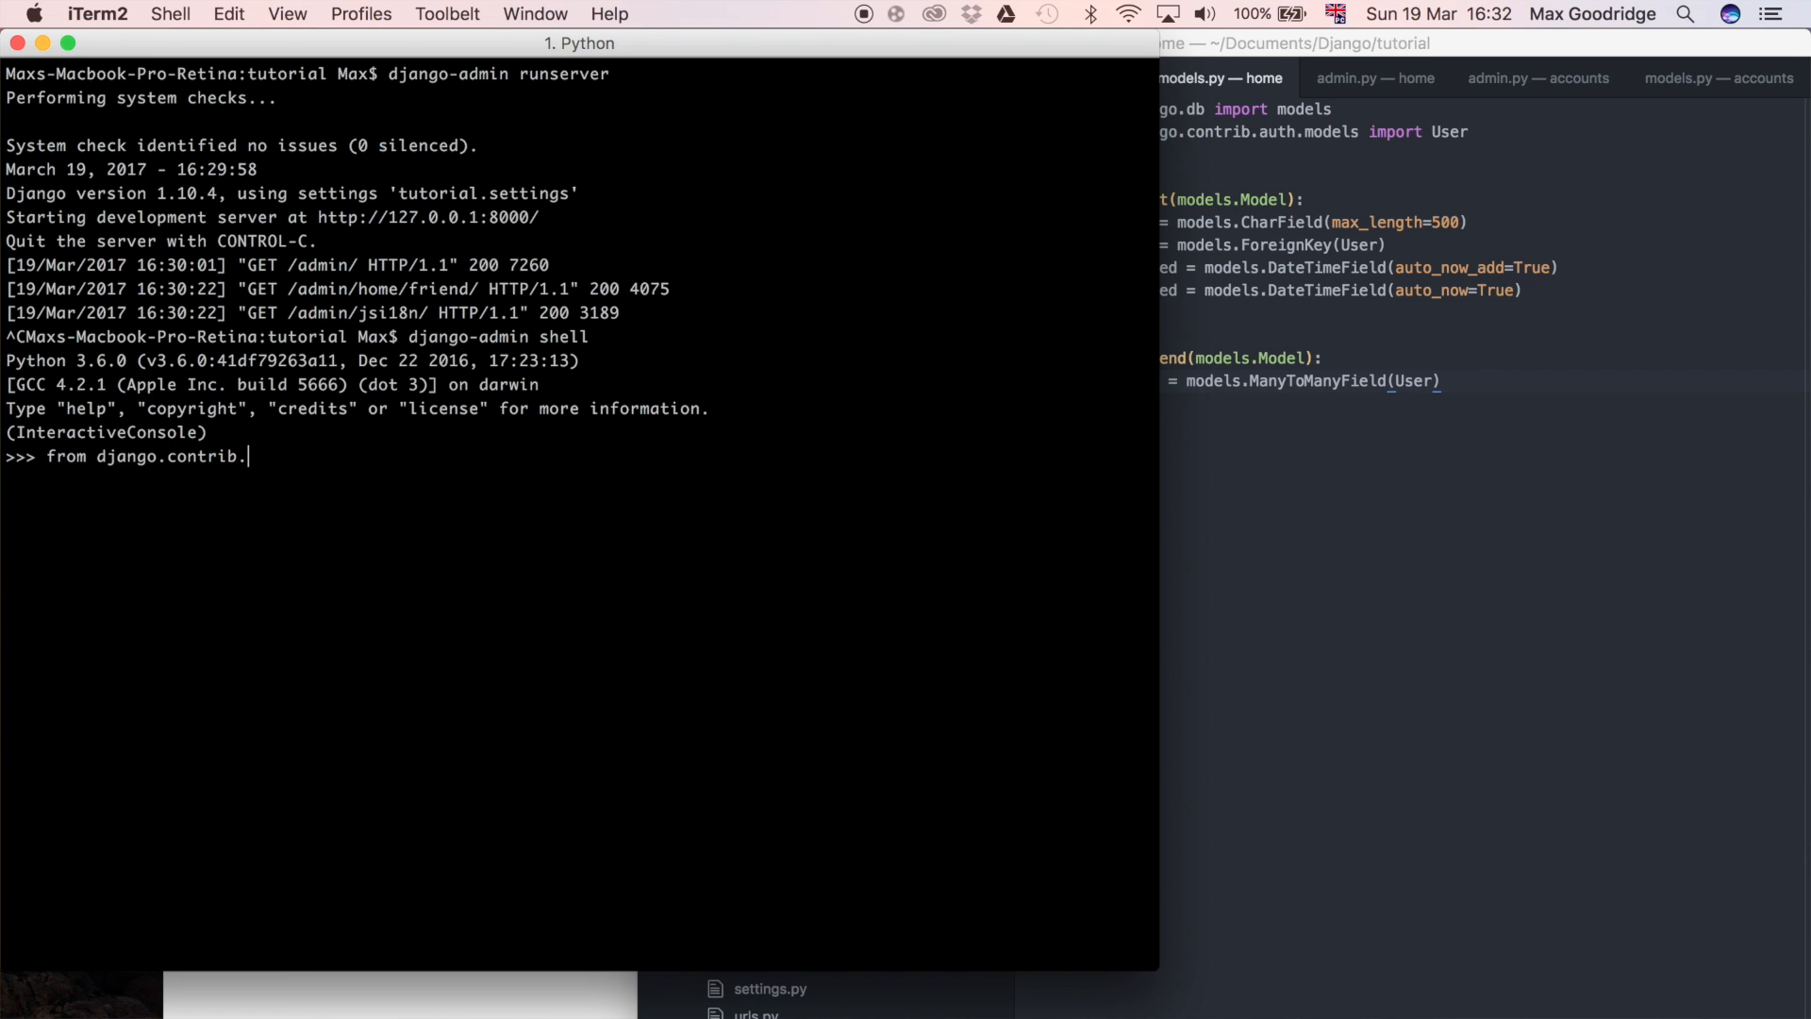
{"action": "type", "text": "auth.models import Use"}
{"action": "type", "text": "f"}
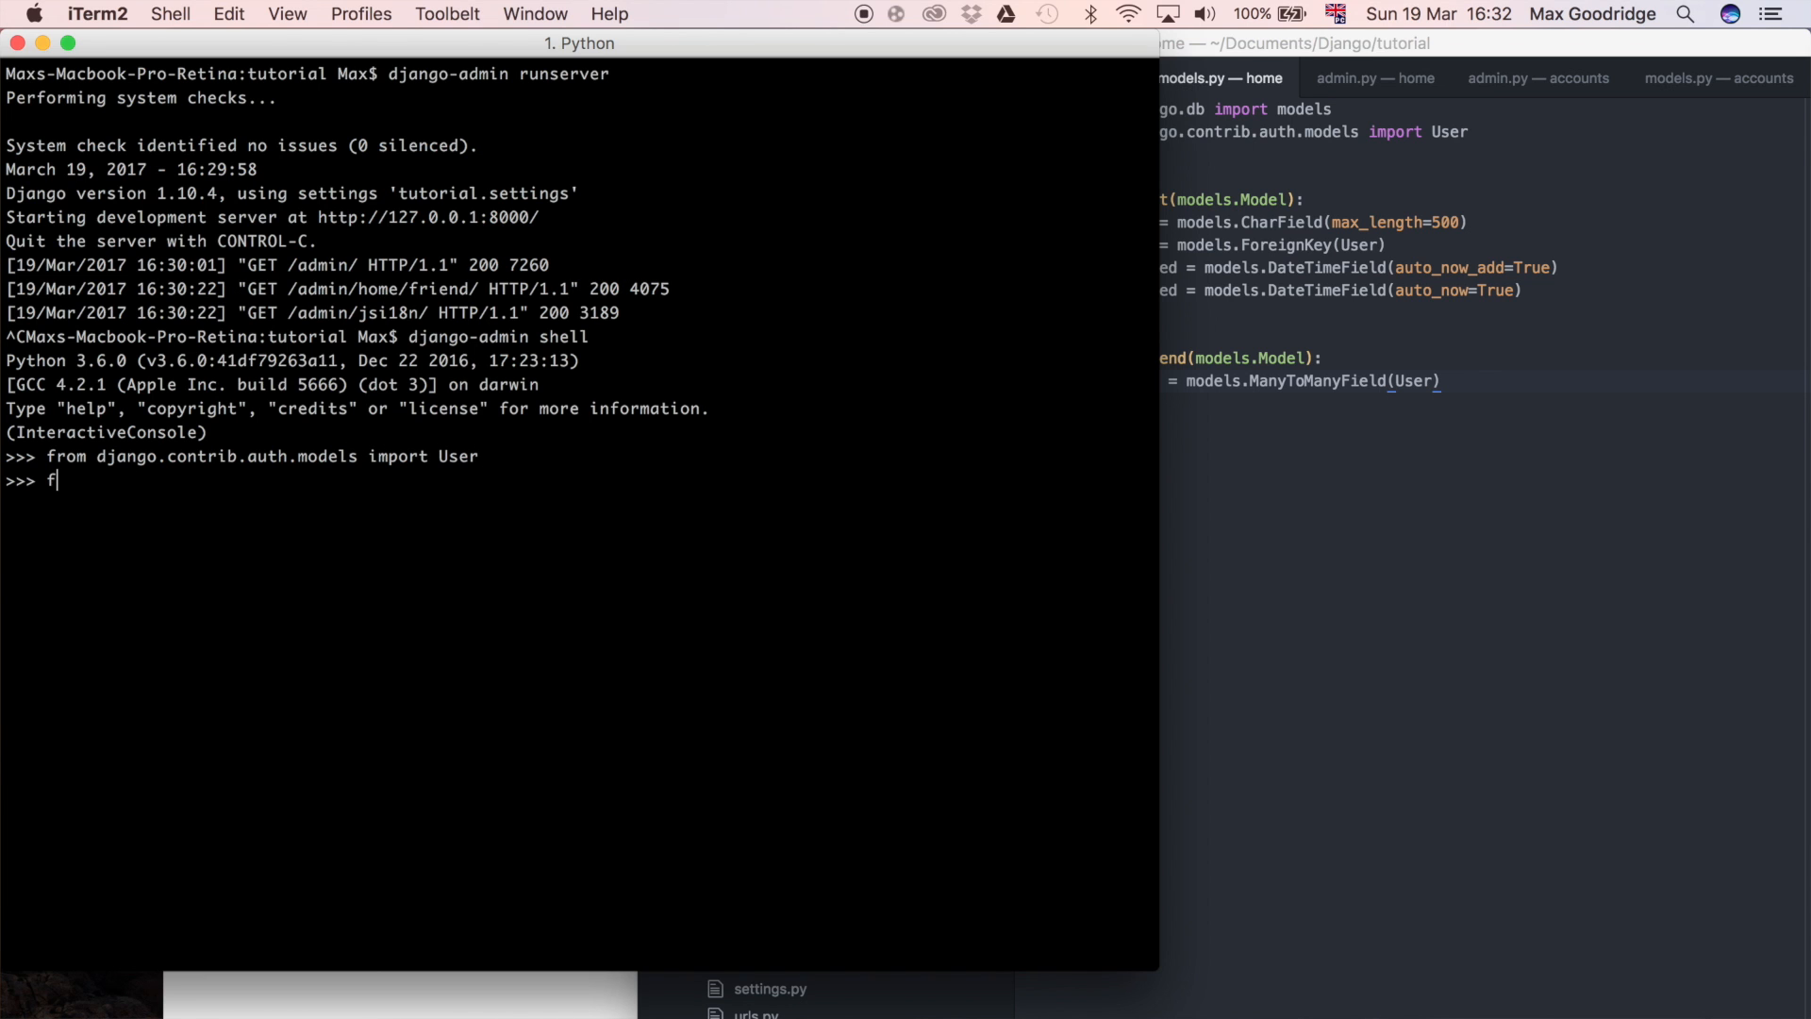
Import Friend from home.models in the shell.
{"action": "type", "text": "rom"}
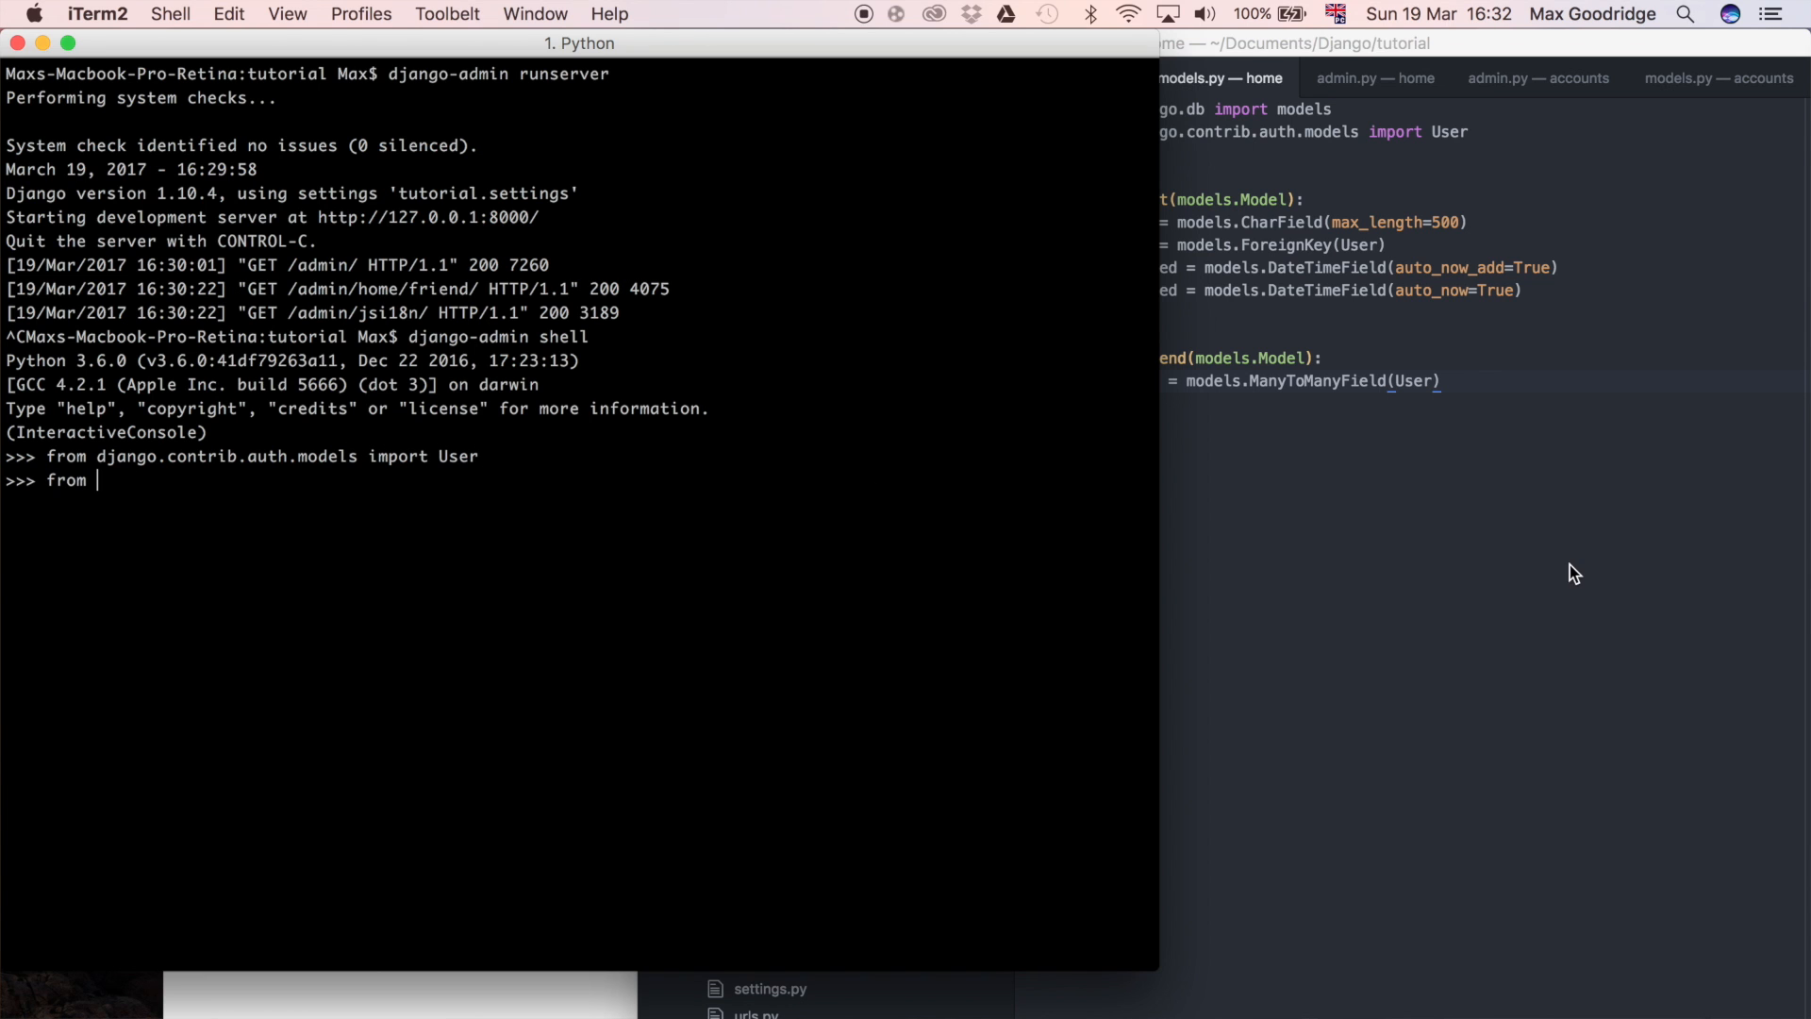
{"action": "type", "text": "h"}
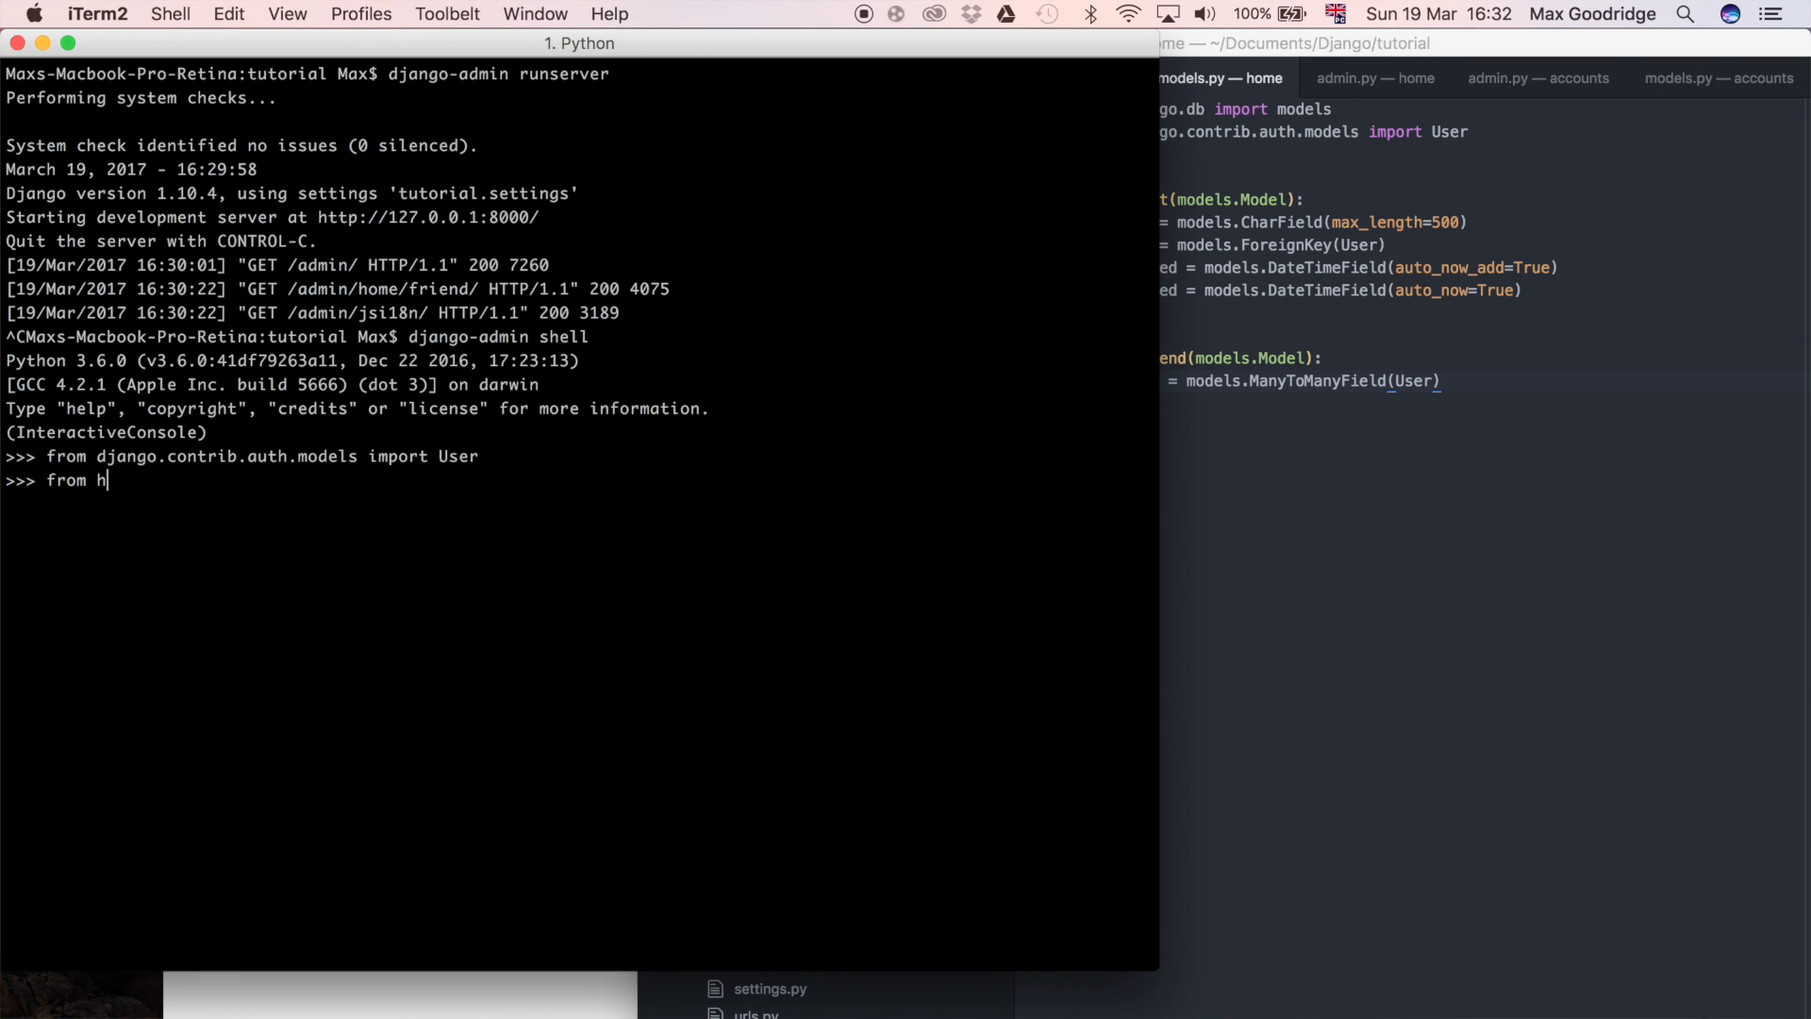
{"action": "type", "text": "ome.models import"}
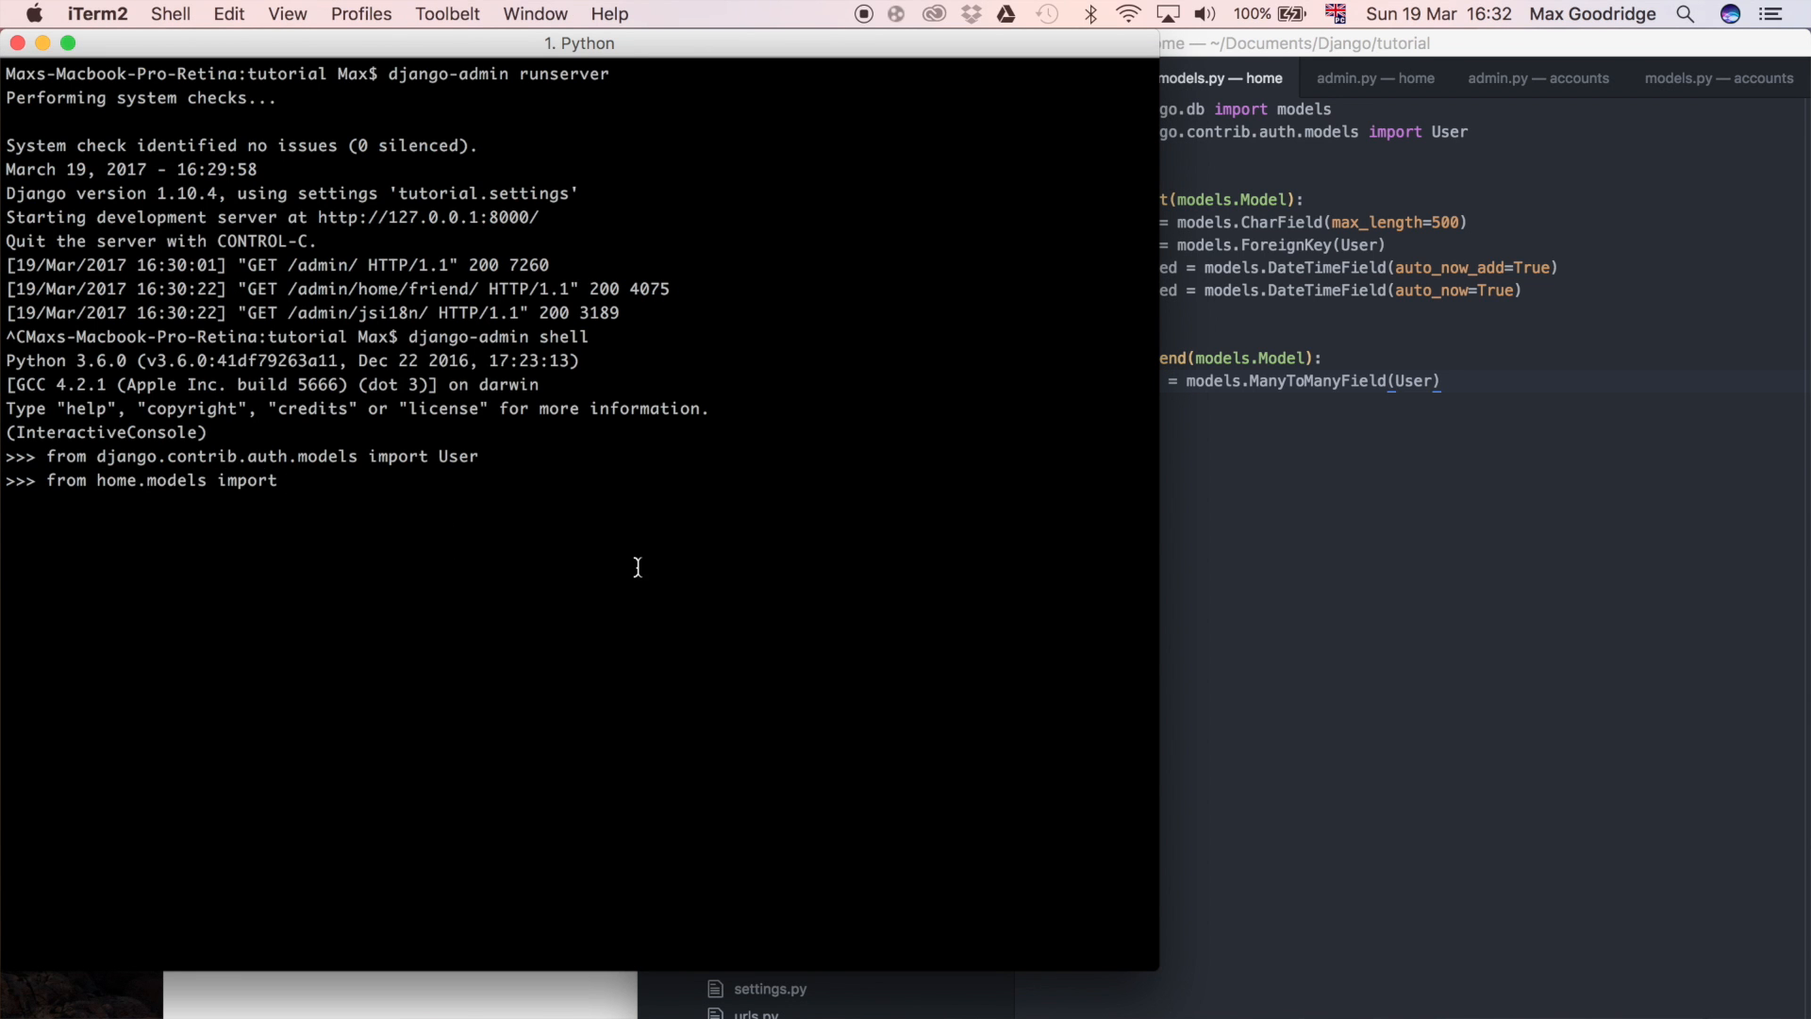
{"action": "type", "text": "Friend"}
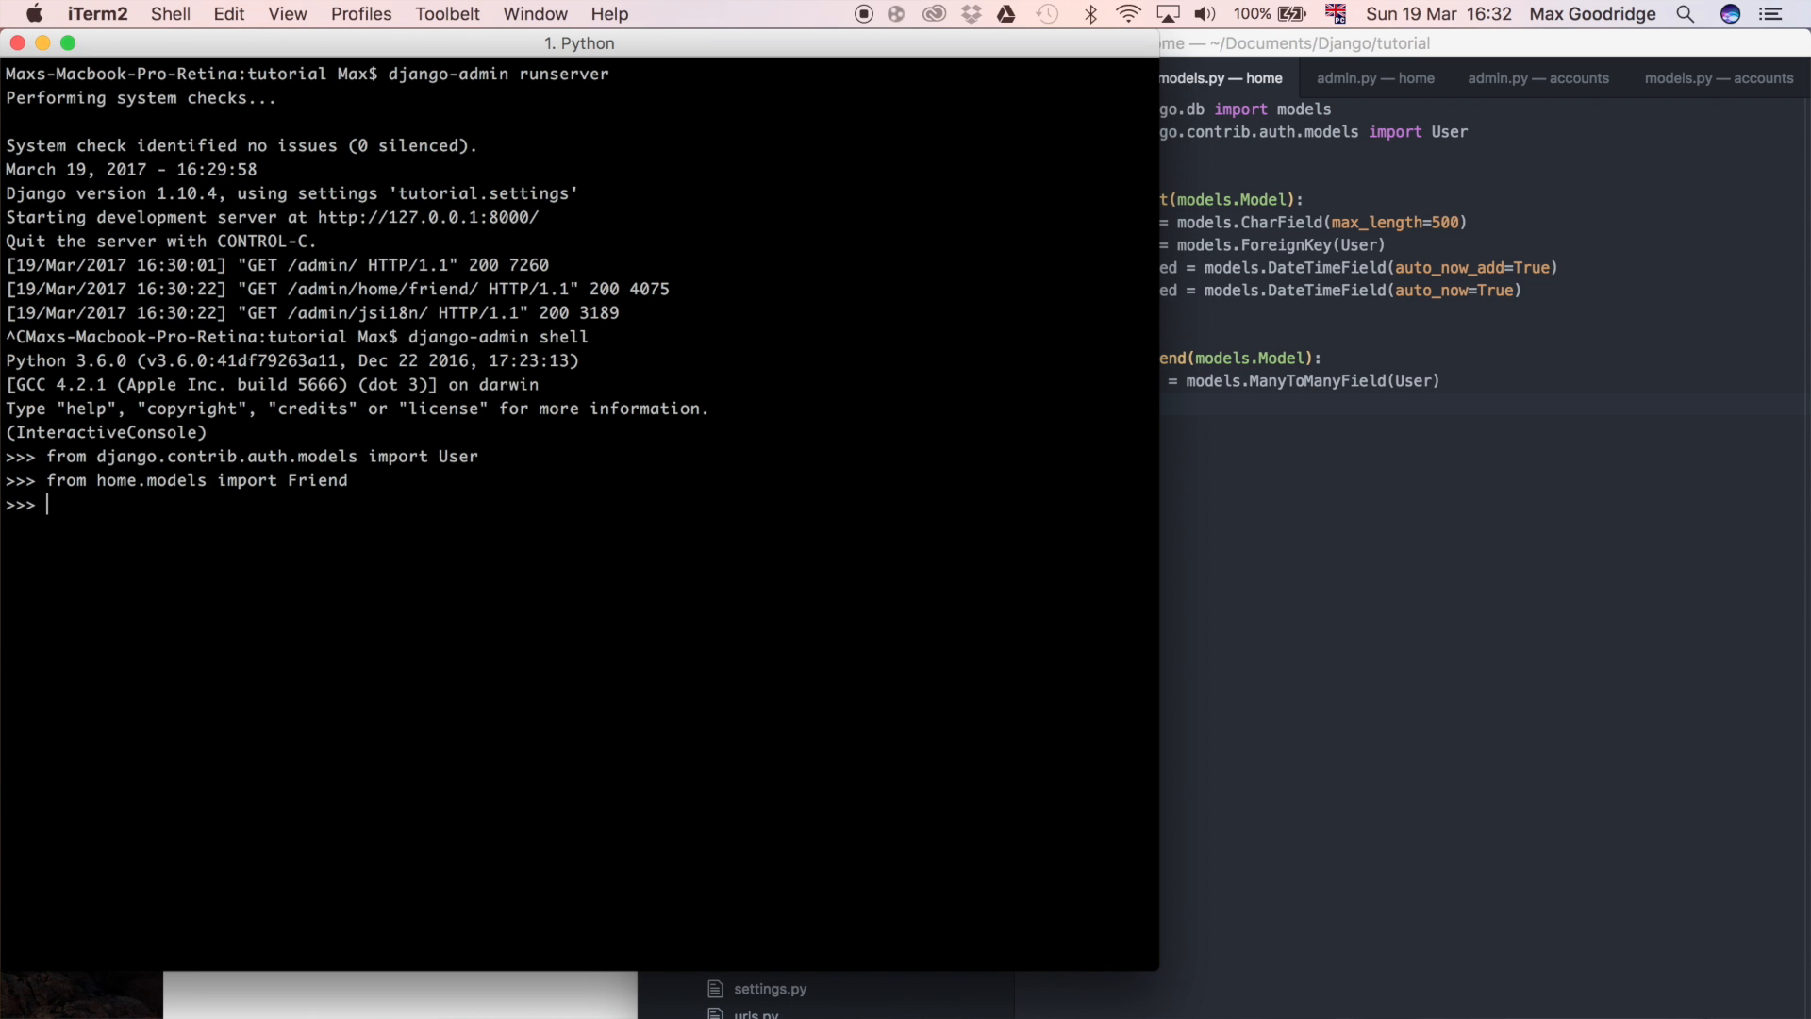
{"action": "mouse_move", "coordinate": [326, 546]}
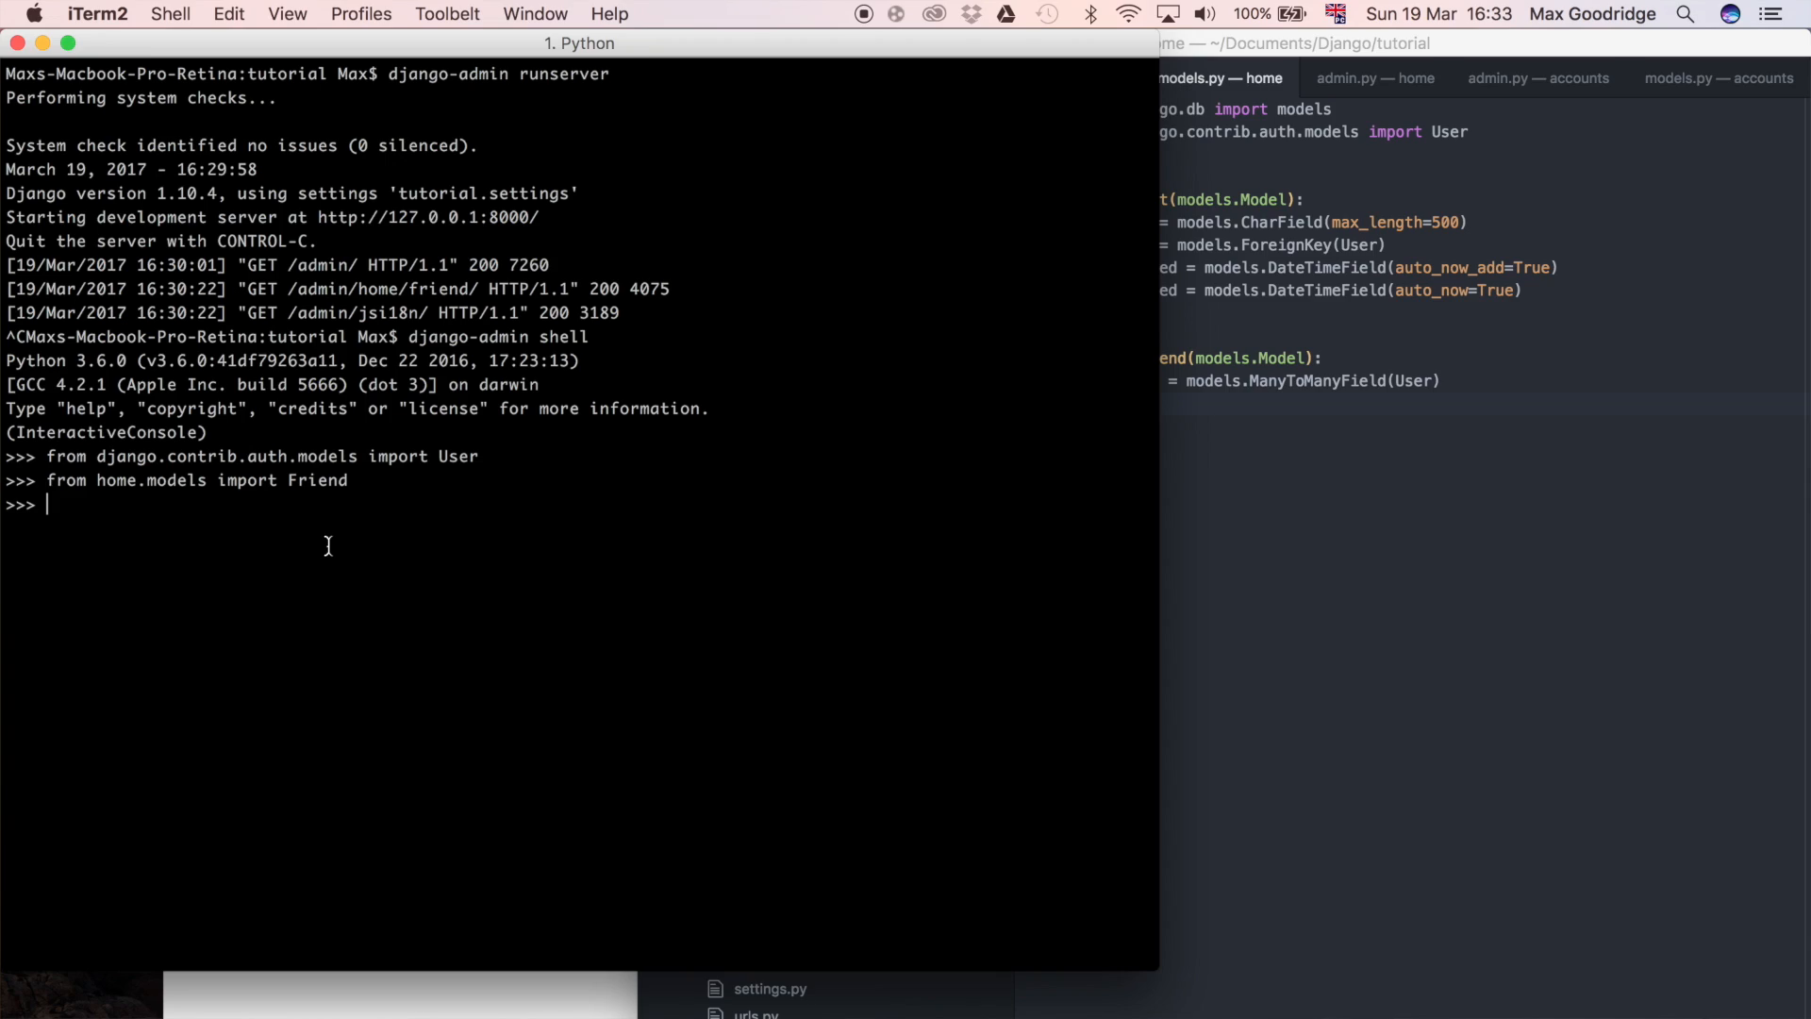
{"action": "mouse_move", "coordinate": [624, 496]}
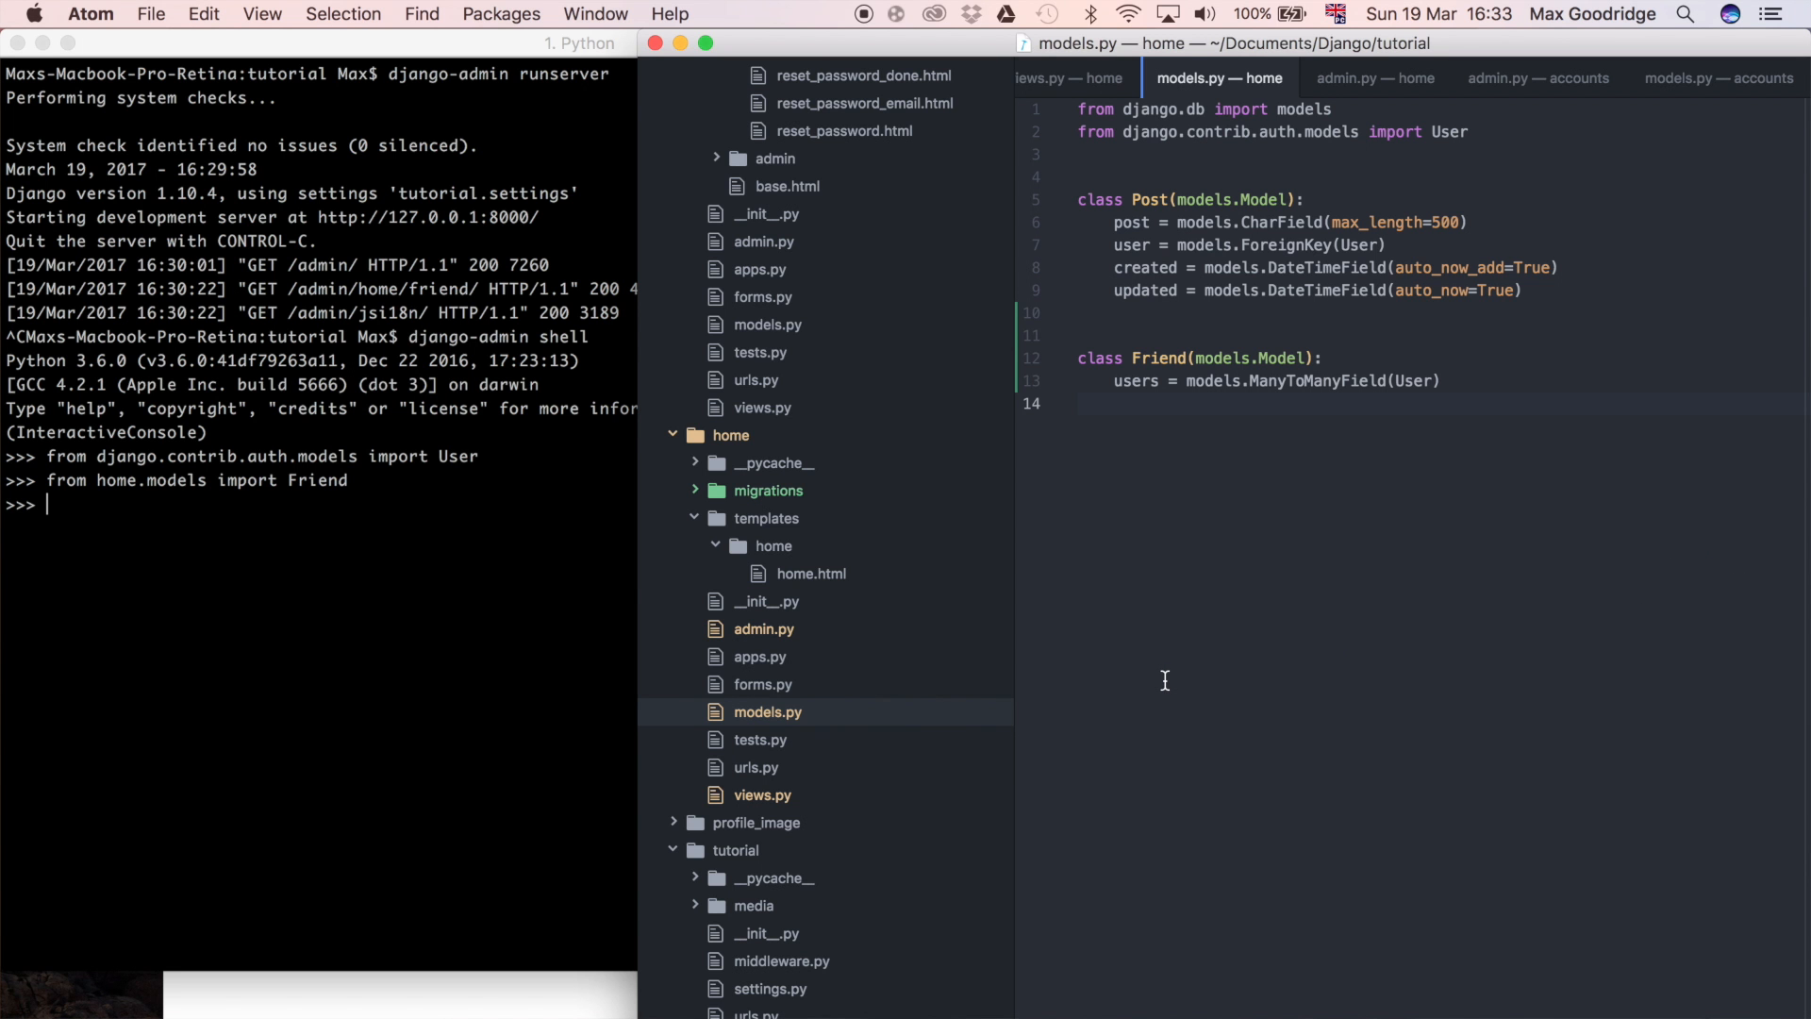
Bring Atom's models.py forward to review the Friend model's ManyToManyField to User.
{"action": "left_click", "coordinate": [1080, 404]}
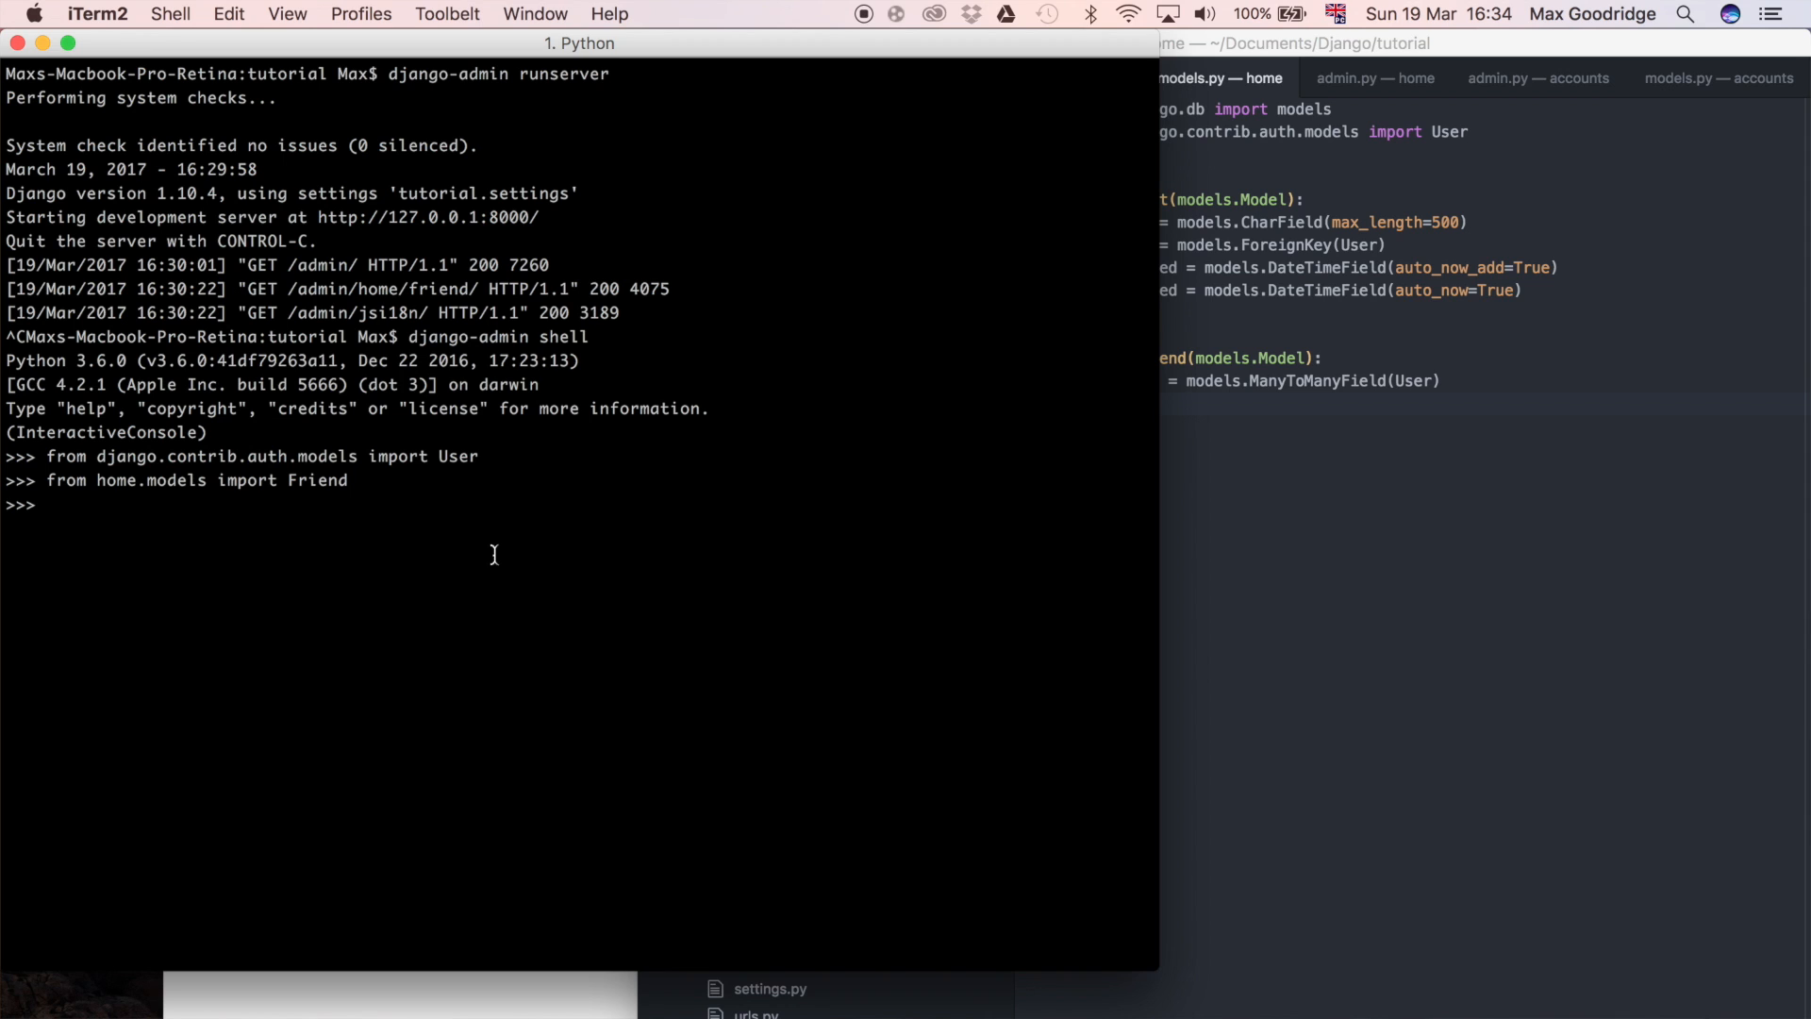
{"action": "mouse_move", "coordinate": [549, 502]}
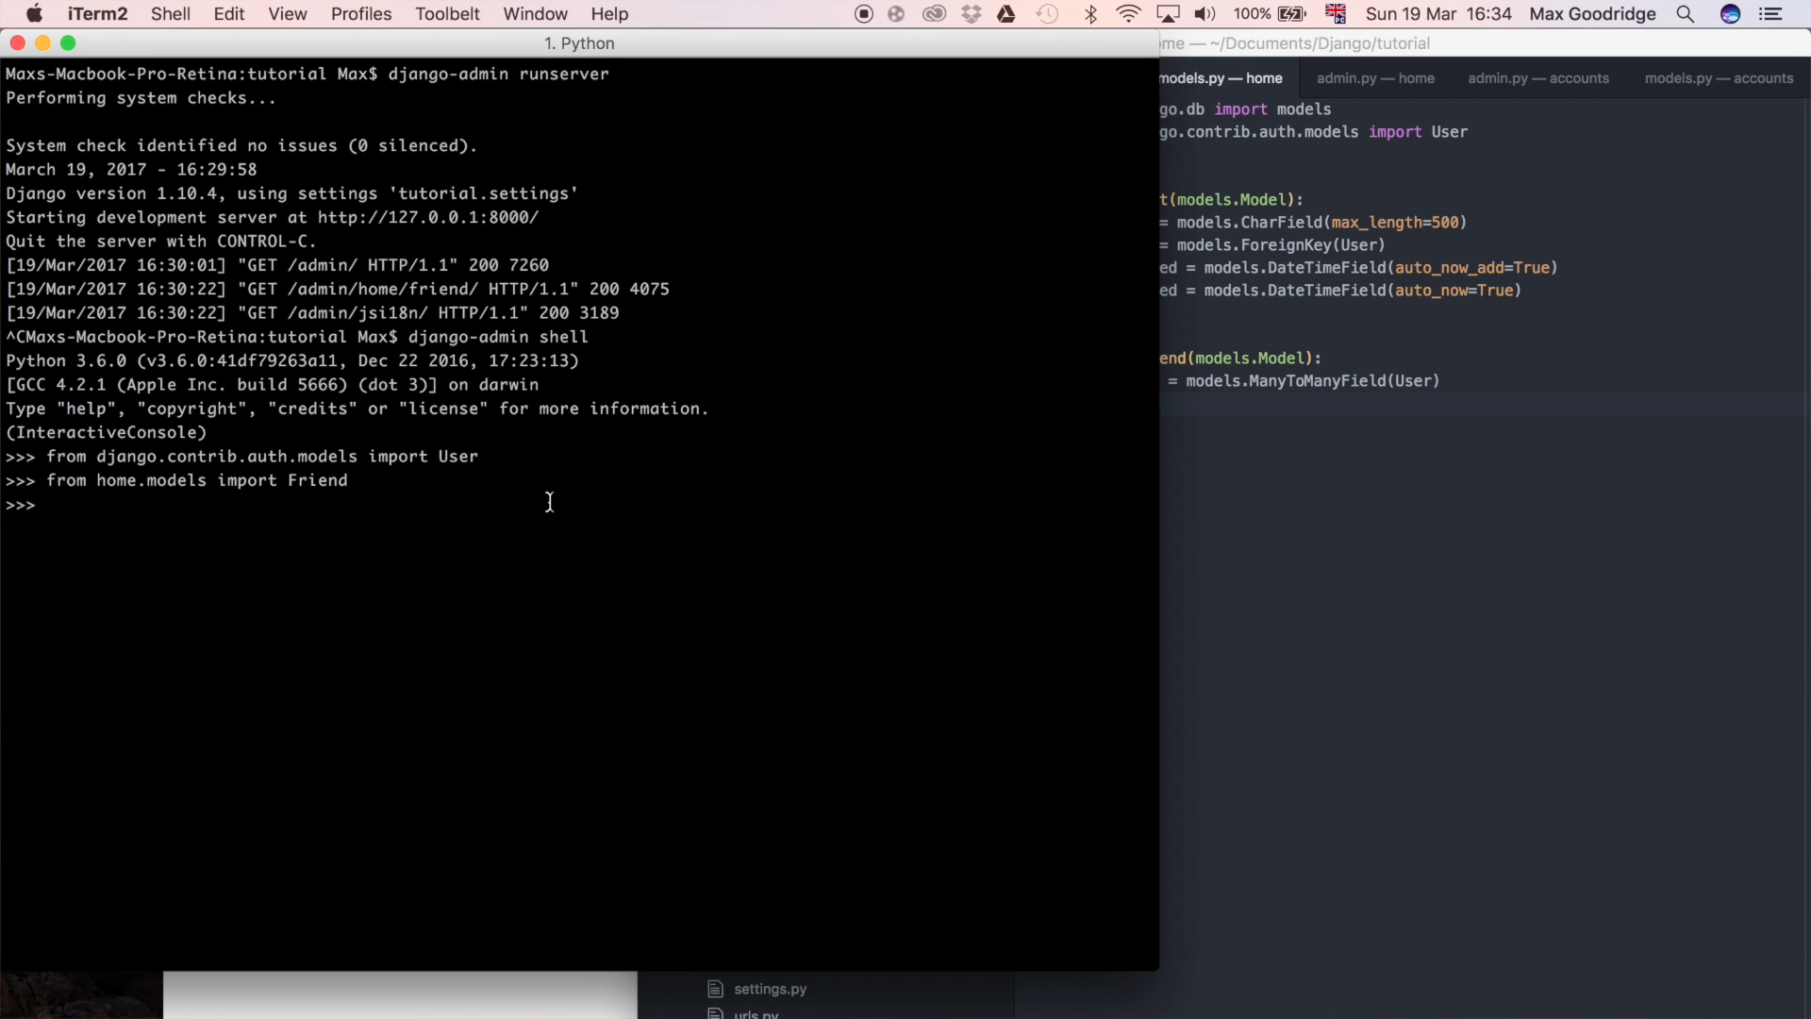
{"action": "left_click", "coordinate": [1219, 77]}
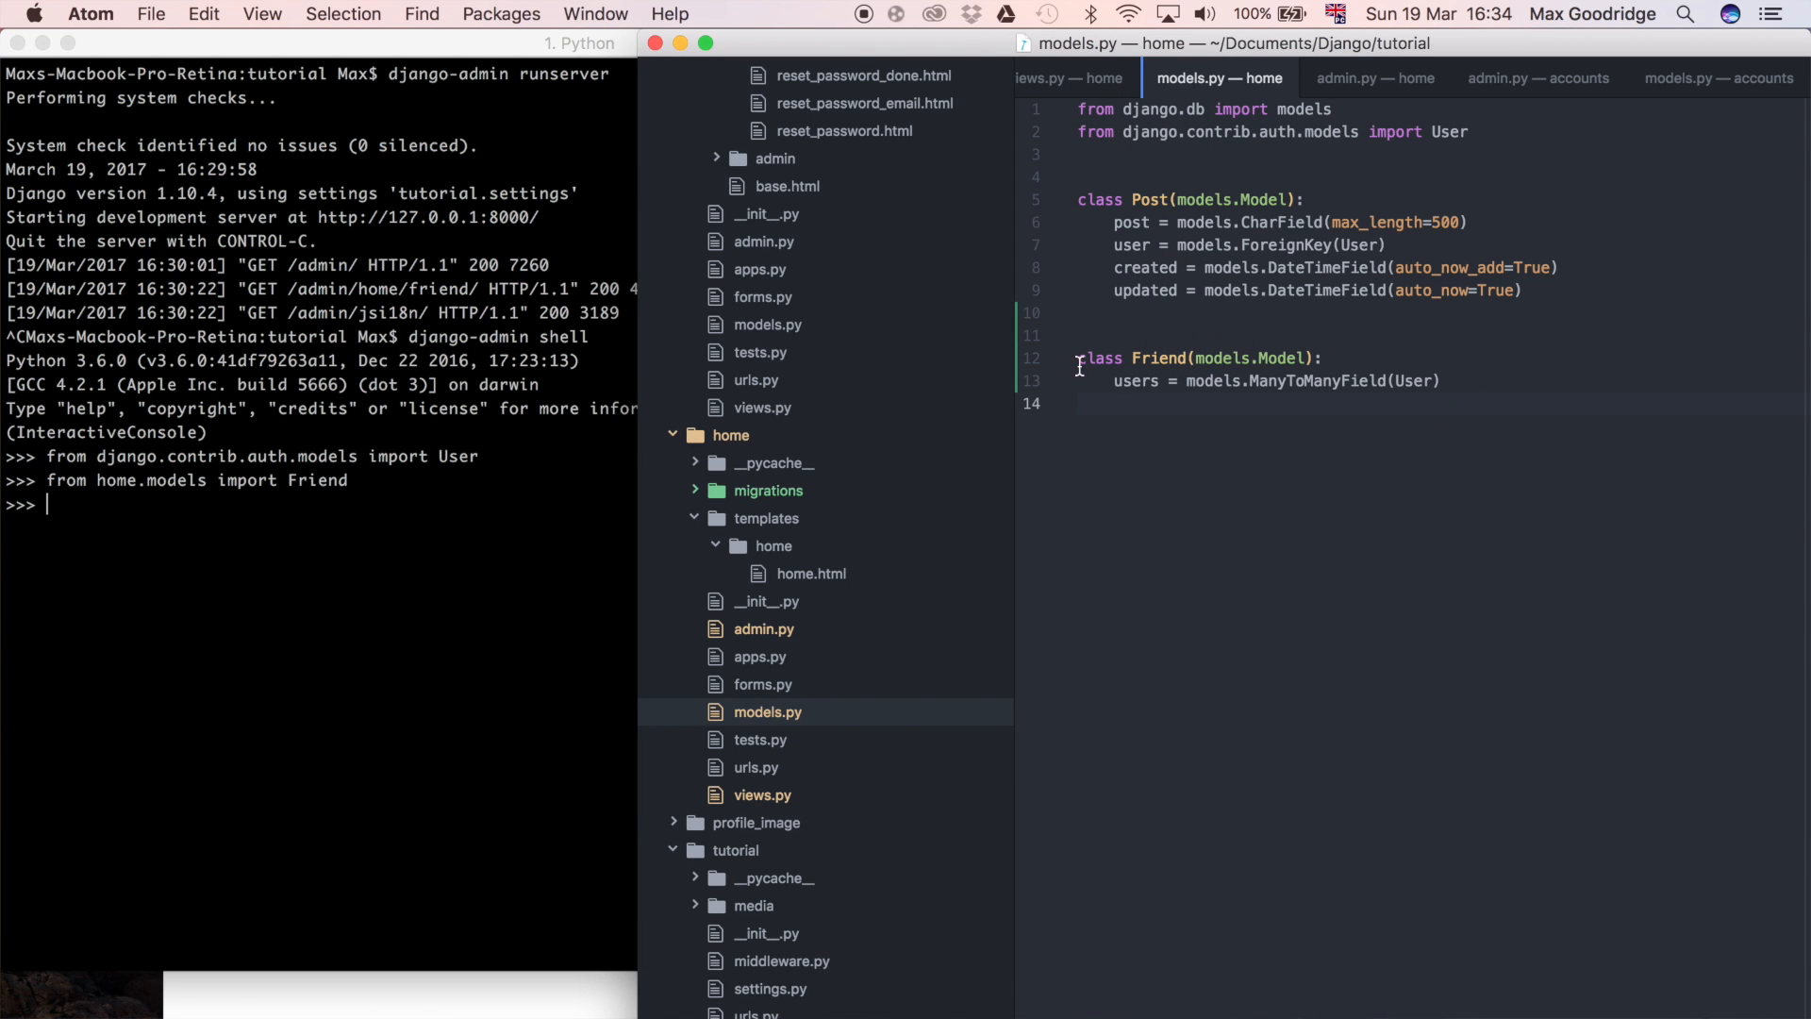
{"action": "mouse_move", "coordinate": [291, 589]}
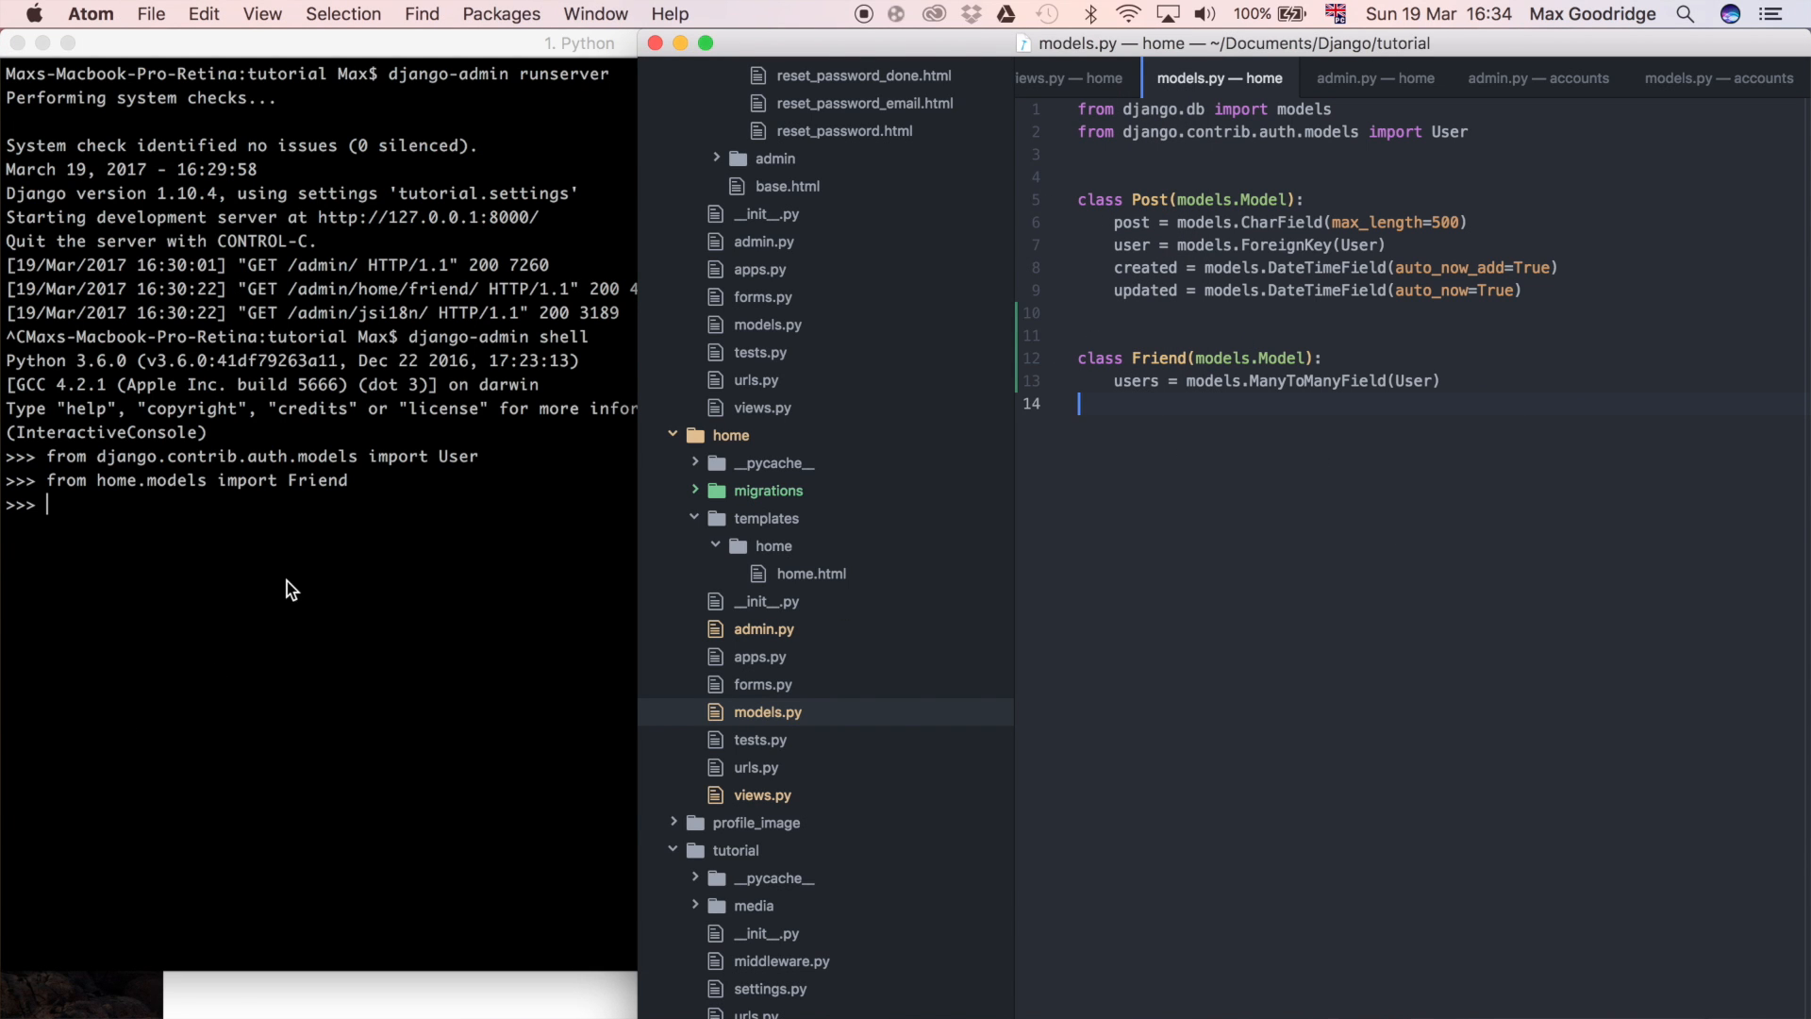
Create friend = Friend() and evaluate friend to show the Friend object.
{"action": "type", "text": "f"}
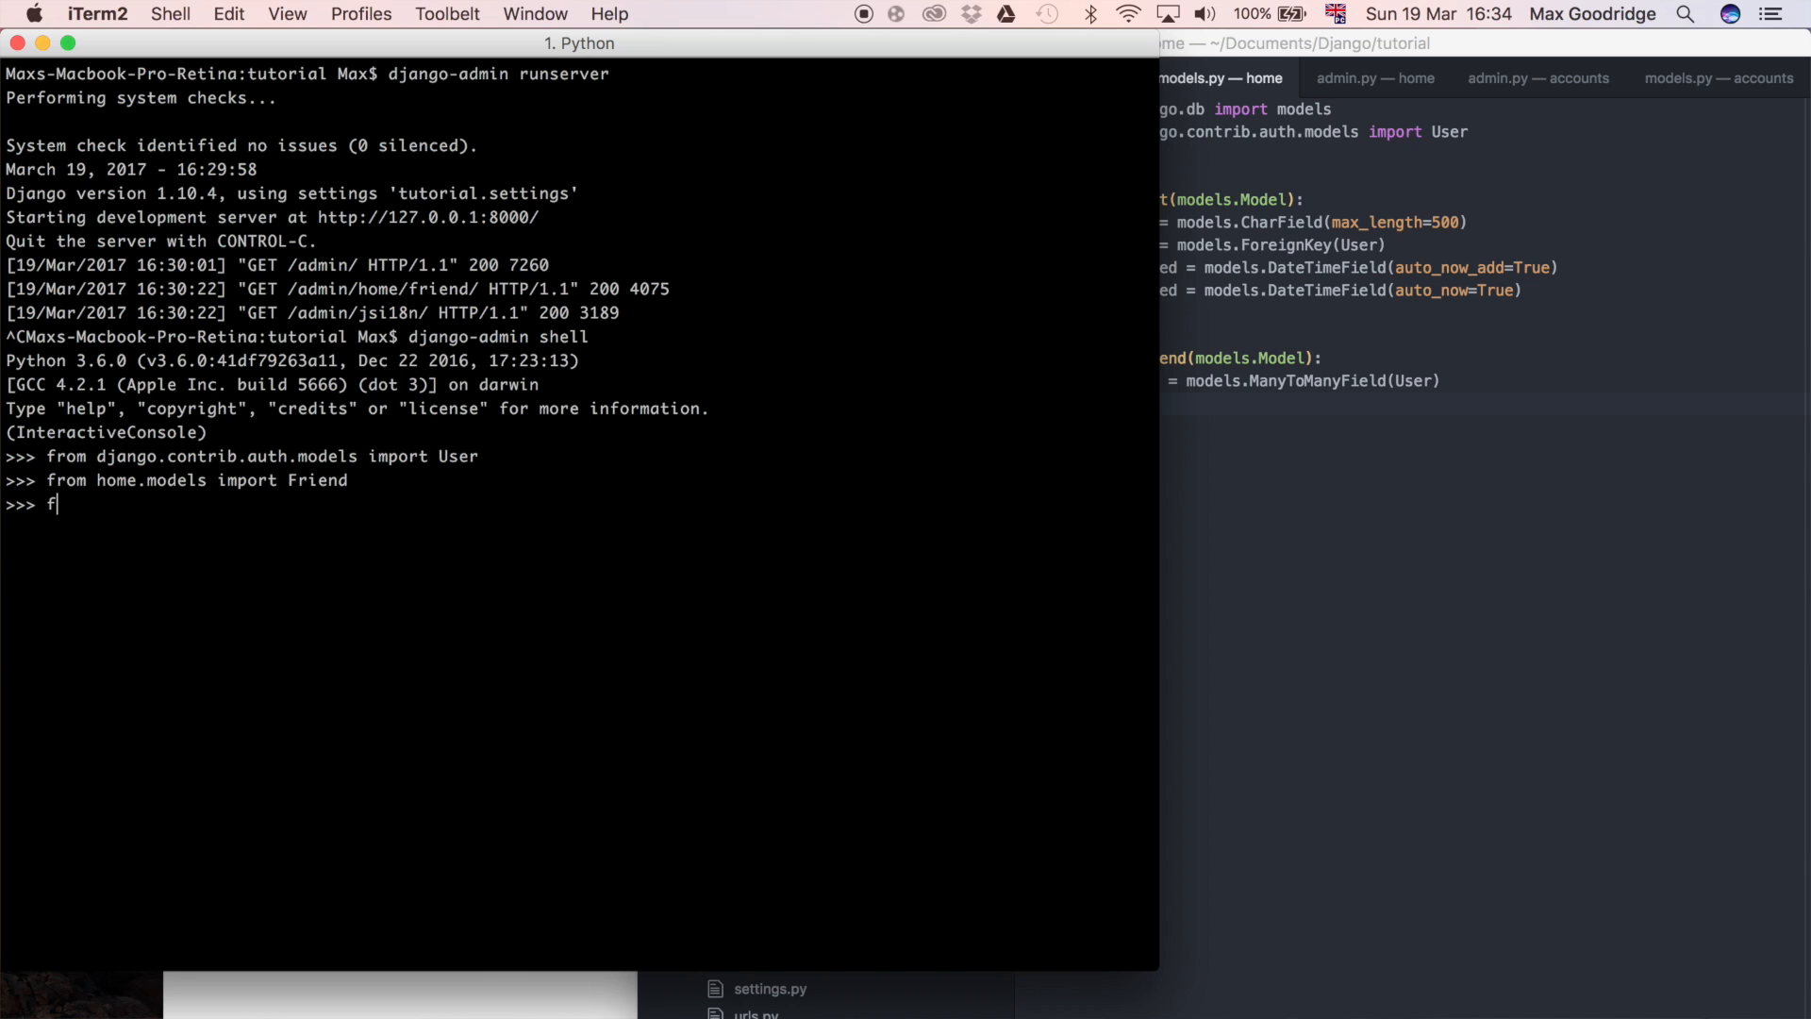
{"action": "type", "text": "riend"}
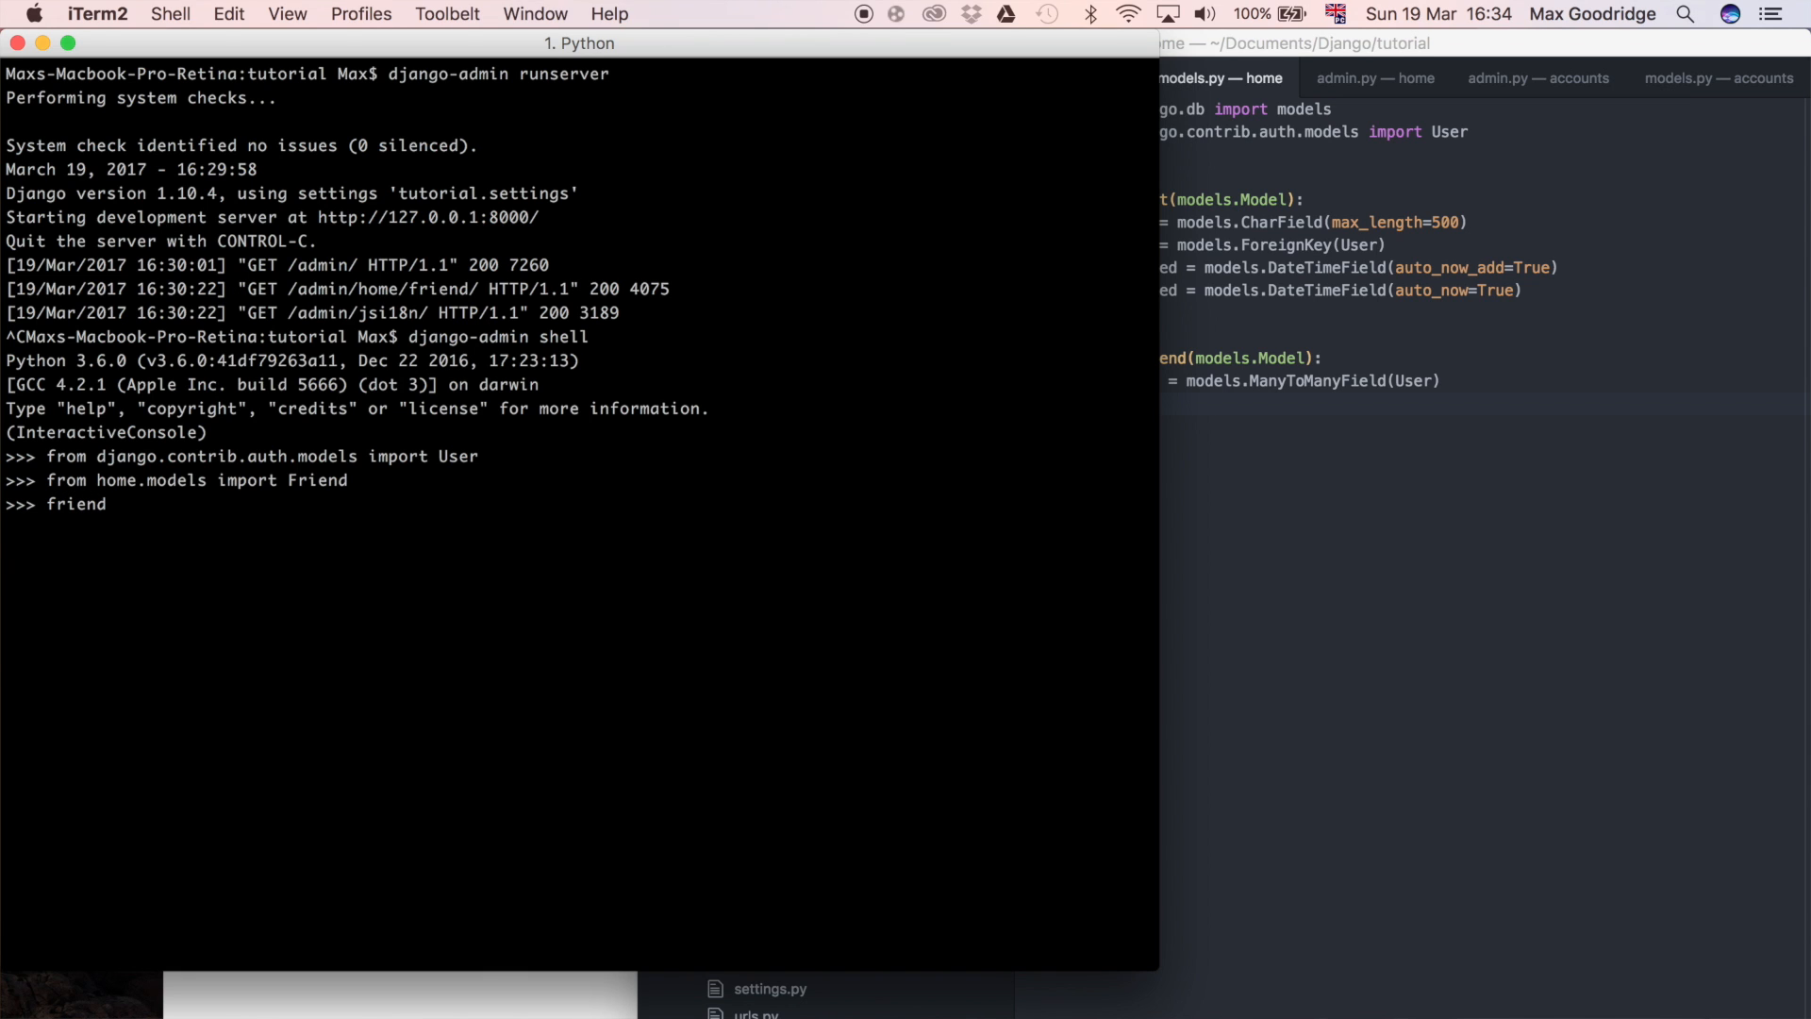
{"action": "type", "text": "= F"}
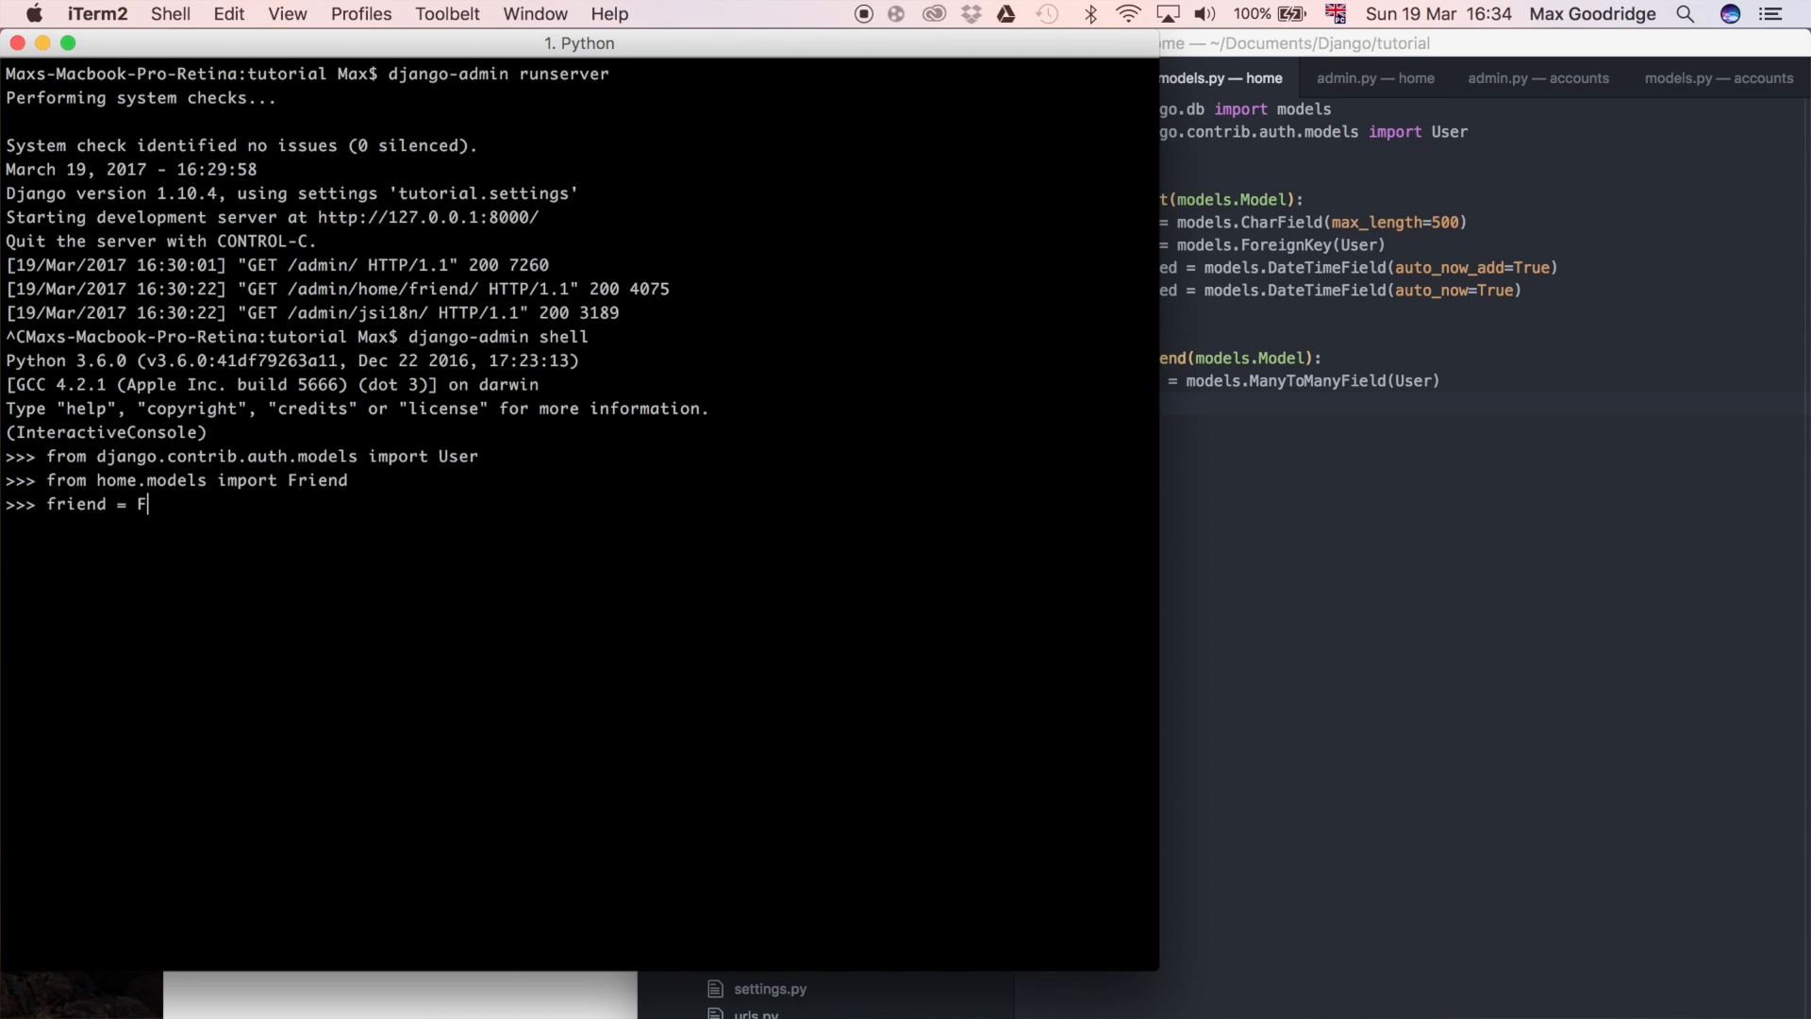
{"action": "type", "text": "riend"}
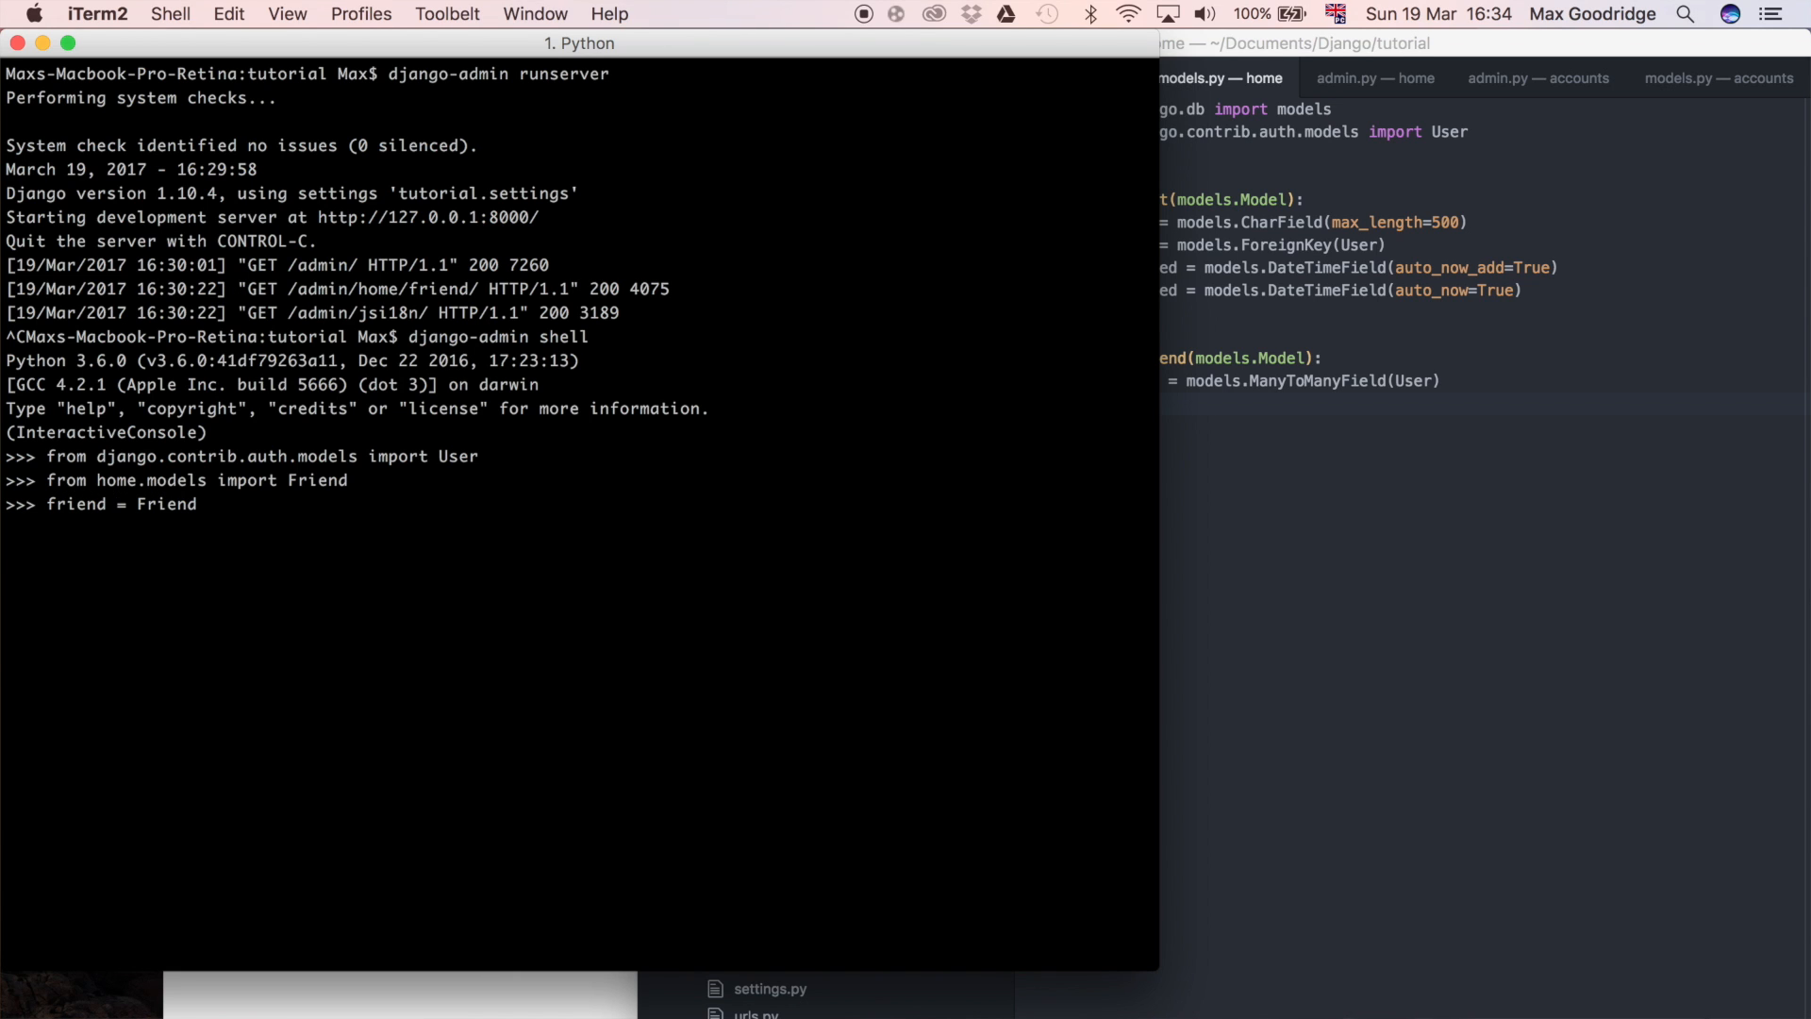
{"action": "type", "text": "()"}
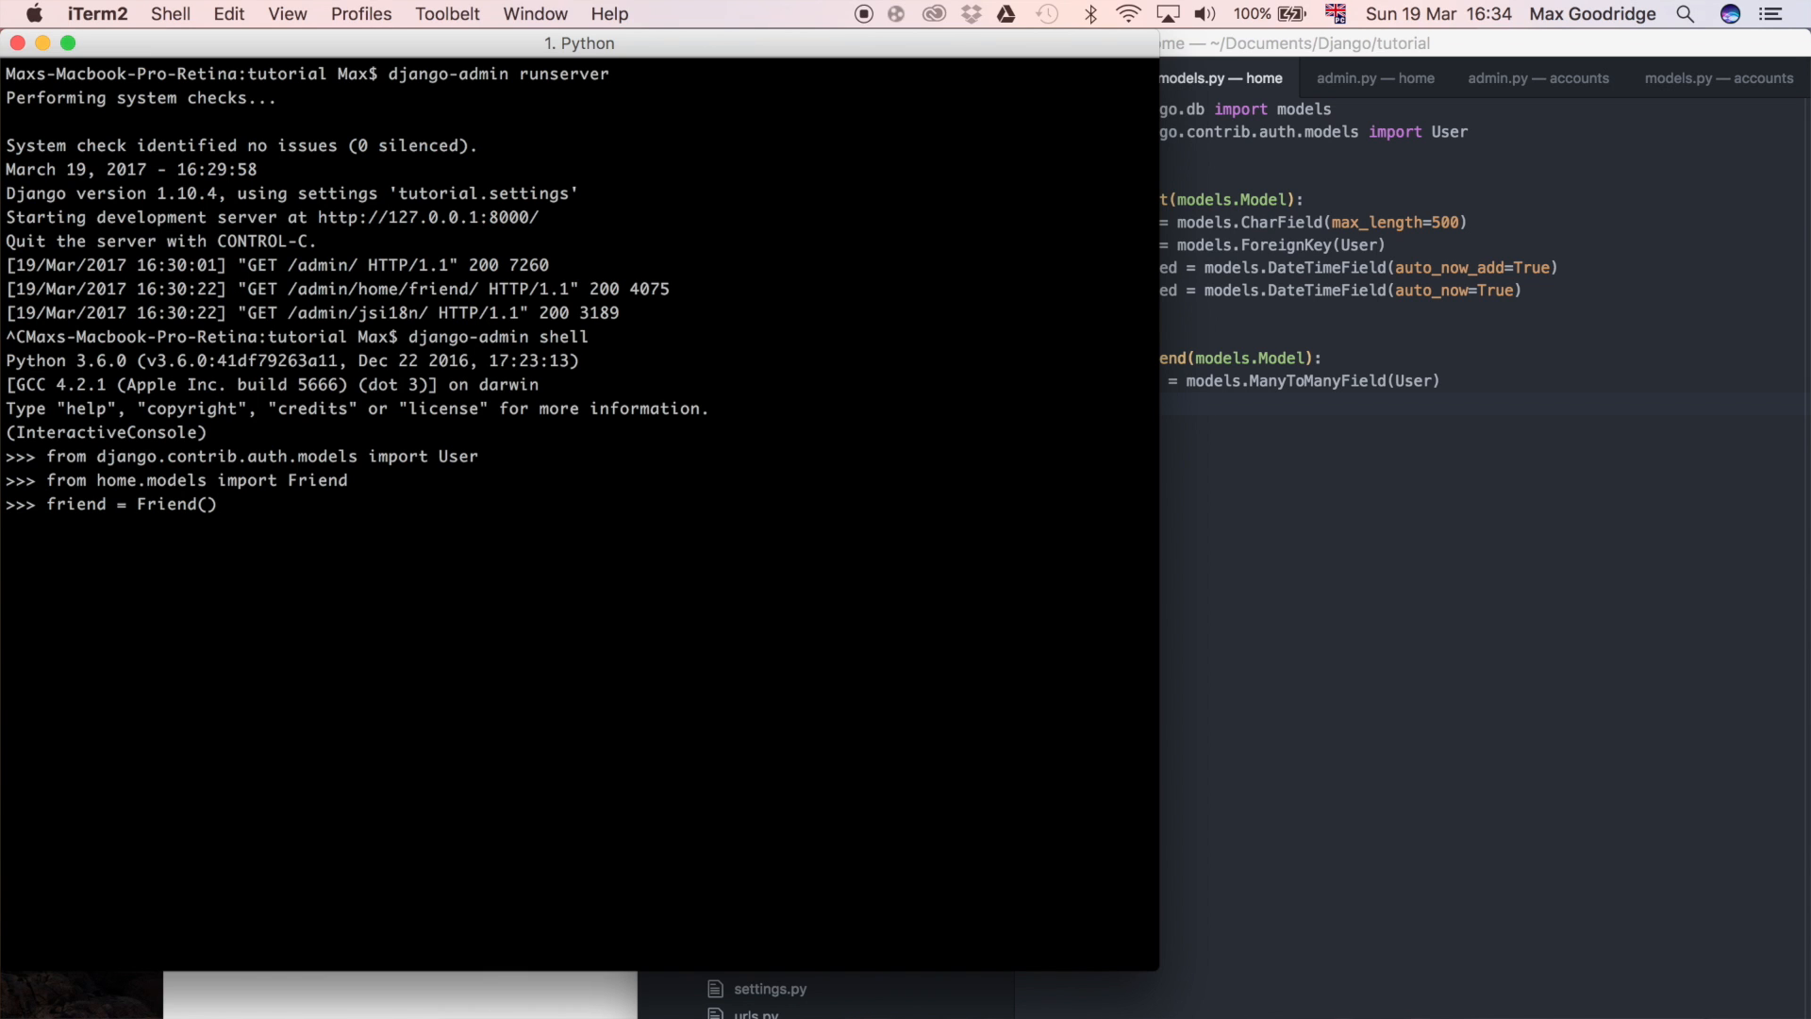
{"action": "key", "text": "Return"}
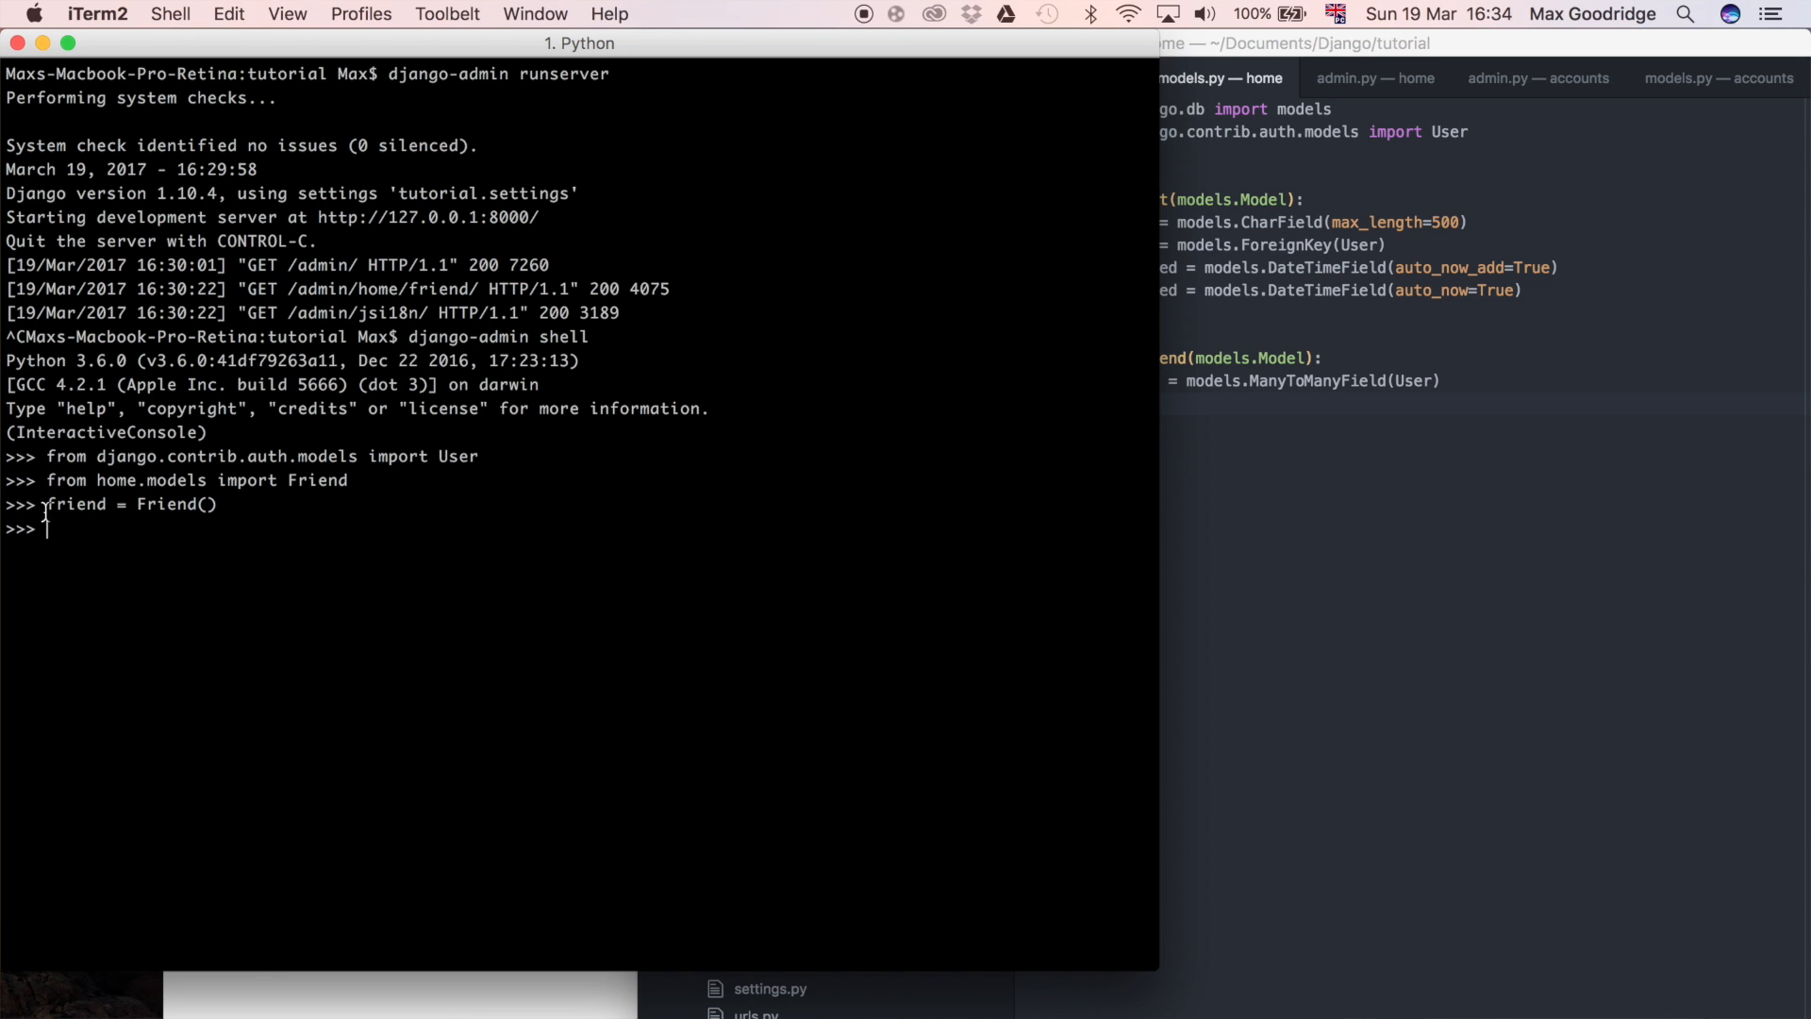
{"action": "mouse_move", "coordinate": [627, 676]}
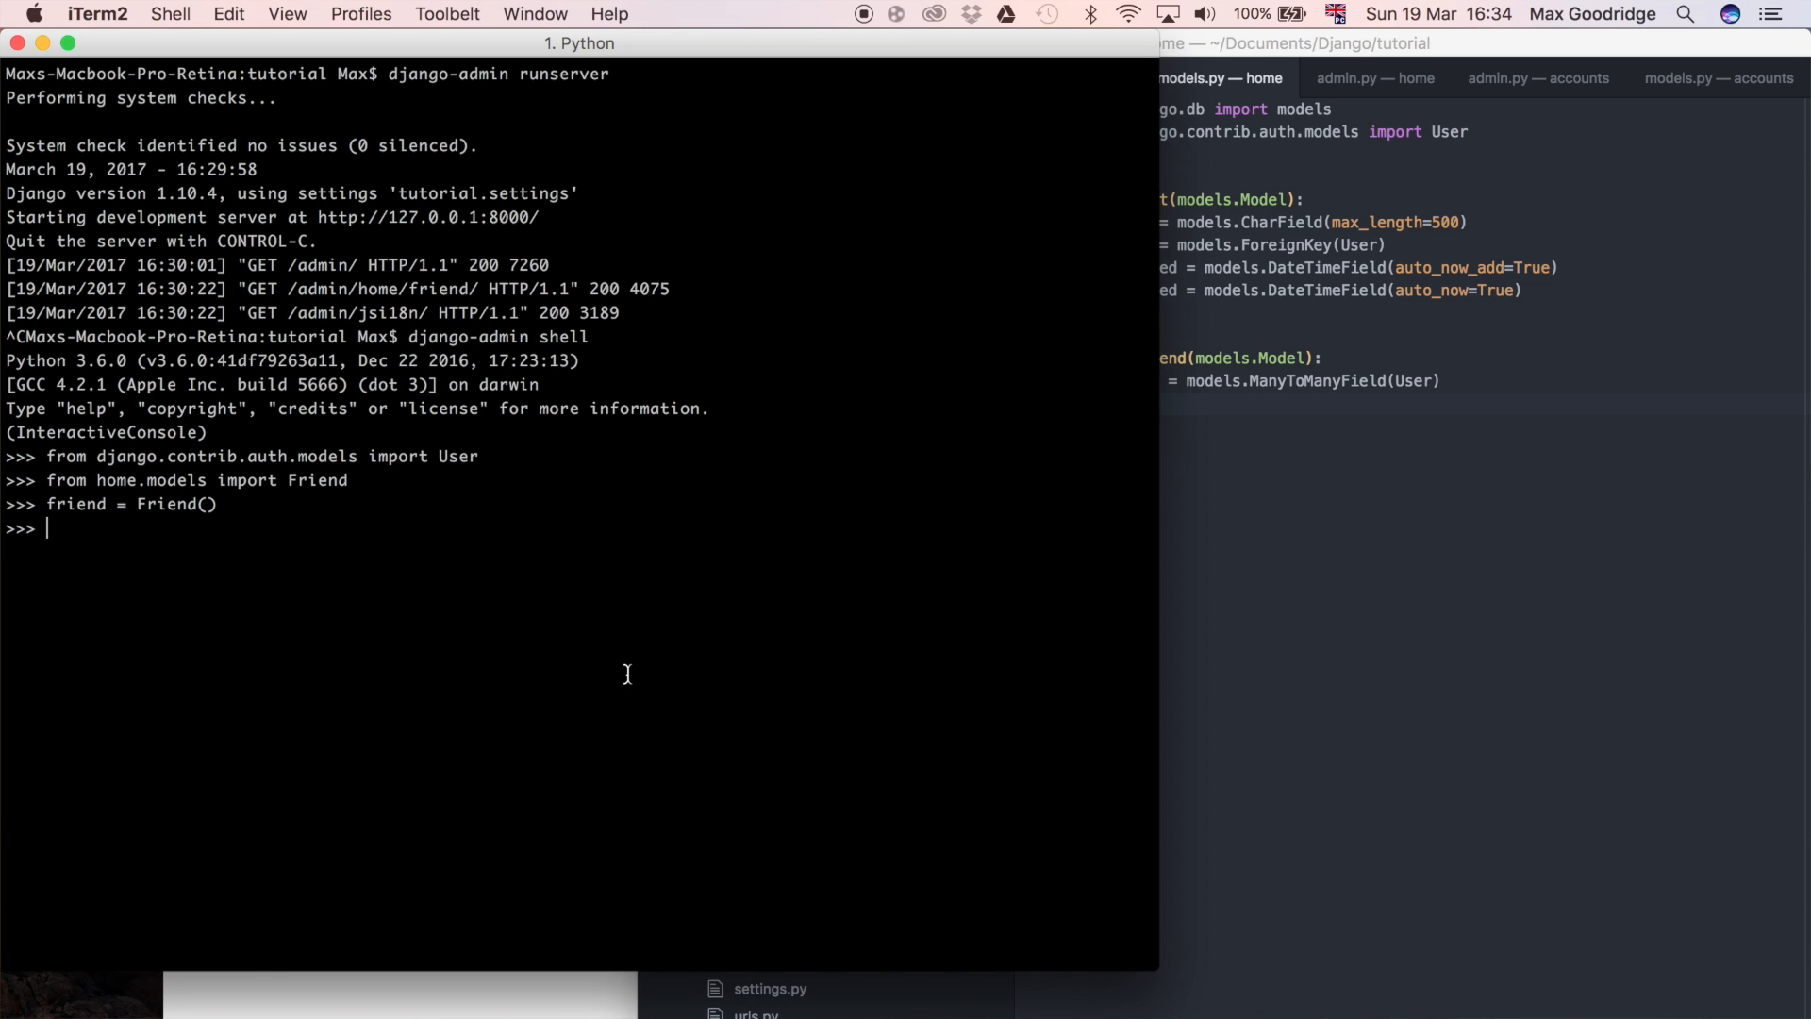
{"action": "type", "text": "friend"}
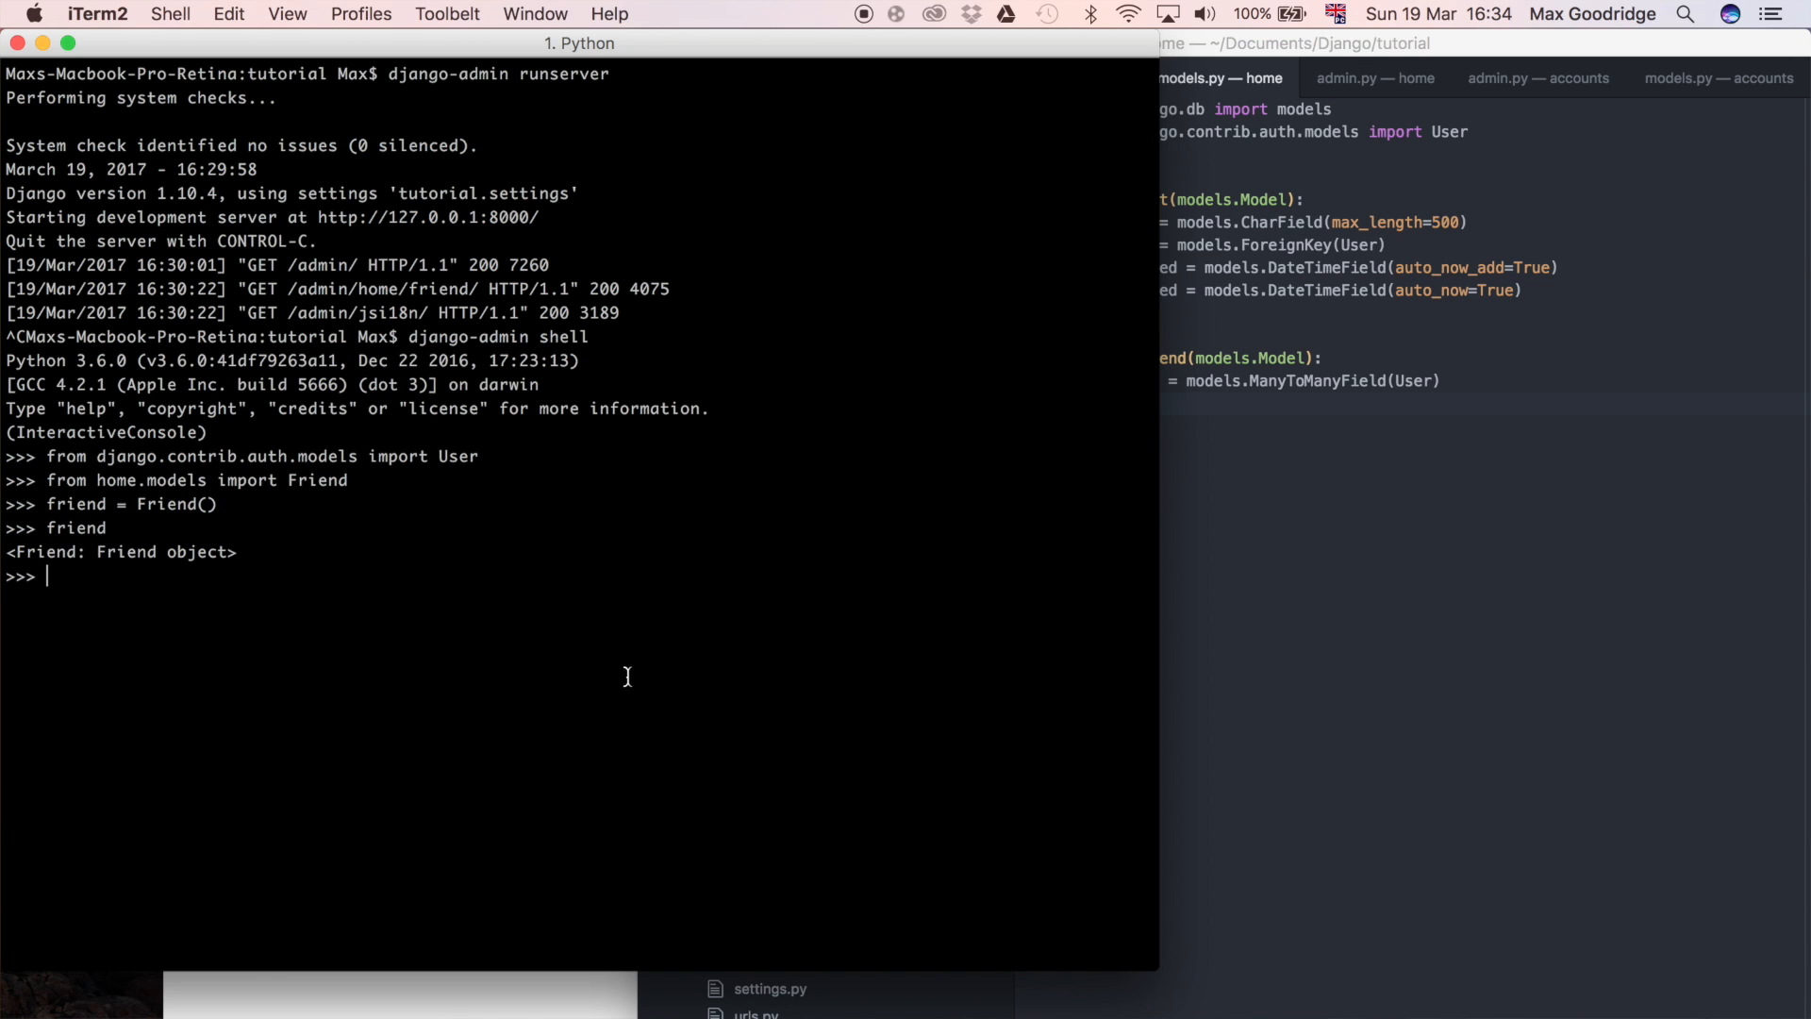
{"action": "mouse_move", "coordinate": [295, 578]}
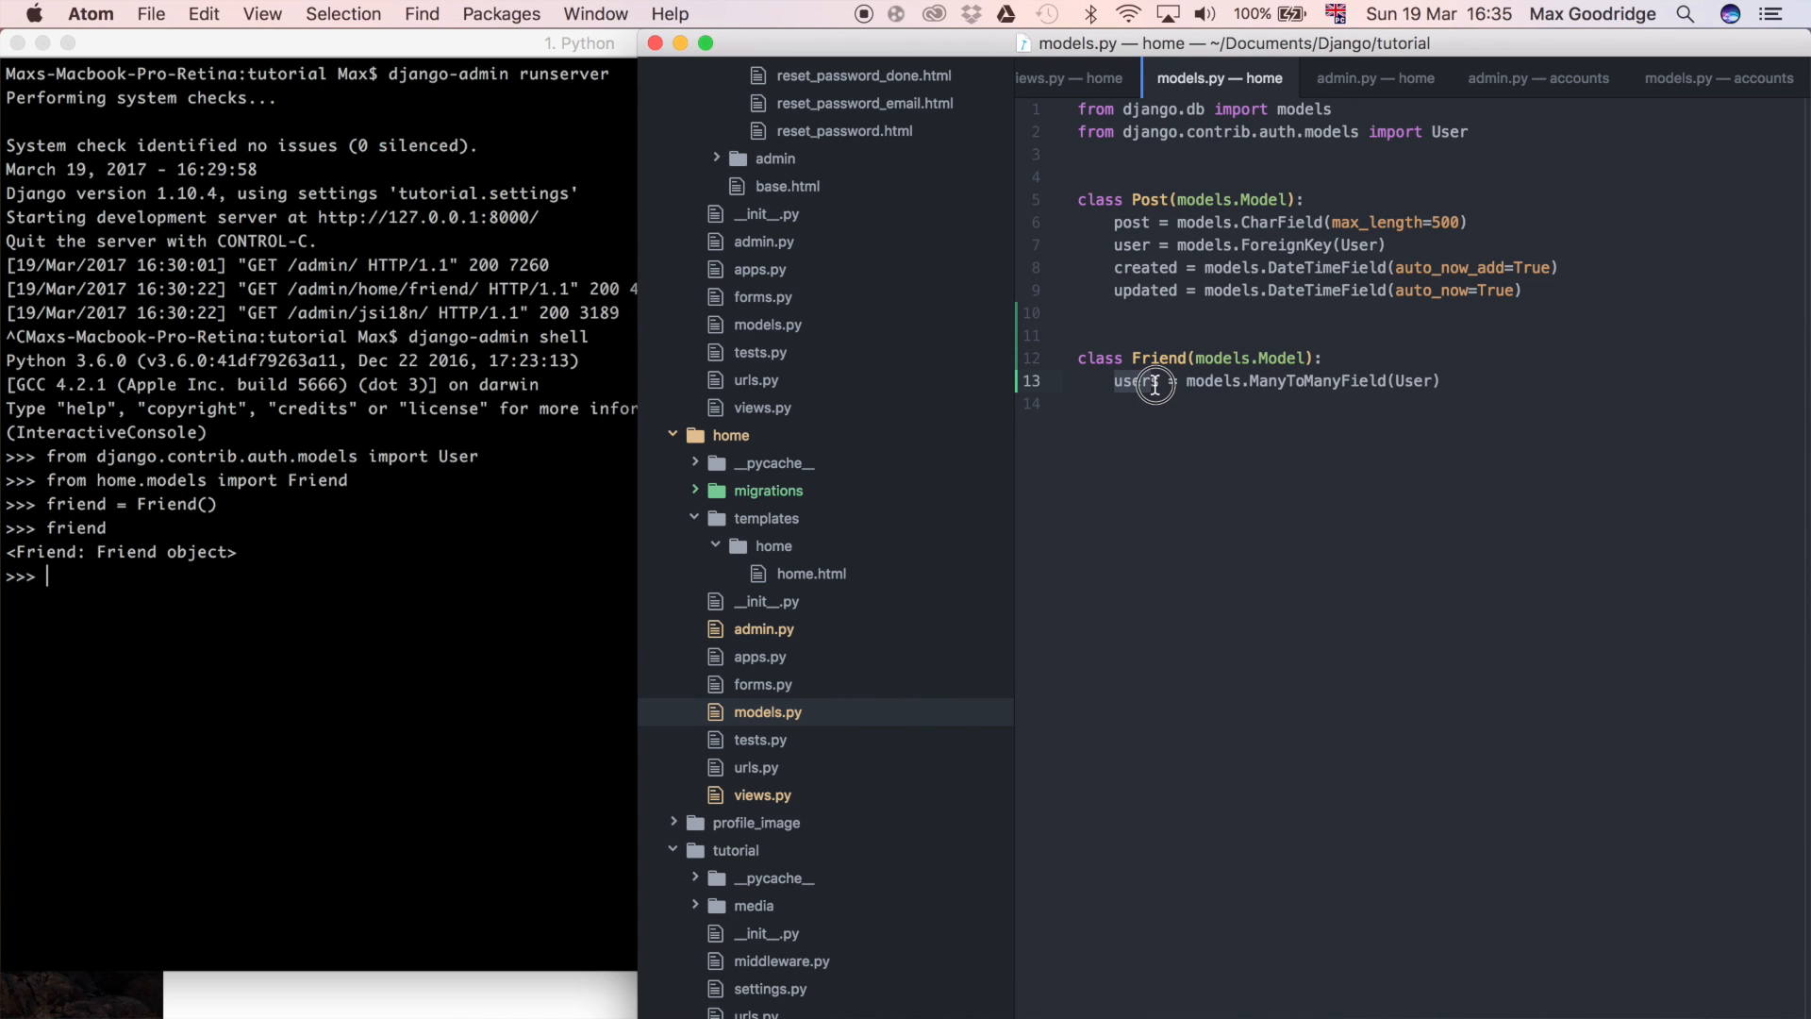
Rename the Friend model's field from user to users in models.py.
{"action": "type", "text": "ers"}
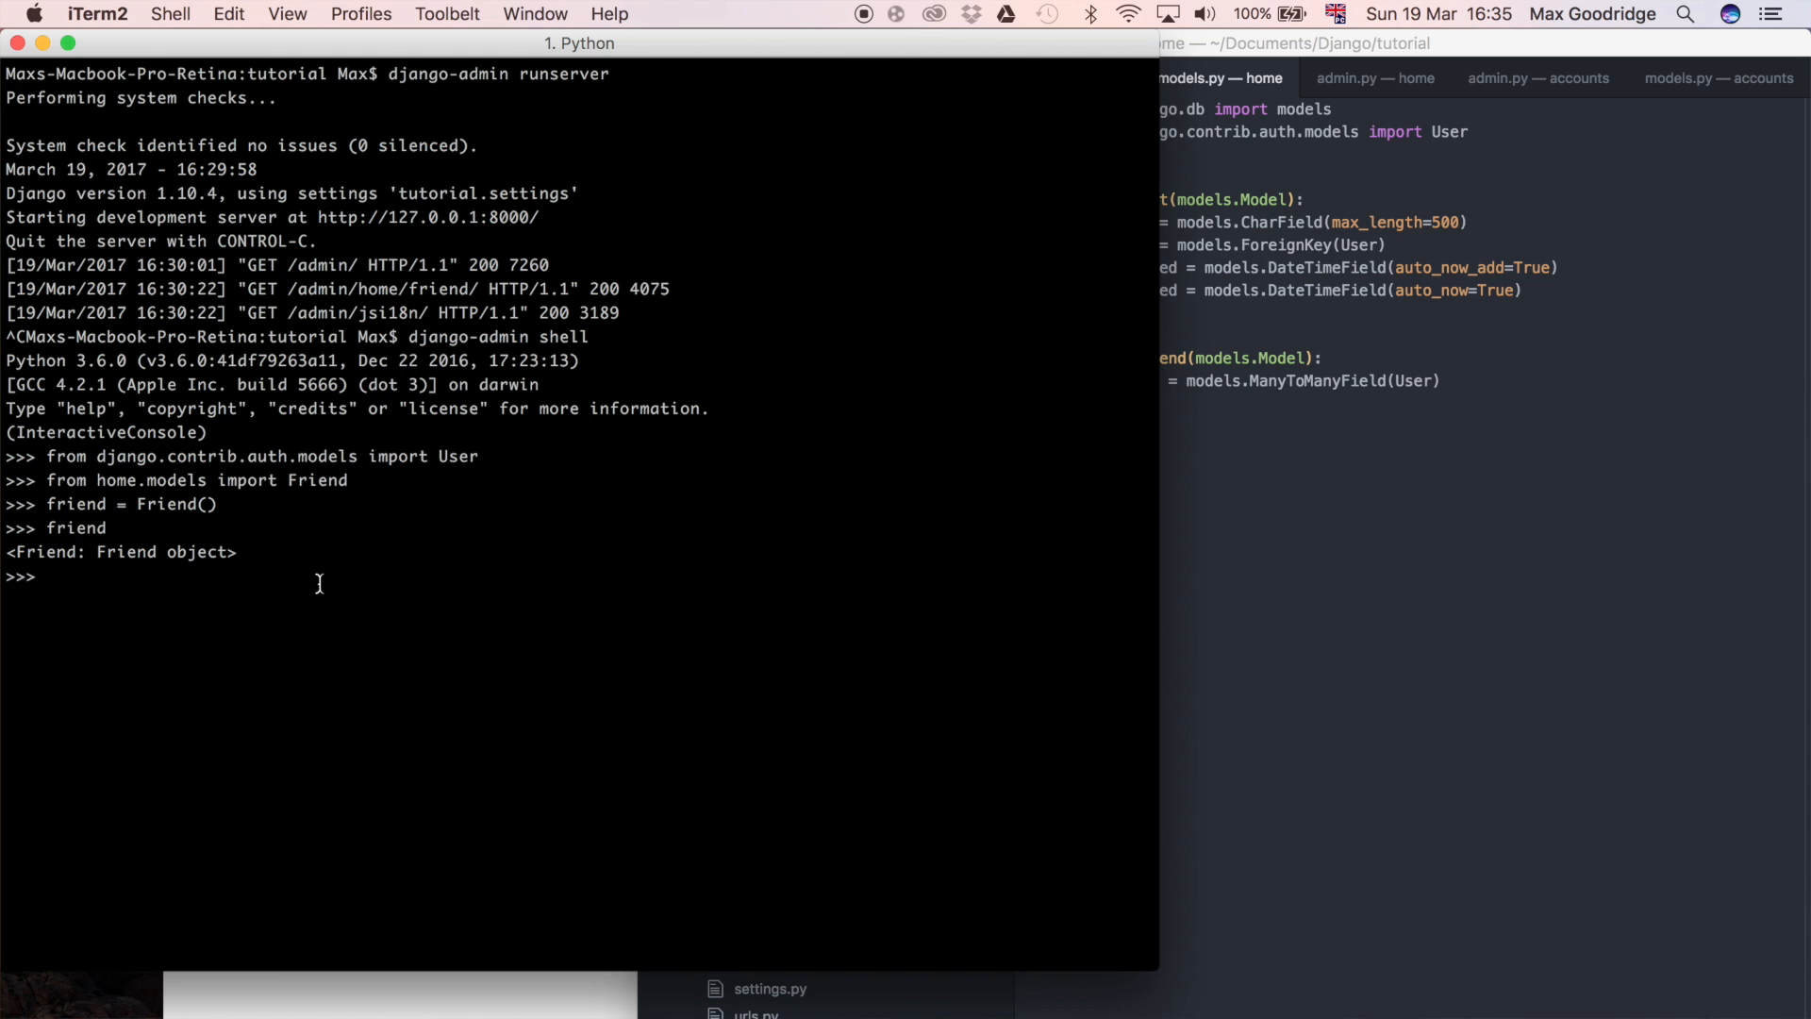
Enter friend.users.add(User.objects.first(), User.objects.last()) at the prompt.
{"action": "type", "text": "fre"}
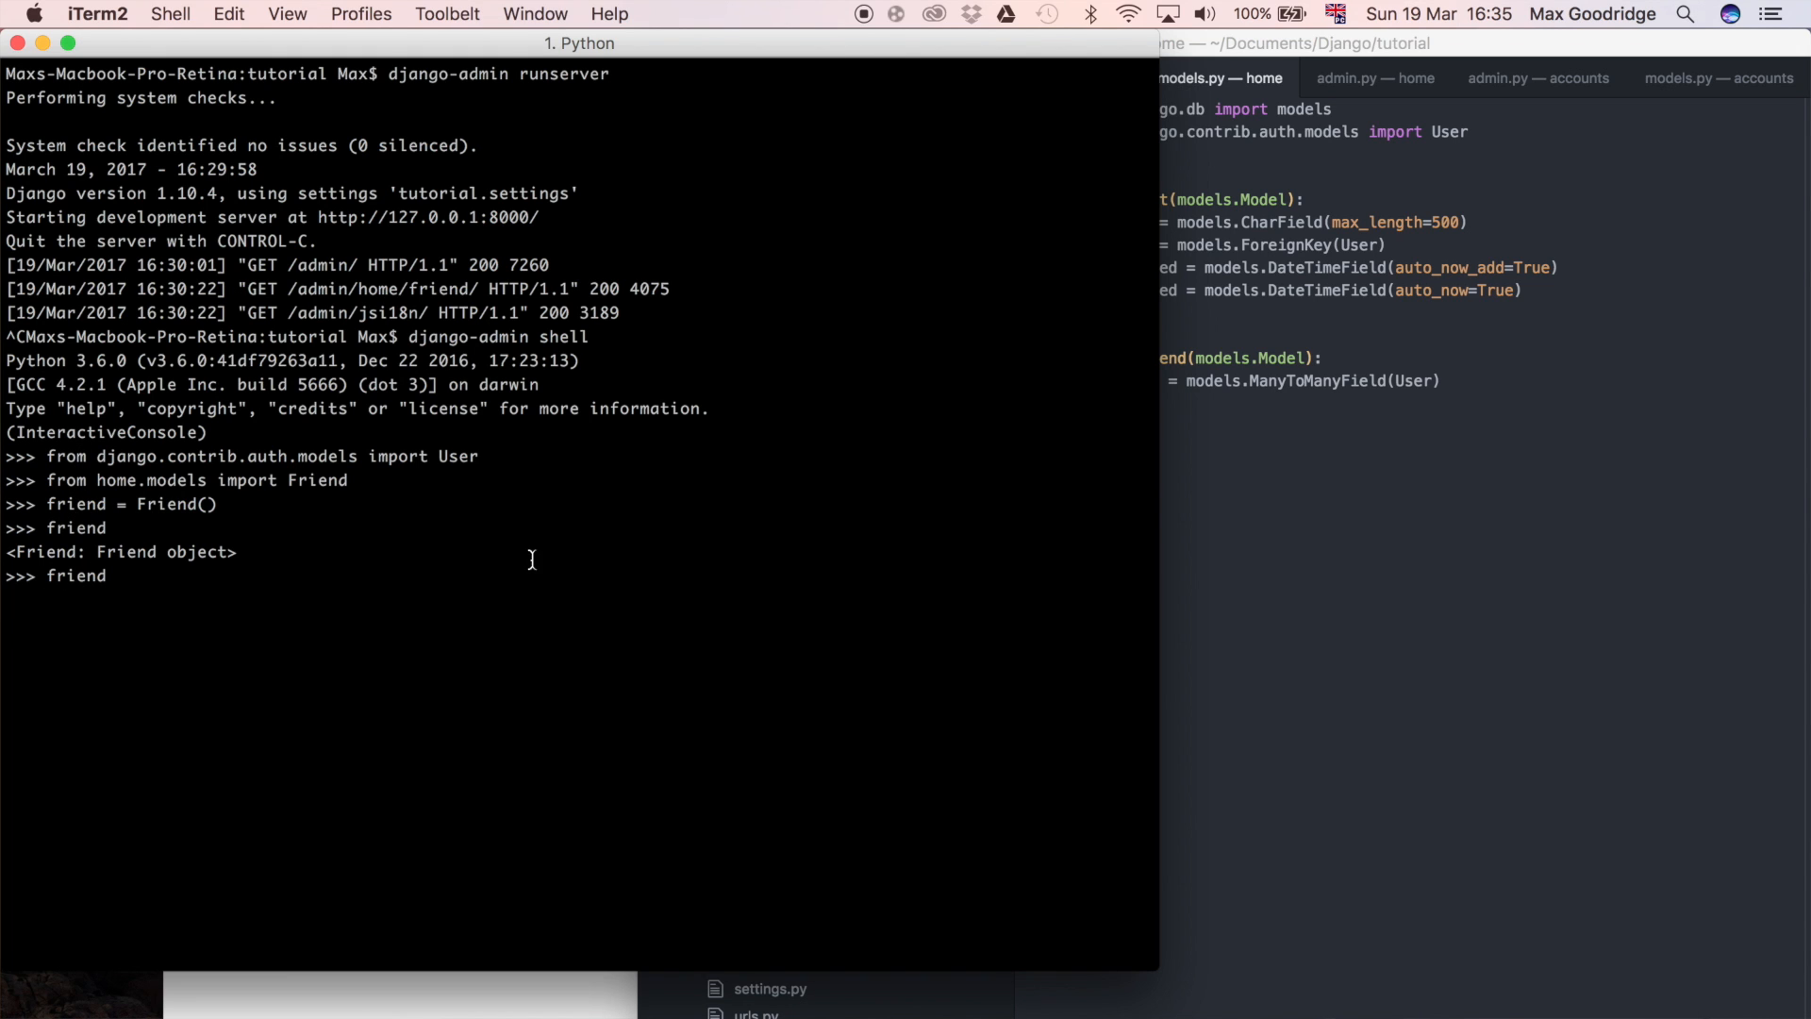
{"action": "type", "text": "."}
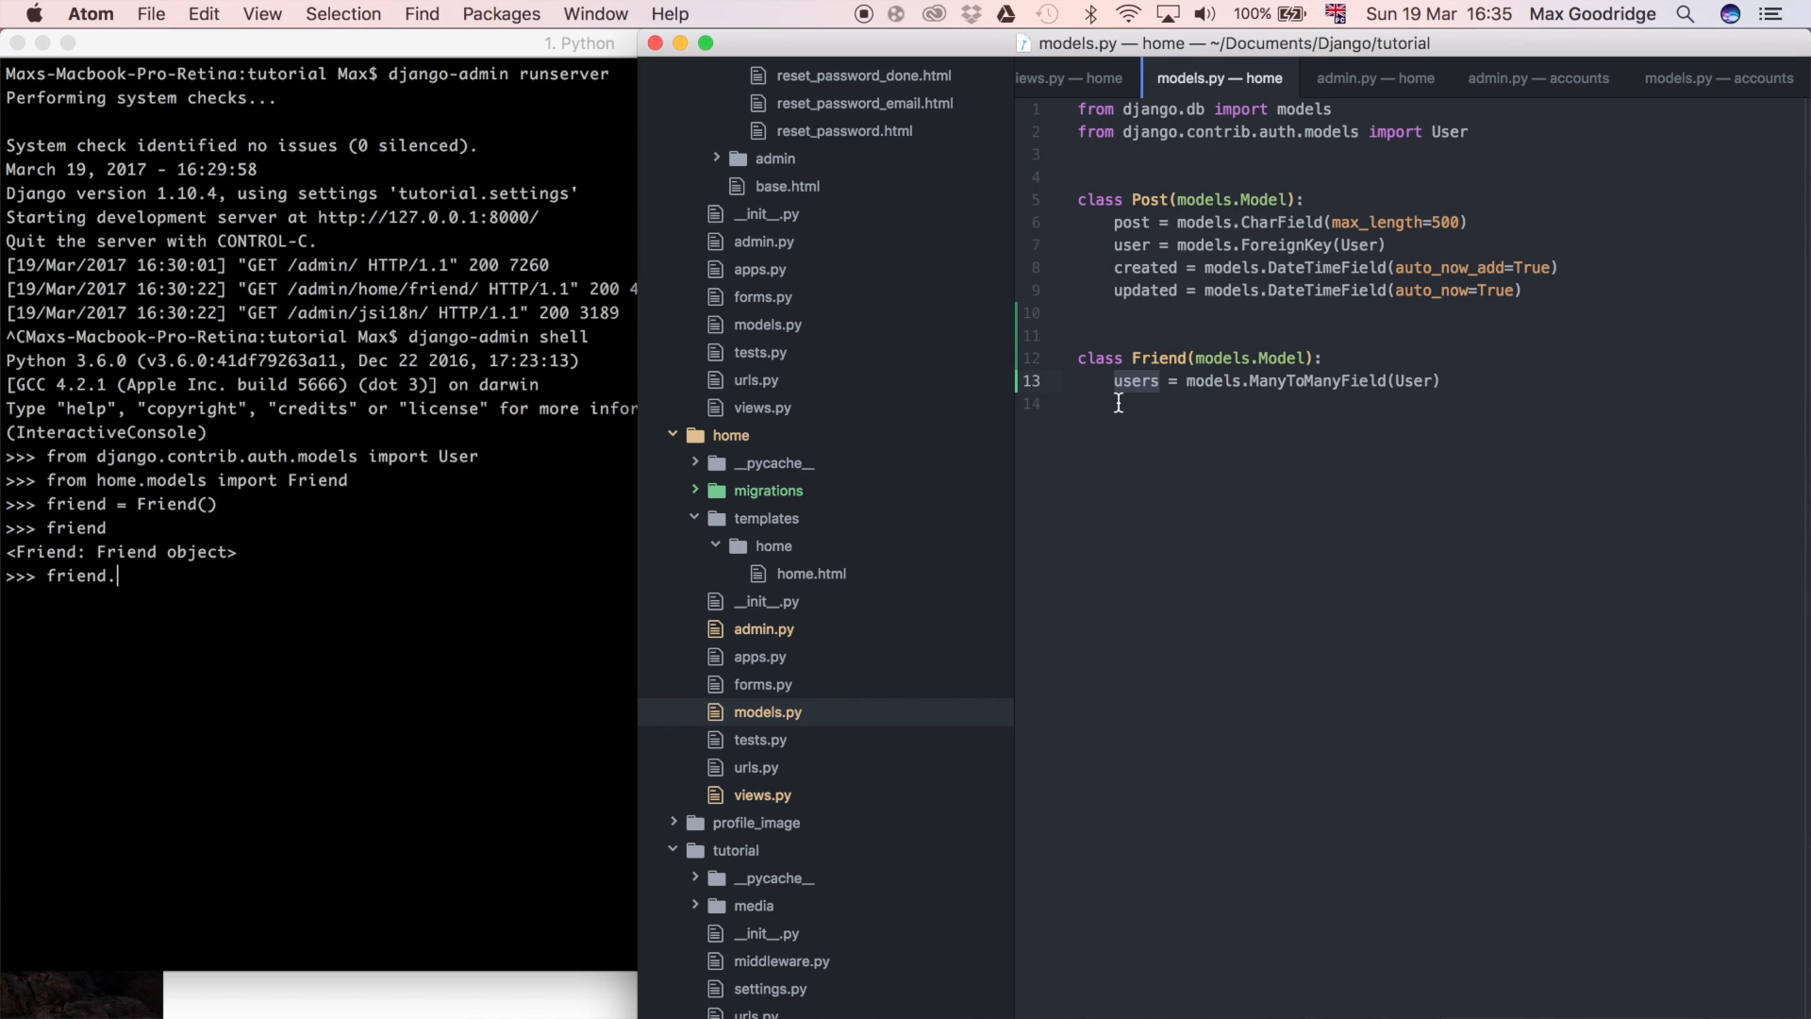
{"action": "type", "text": "users"}
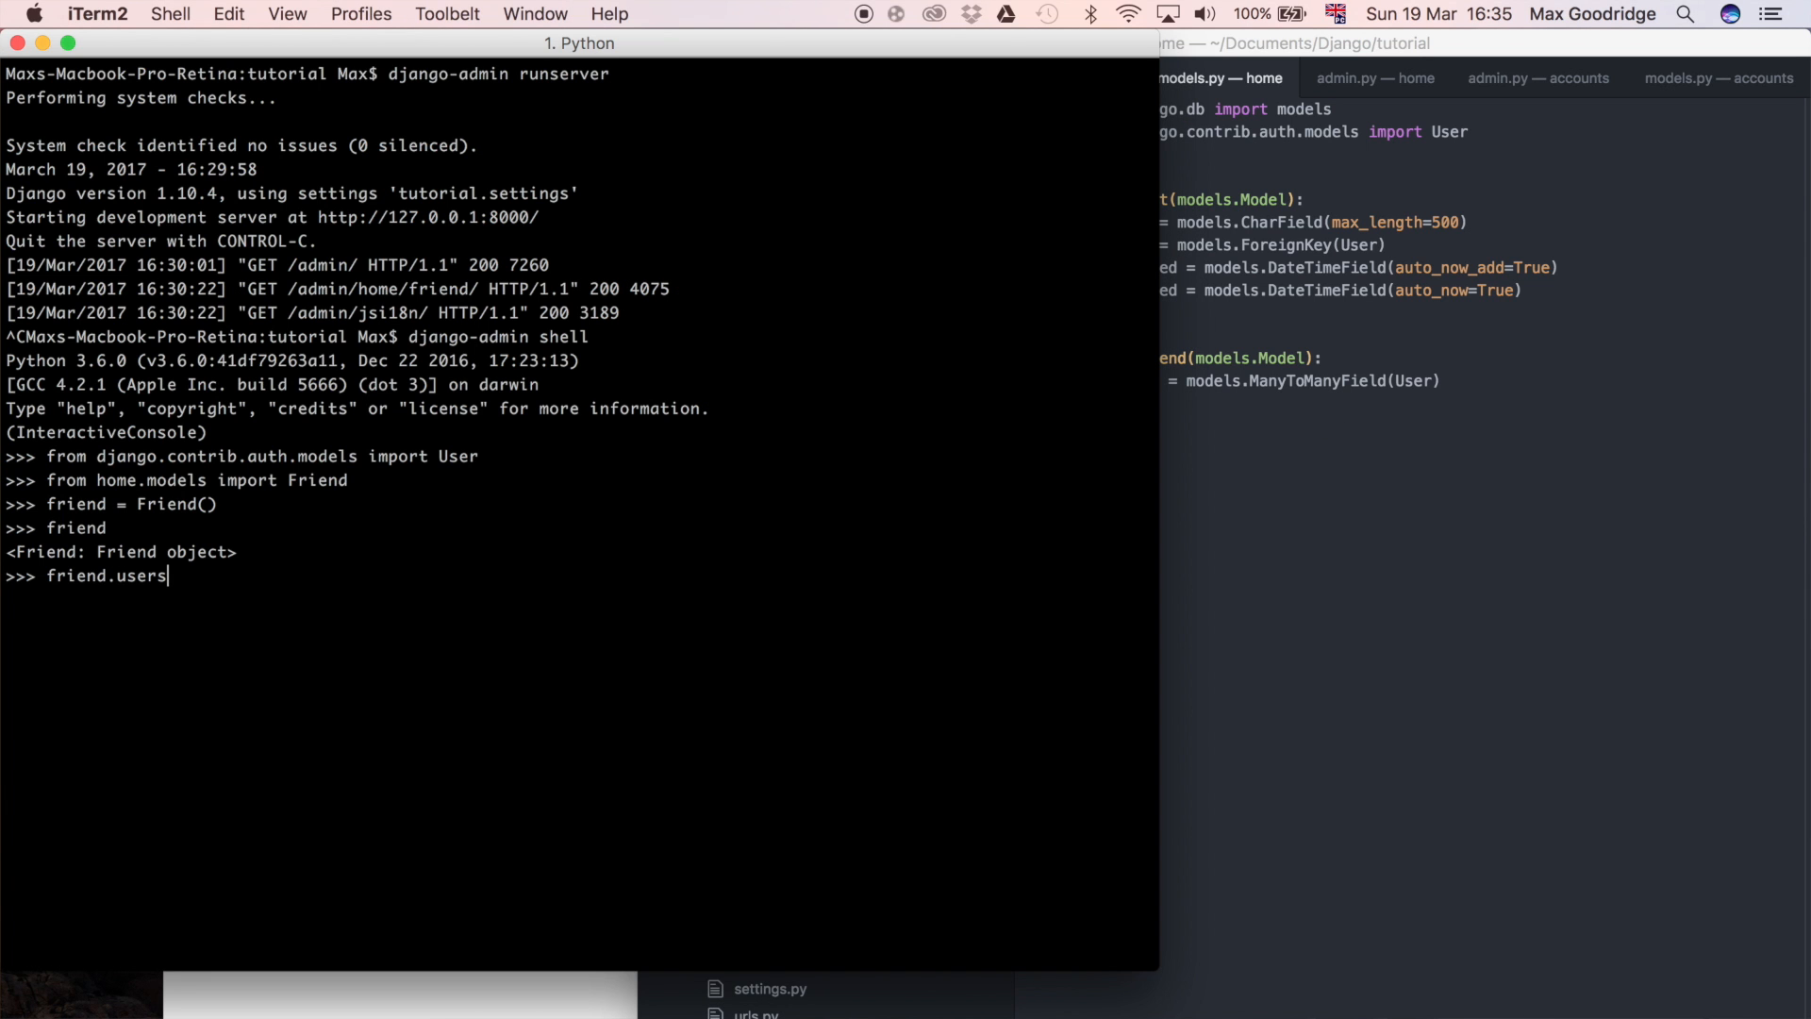
{"action": "type", "text": ".add"}
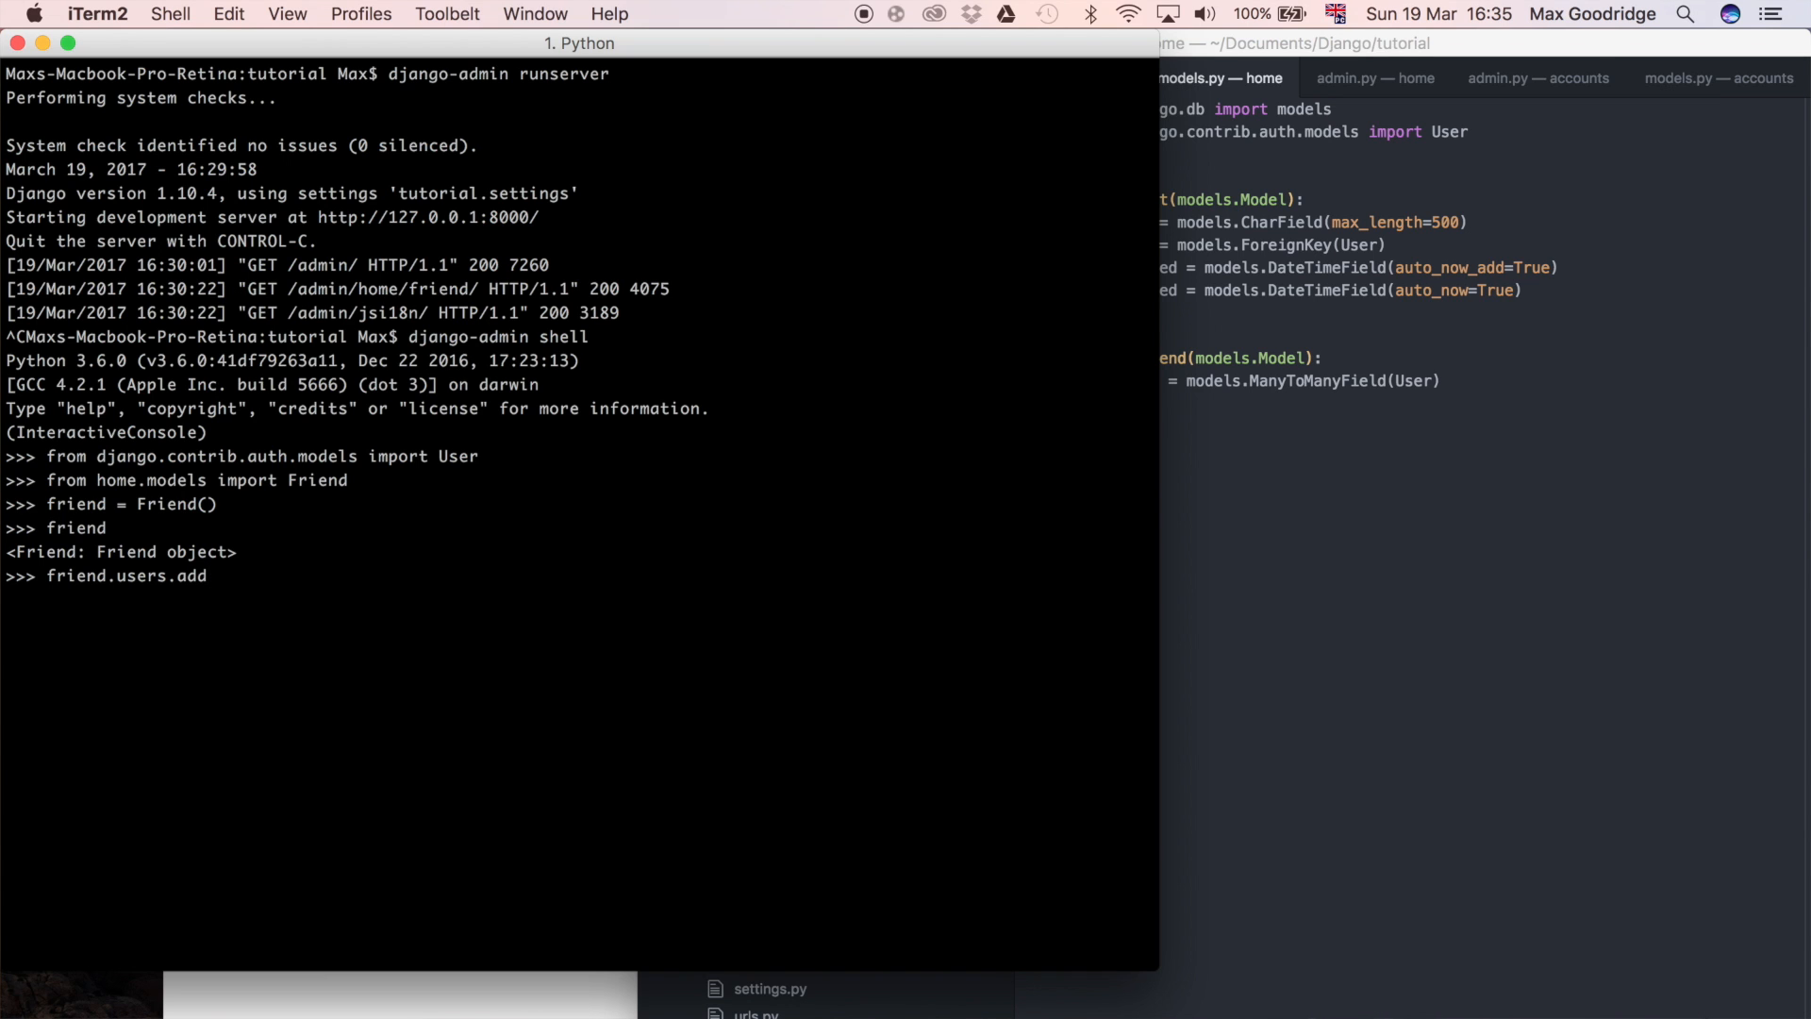
{"action": "type", "text": "("}
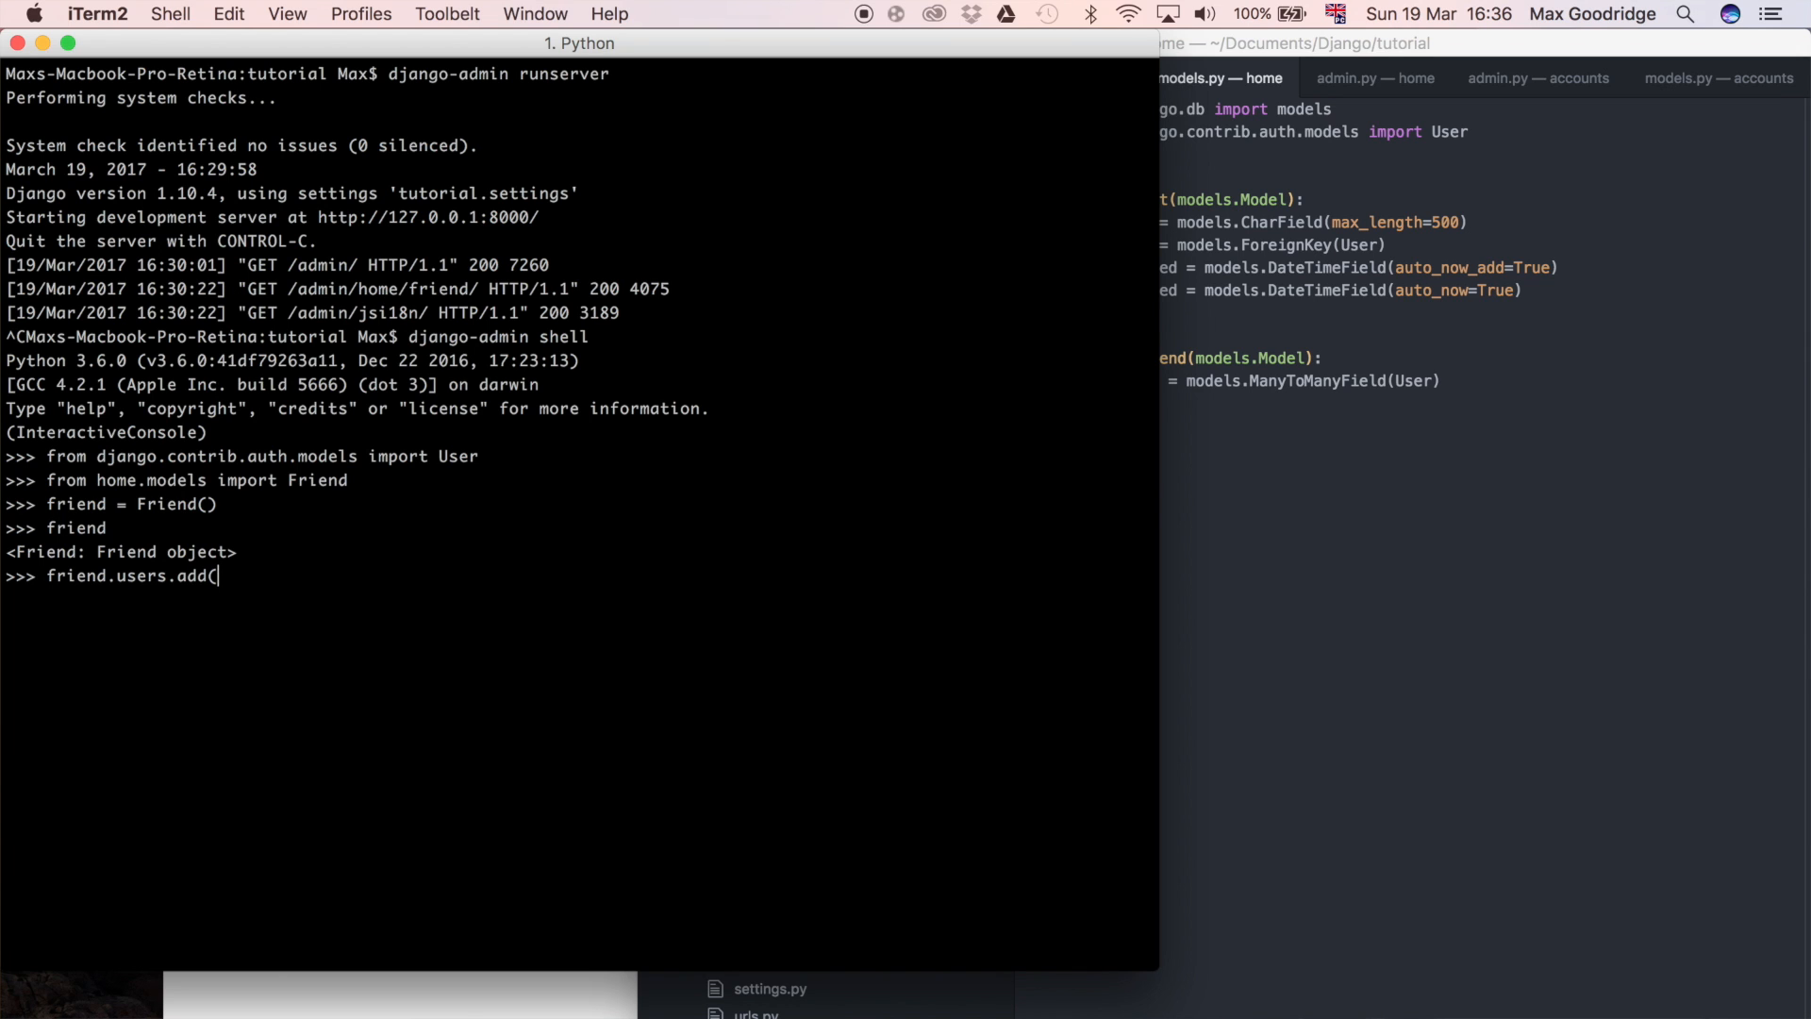
{"action": "type", "text": "User"}
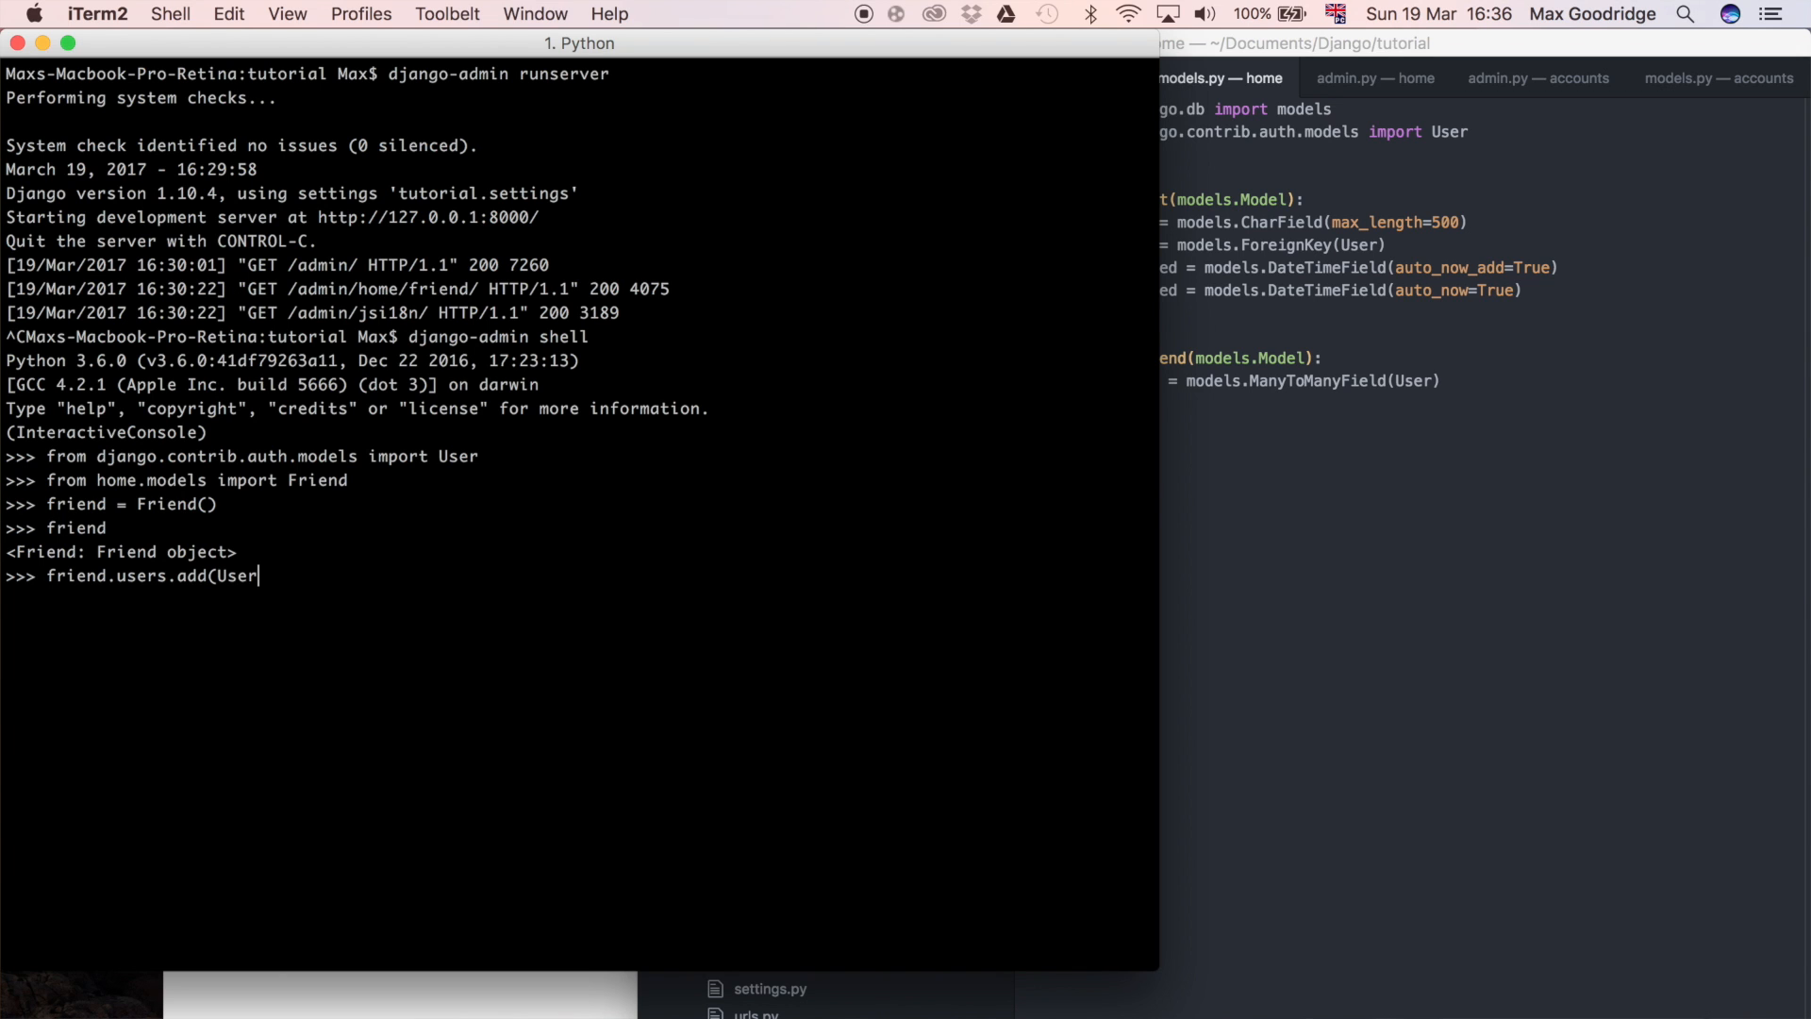
{"action": "type", "text": ".obje"}
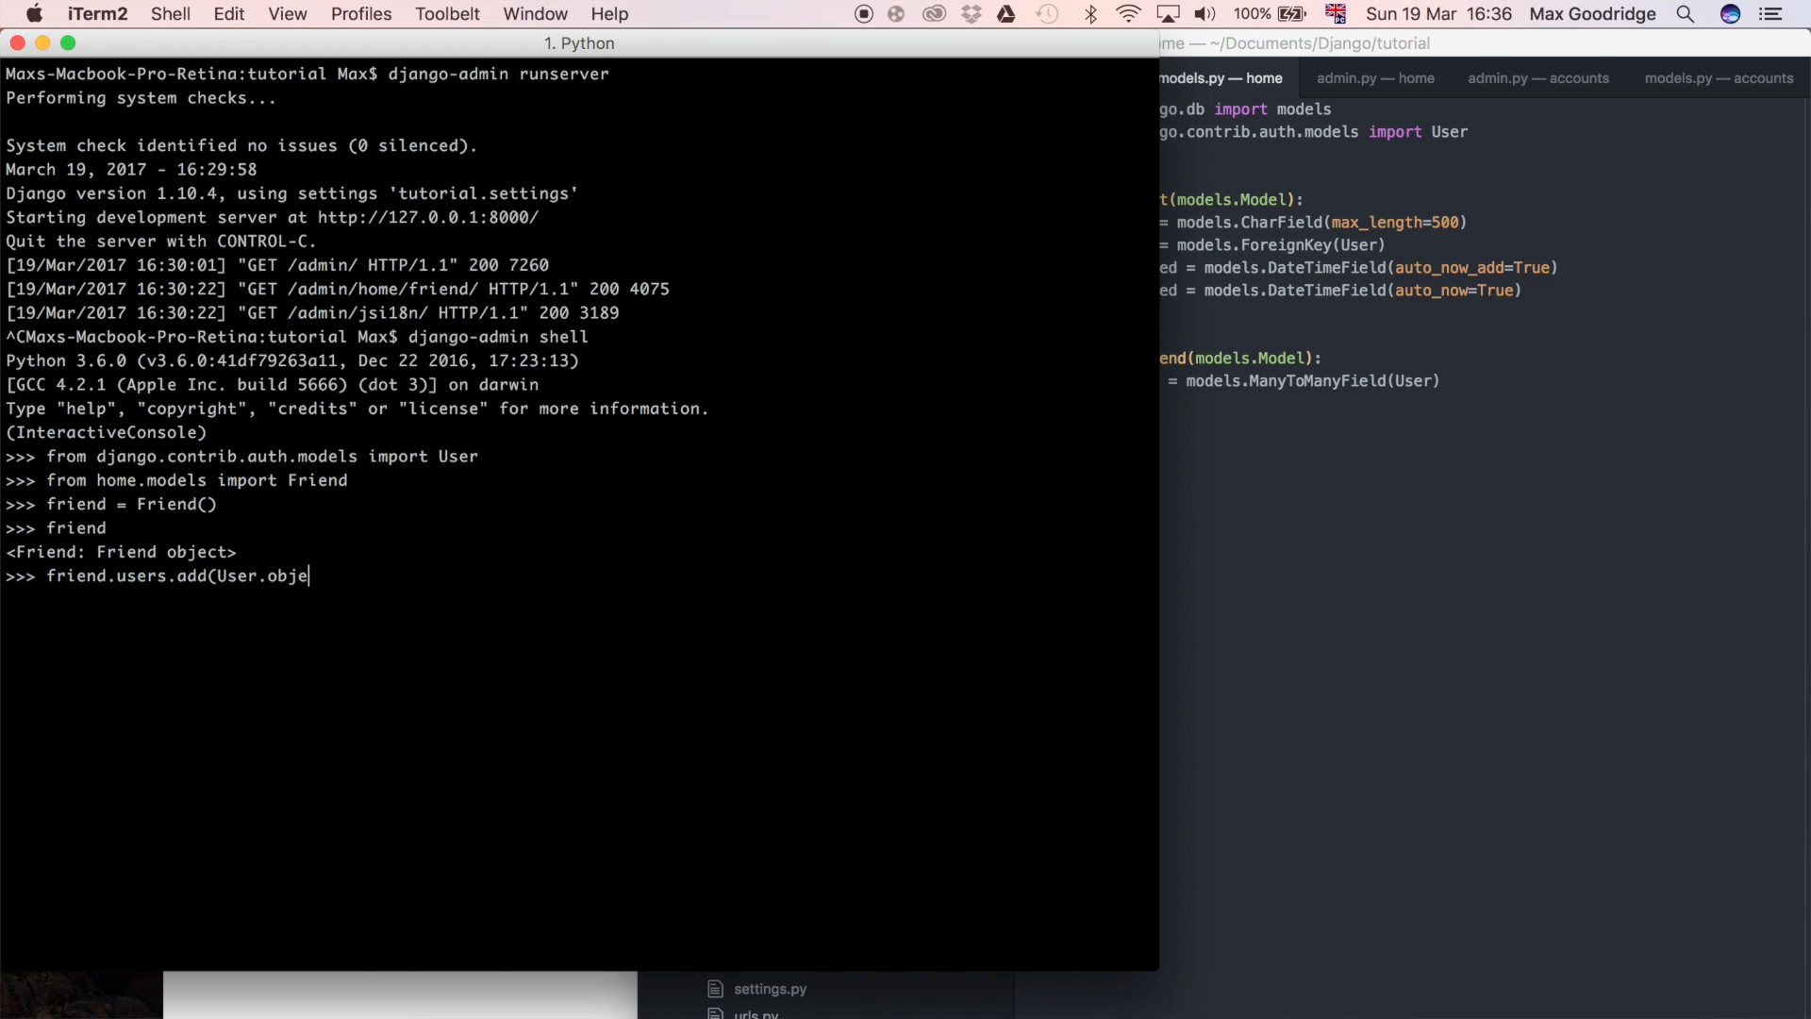
{"action": "type", "text": "cts."}
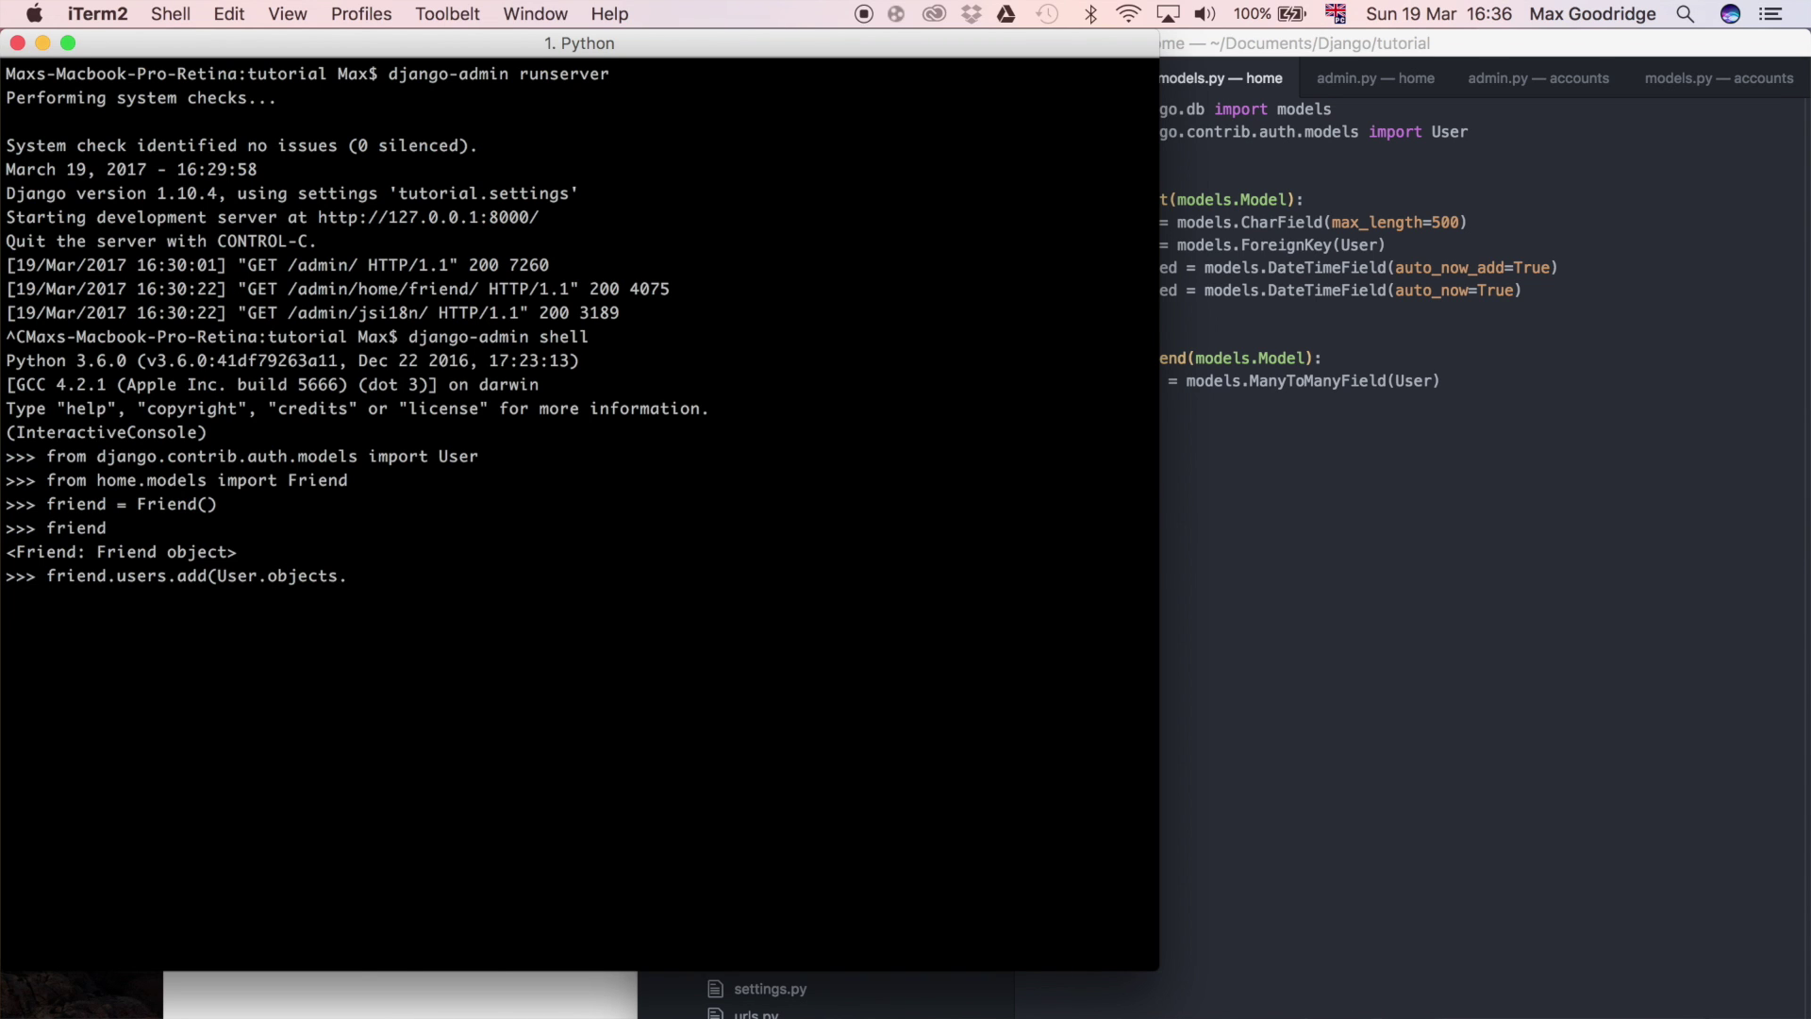
{"action": "type", "text": "first(), U"}
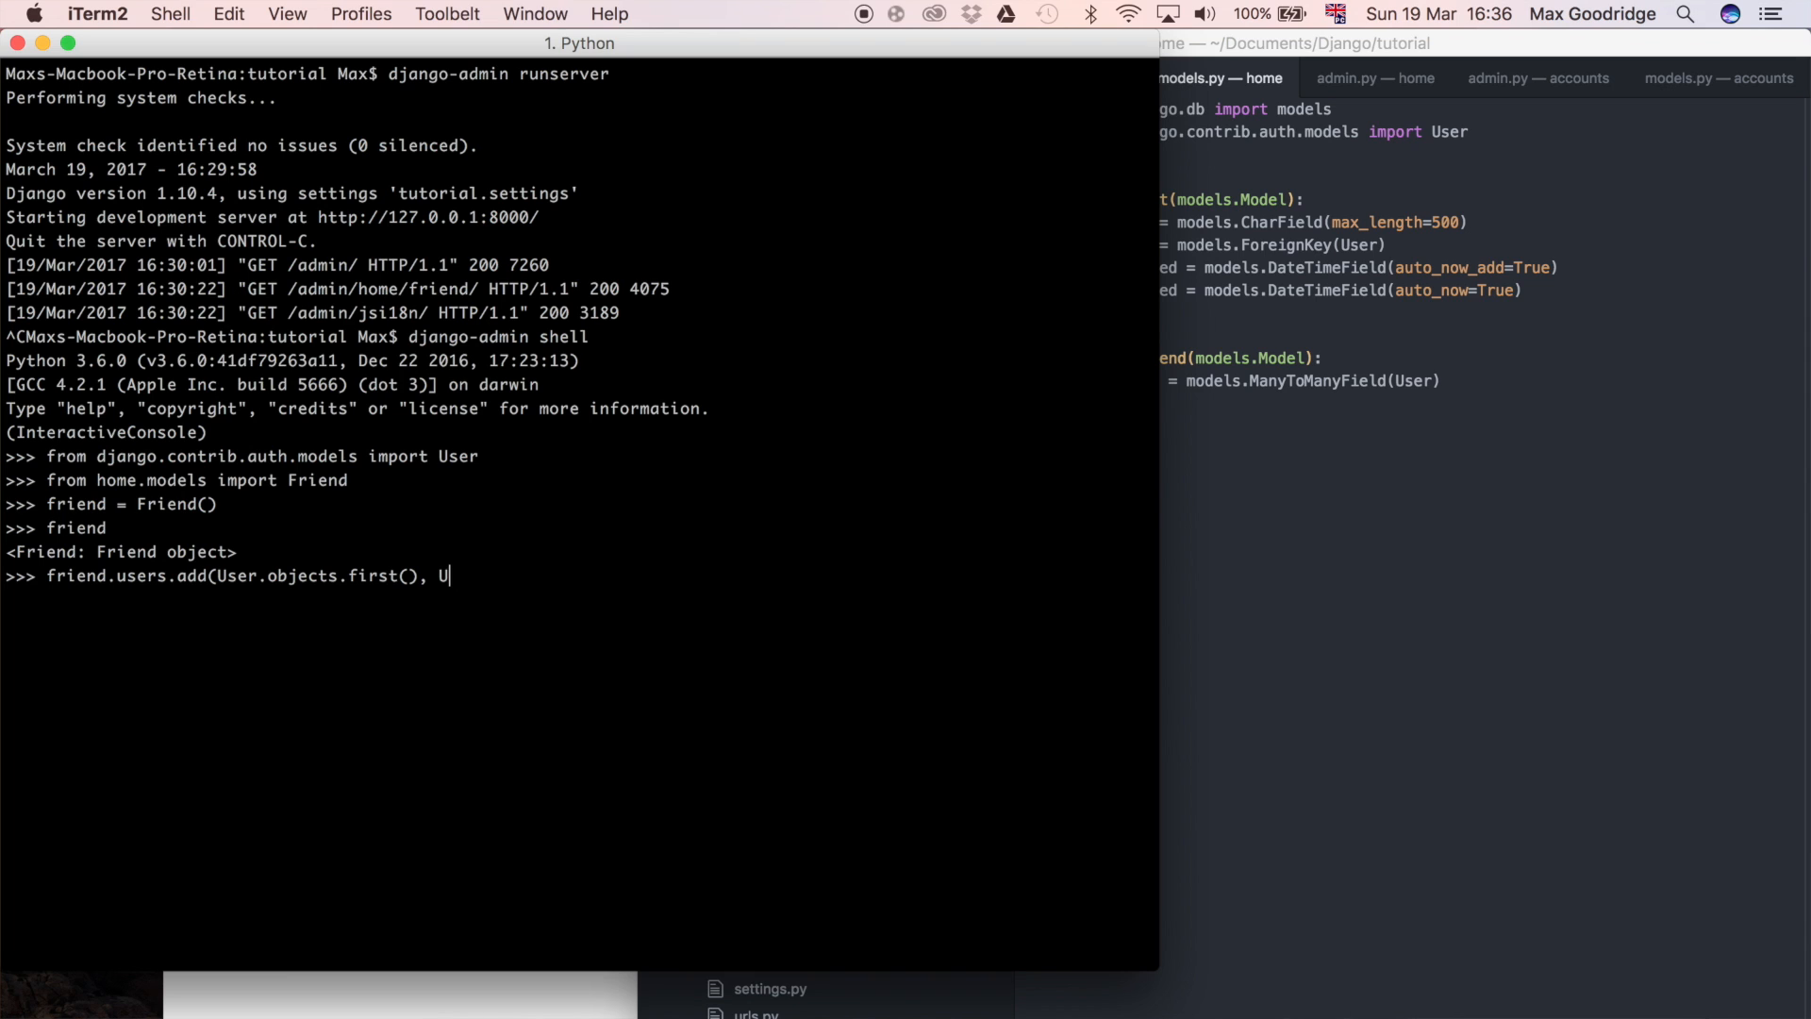
{"action": "type", "text": "ser.object"}
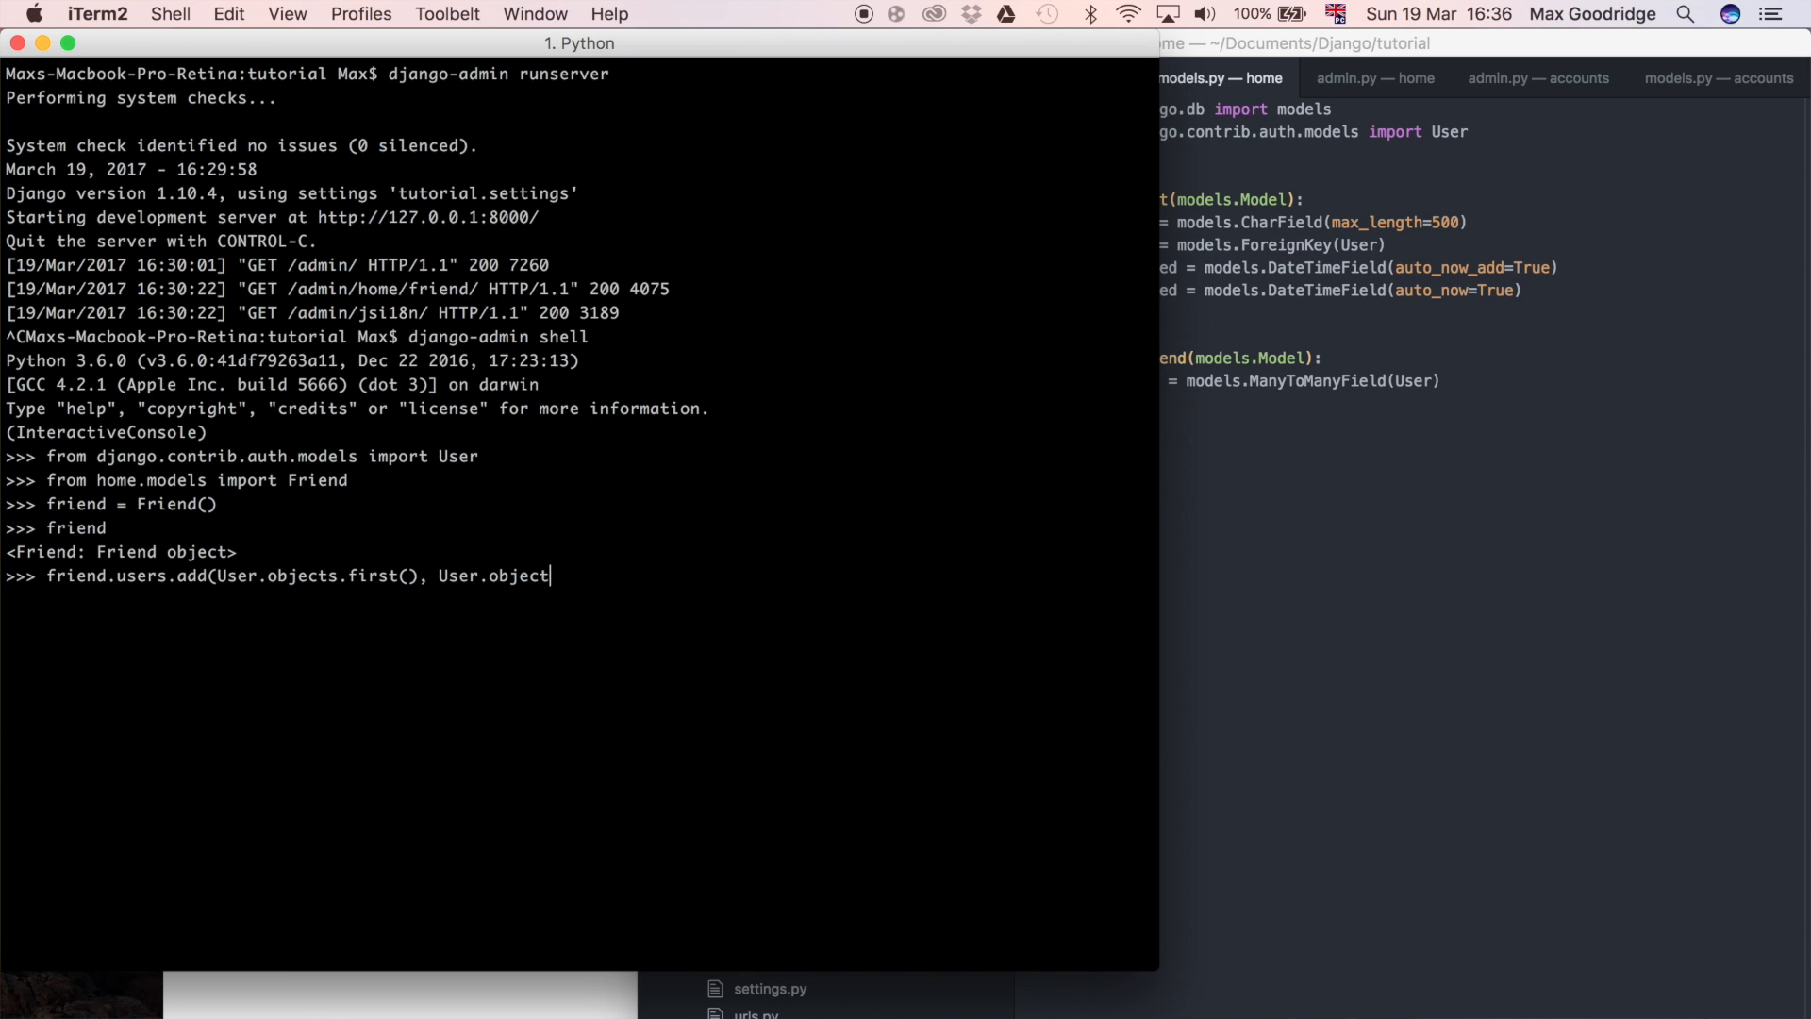
{"action": "type", "text": "s.las"}
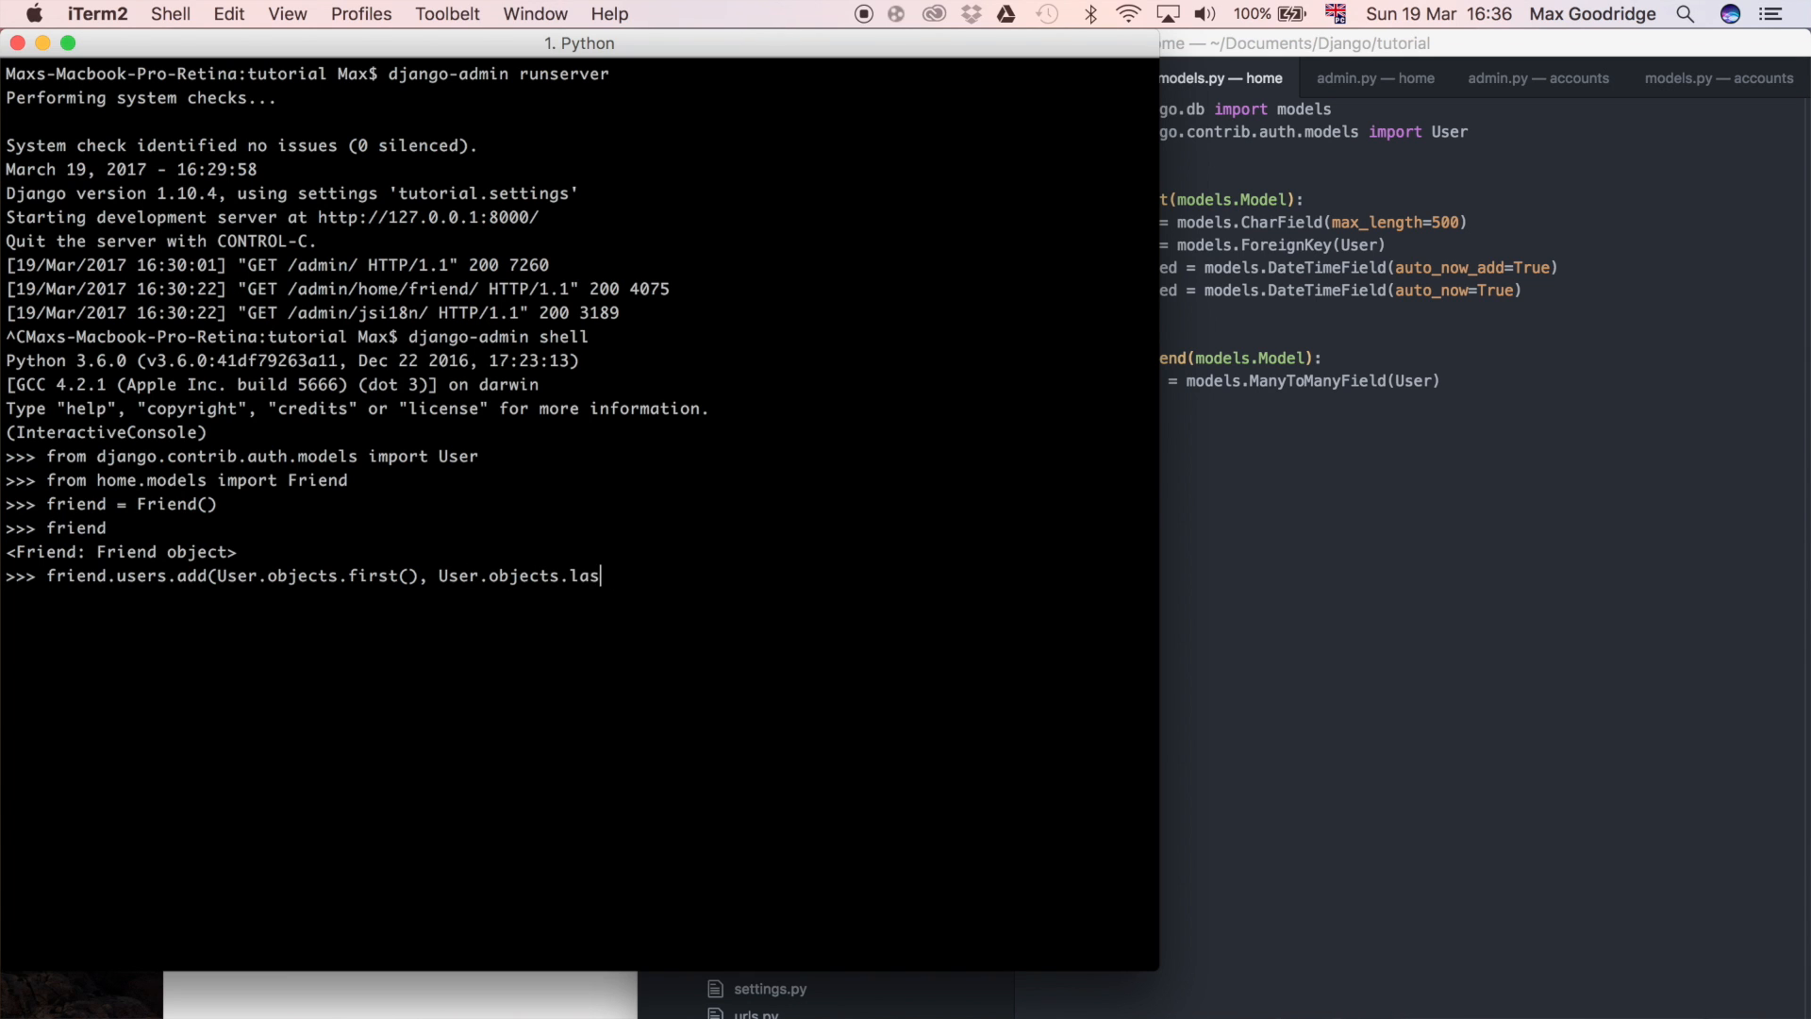
{"action": "type", "text": "t())"}
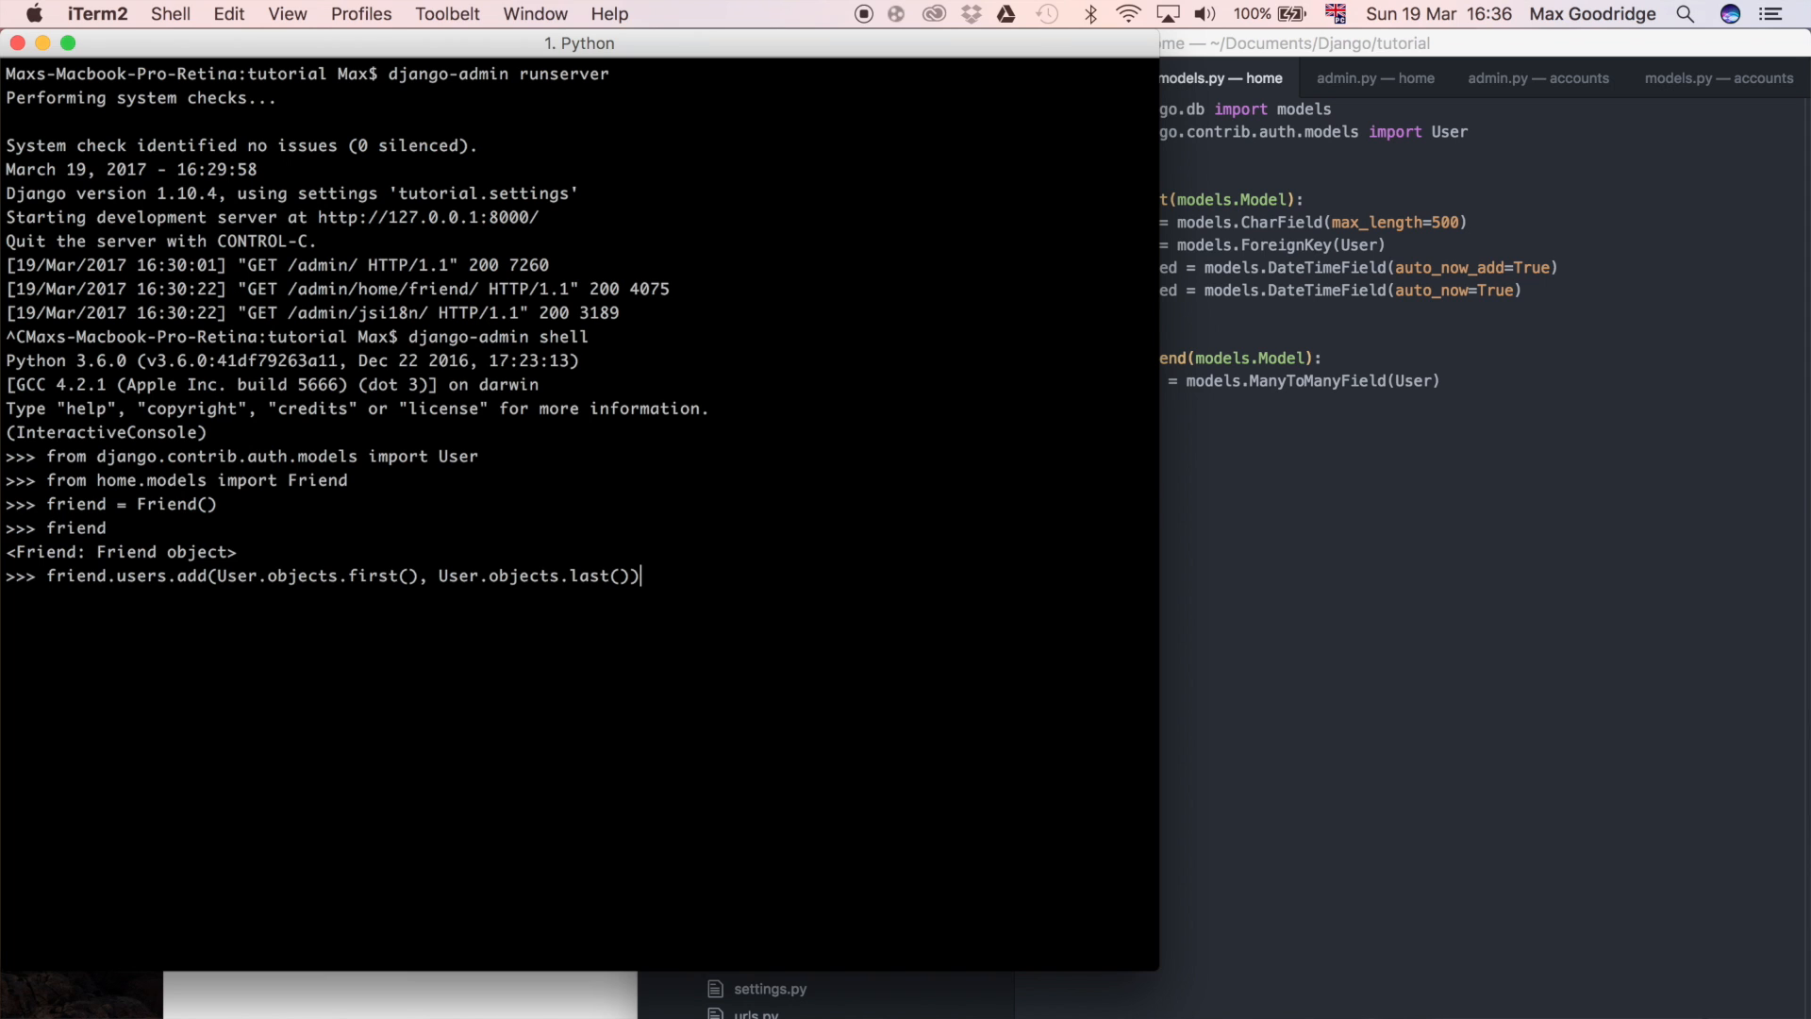
{"action": "mouse_move", "coordinate": [161, 559]}
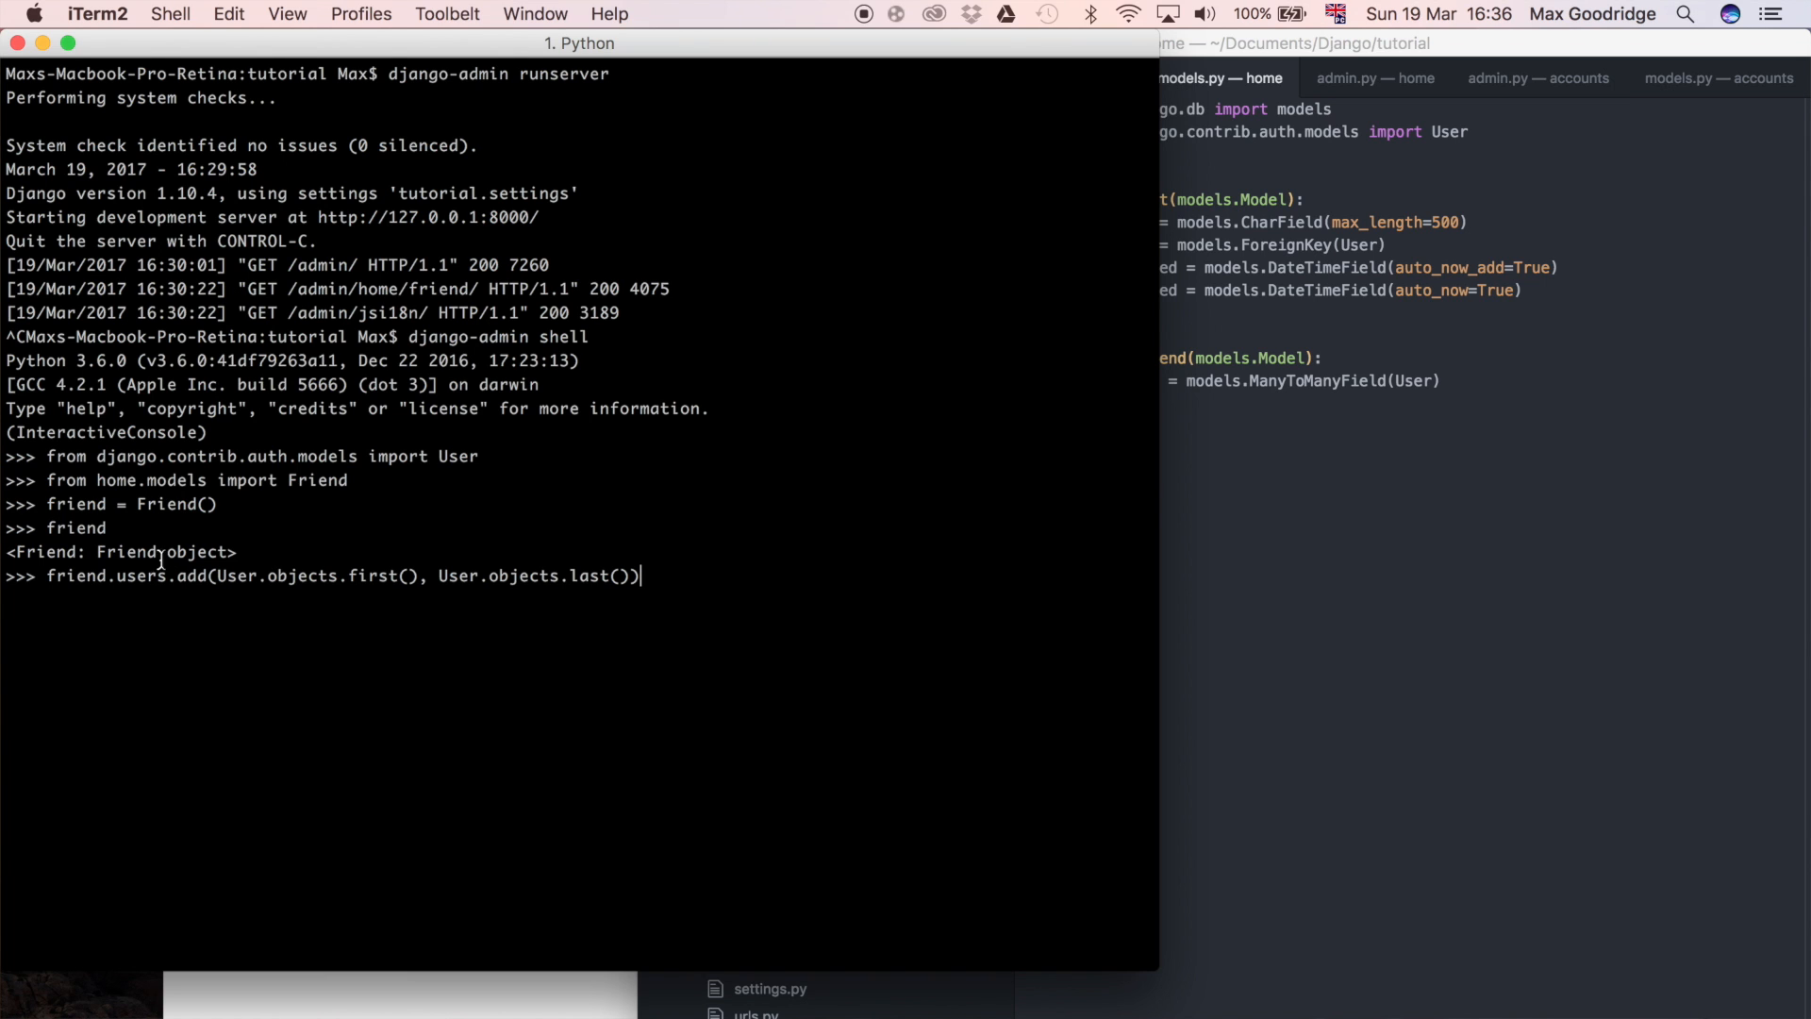
{"action": "mouse_move", "coordinate": [462, 577]}
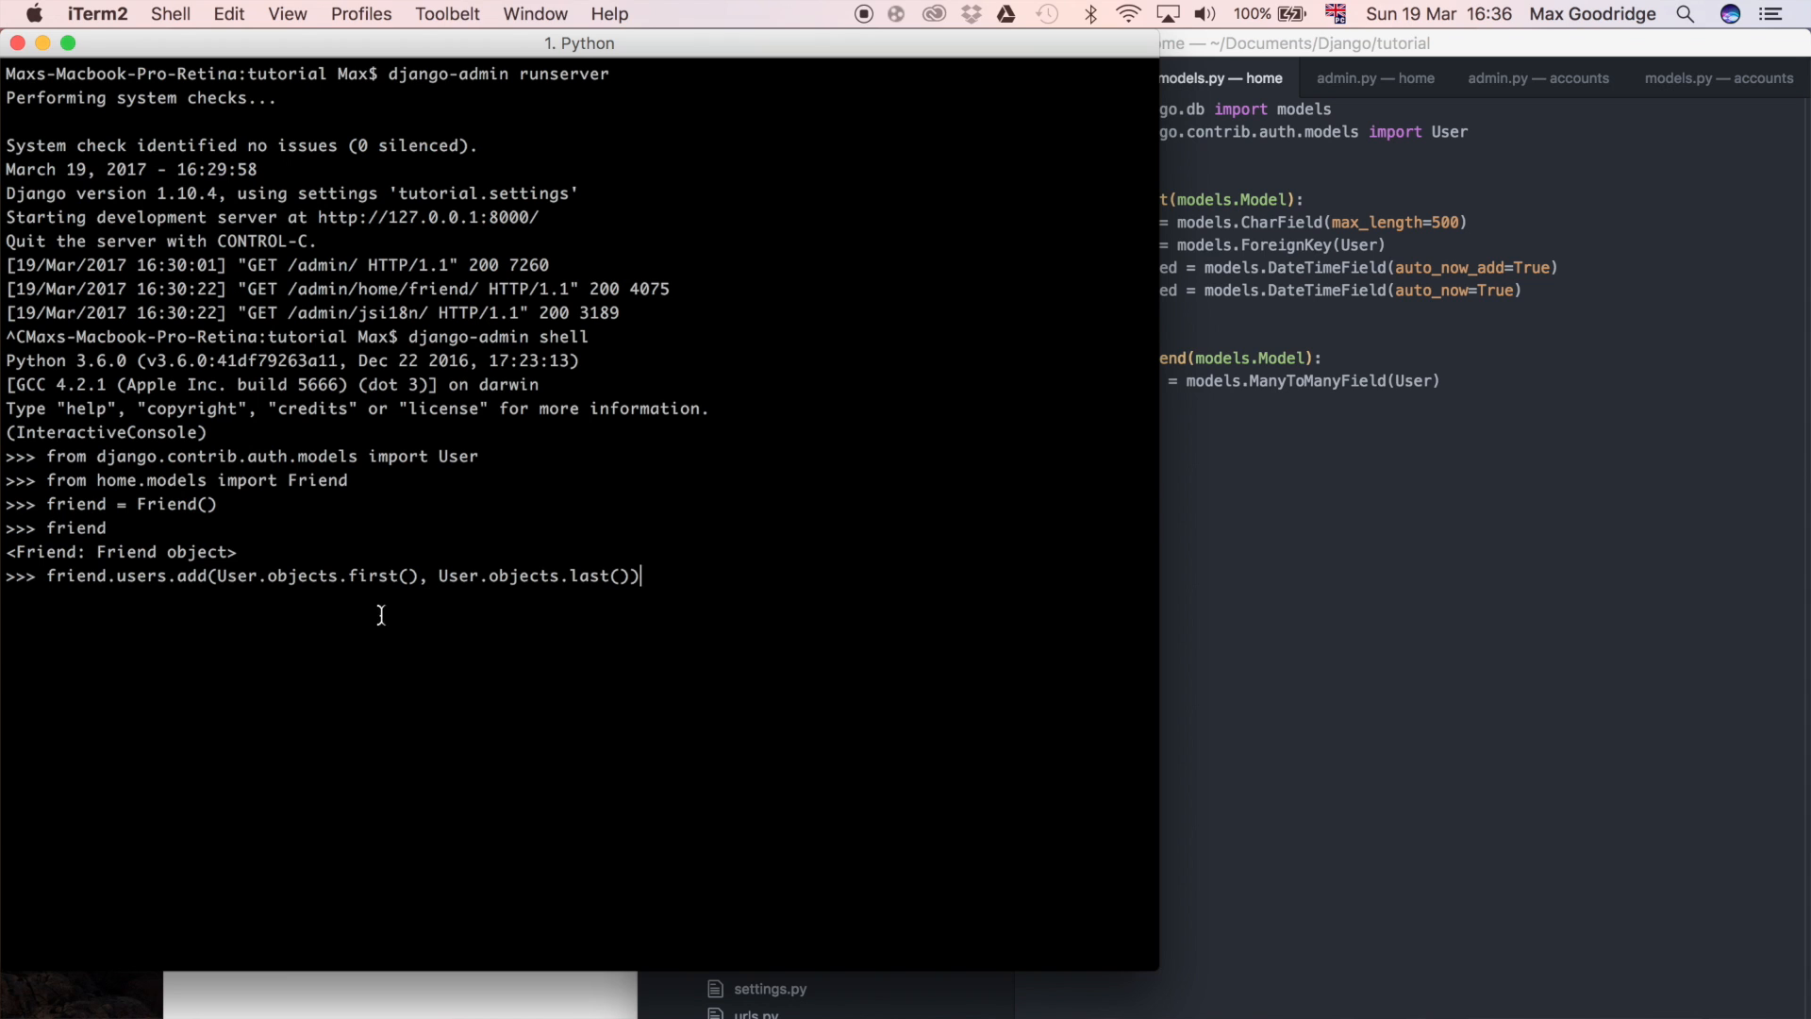
Point out the first and last user arguments, then run it, raising the ValueError about saving first.
{"action": "double_click", "coordinate": [307, 578]}
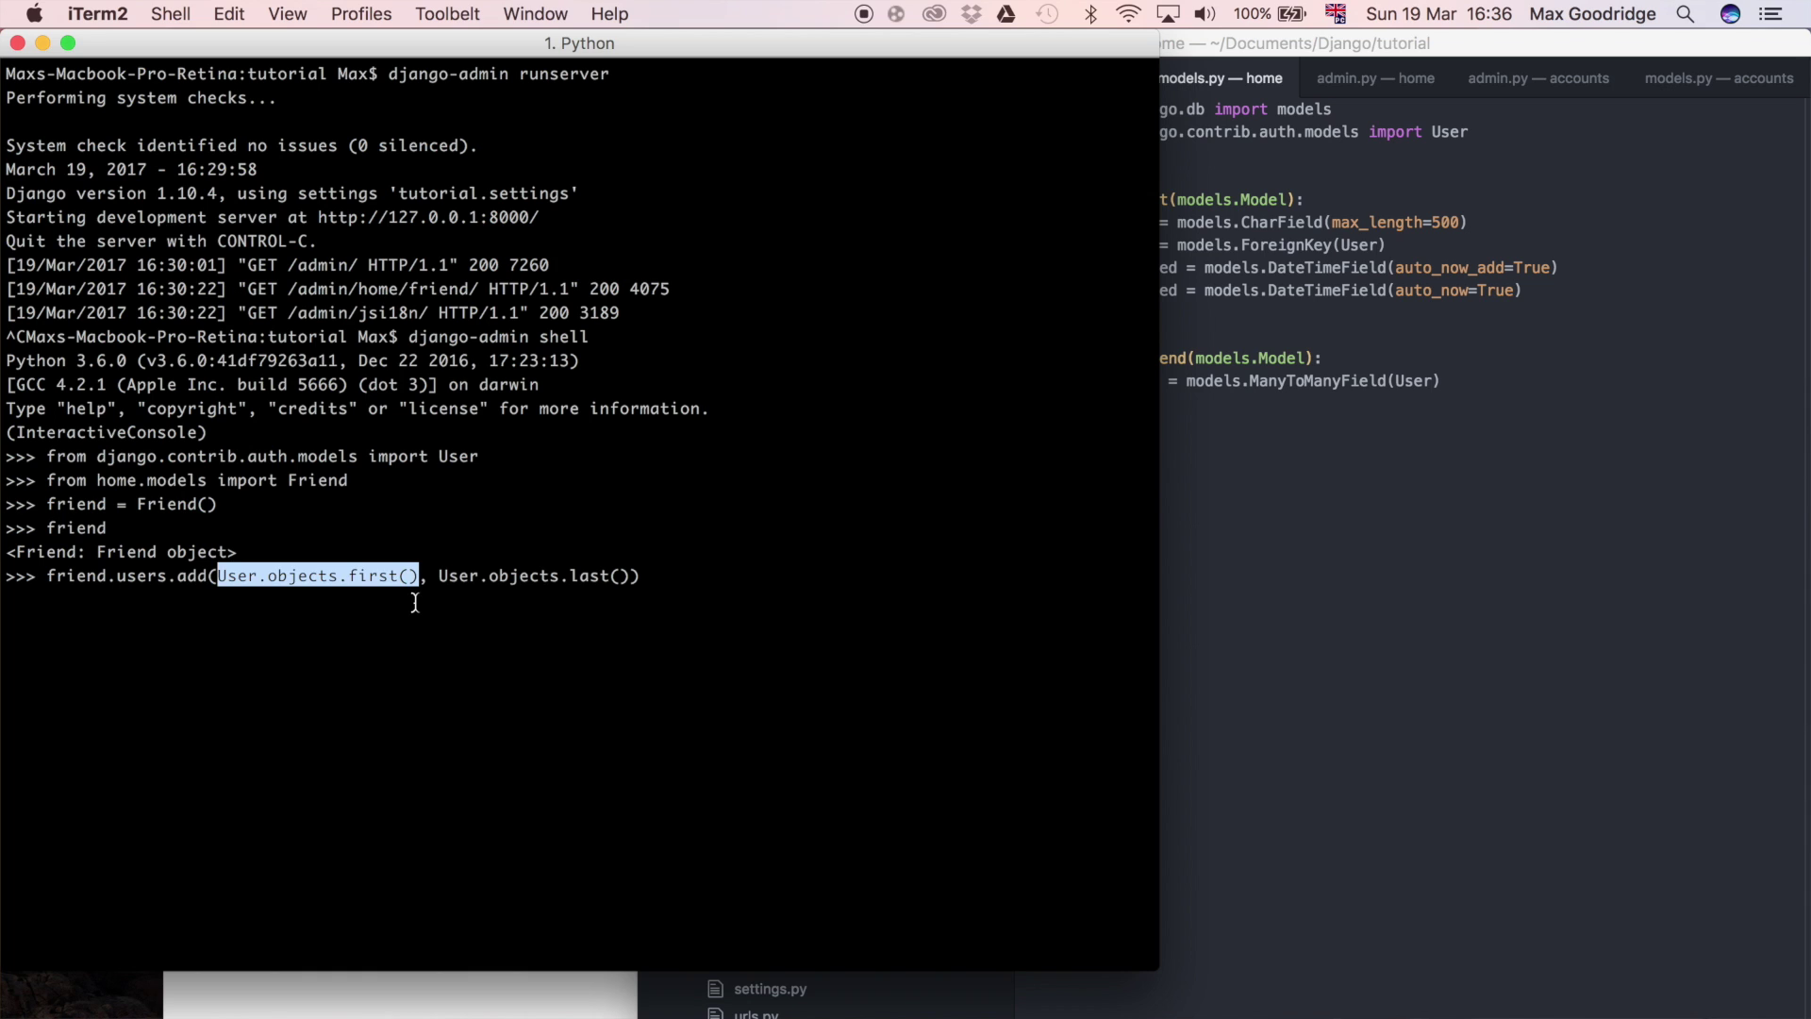
{"action": "double_click", "coordinate": [527, 575]}
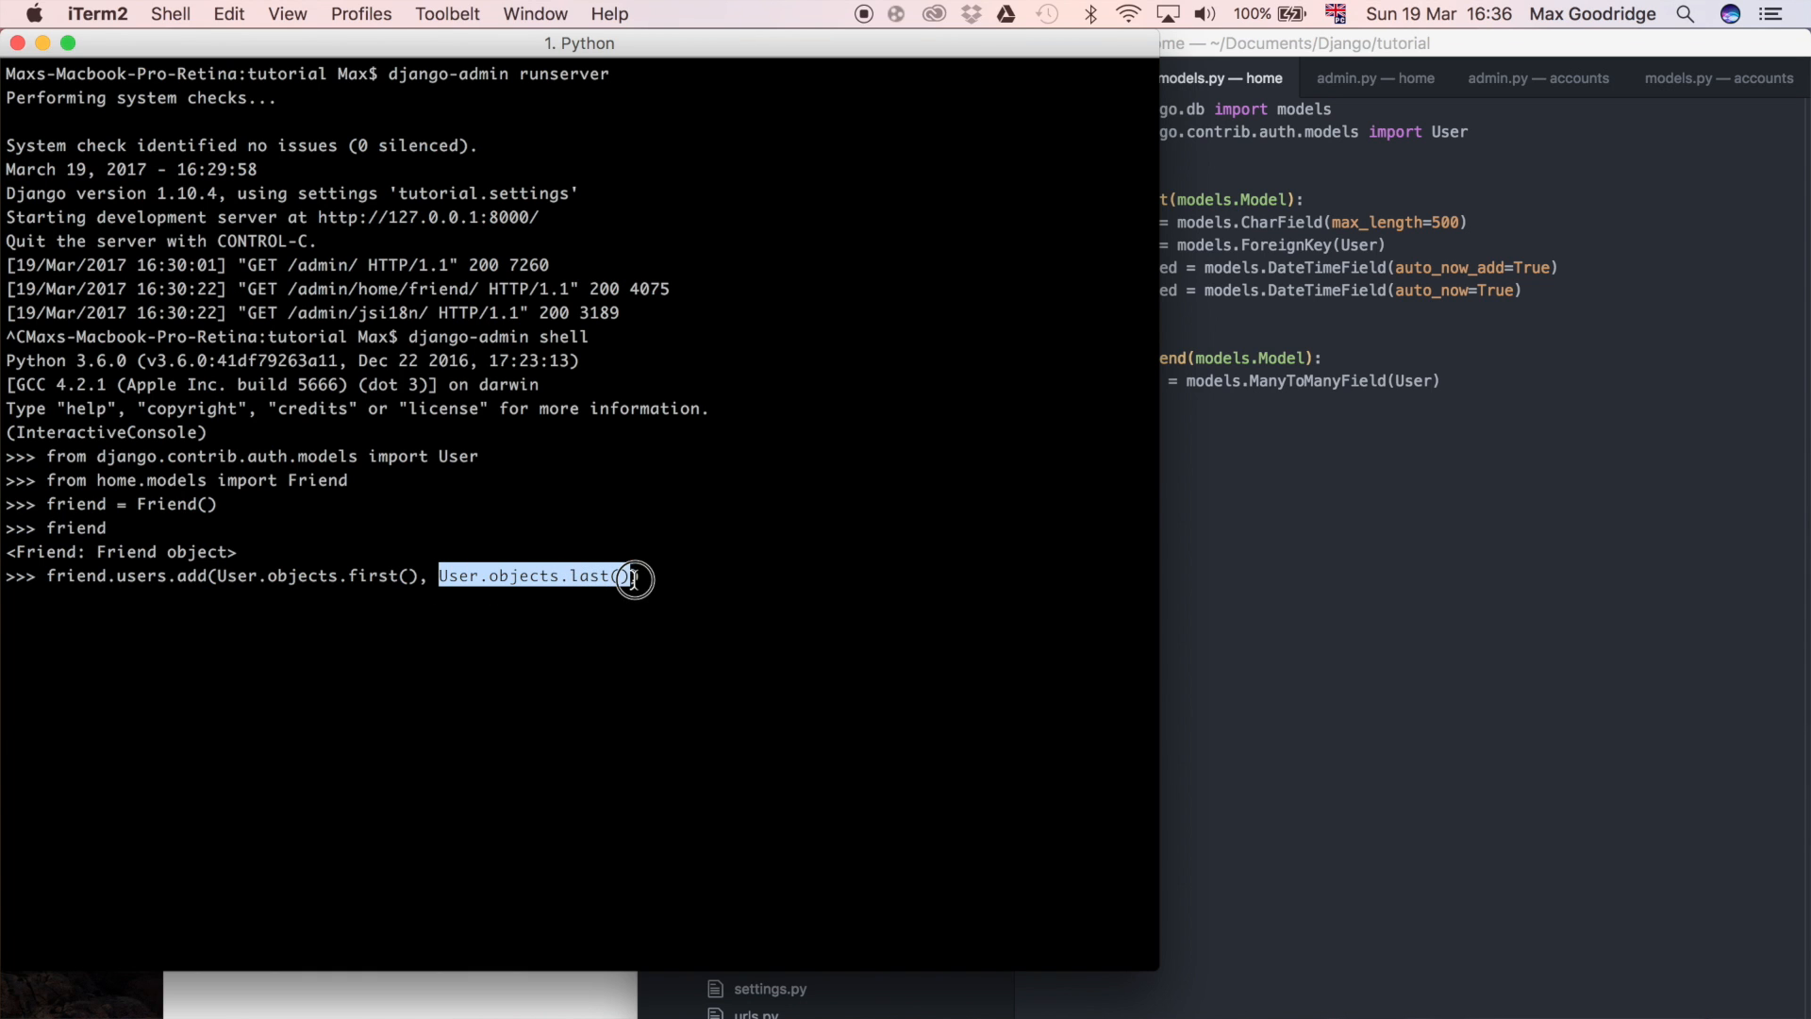
{"action": "mouse_move", "coordinate": [634, 577]}
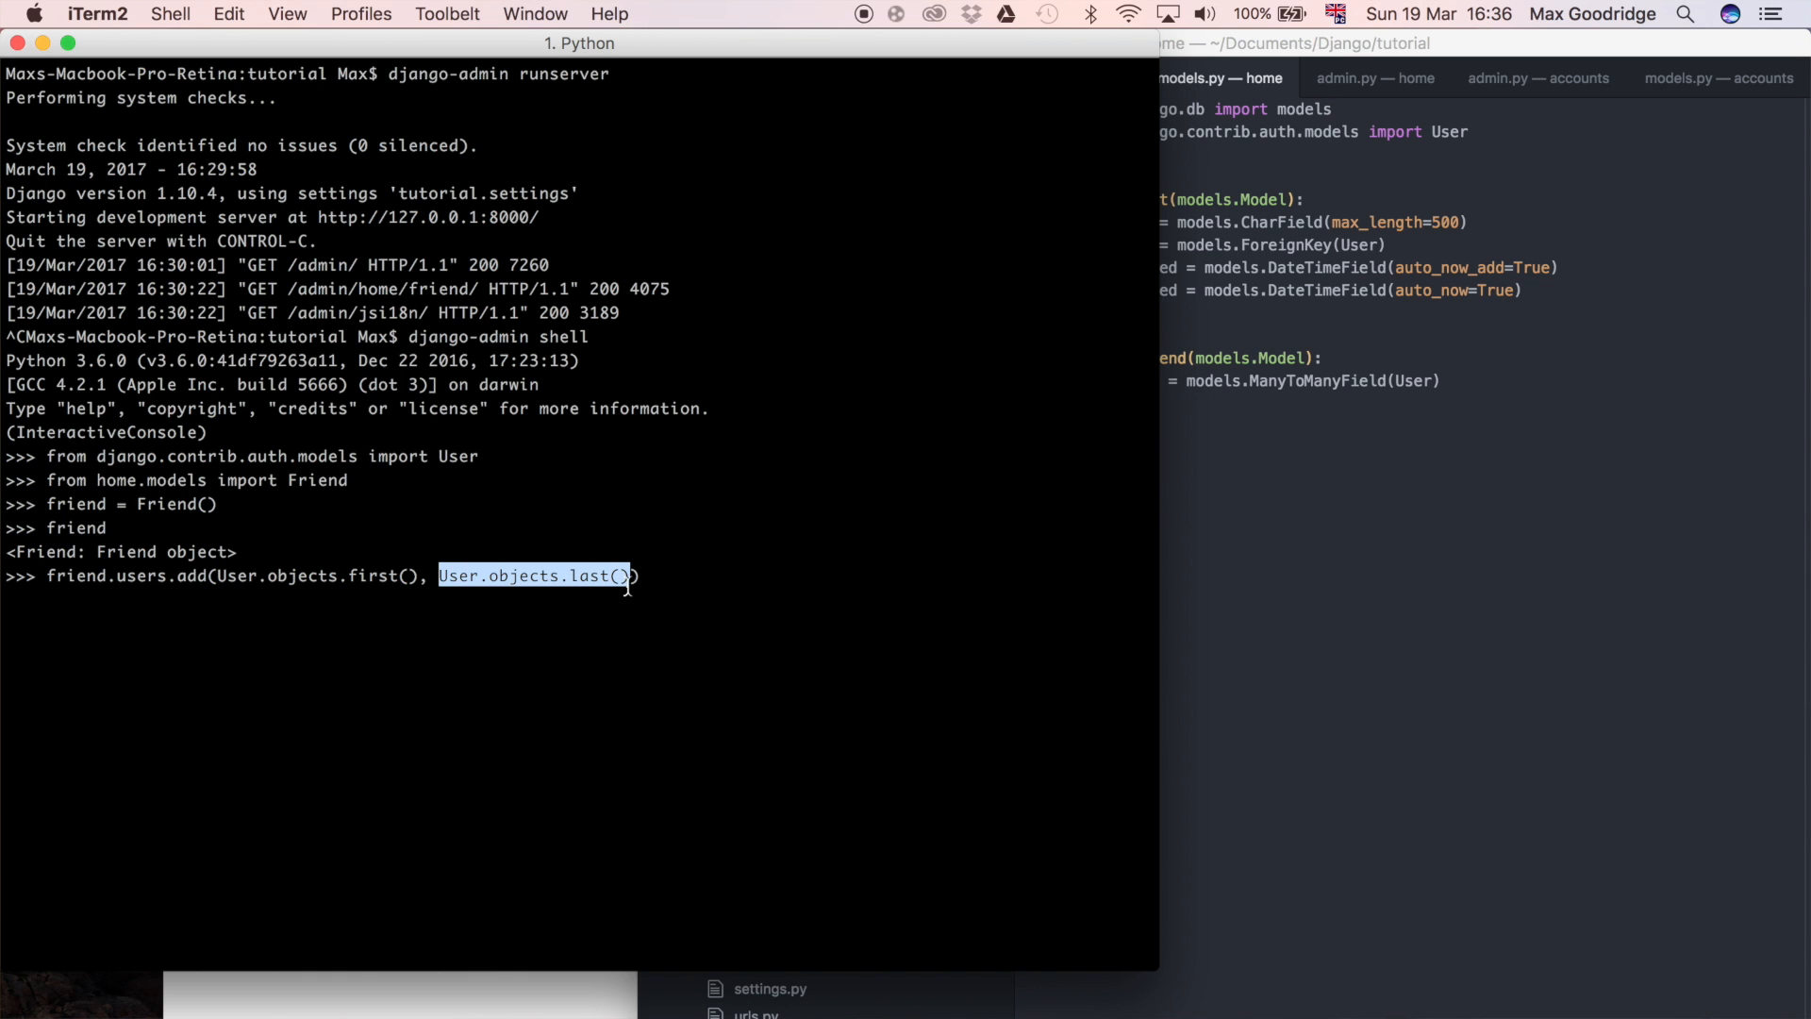
{"action": "mouse_move", "coordinate": [560, 651]}
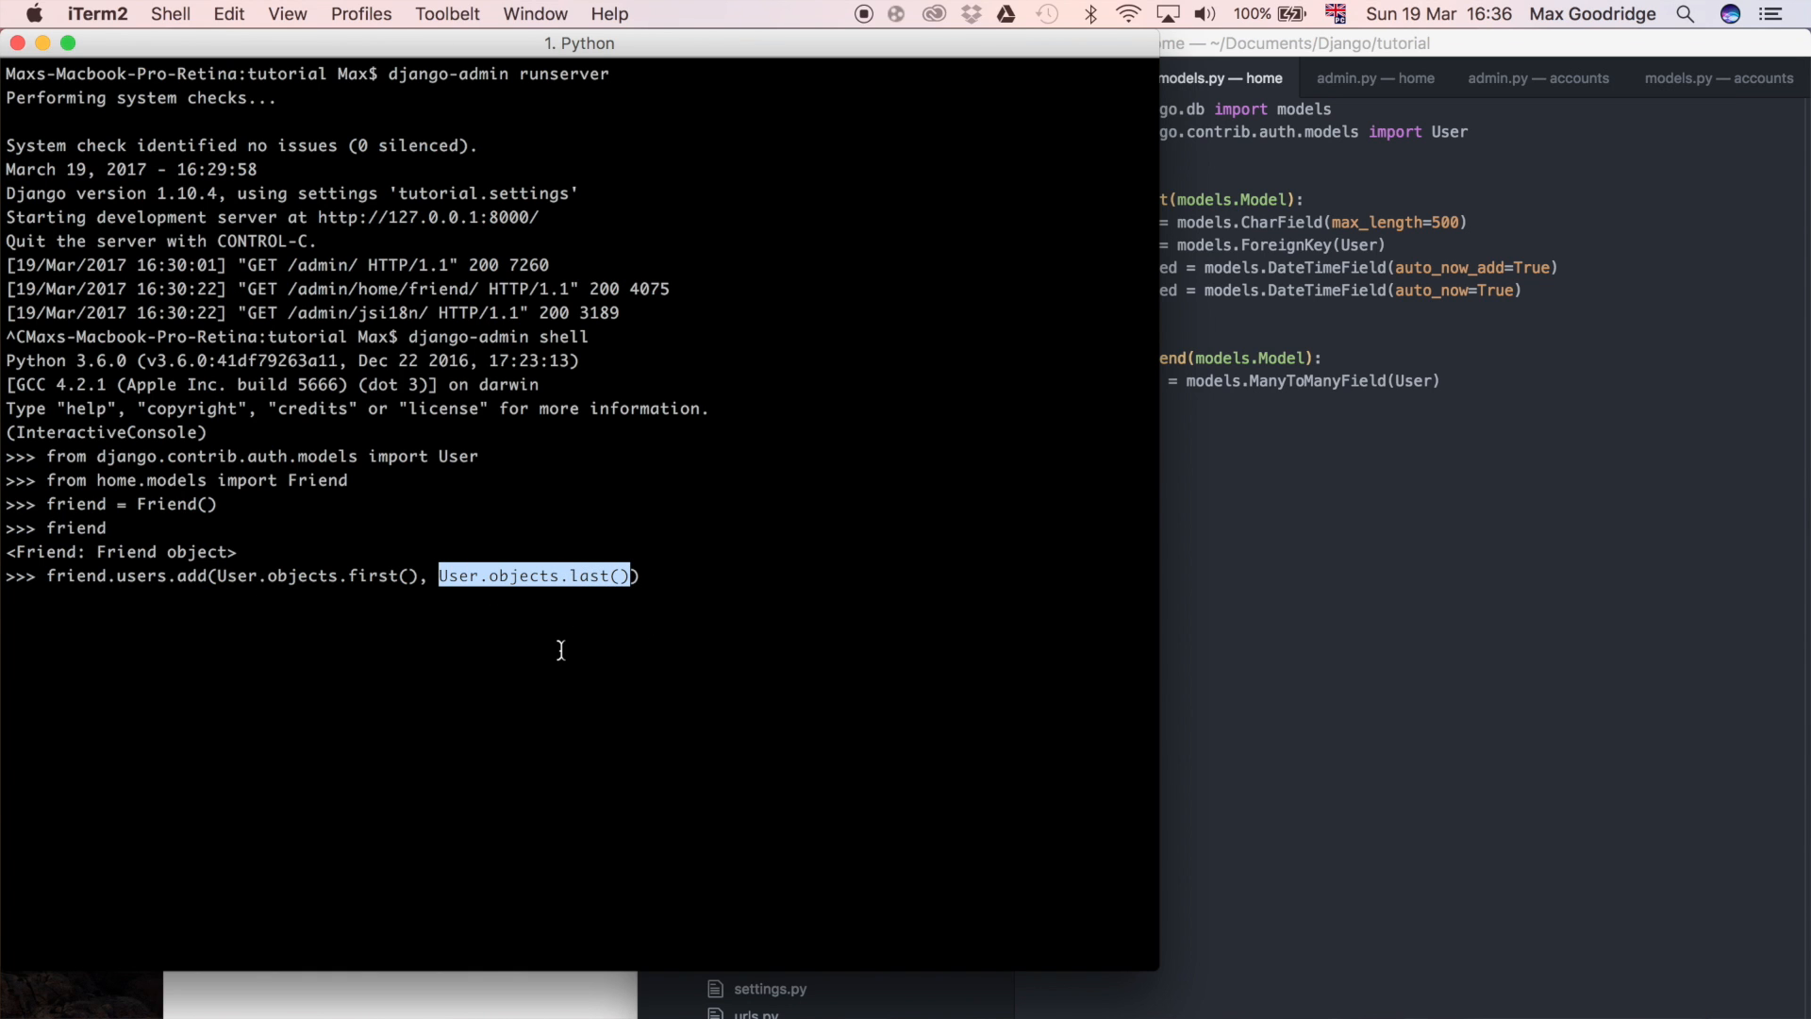
{"action": "key", "text": "Return"}
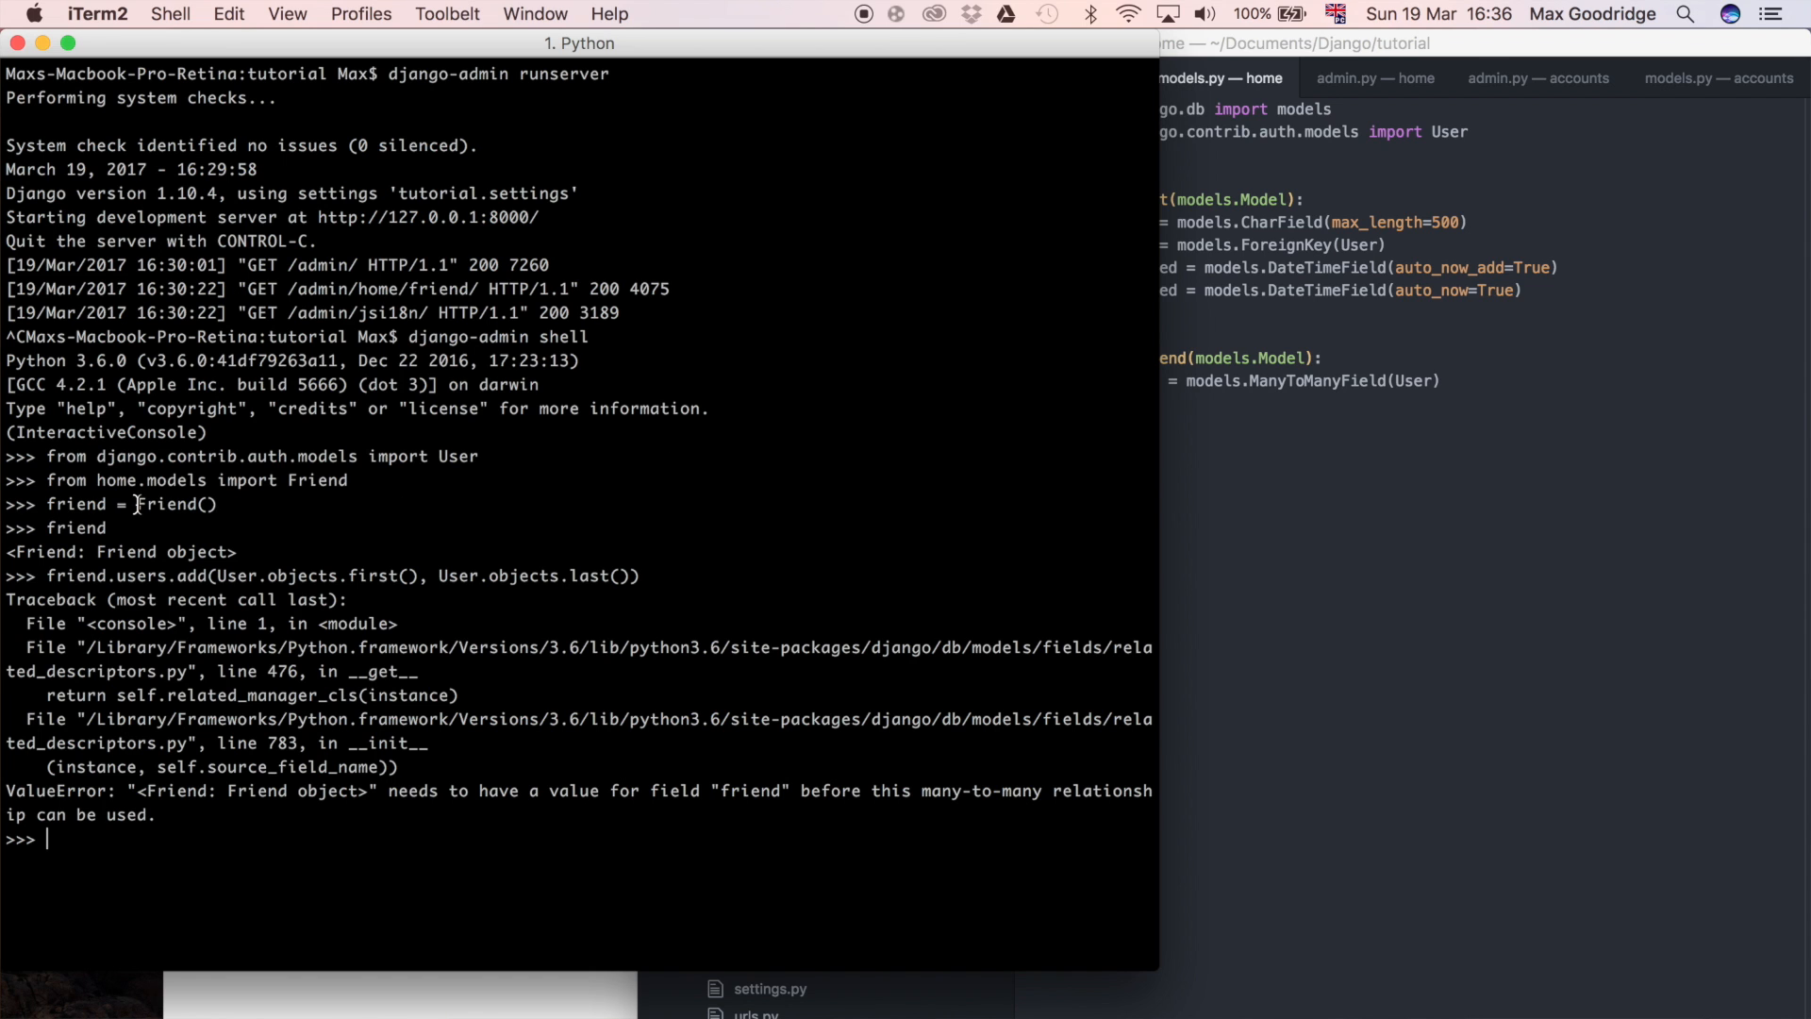
Run friend.save(), then rerun adding the first and last users without error.
{"action": "double_click", "coordinate": [174, 504]}
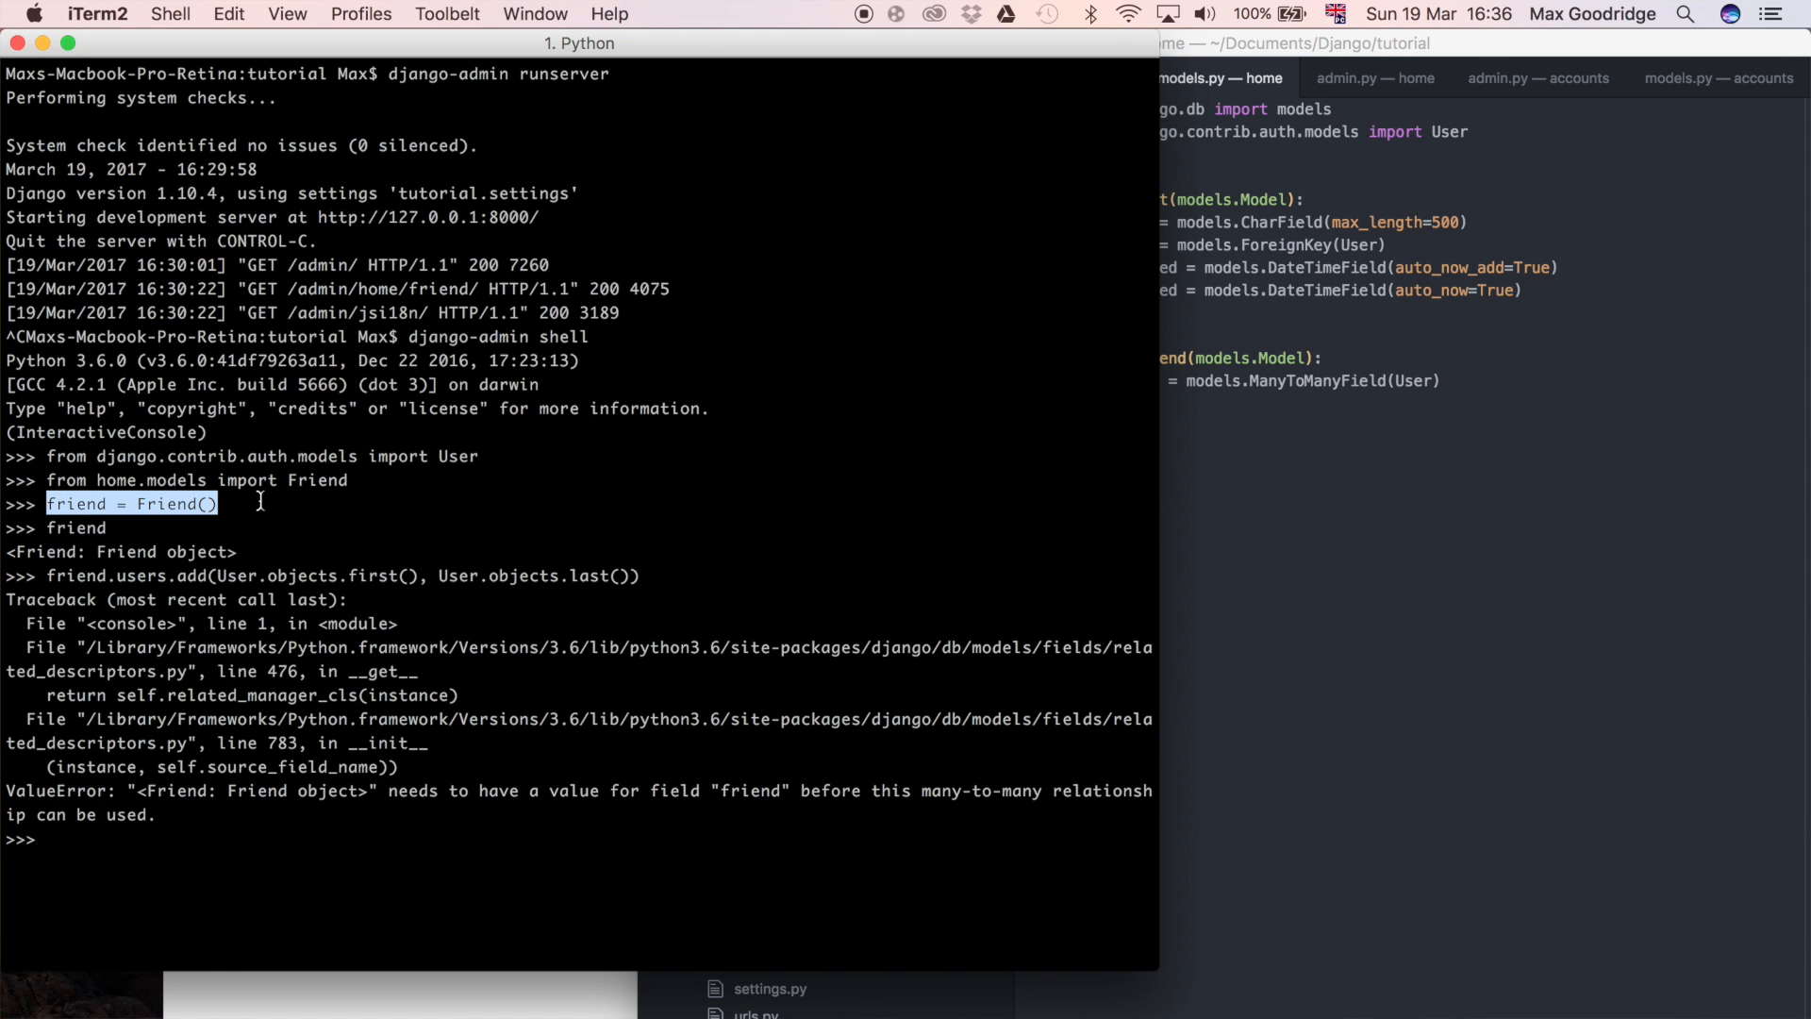
{"action": "mouse_move", "coordinate": [146, 532]}
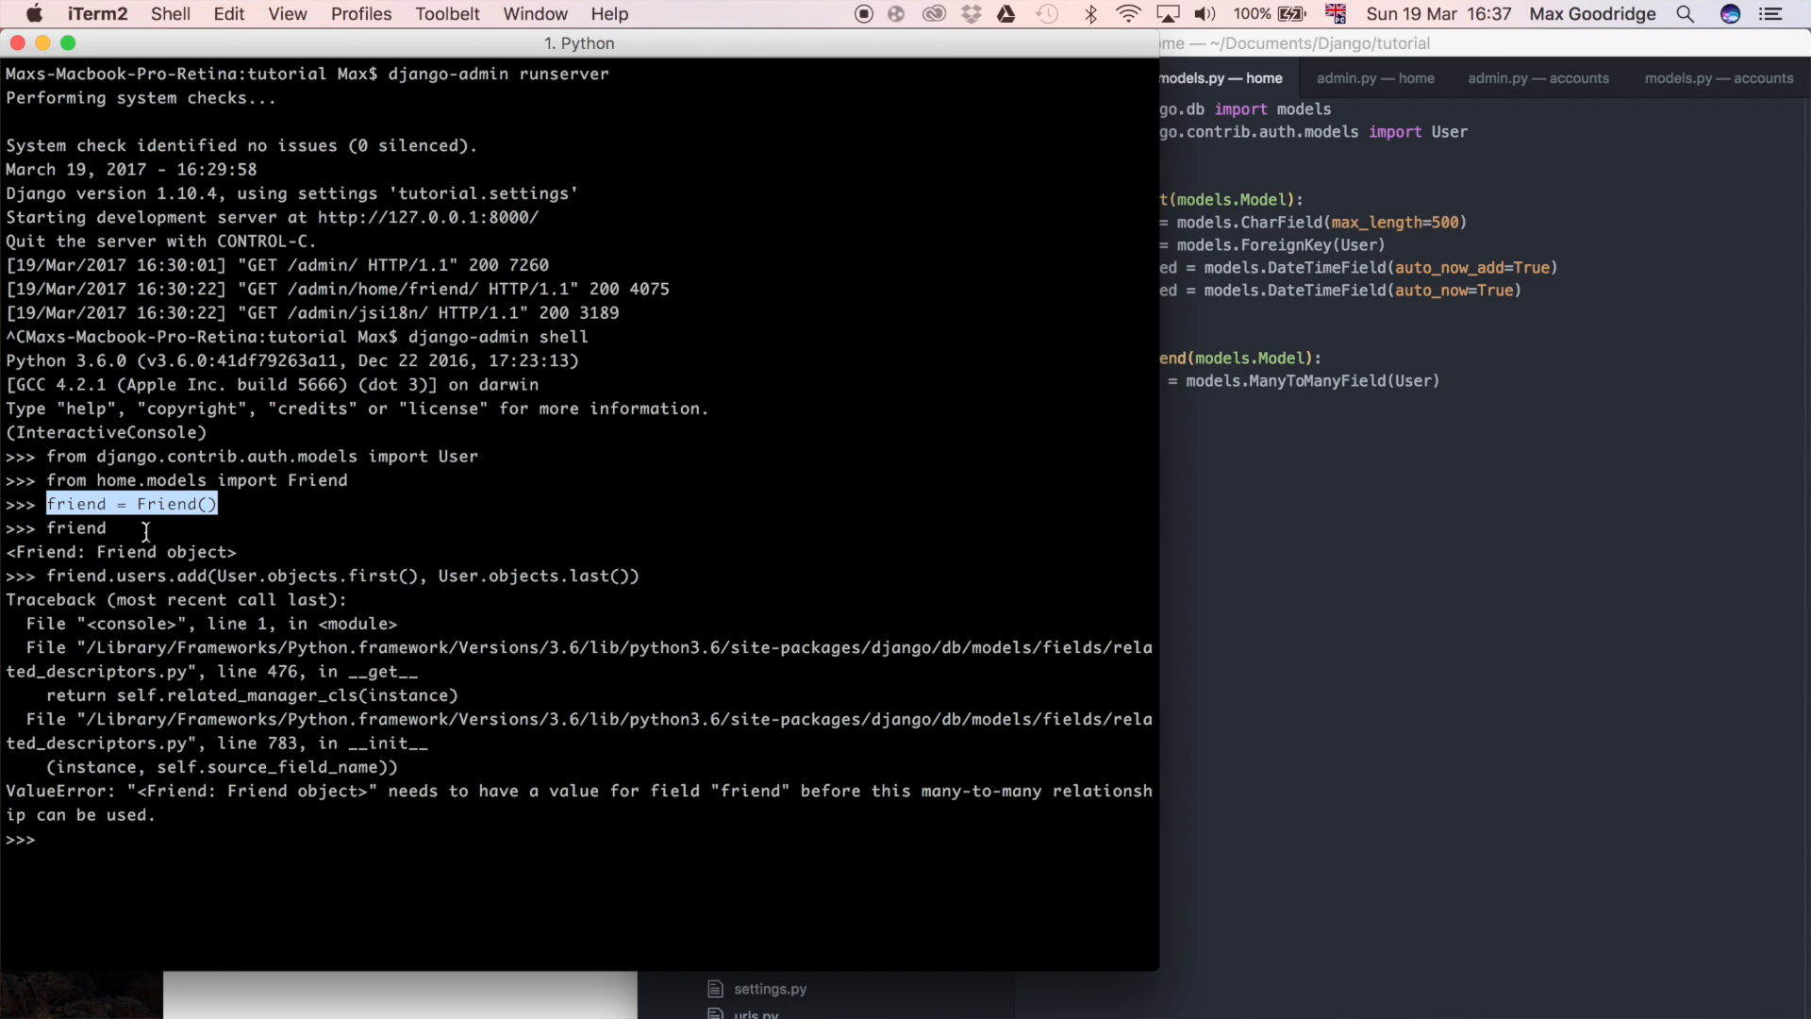
{"action": "mouse_move", "coordinate": [127, 529]}
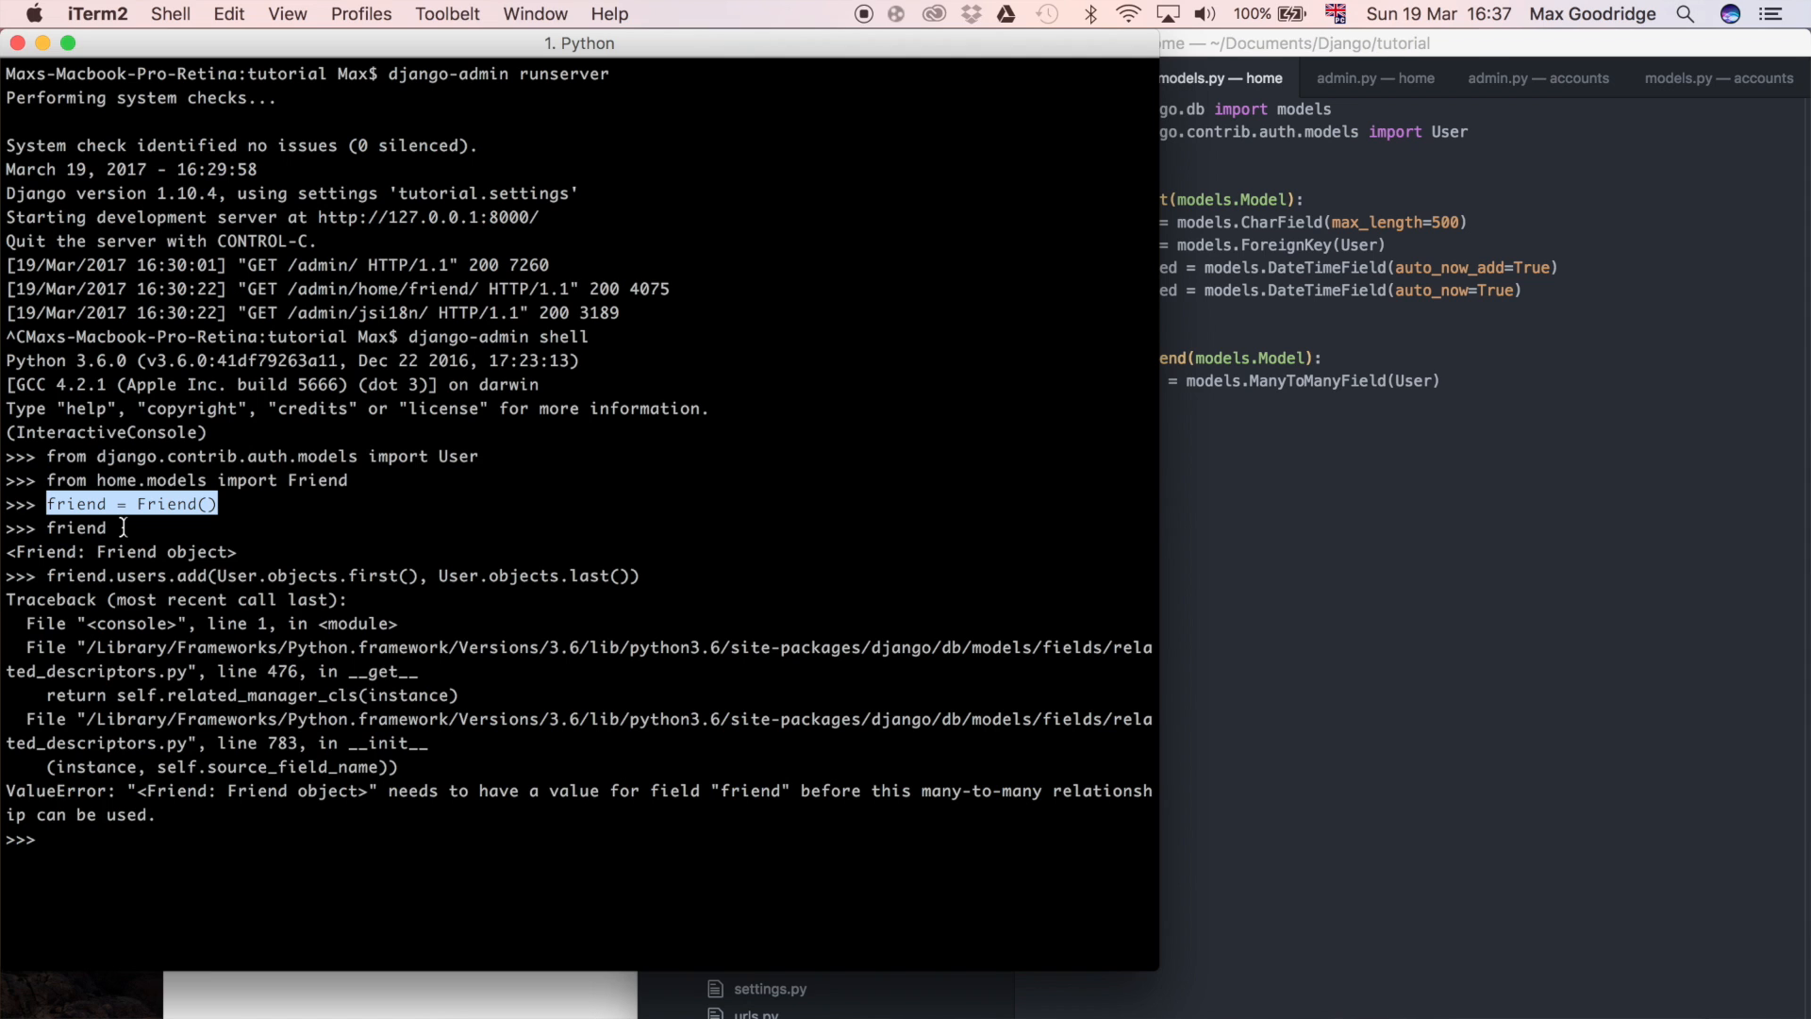
{"action": "type", "text": "friend.save("}
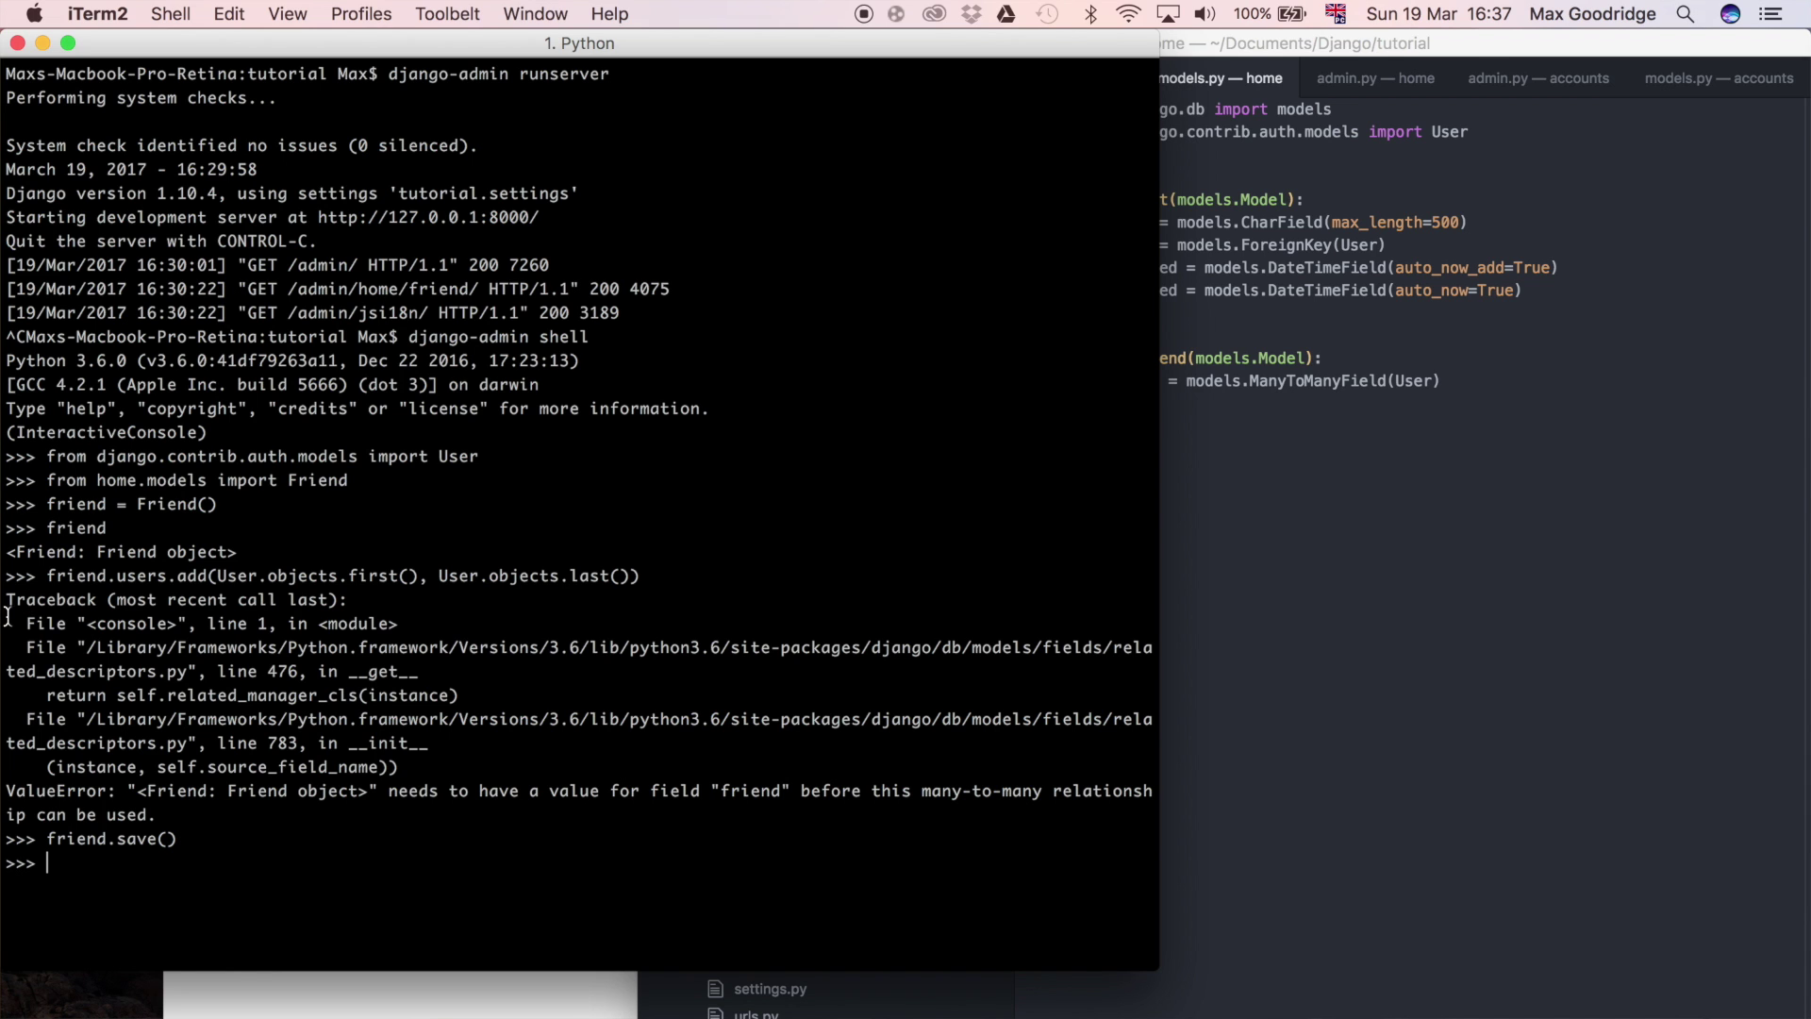
{"action": "mouse_move", "coordinate": [414, 932]}
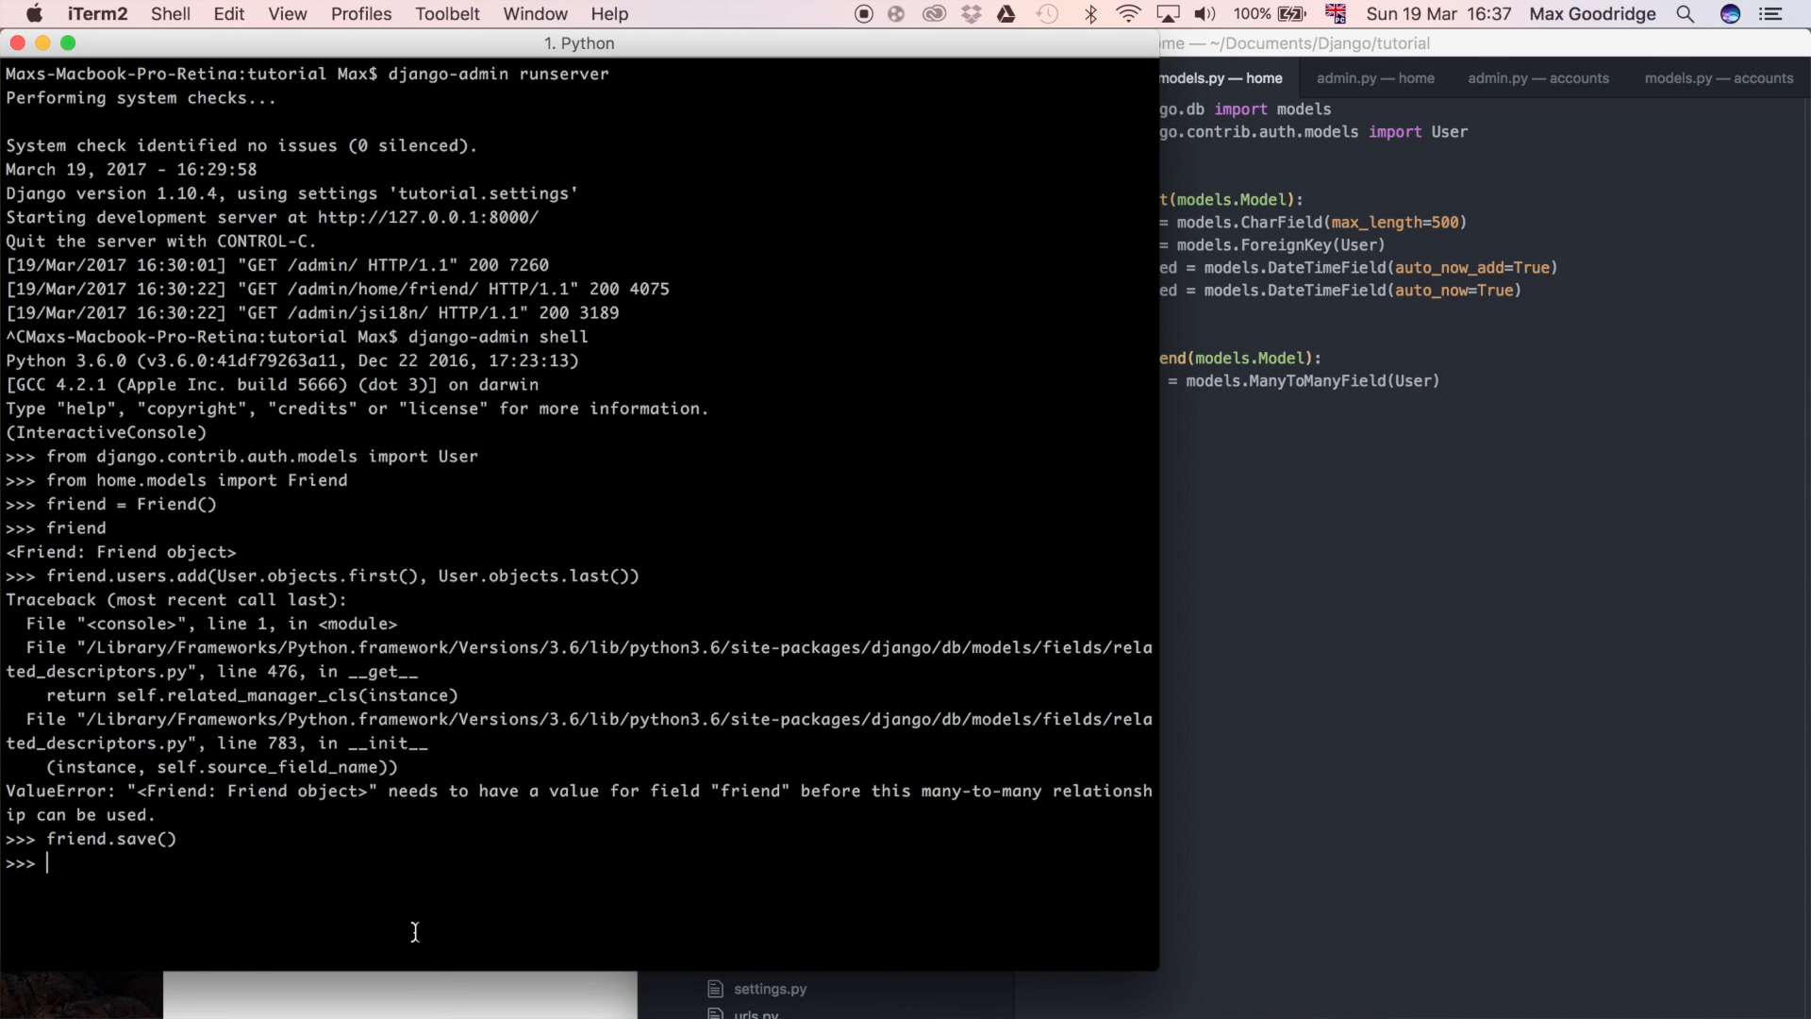
{"action": "type", "text": "friend.save()"}
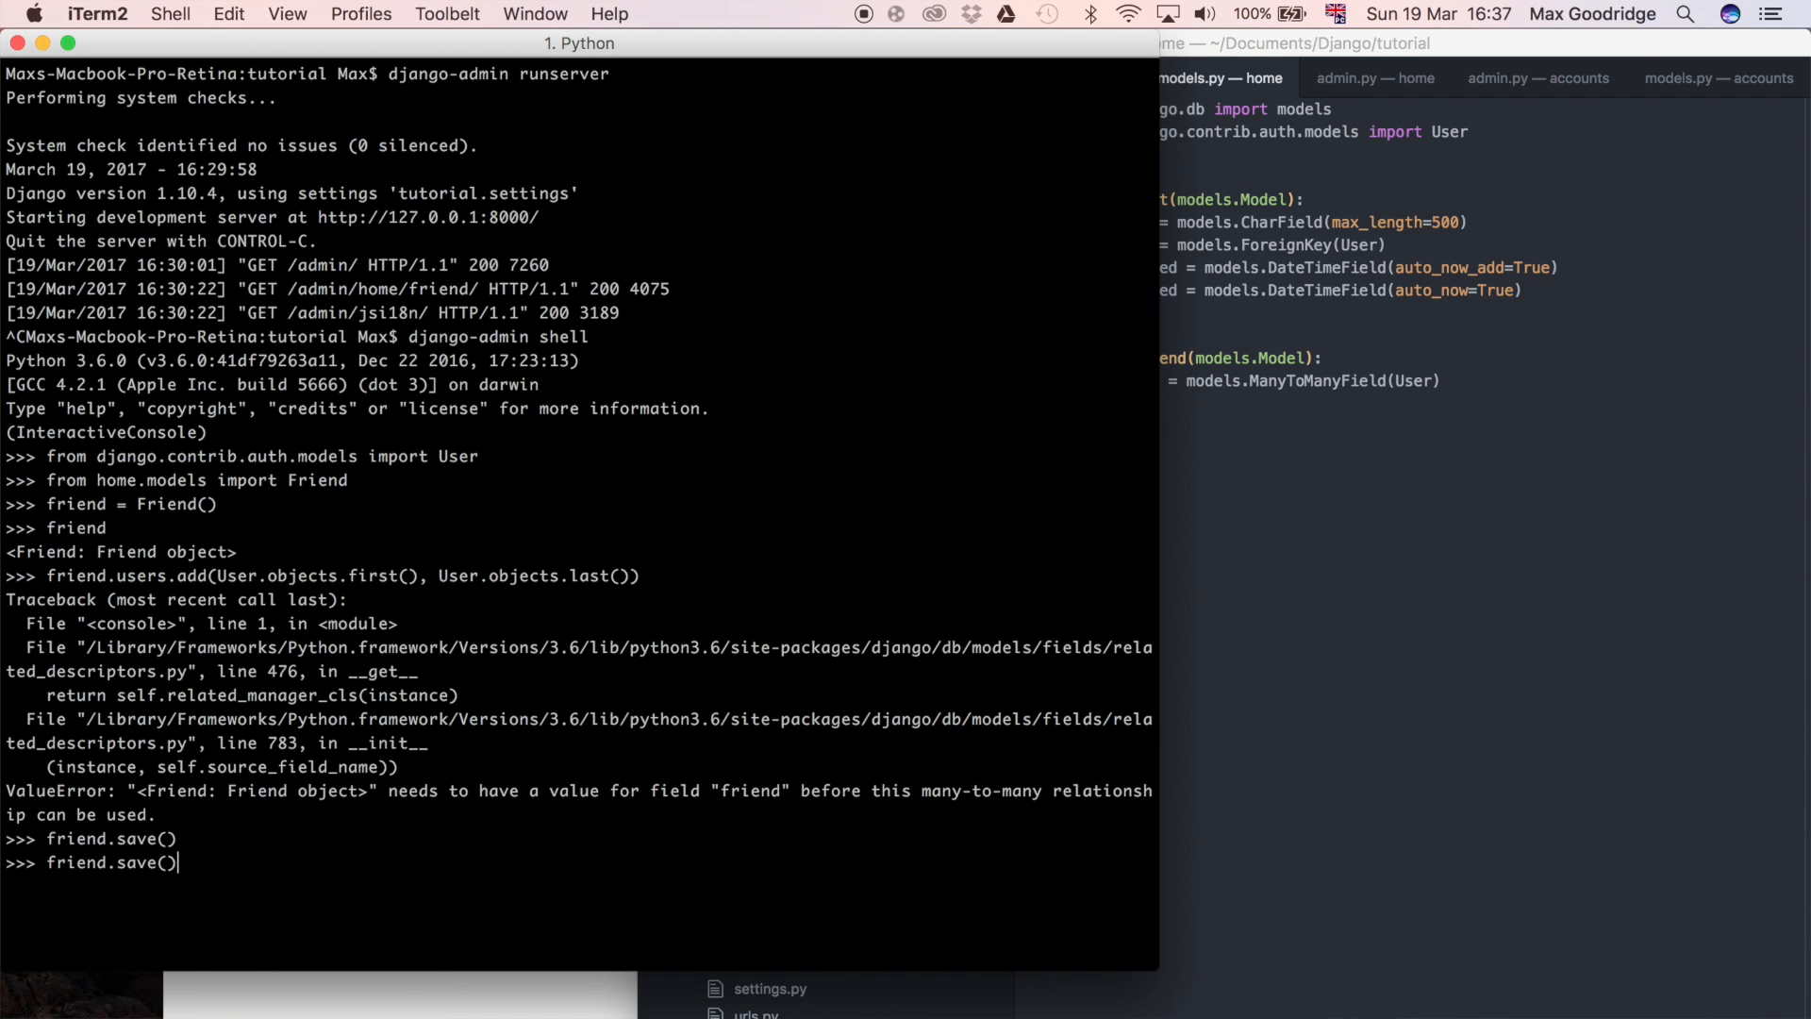
{"action": "type", "text": "friend.users.add(User.objects.first(), User.objects.last())"}
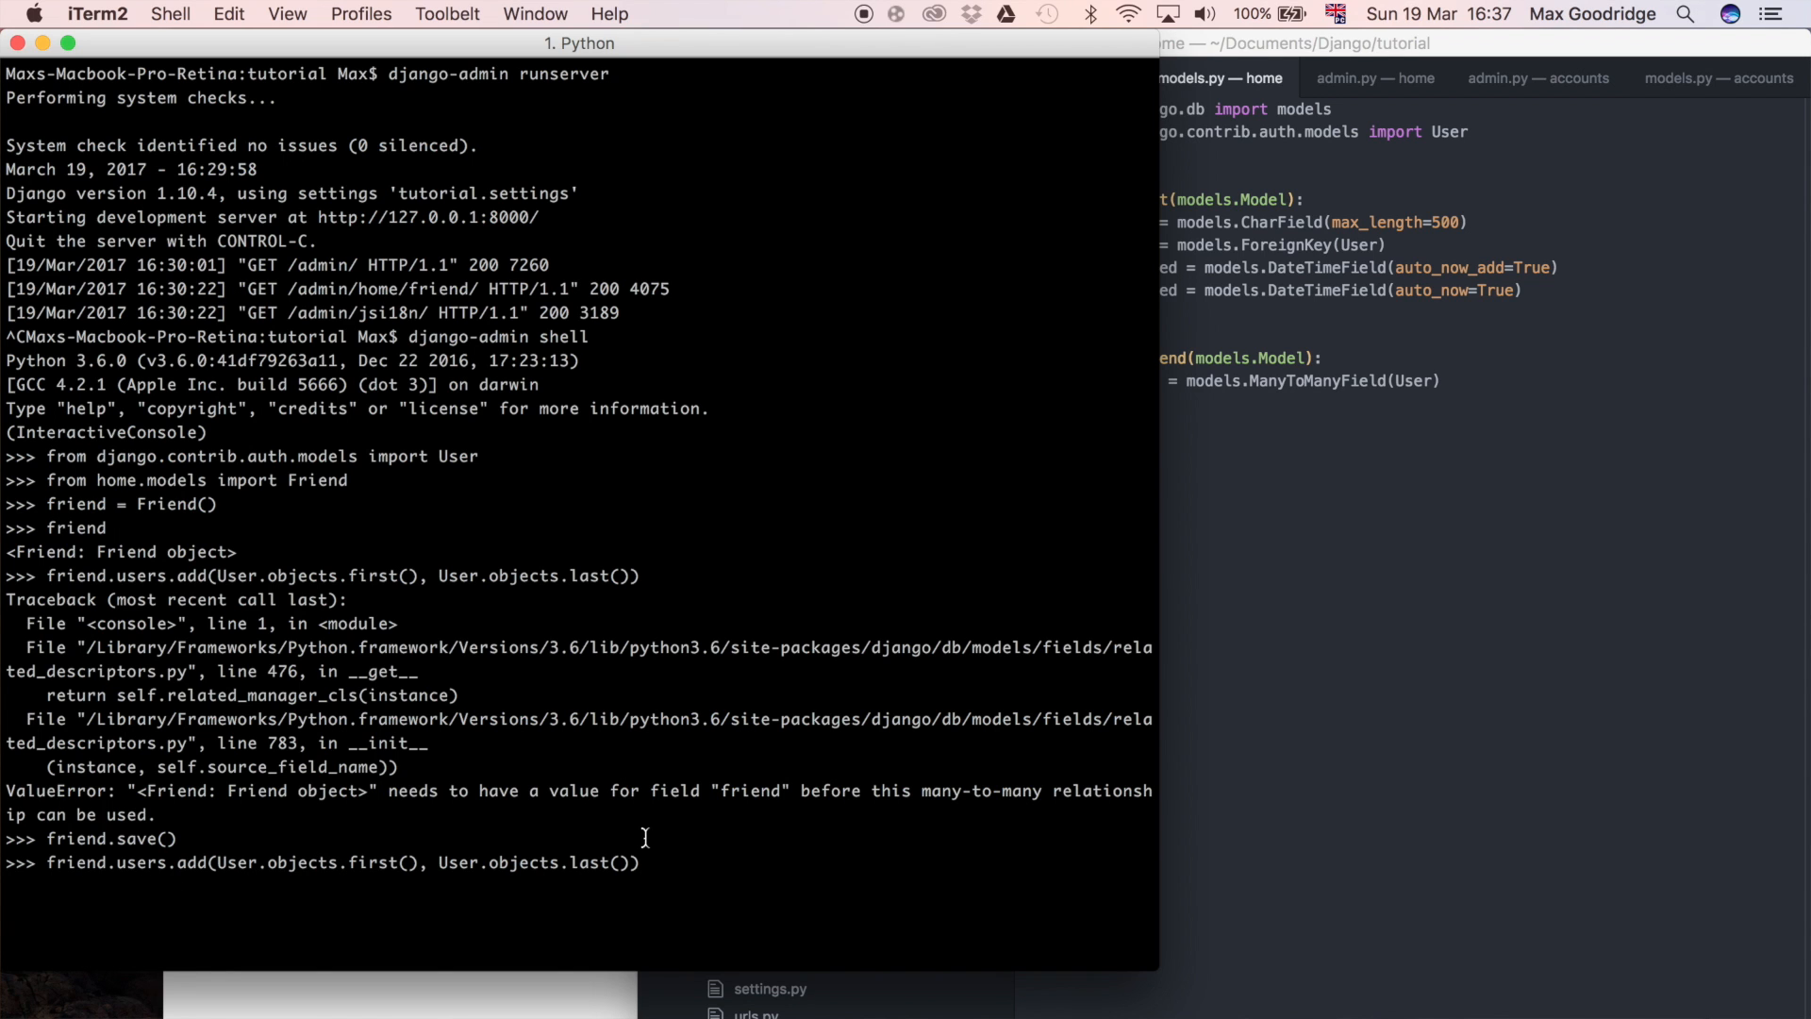
{"action": "key", "text": "Return"}
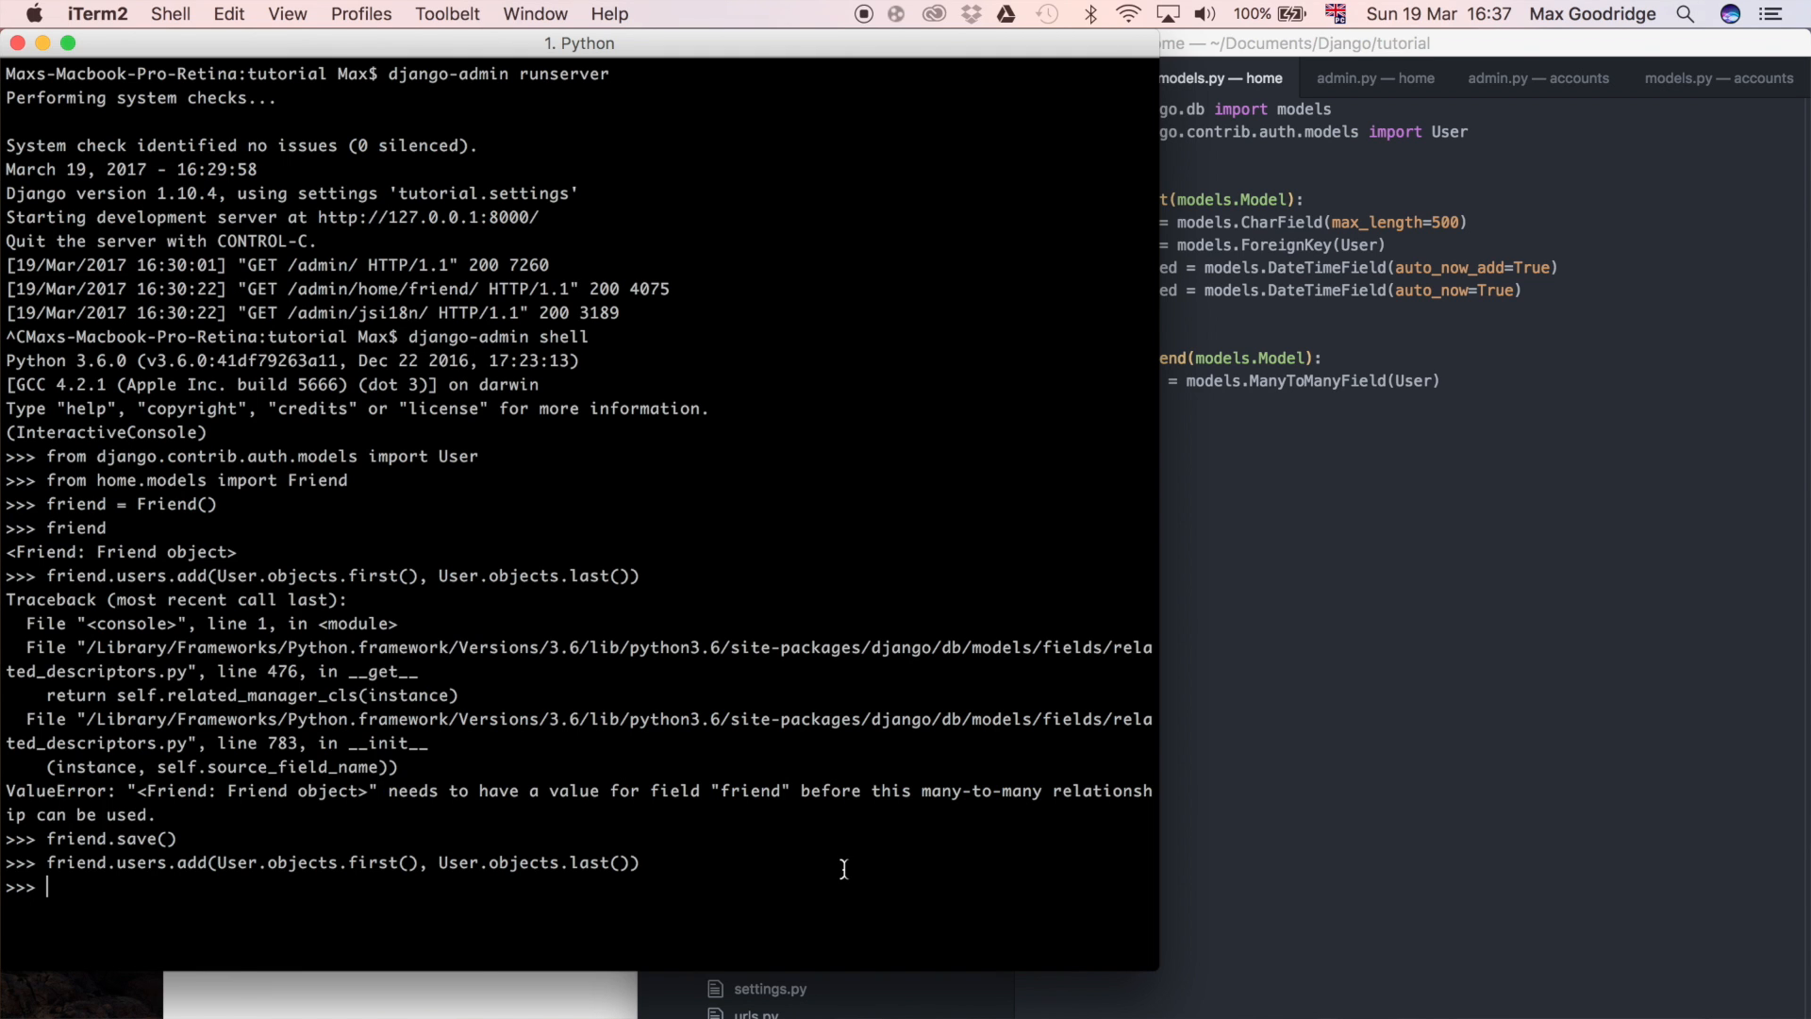
Evaluate User.objects.first() and User.objects.last(), showing max and test3.
{"action": "double_click", "coordinate": [306, 863]}
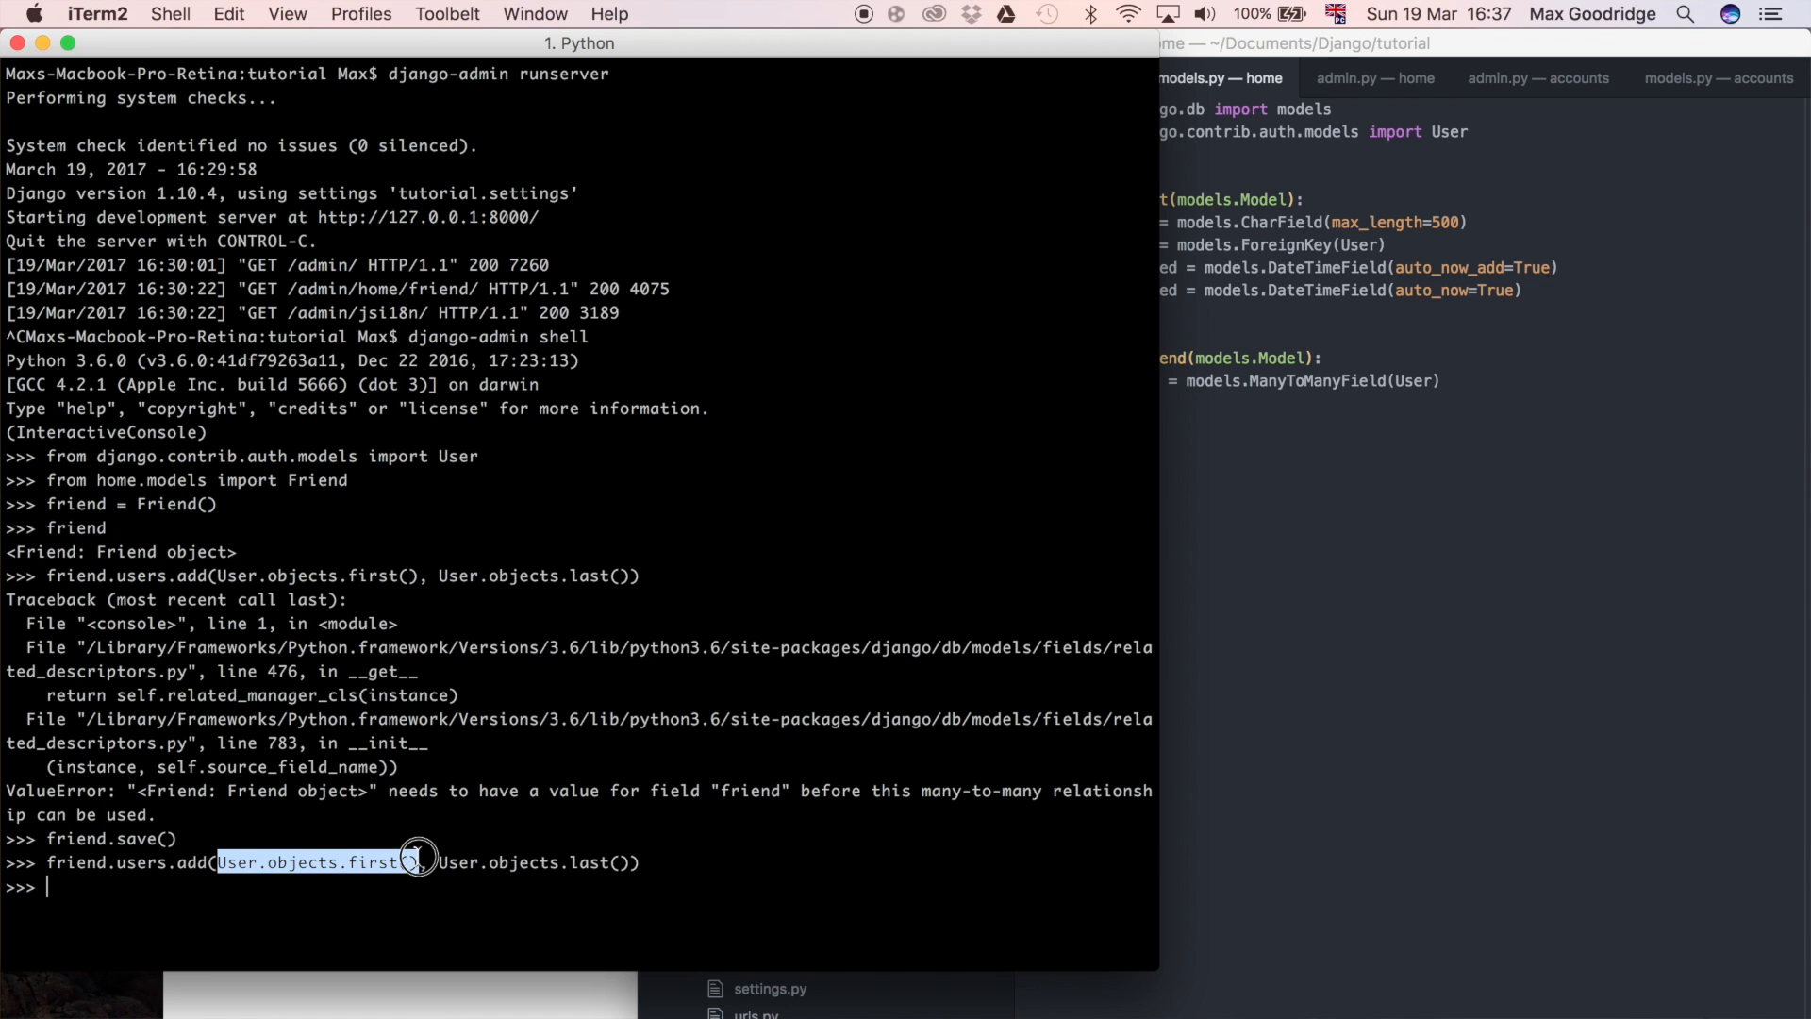
{"action": "type", "text": "User.objects.first()"}
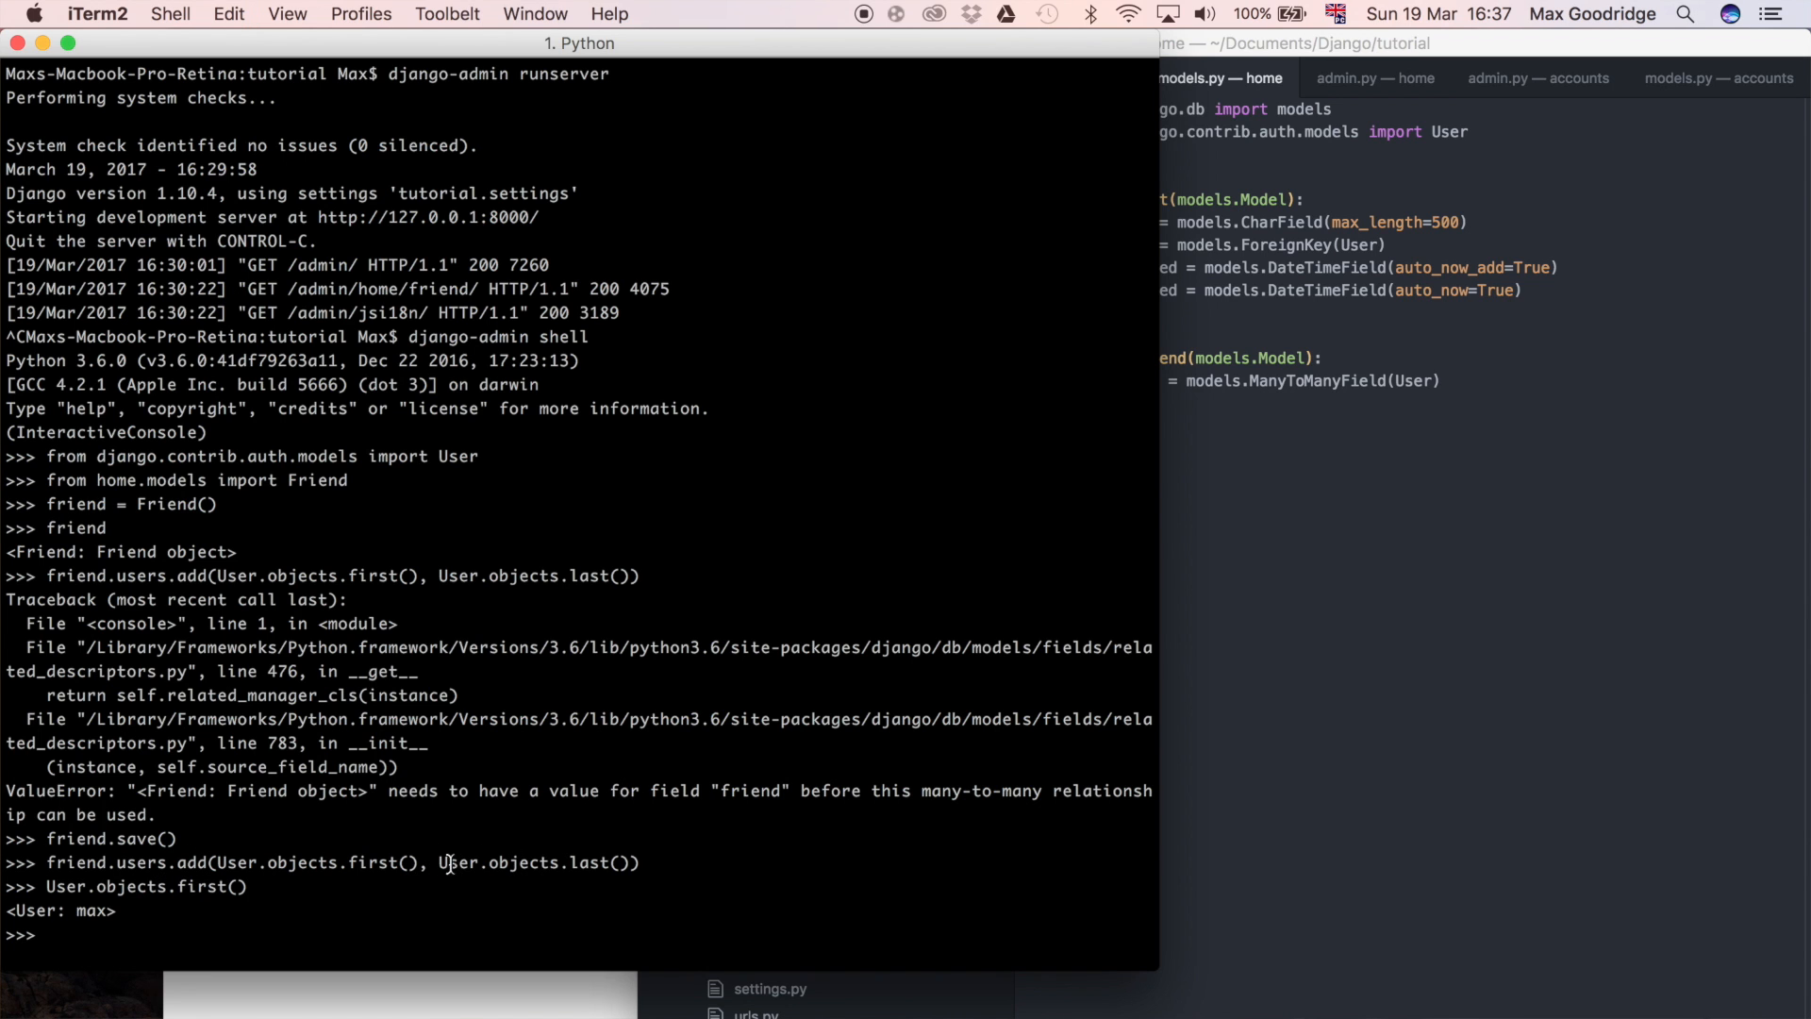
{"action": "double_click", "coordinate": [534, 862]}
{"action": "type", "text": "User.objects.last()"}
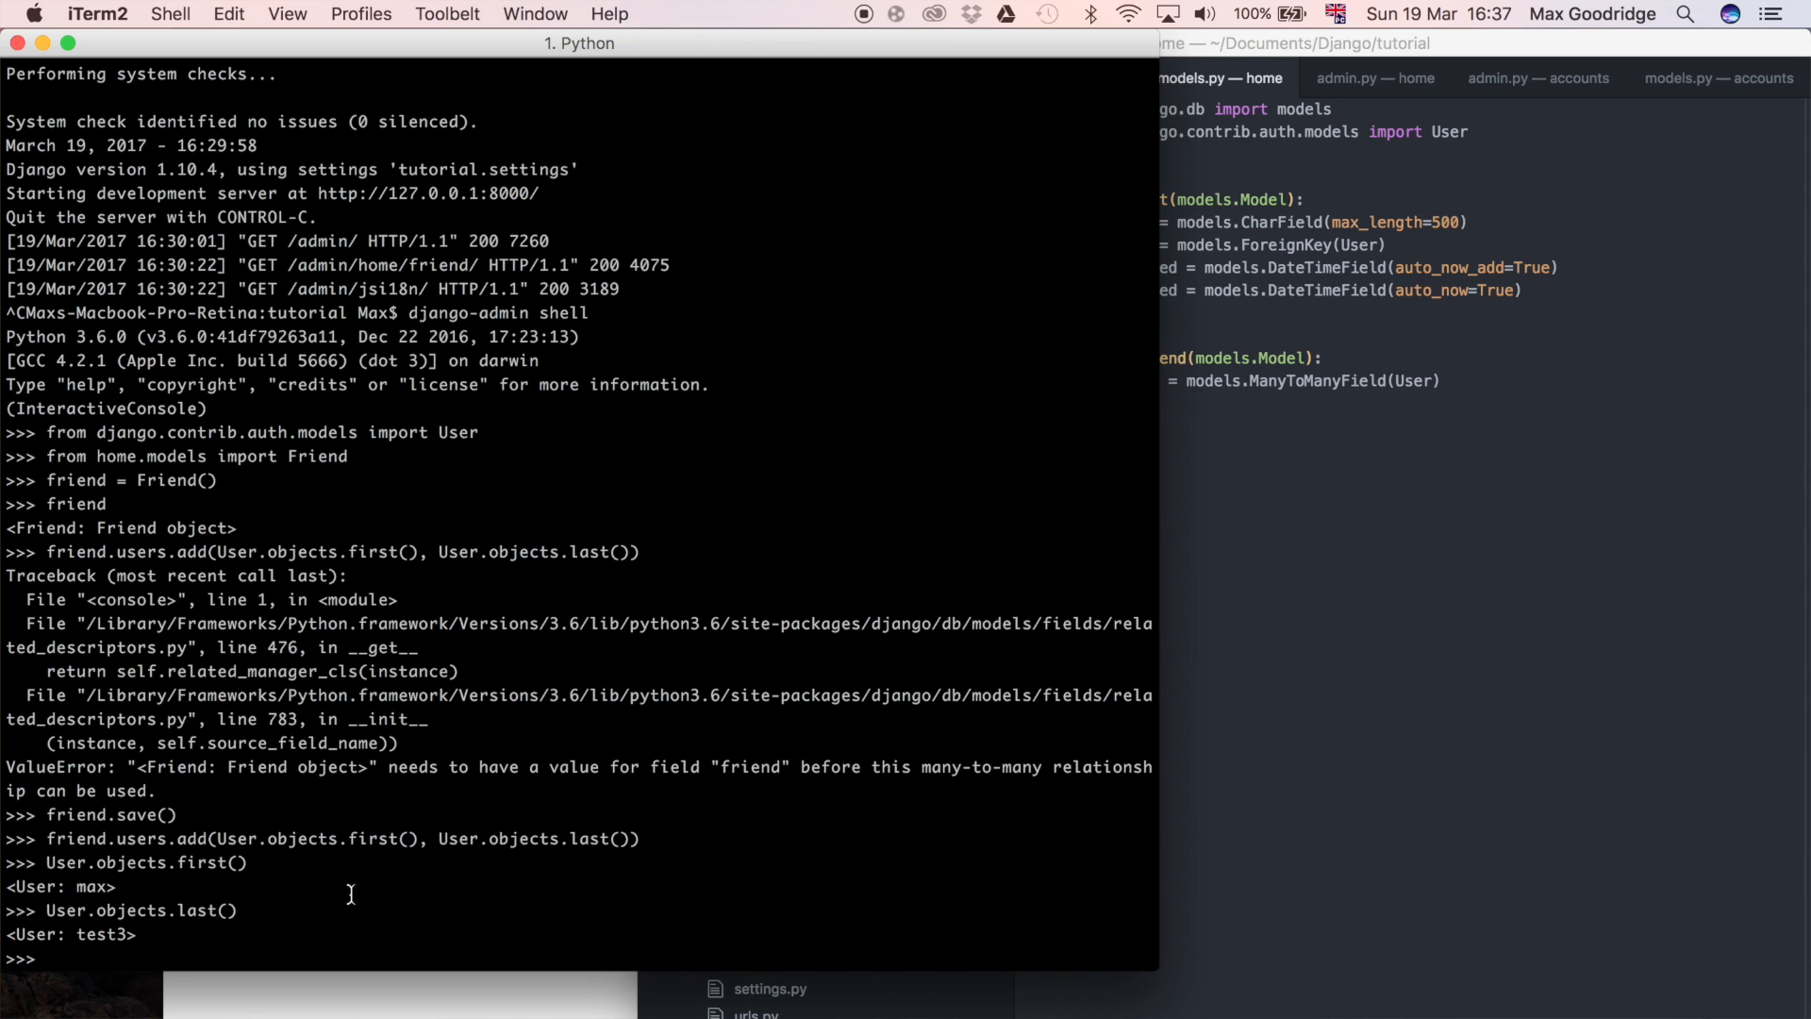
{"action": "mouse_move", "coordinate": [383, 907]}
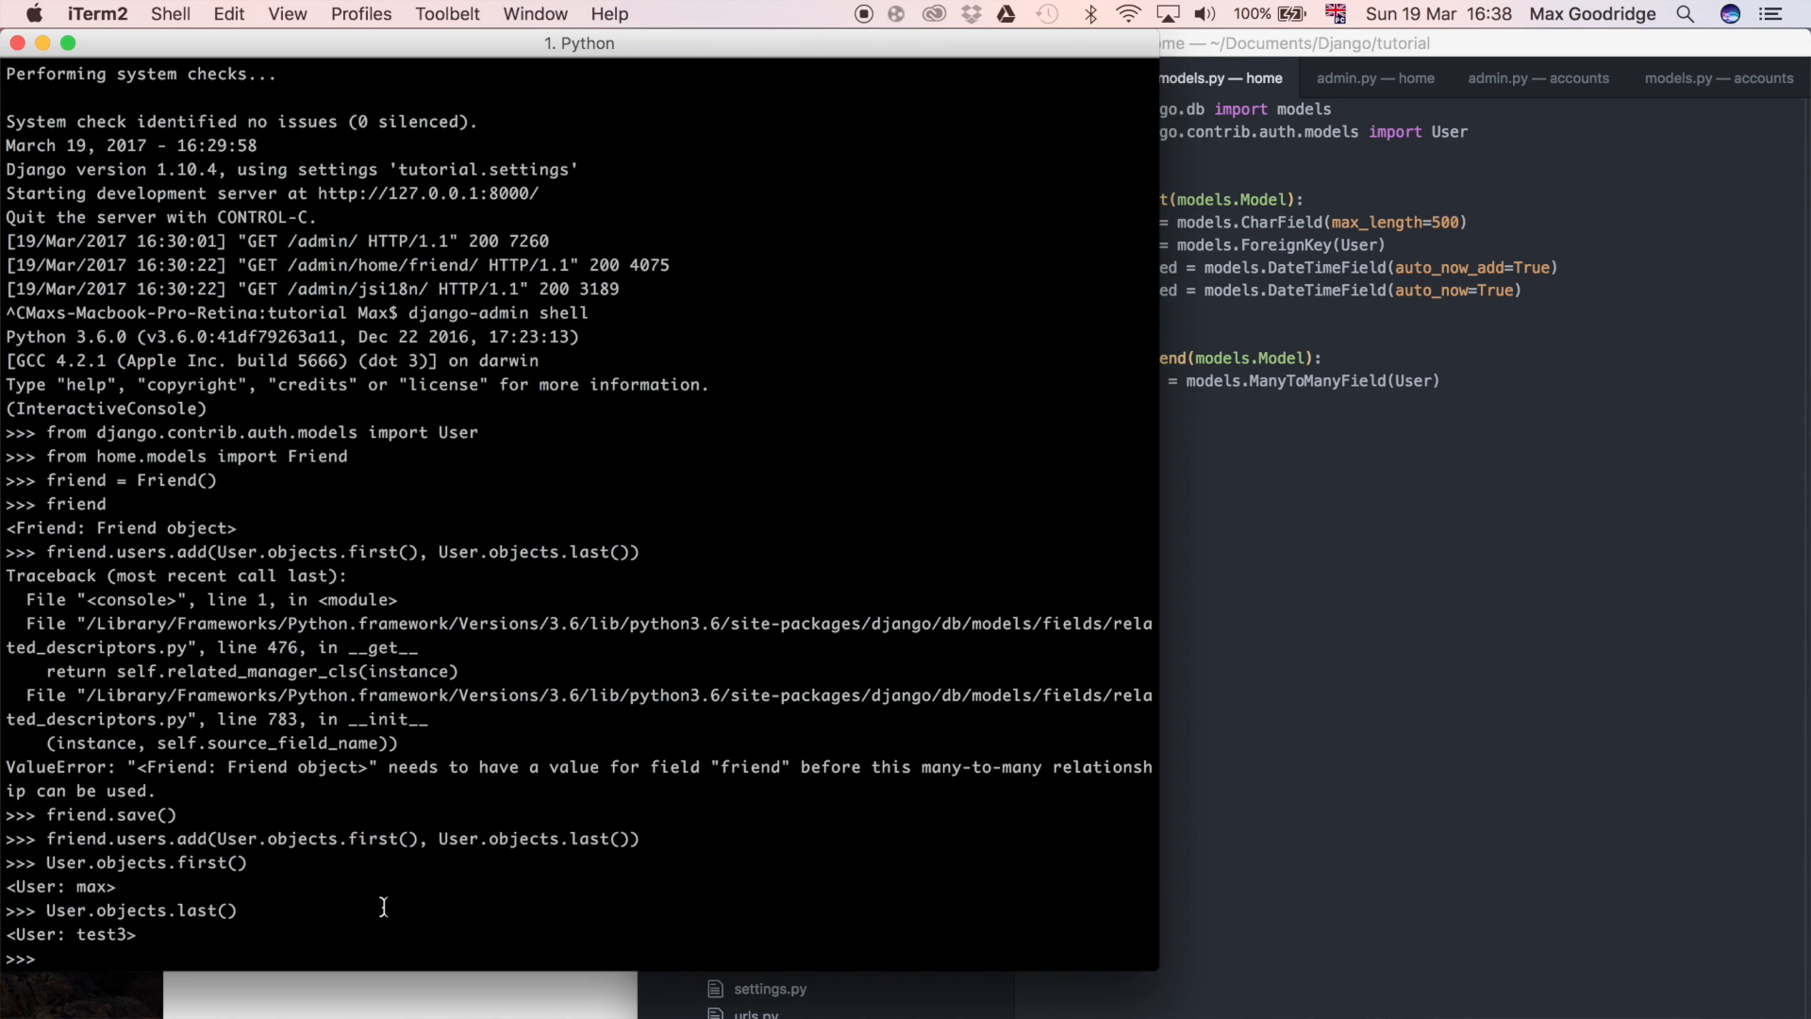
Run friend.users.all() to show the QuerySet with max and test3.
{"action": "type", "text": "friend"}
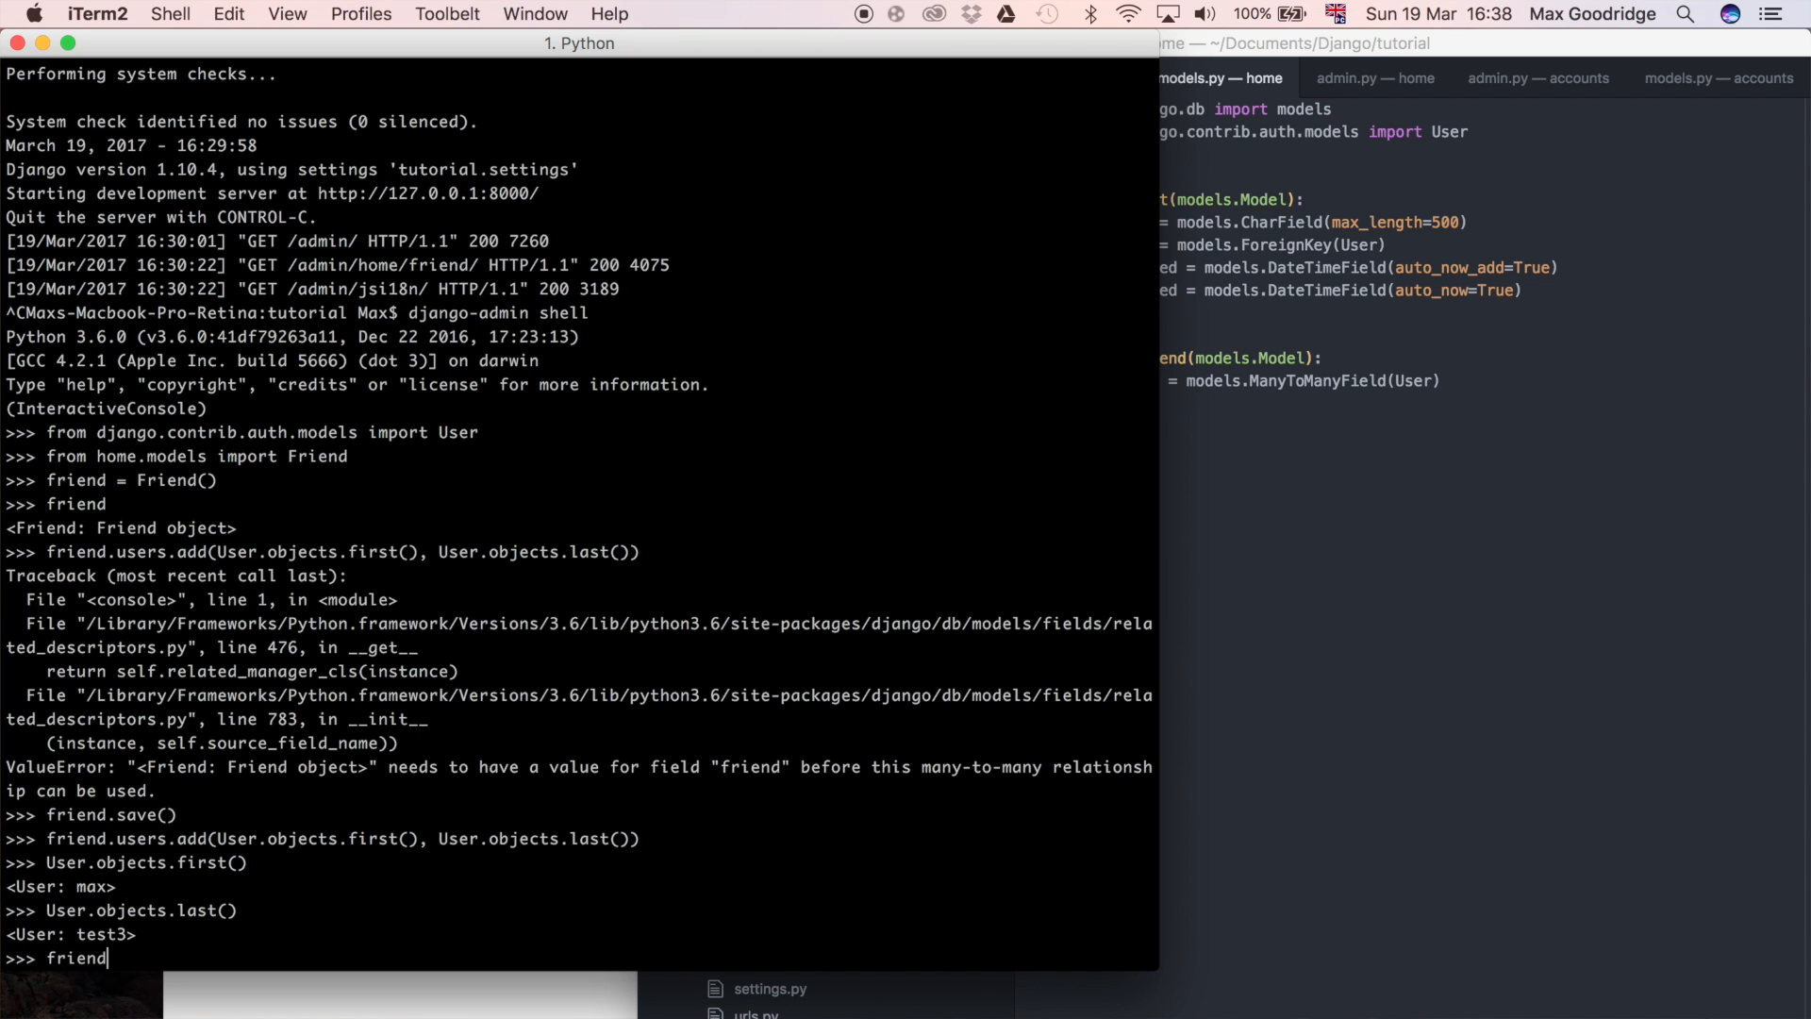
{"action": "type", "text": ".users."}
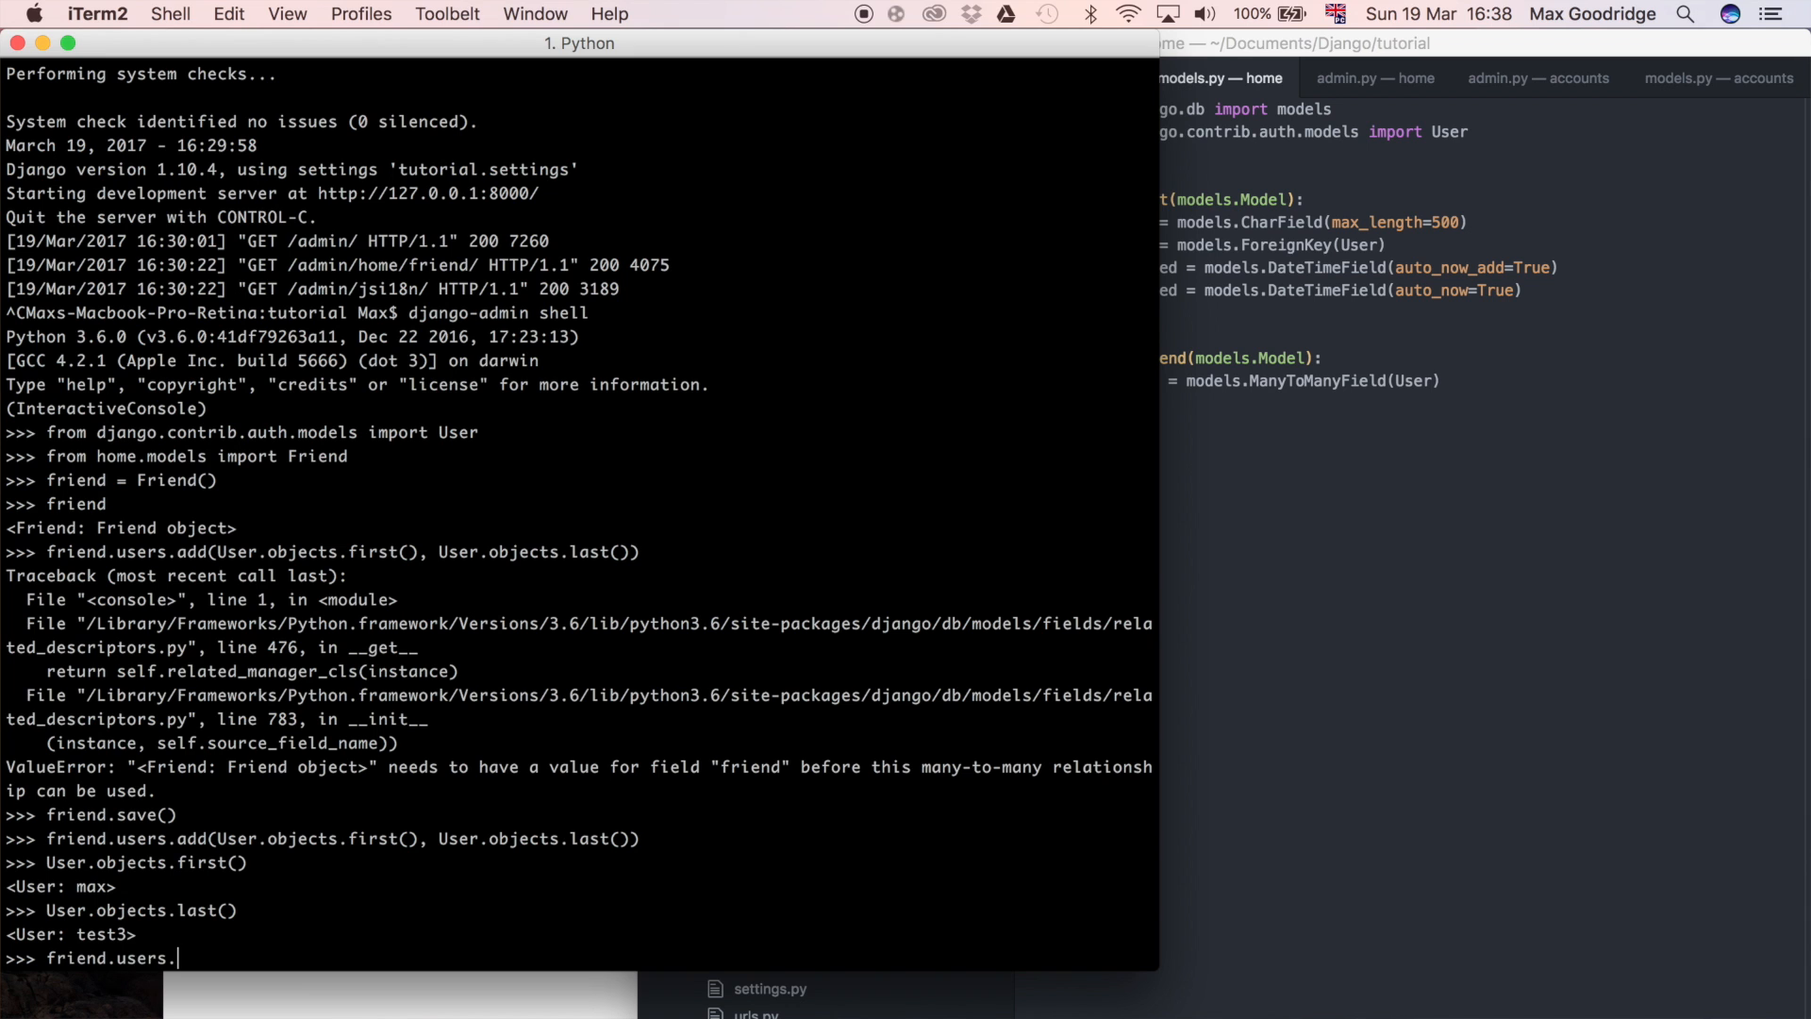
{"action": "type", "text": "all()"}
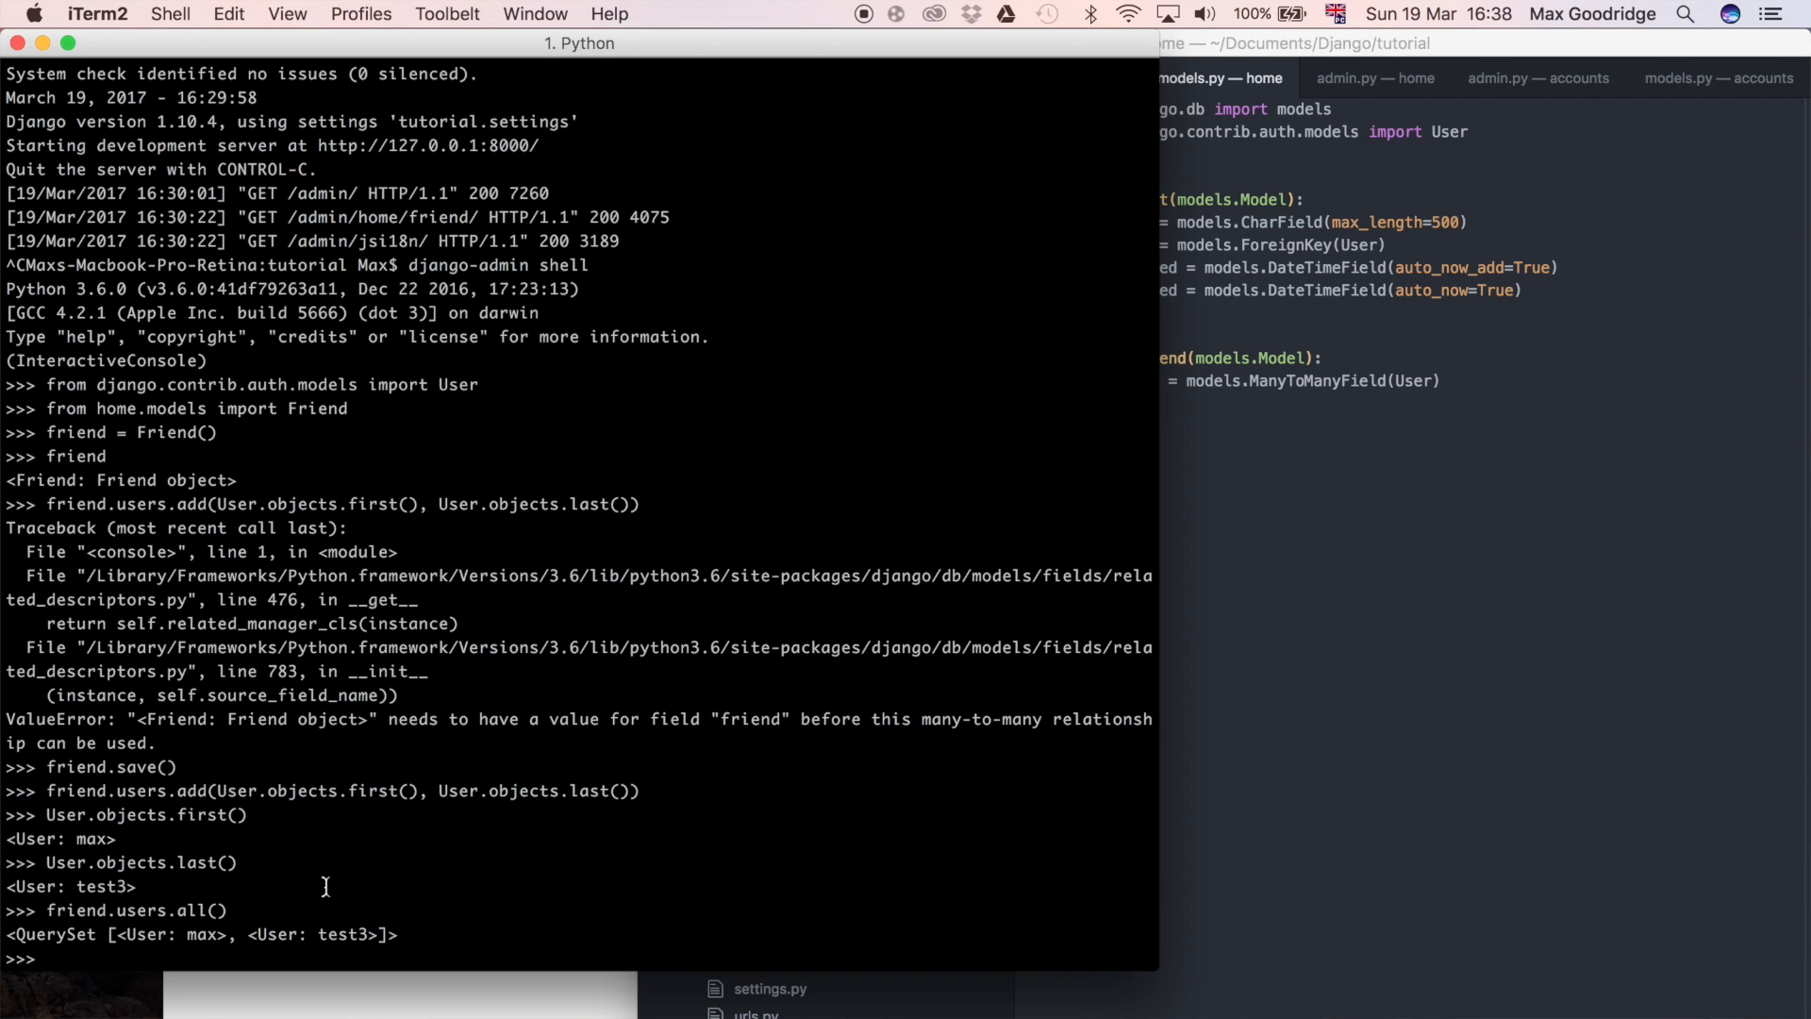
{"action": "mouse_move", "coordinate": [72, 907]}
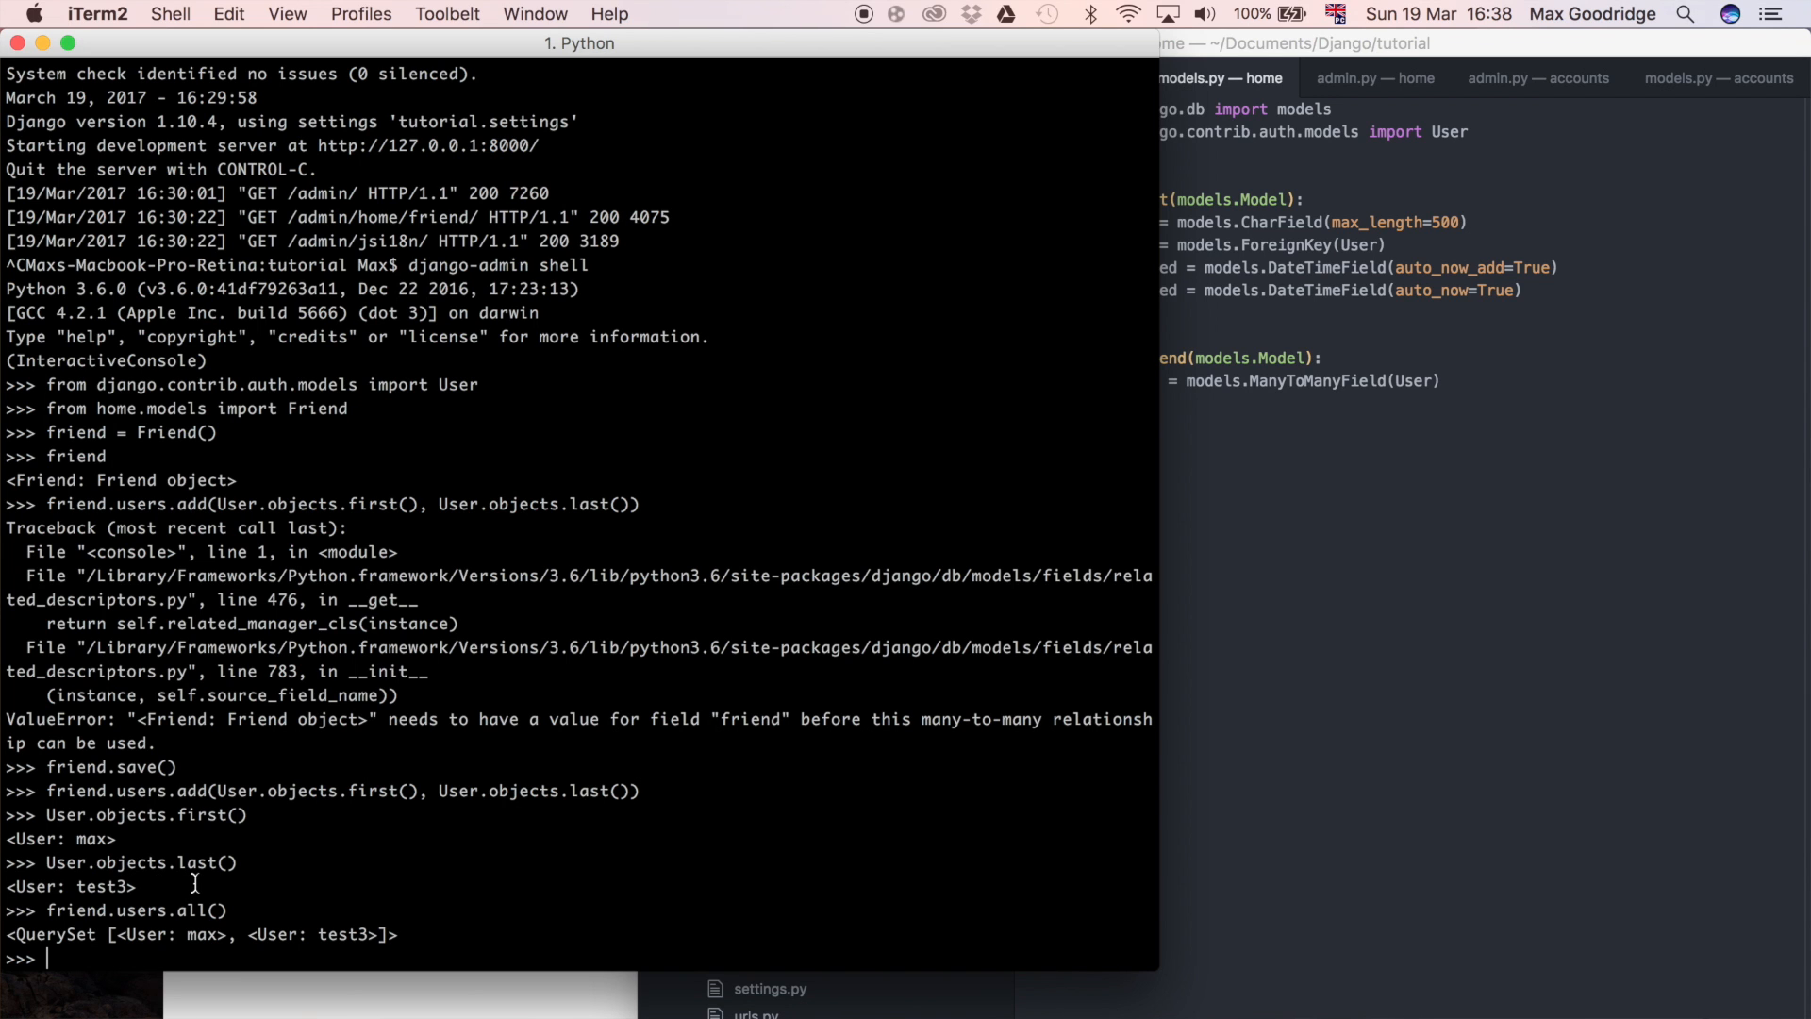
{"action": "mouse_move", "coordinate": [351, 883]}
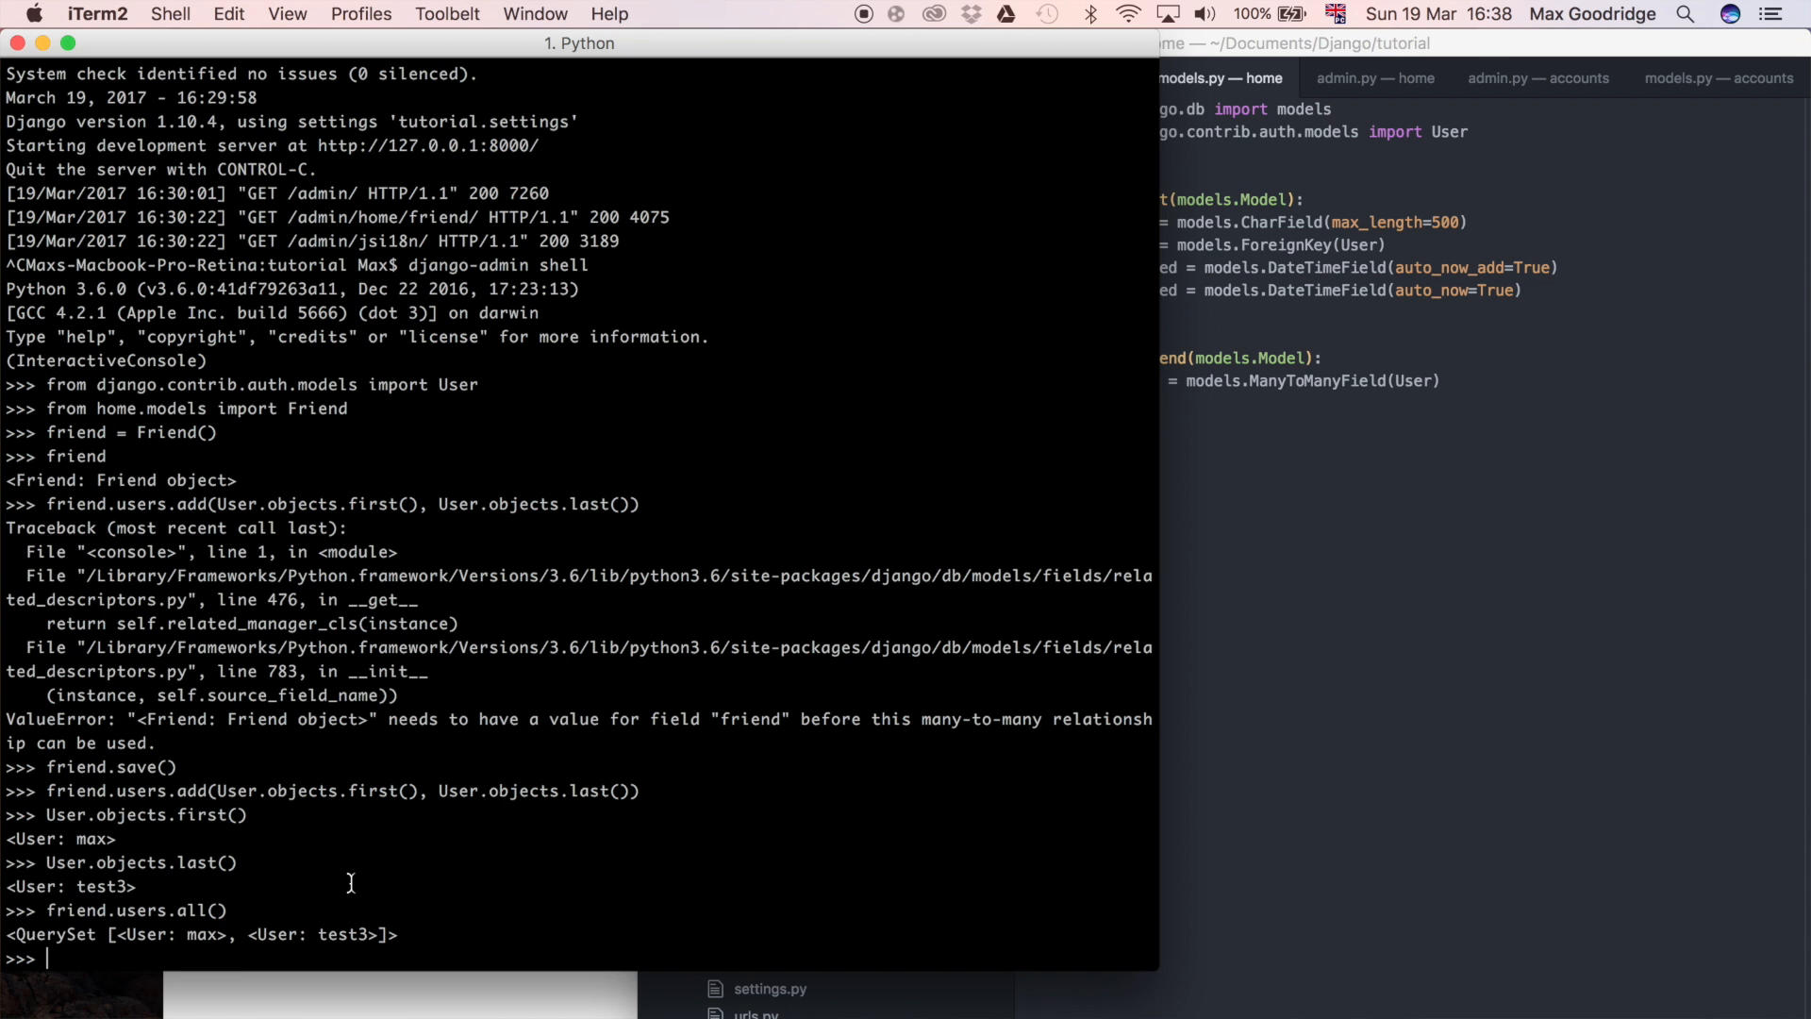
Run User.objects.all() listing max, test, test2, test3, then evaluate User.objects.
{"action": "type", "text": "User."}
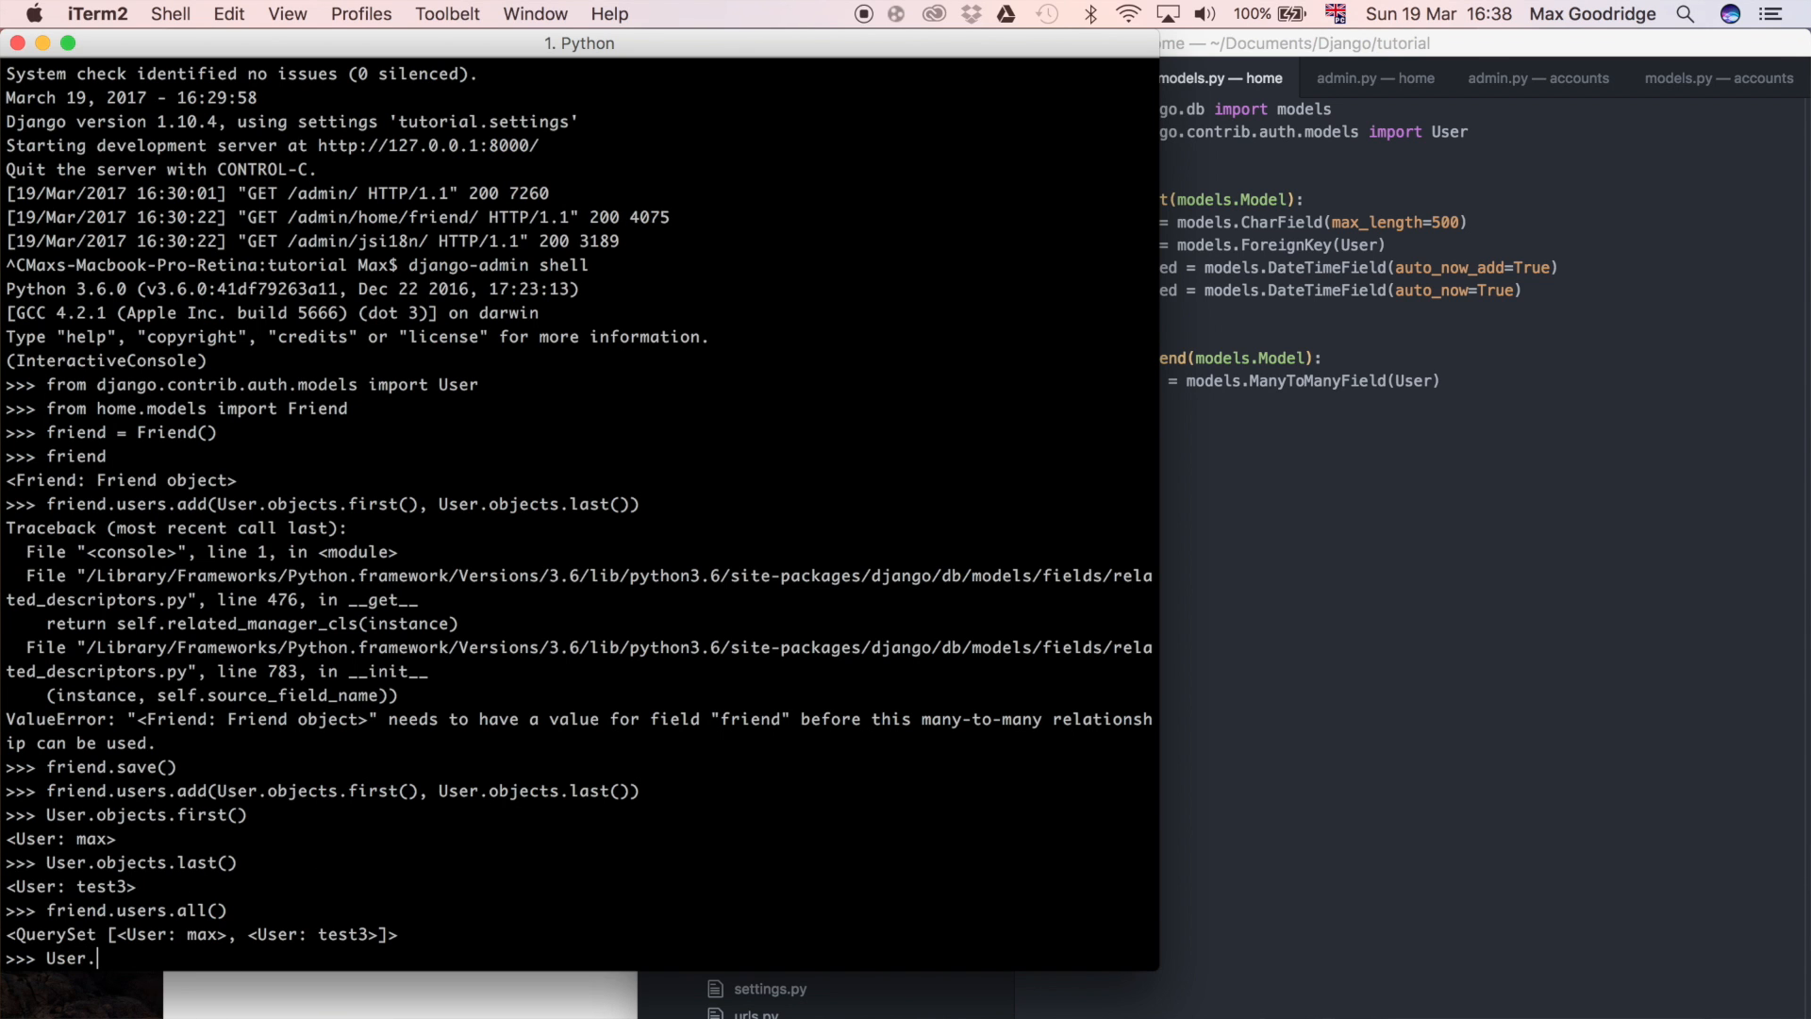
{"action": "type", "text": "objects."}
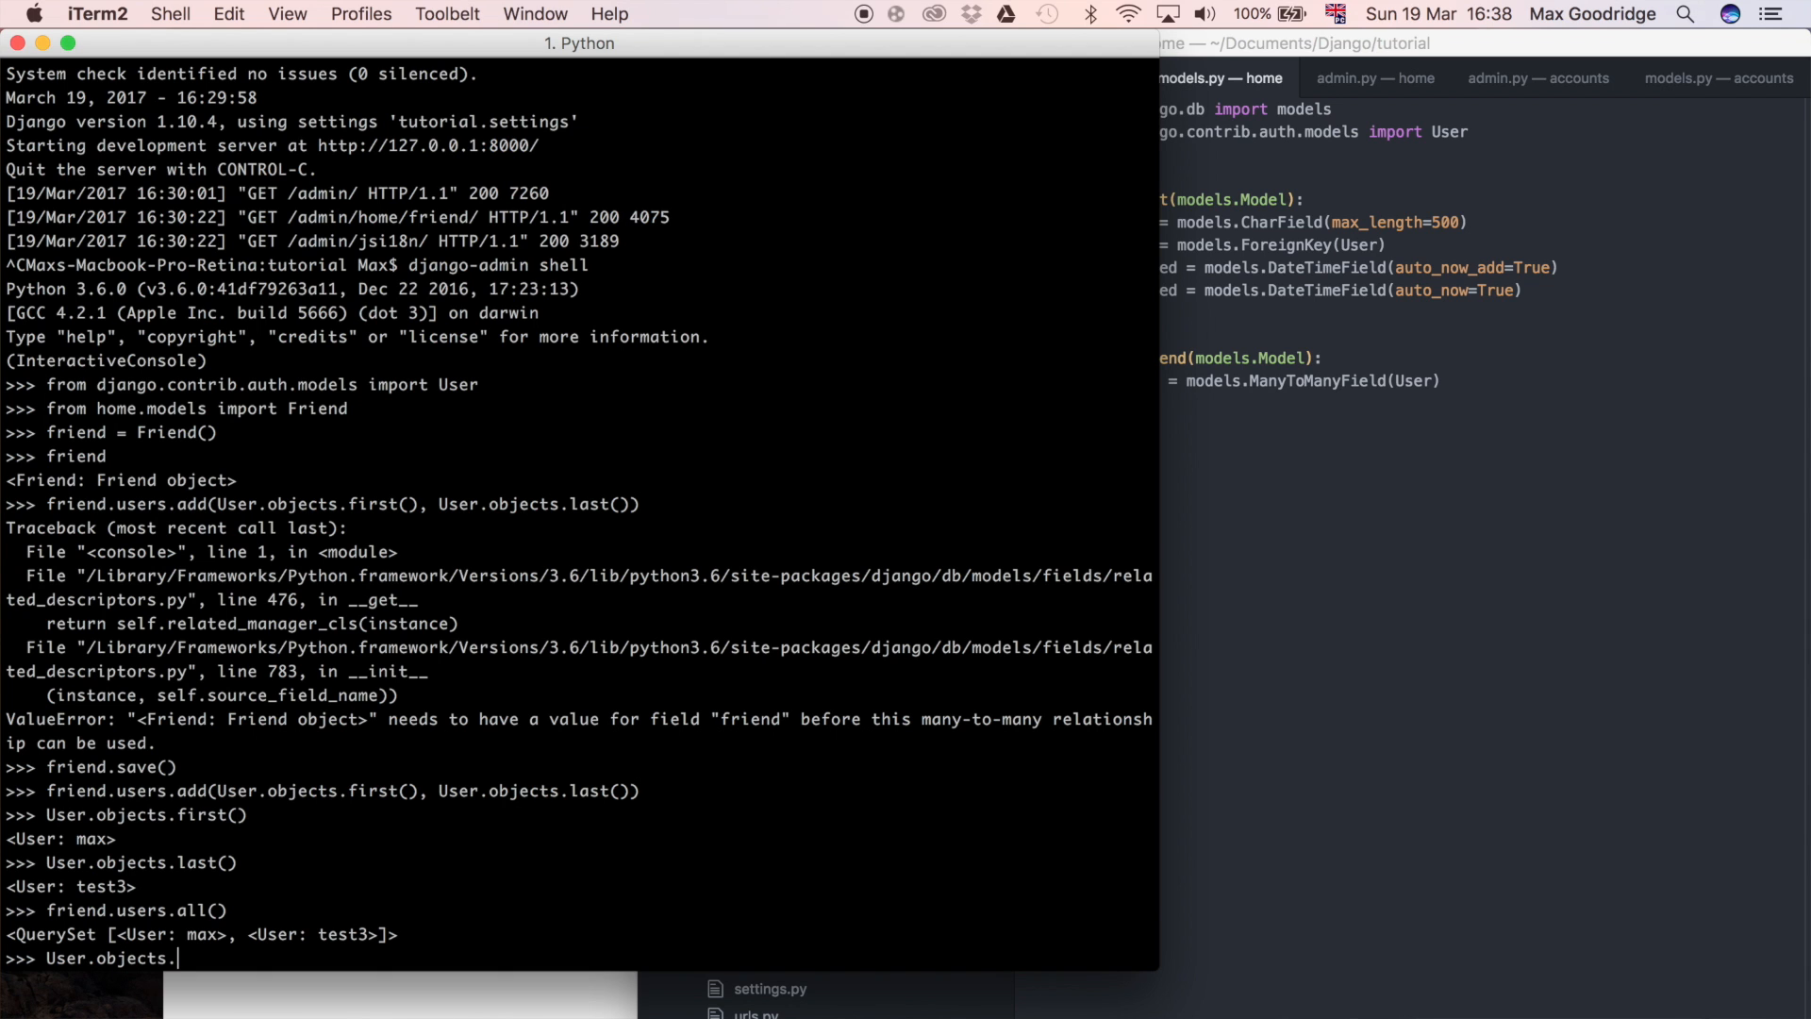
{"action": "type", "text": "all()"}
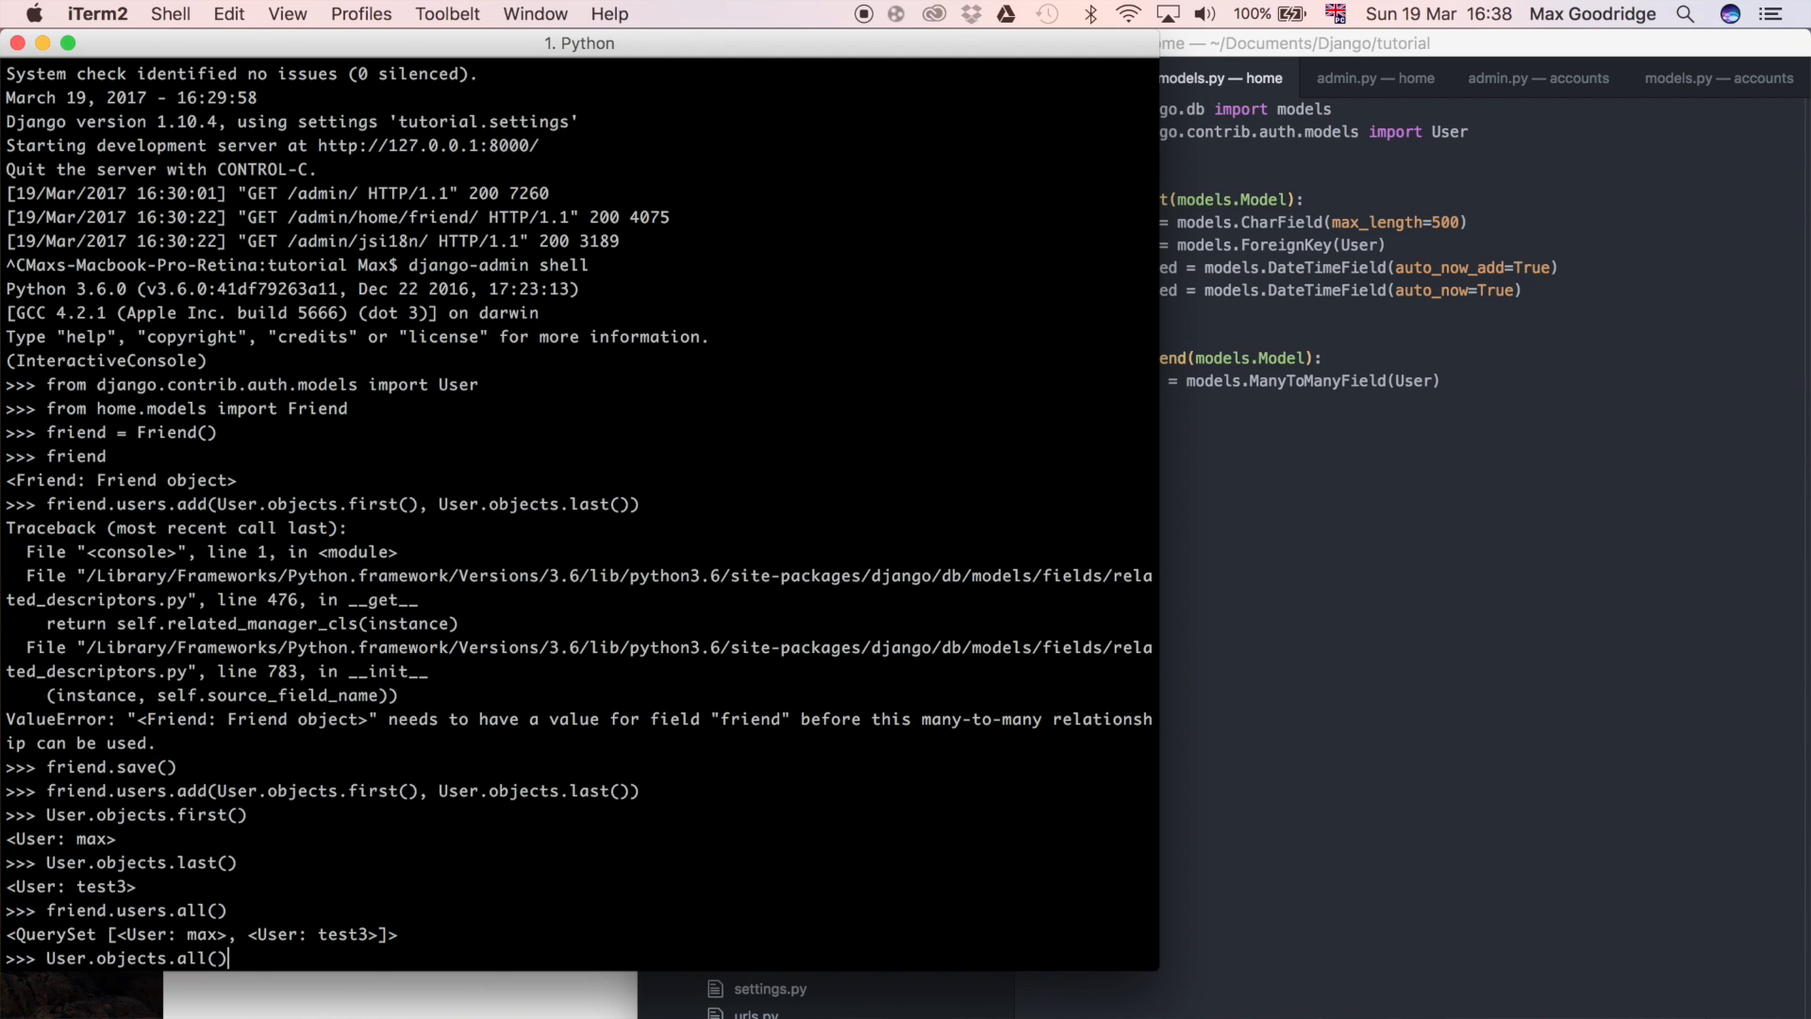
{"action": "mouse_move", "coordinate": [468, 813]}
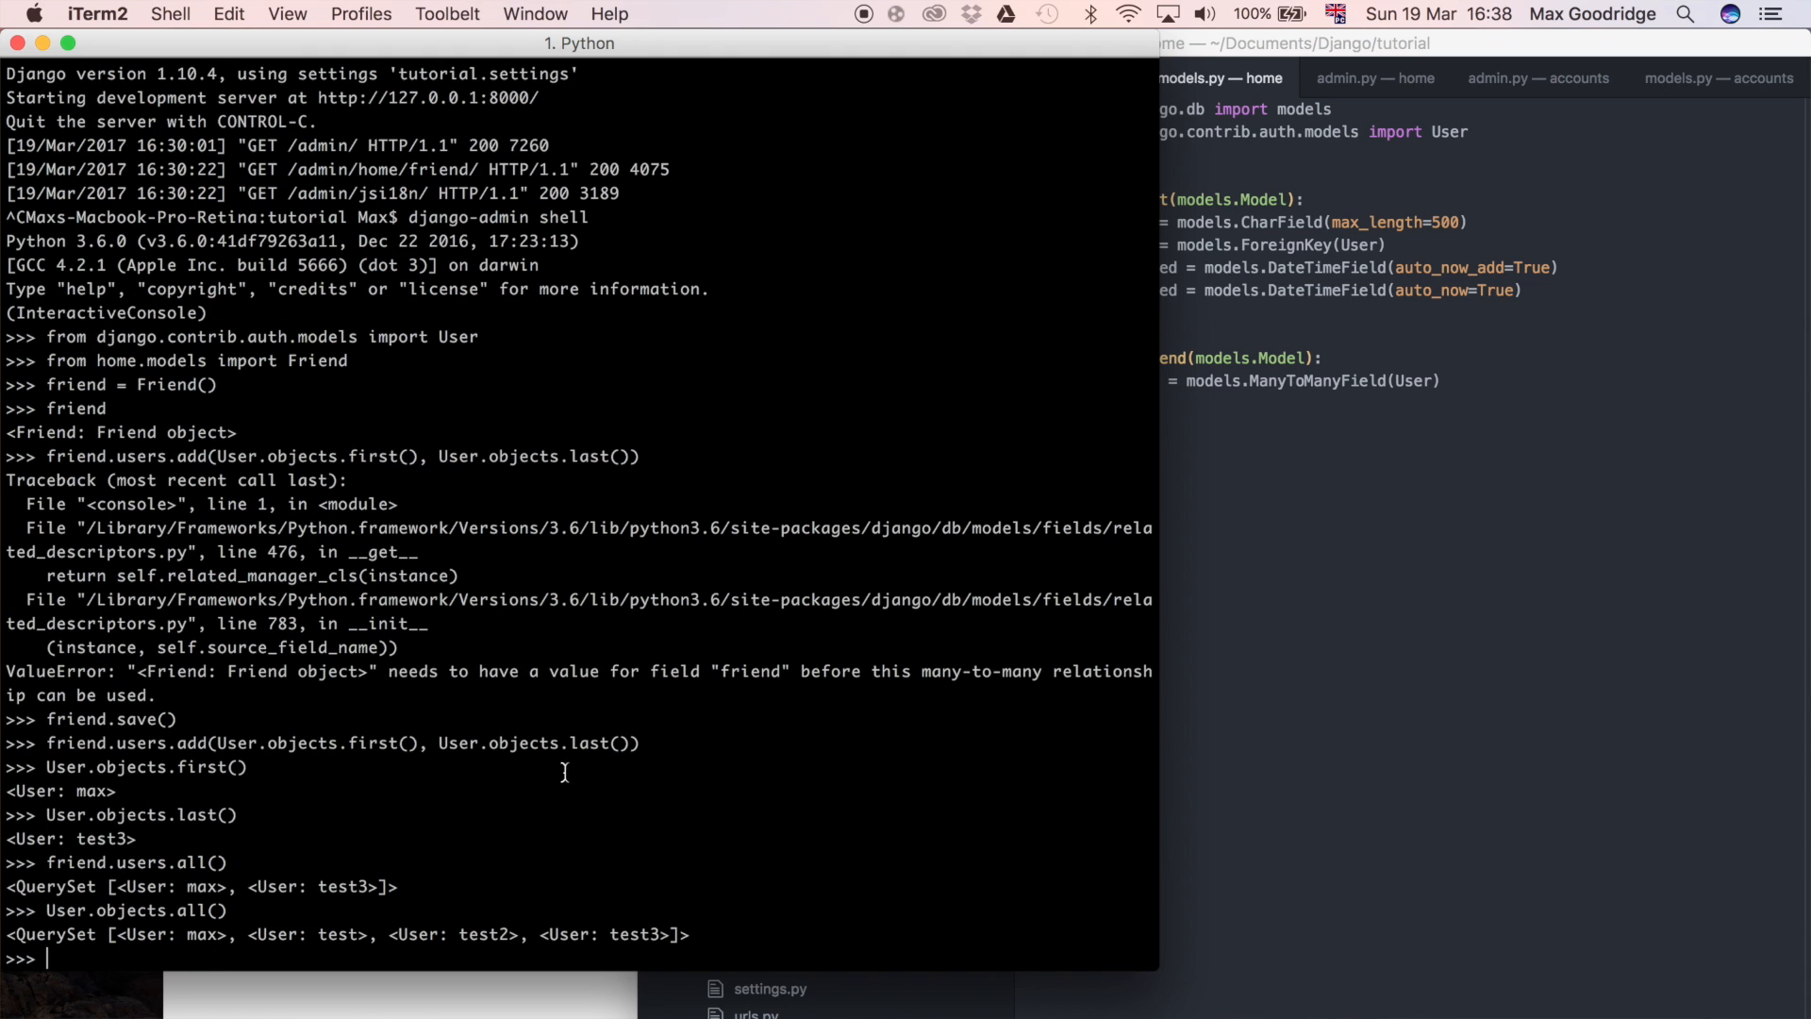
{"action": "type", "text": "User.objects"}
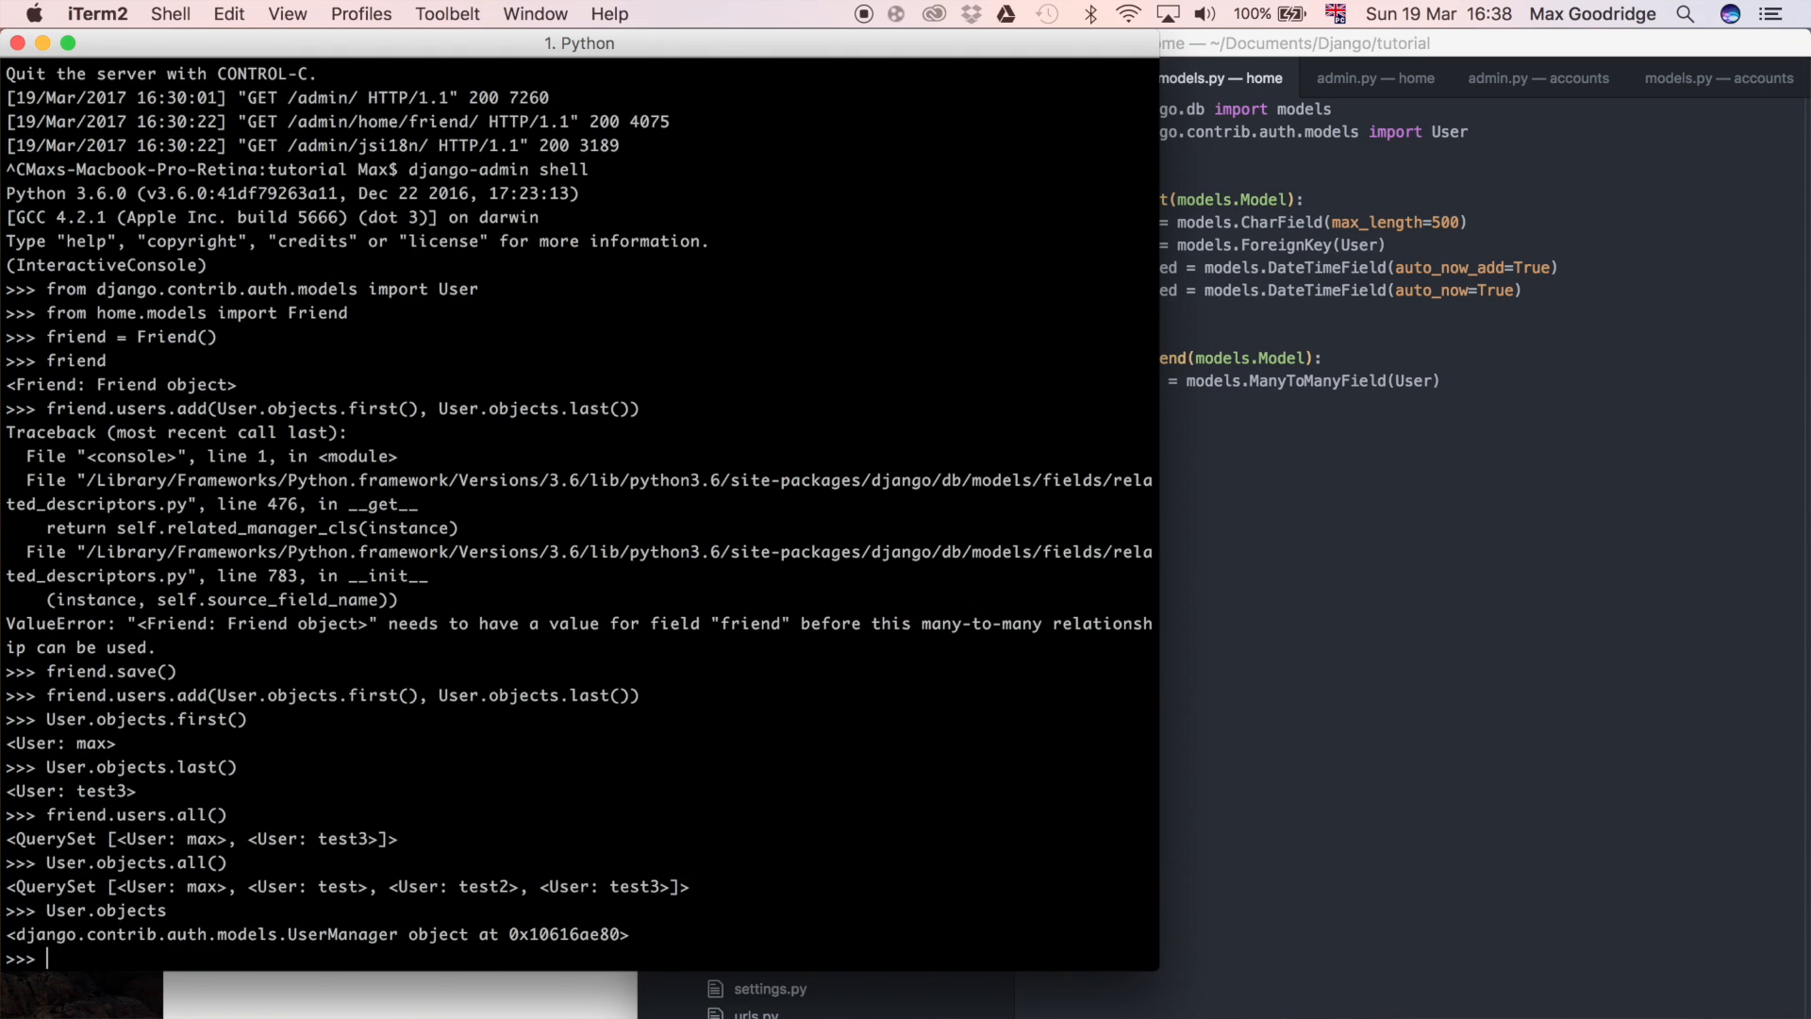
{"action": "mouse_move", "coordinate": [247, 913]}
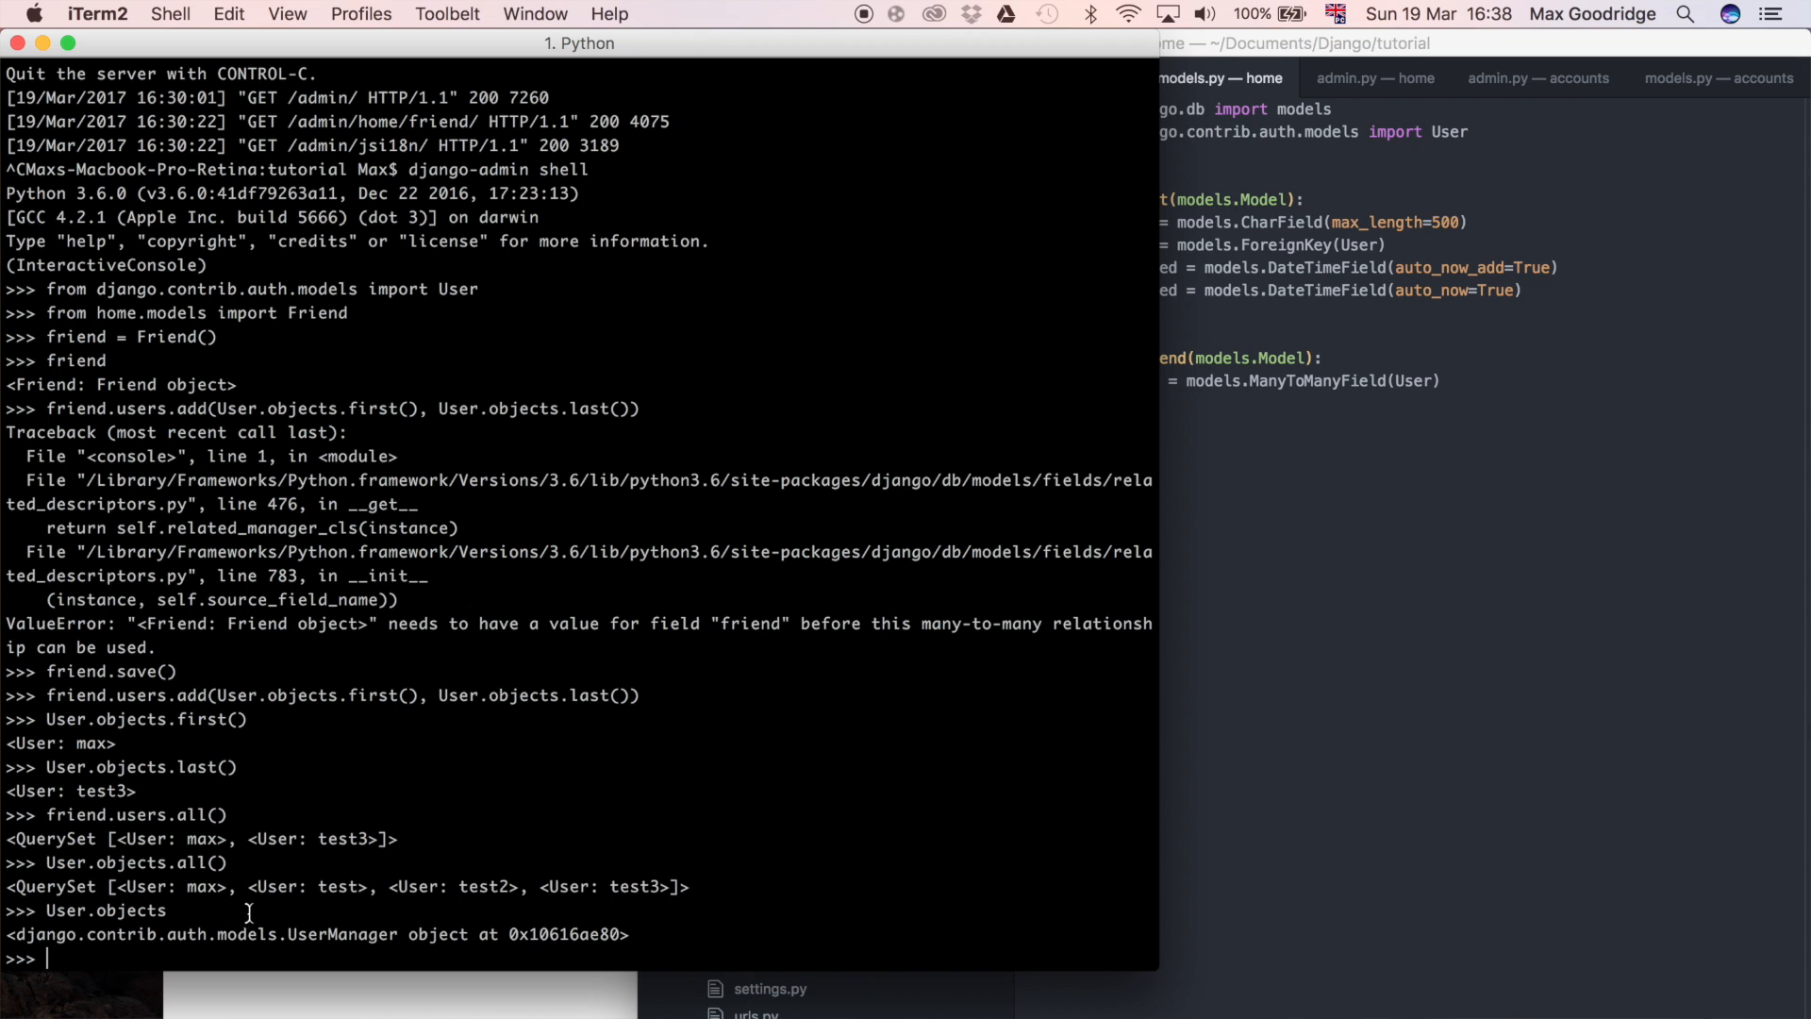
Highlight the UserManager class name and the all() call on friend's users in the output.
{"action": "double_click", "coordinate": [312, 934]}
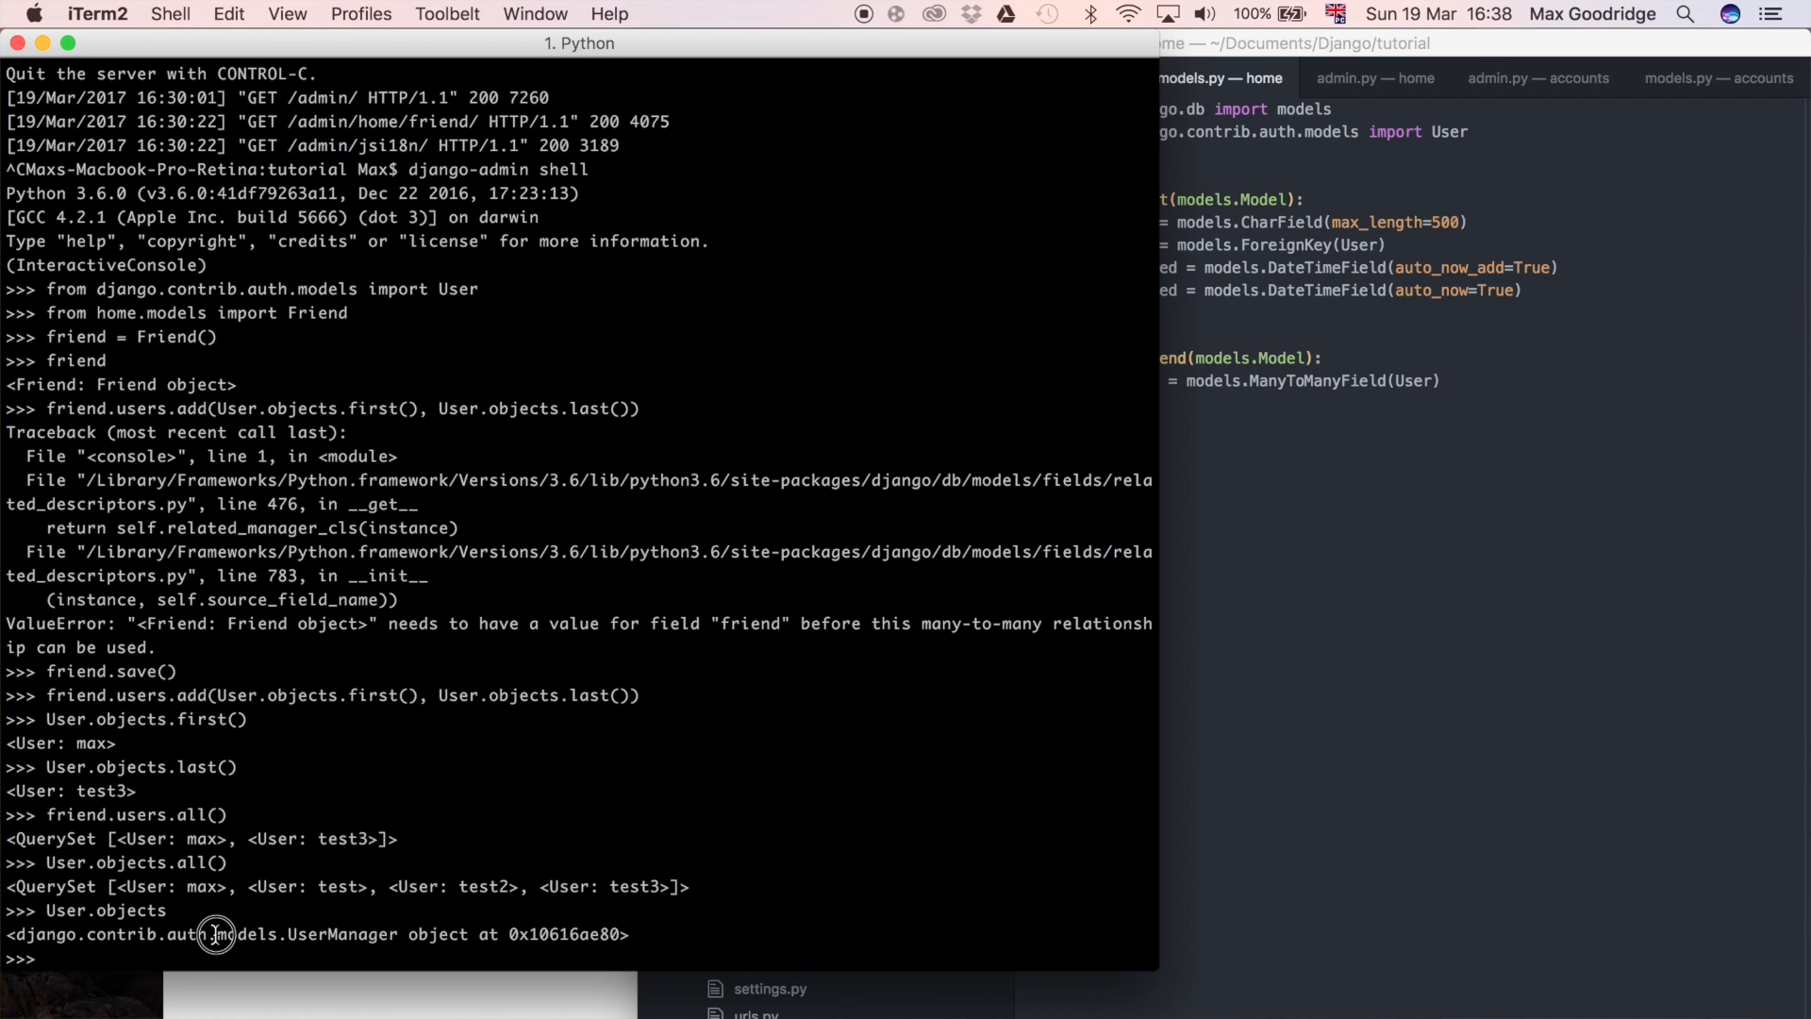
{"action": "double_click", "coordinate": [308, 934]}
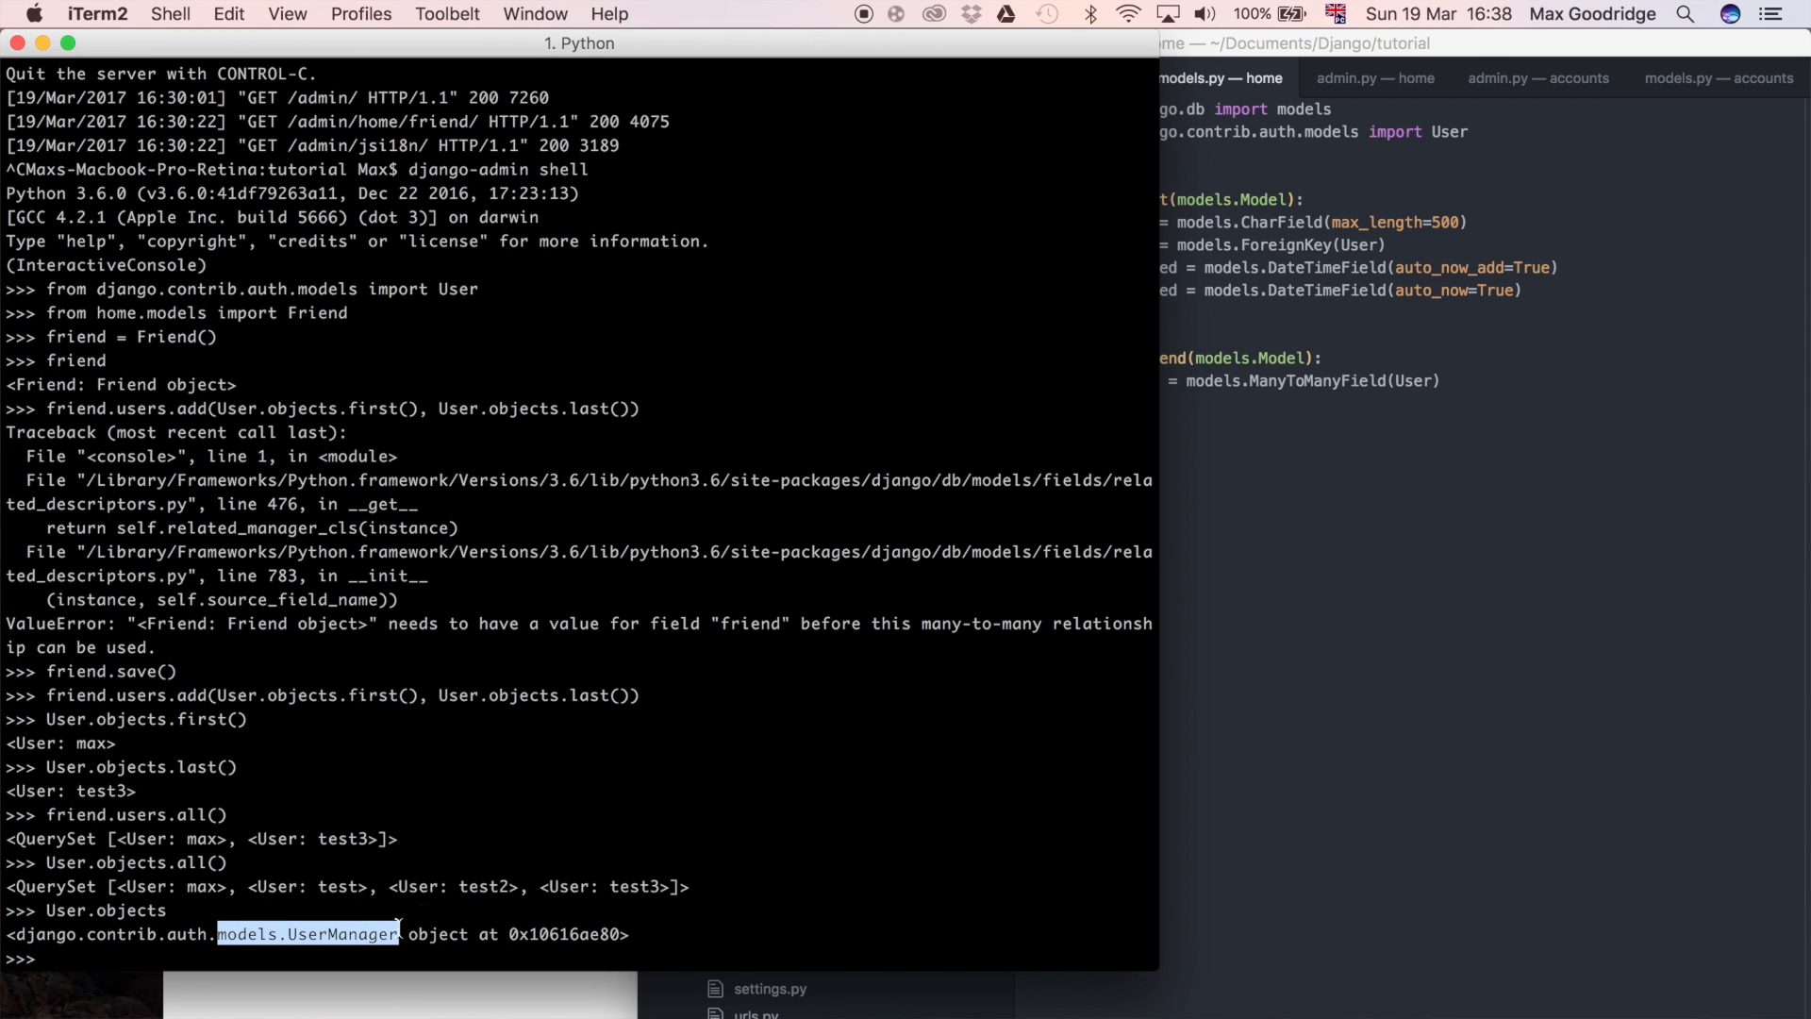
{"action": "mouse_move", "coordinate": [98, 941]}
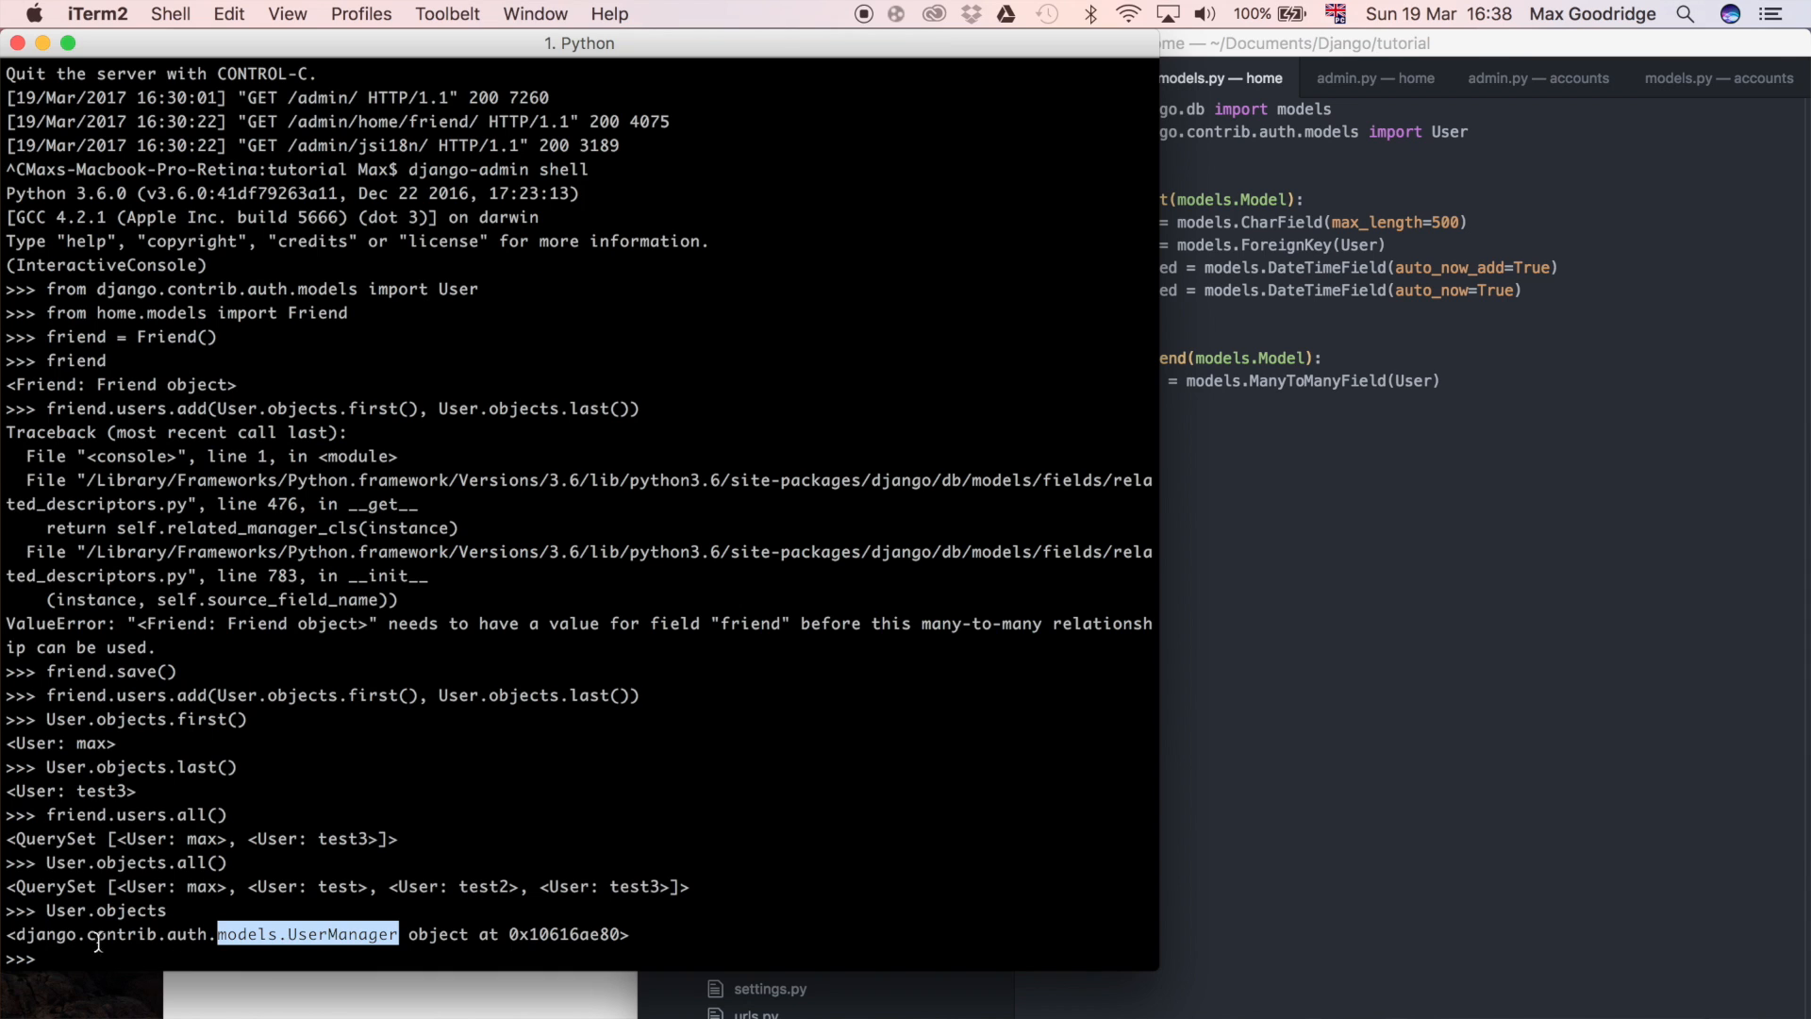
{"action": "mouse_move", "coordinate": [179, 861]}
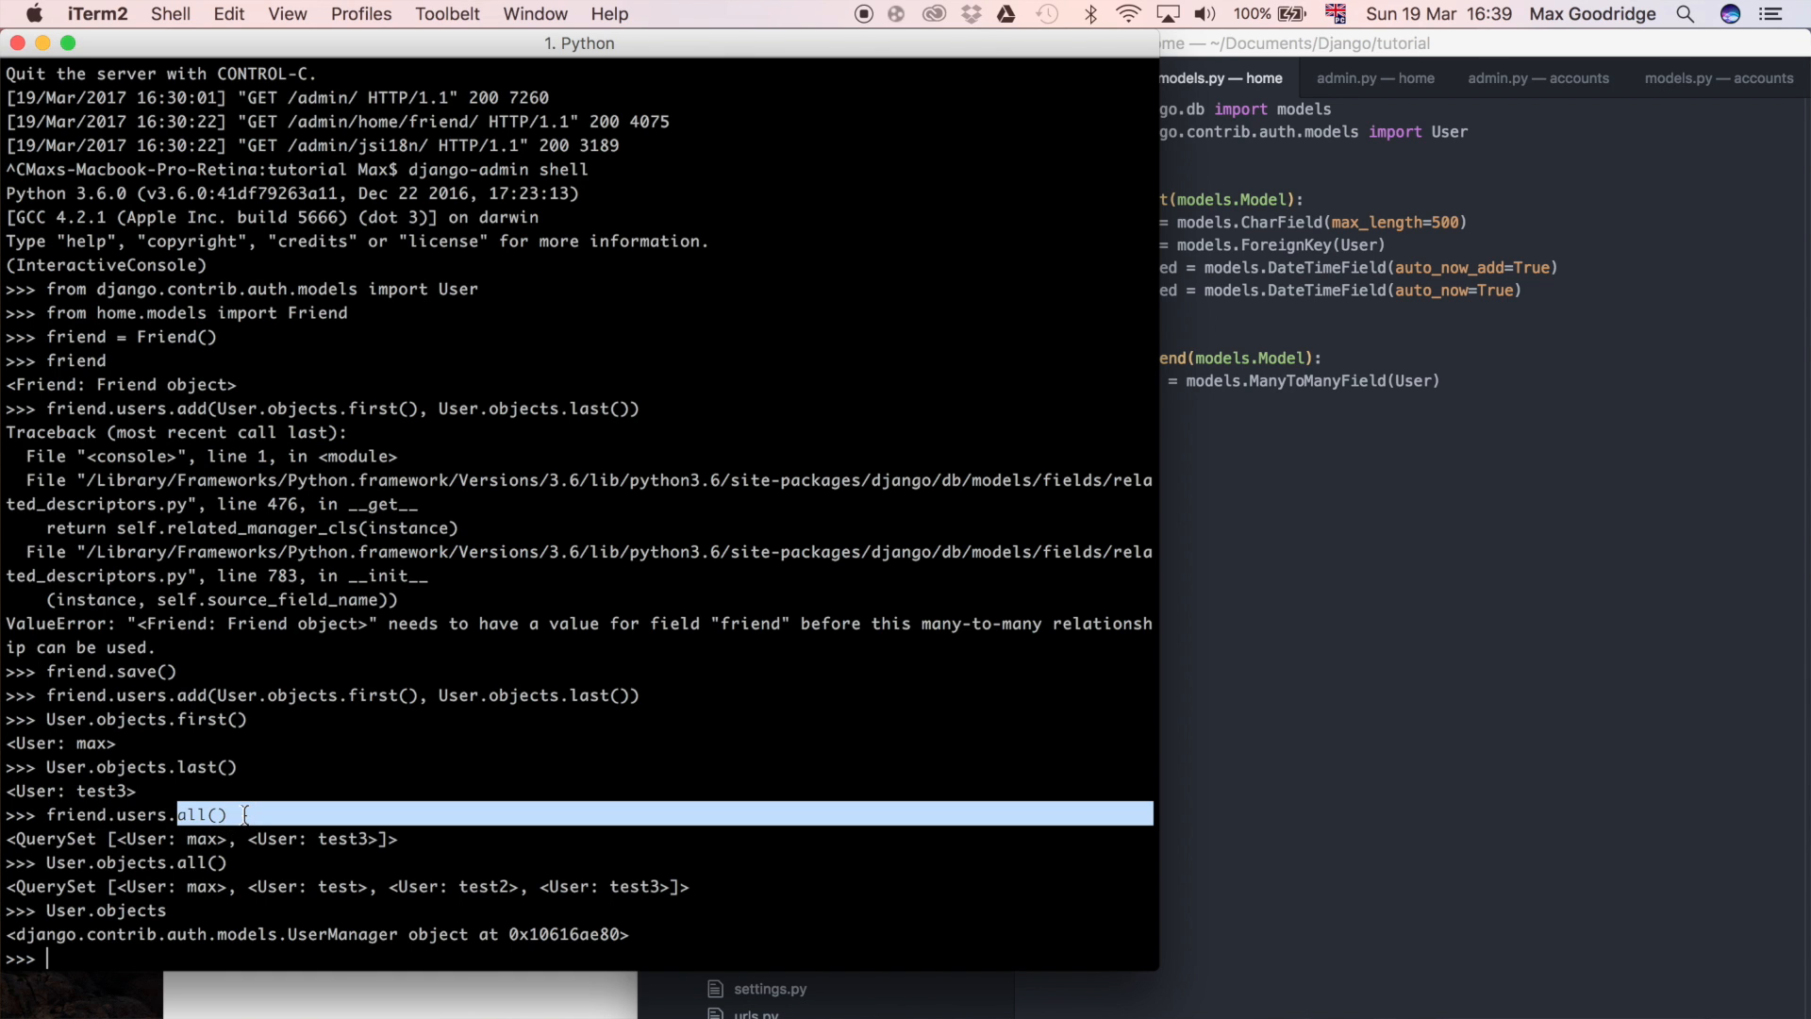
{"action": "left_click", "coordinate": [228, 815]}
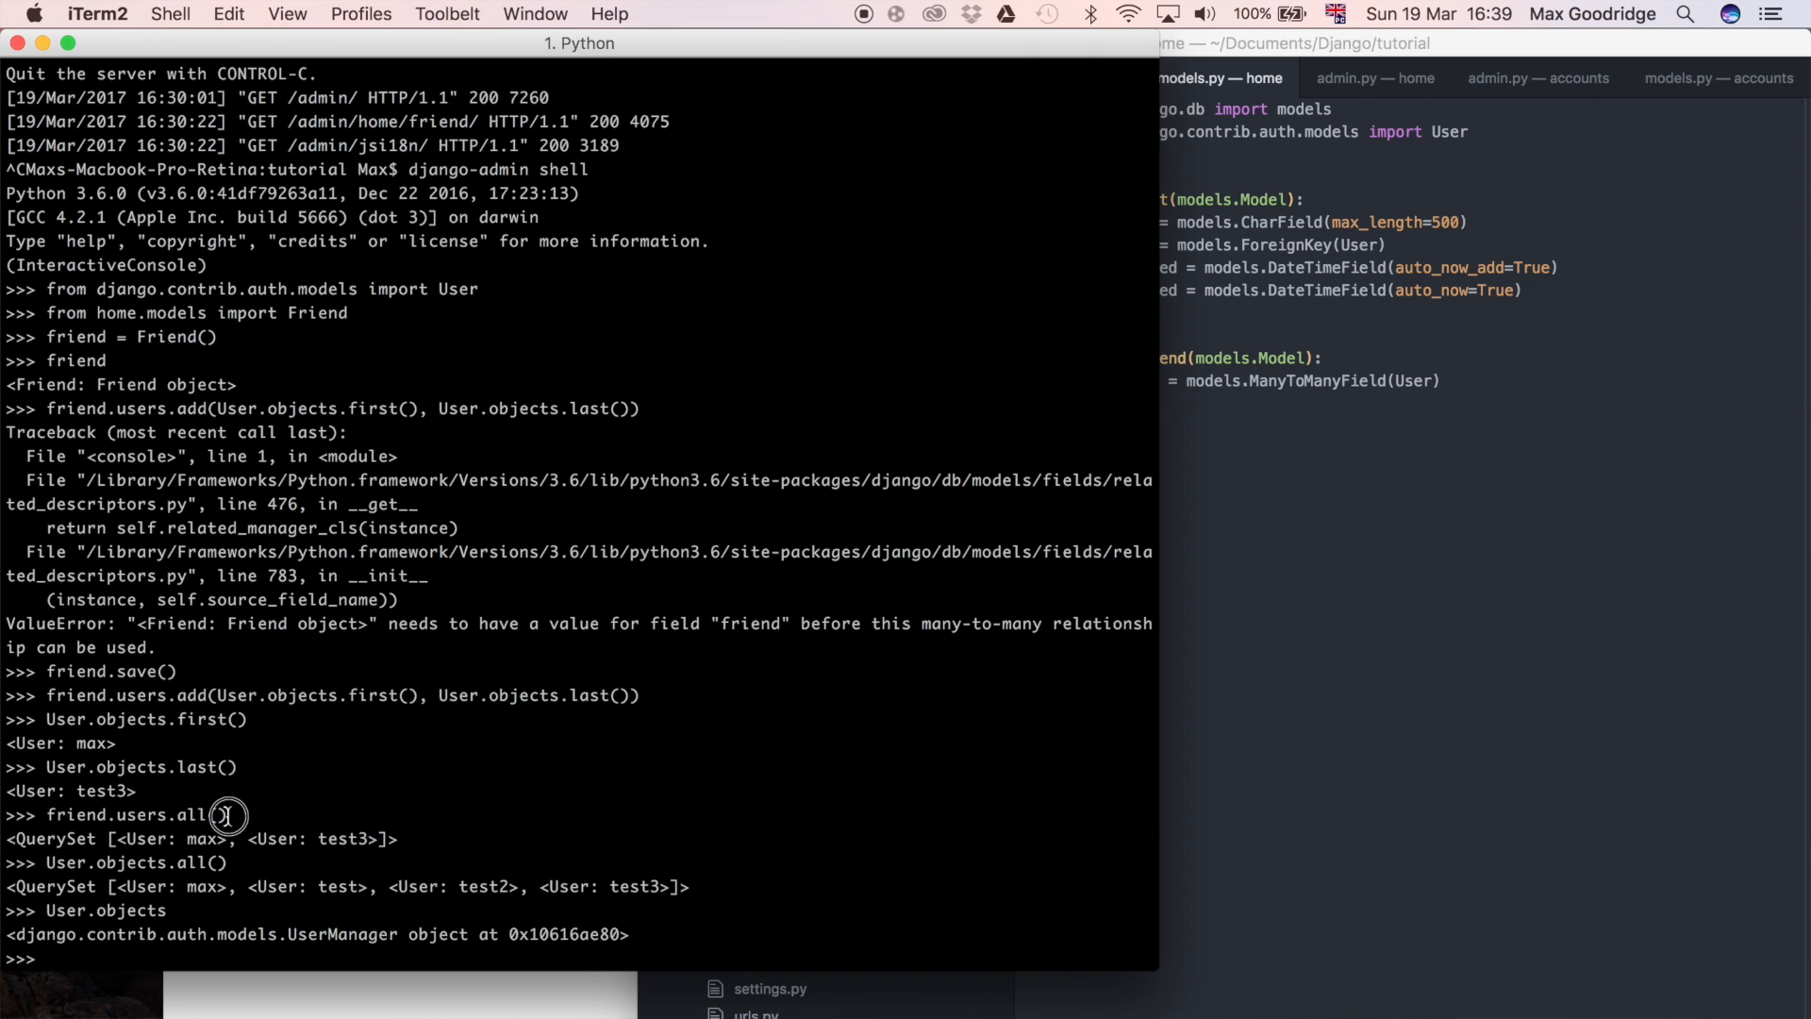
{"action": "double_click", "coordinate": [198, 815]}
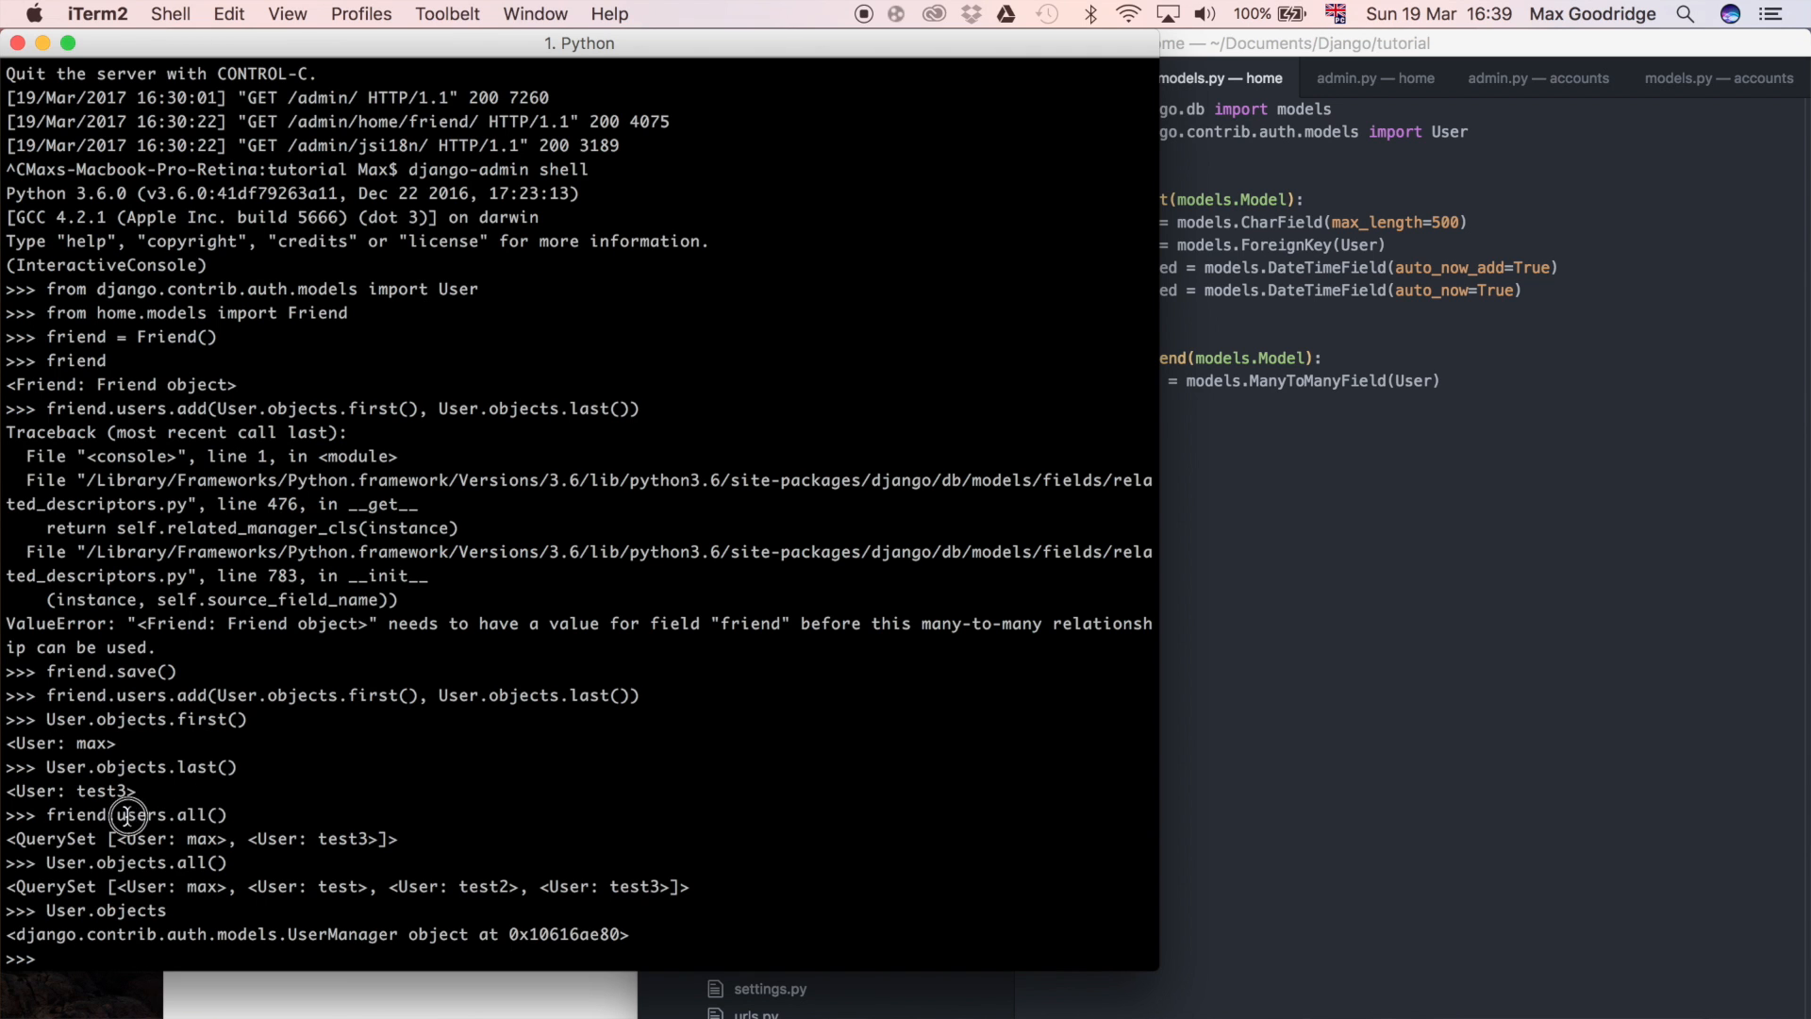
{"action": "mouse_move", "coordinate": [714, 723]}
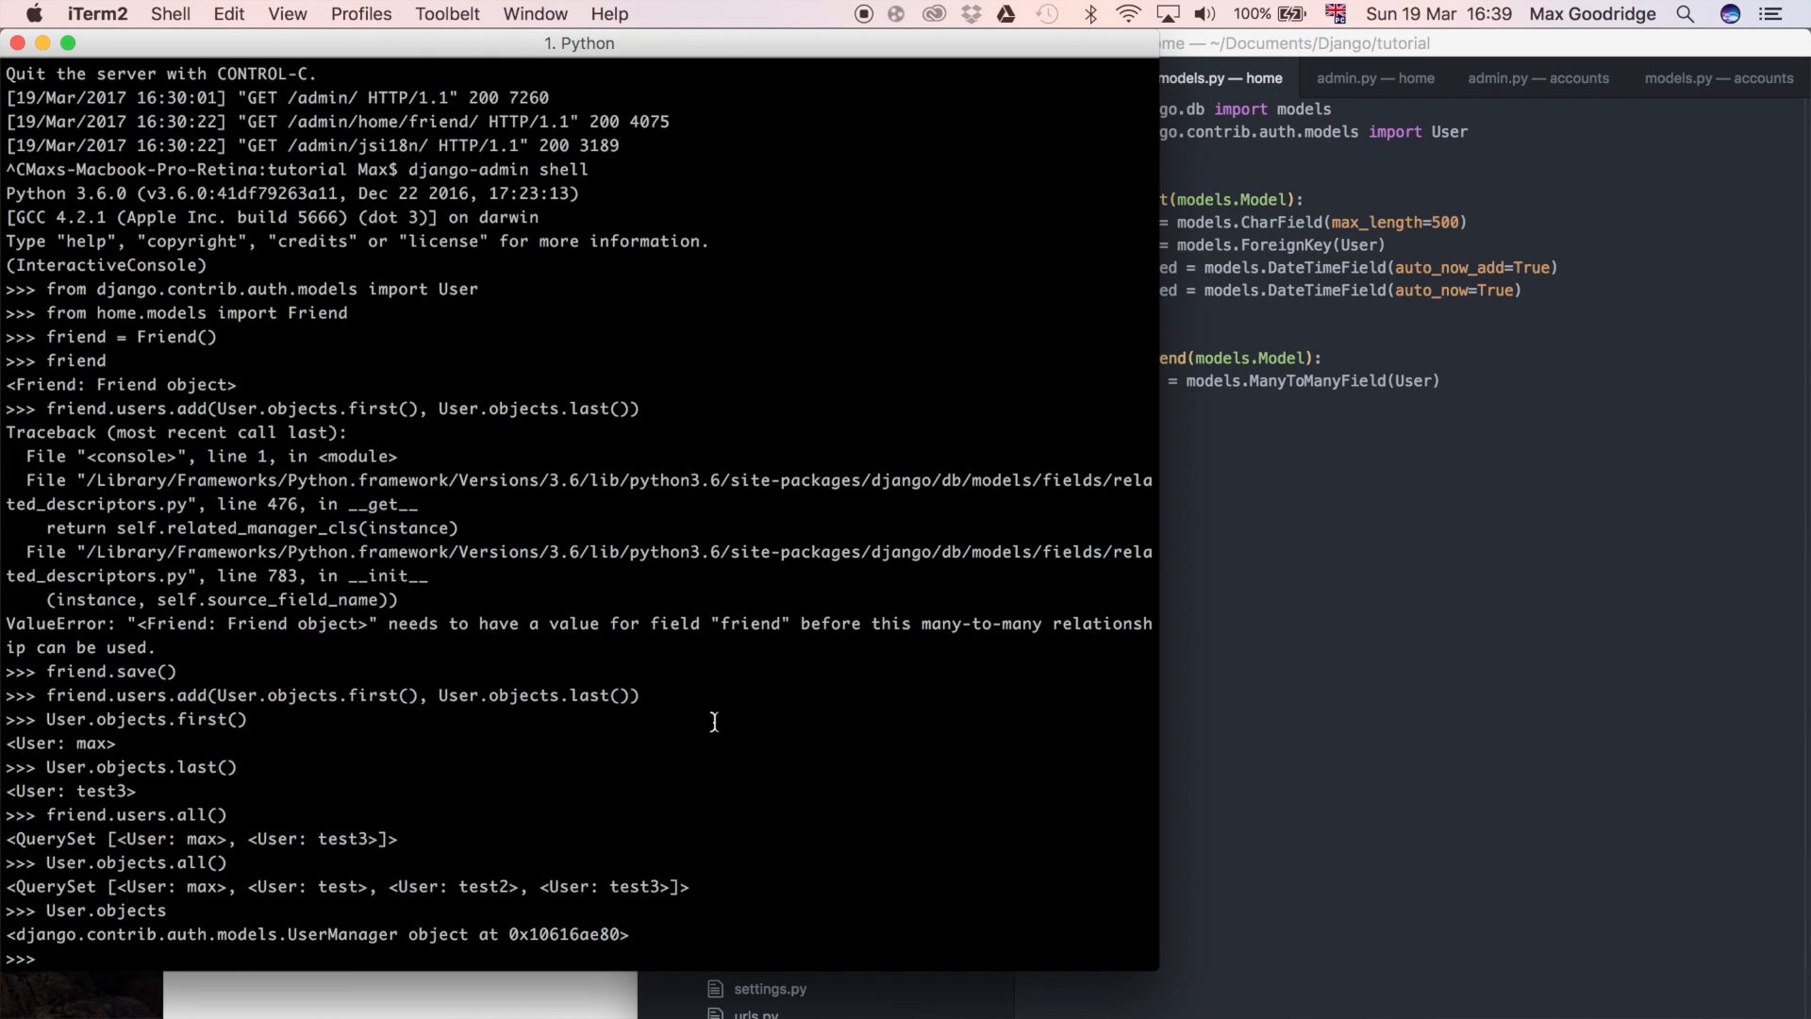
{"action": "mouse_move", "coordinate": [77, 922]}
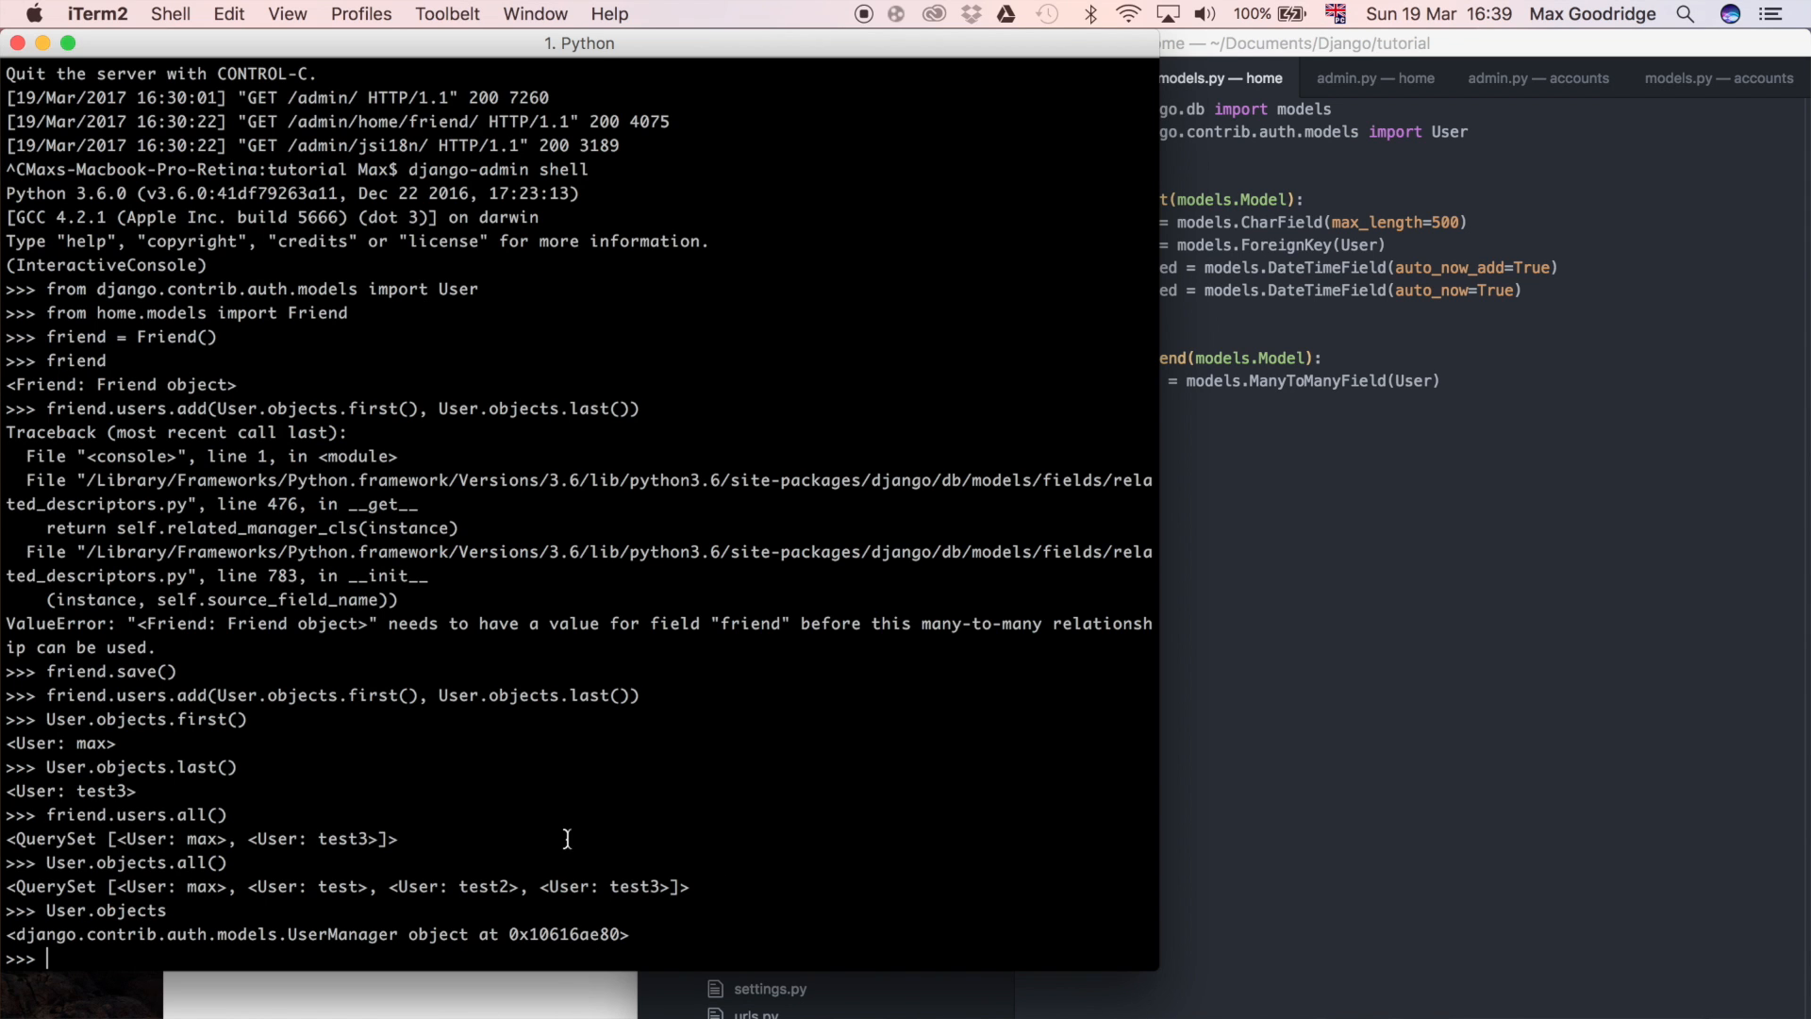
{"action": "mouse_move", "coordinate": [79, 815]}
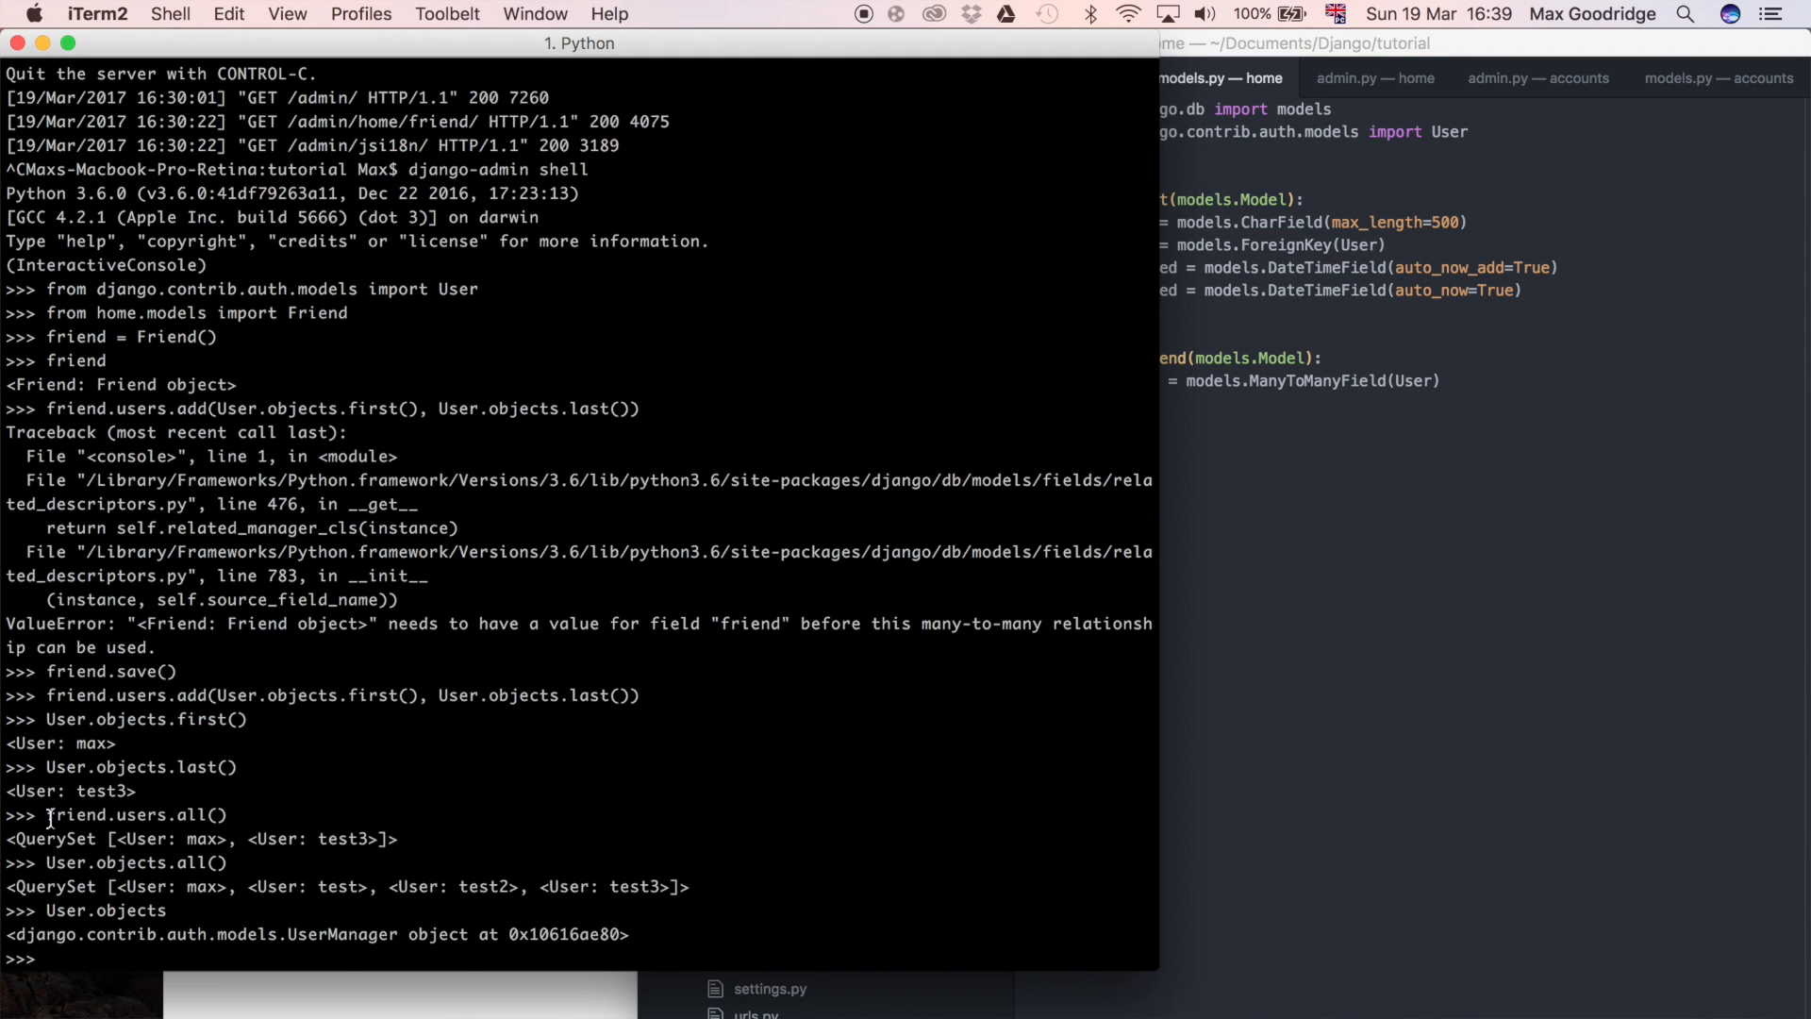
{"action": "mouse_move", "coordinate": [779, 838]}
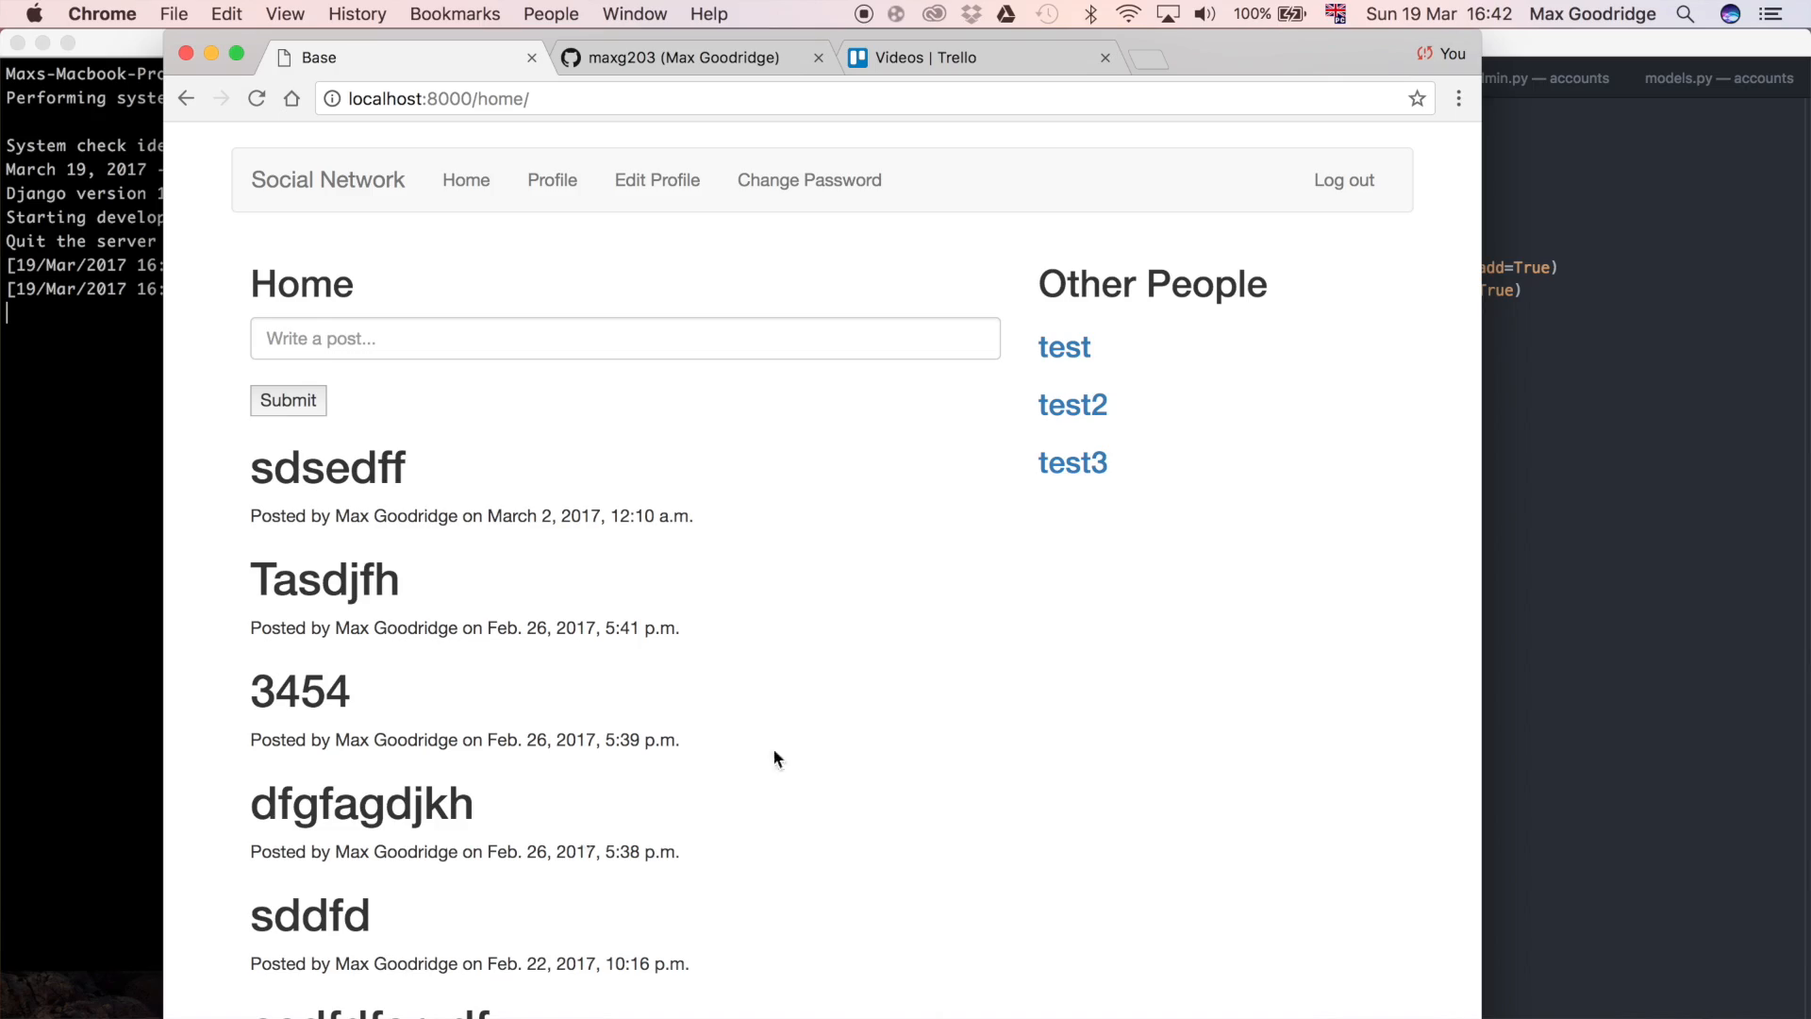
{"action": "mouse_move", "coordinate": [1166, 512]}
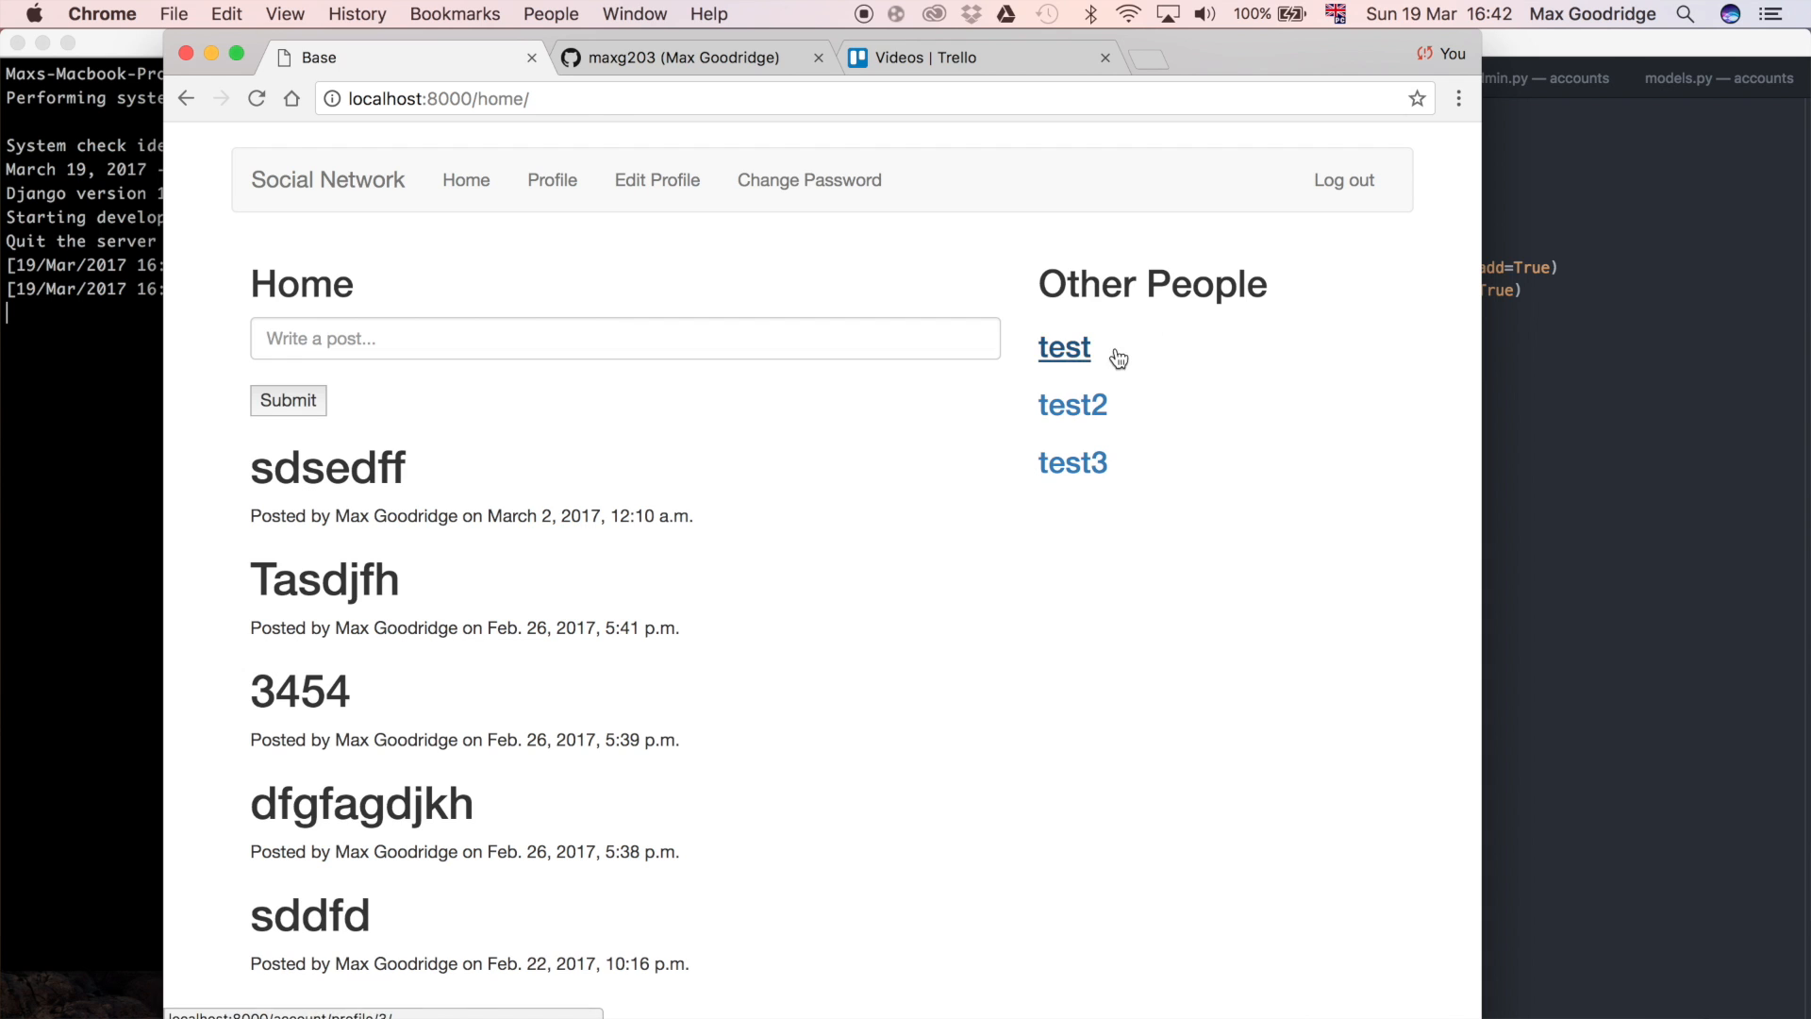
Open test2's profile page from the Other People list on the home feed.
{"action": "left_click", "coordinate": [1071, 404]}
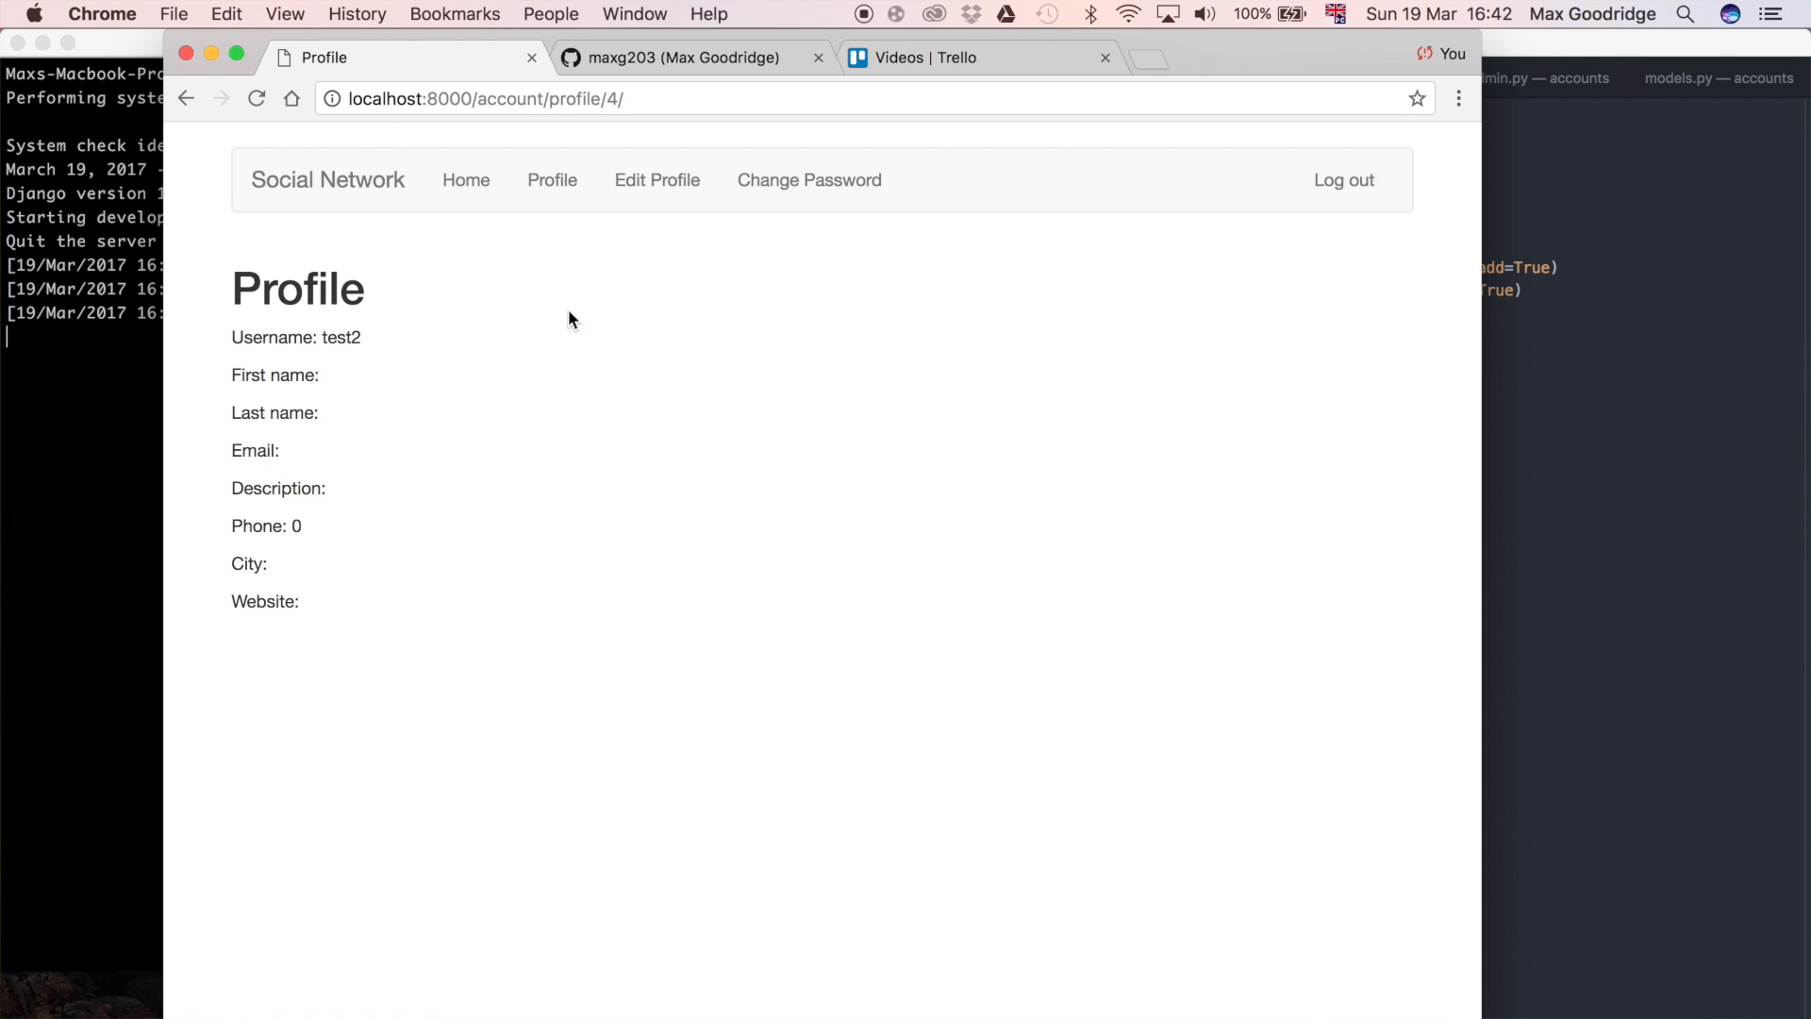